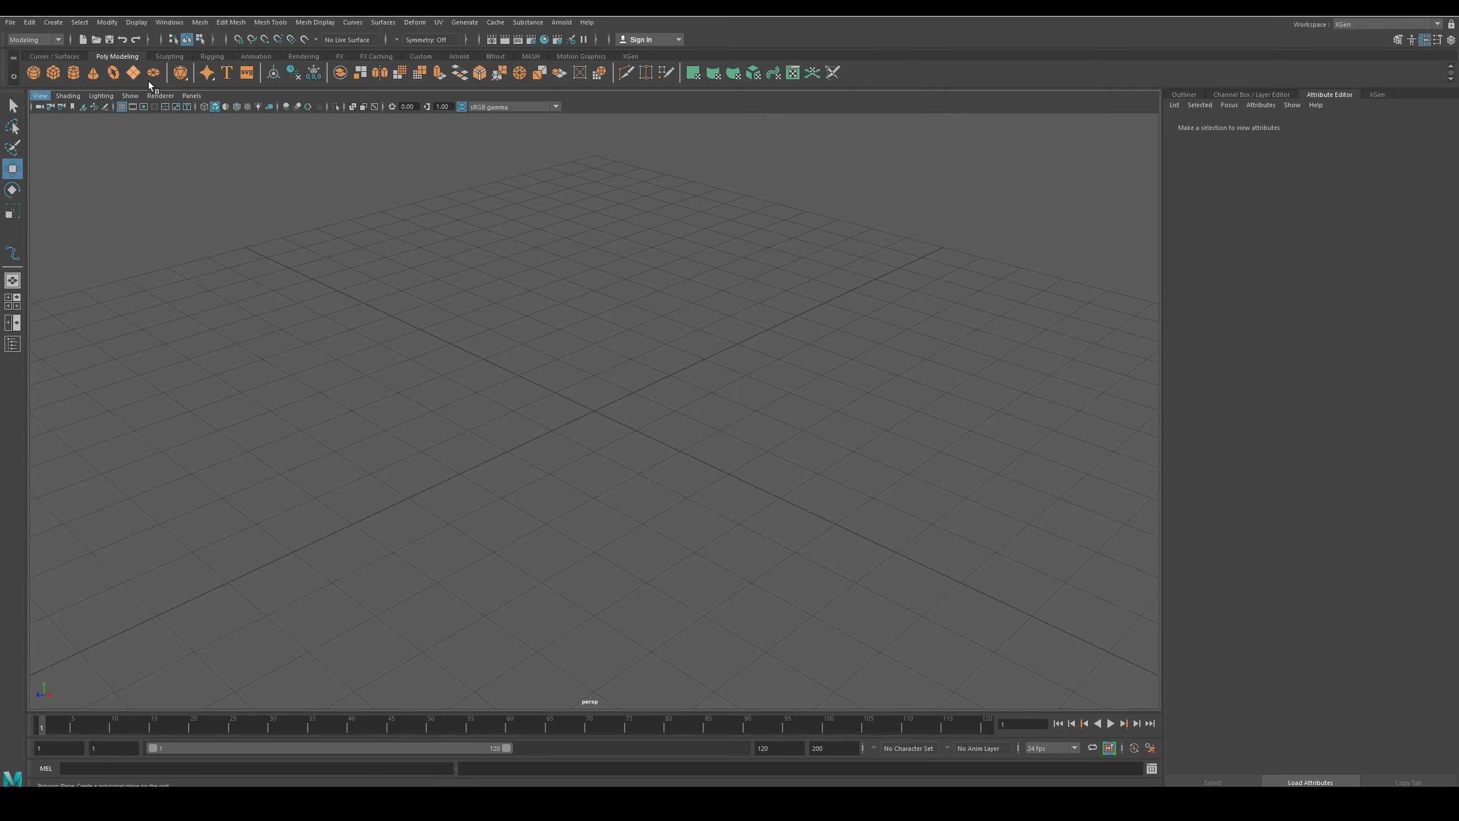
Create a NURBS circle at the origin from the Curves / Surfaces shelf
left_click(53, 56)
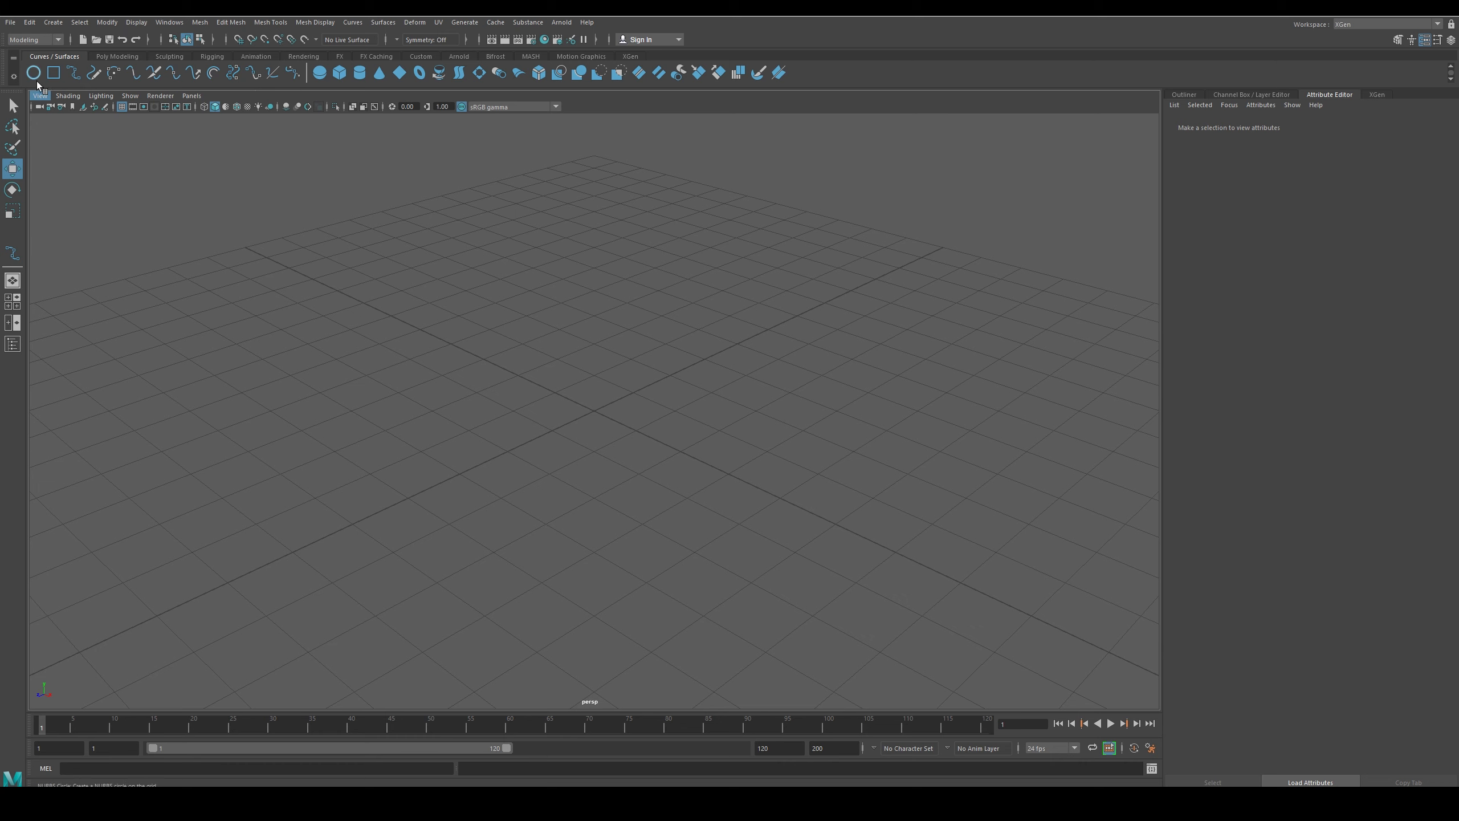
mouse_move(45, 83)
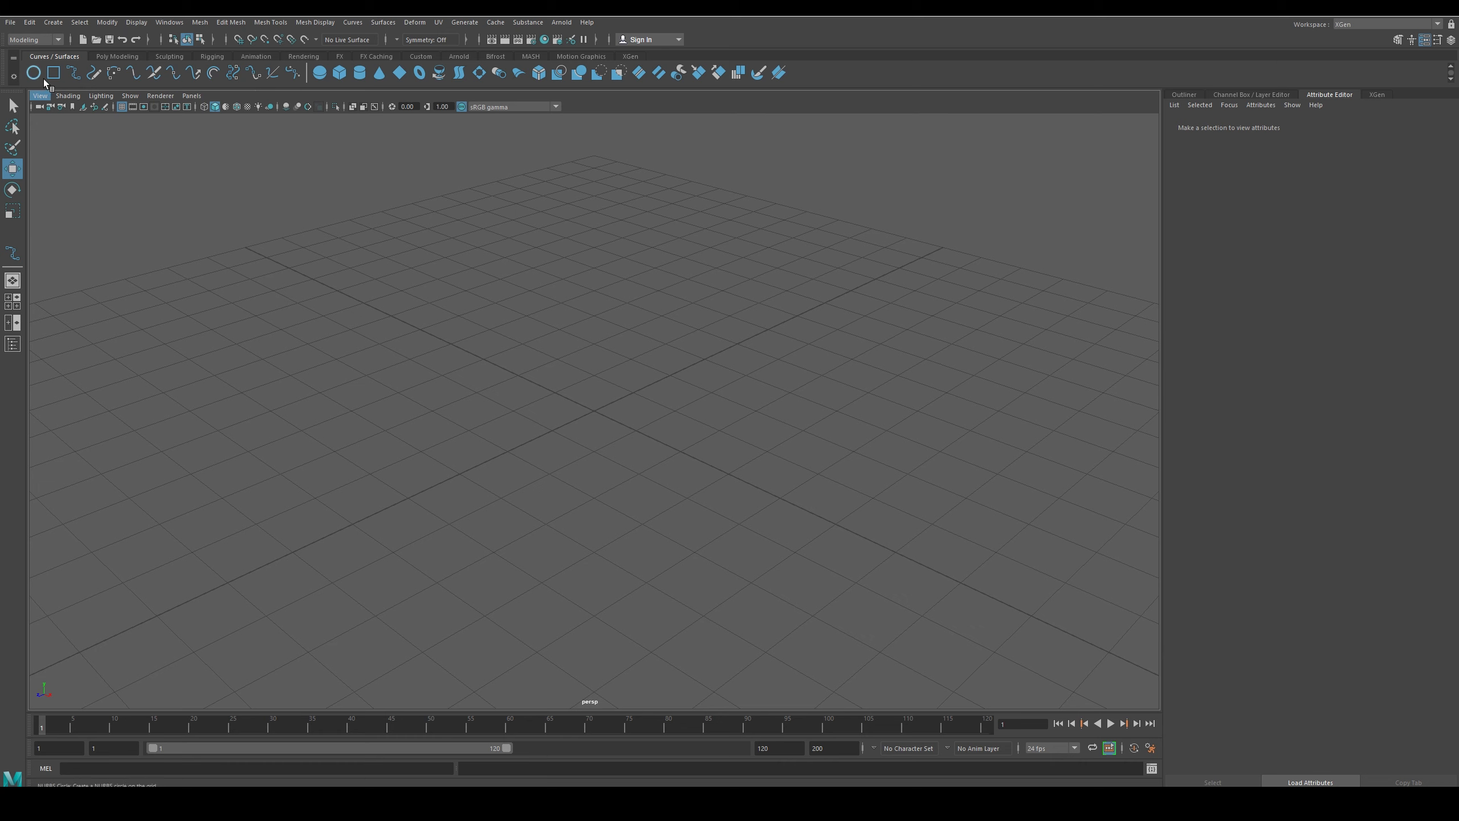
left_click(33, 72)
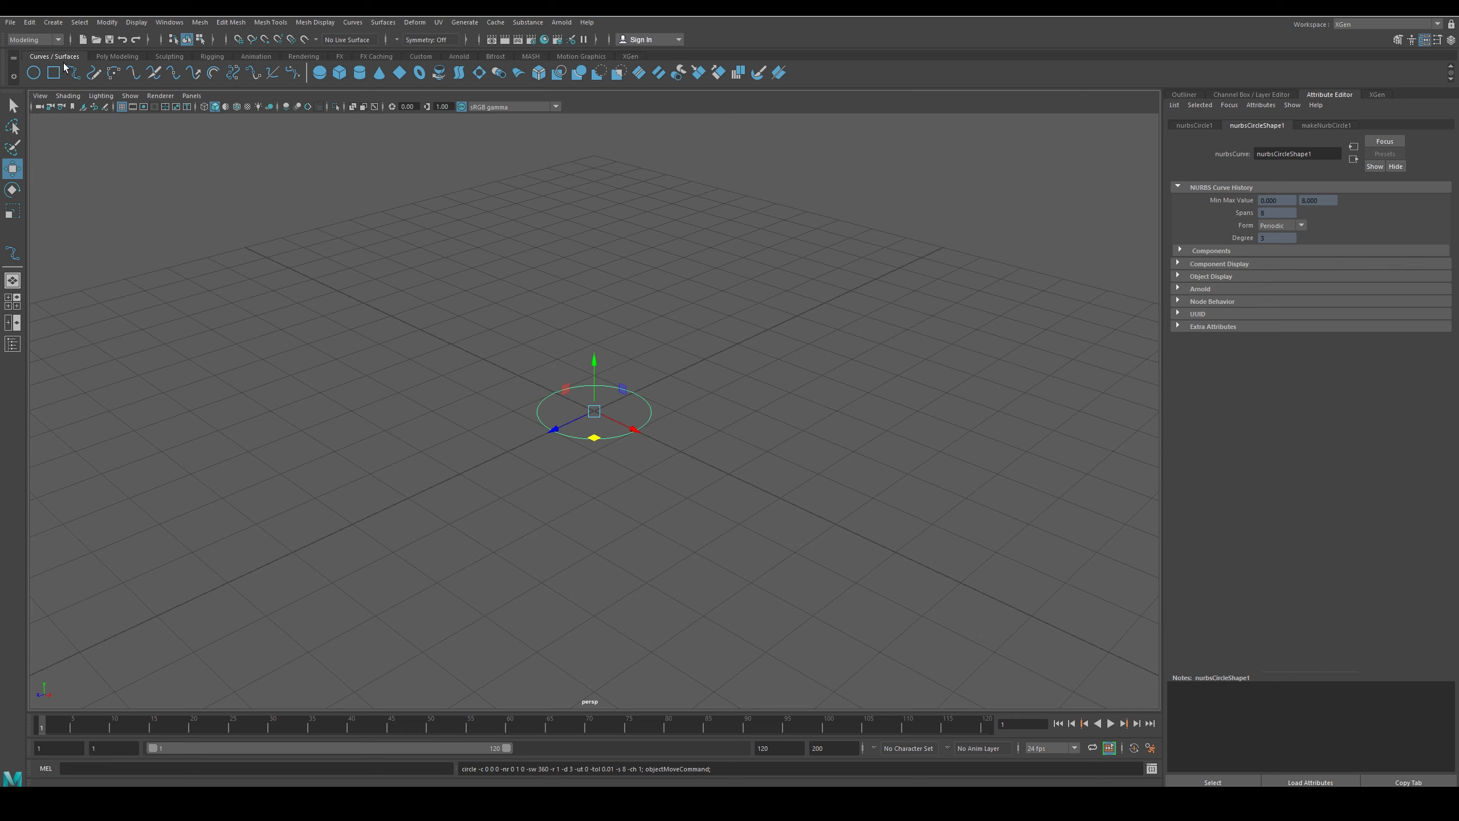
mouse_move(427, 71)
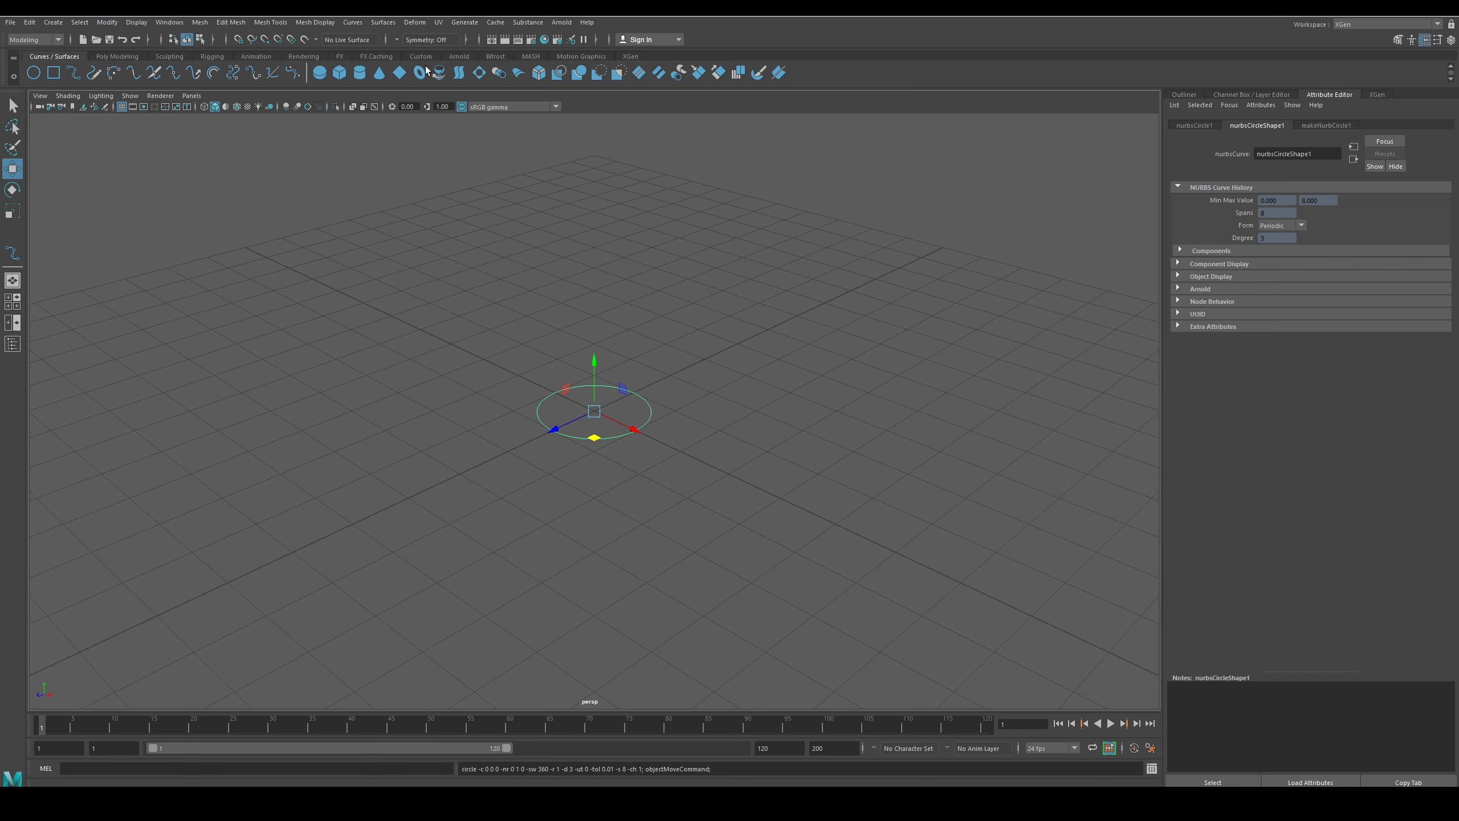
Browse the Deform menu, then delete the NURBS circle via its context options
left_click(414, 22)
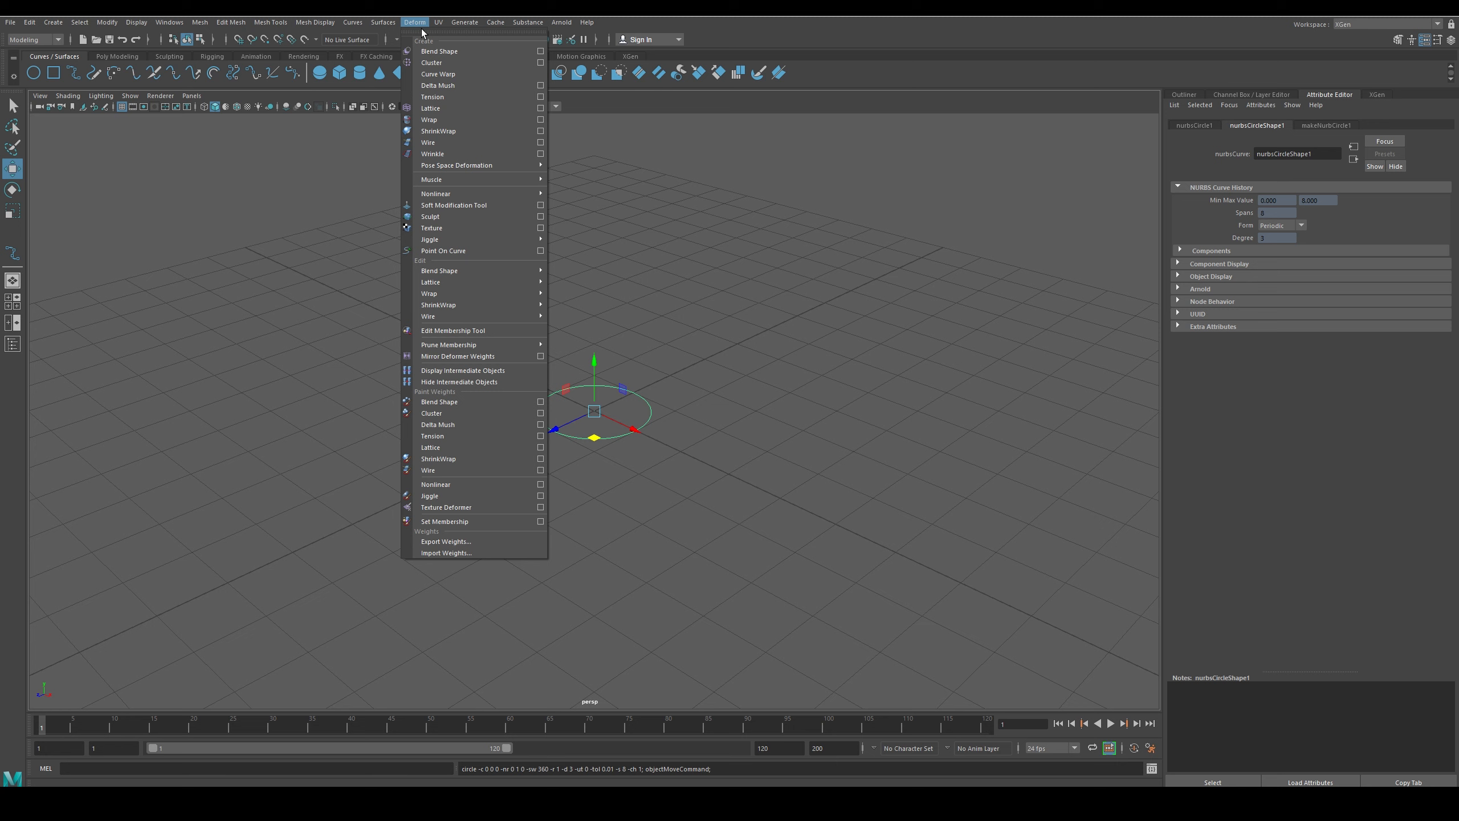
left_click(628, 465)
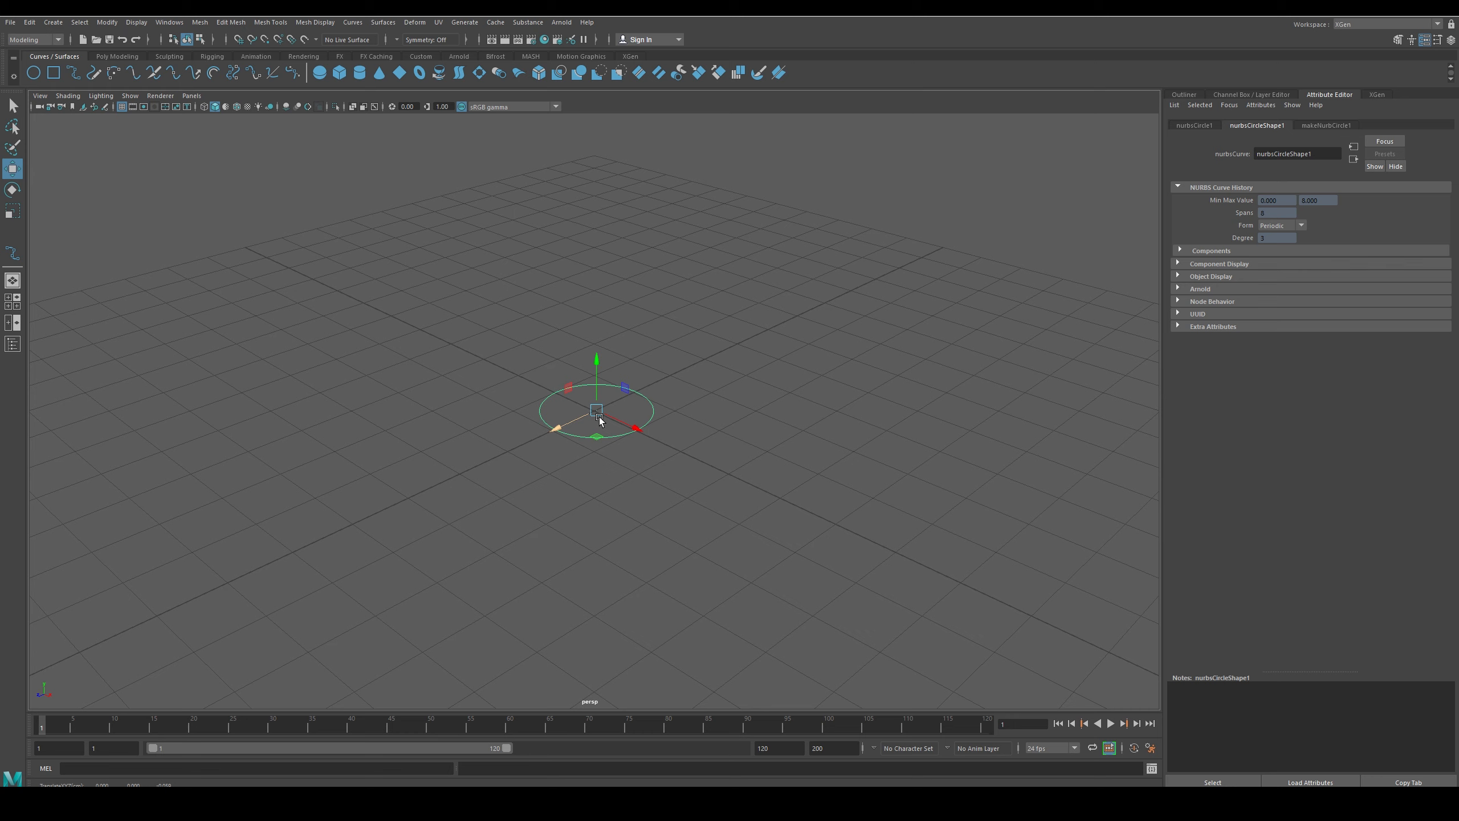
right_click(595, 411)
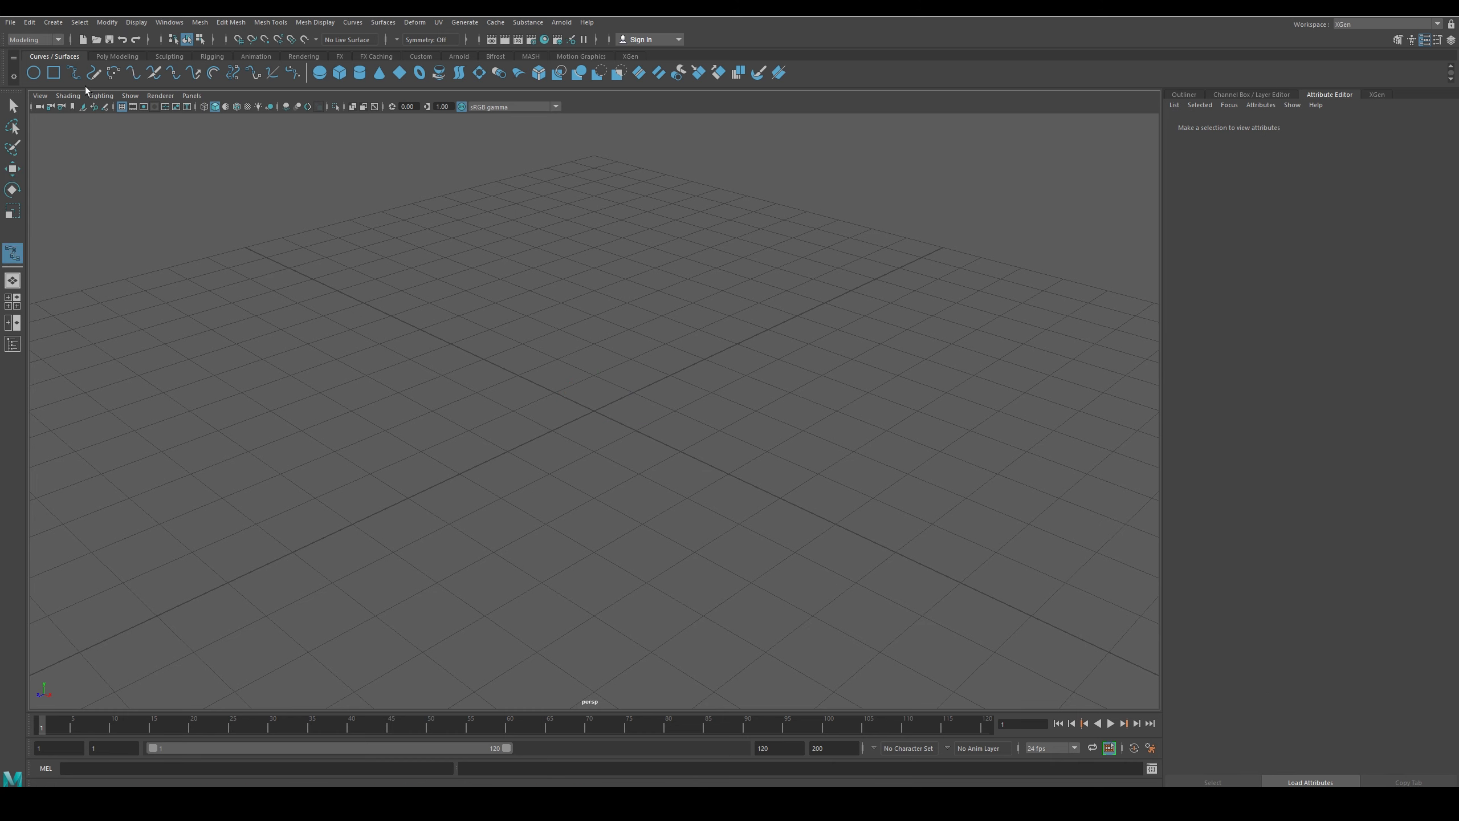
Draw a CV curve and a freehand wavy curve, then show the wavy curve's control vertices
left_click(295, 286)
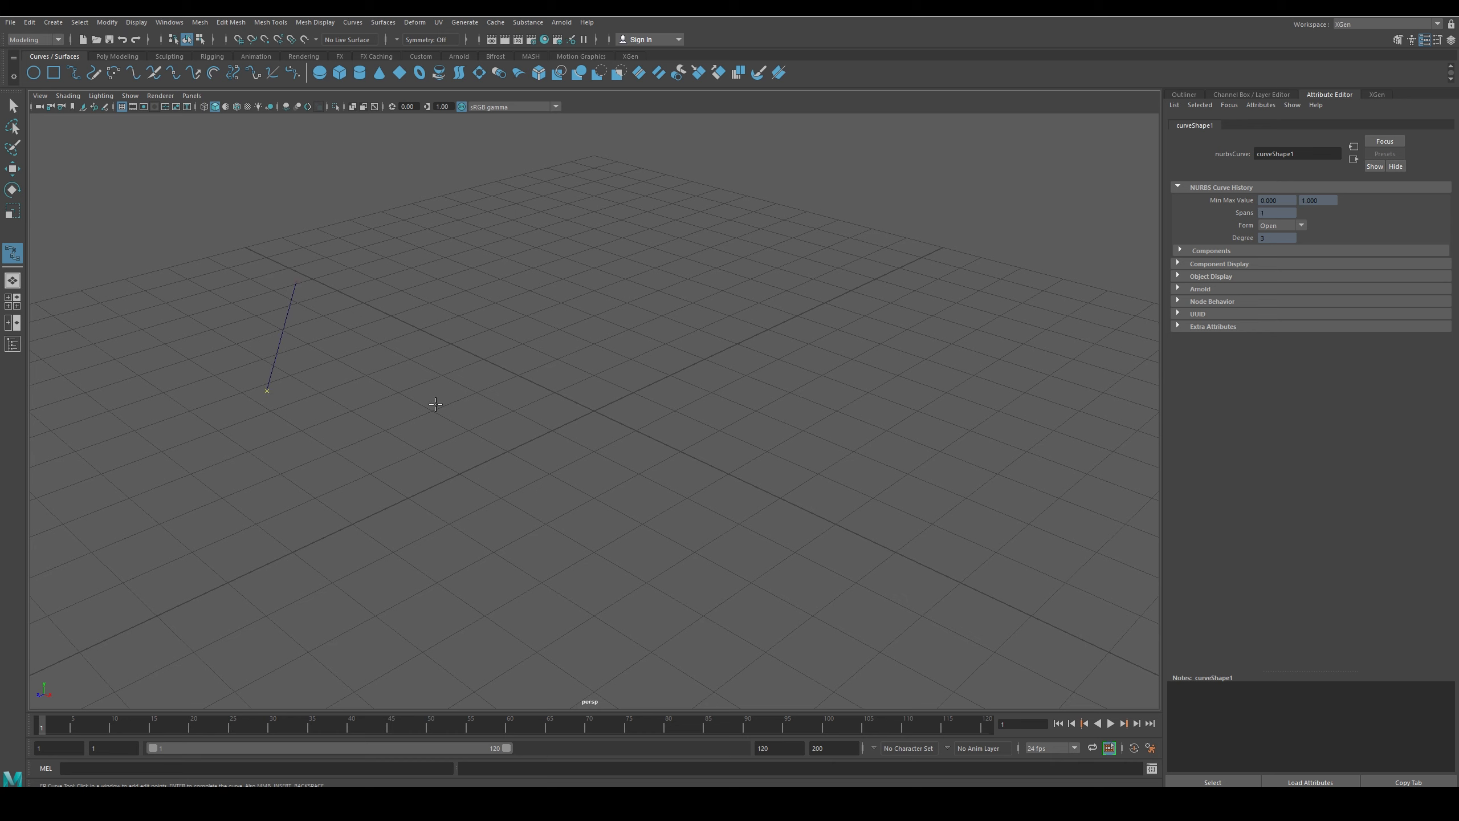
left_click(538, 514)
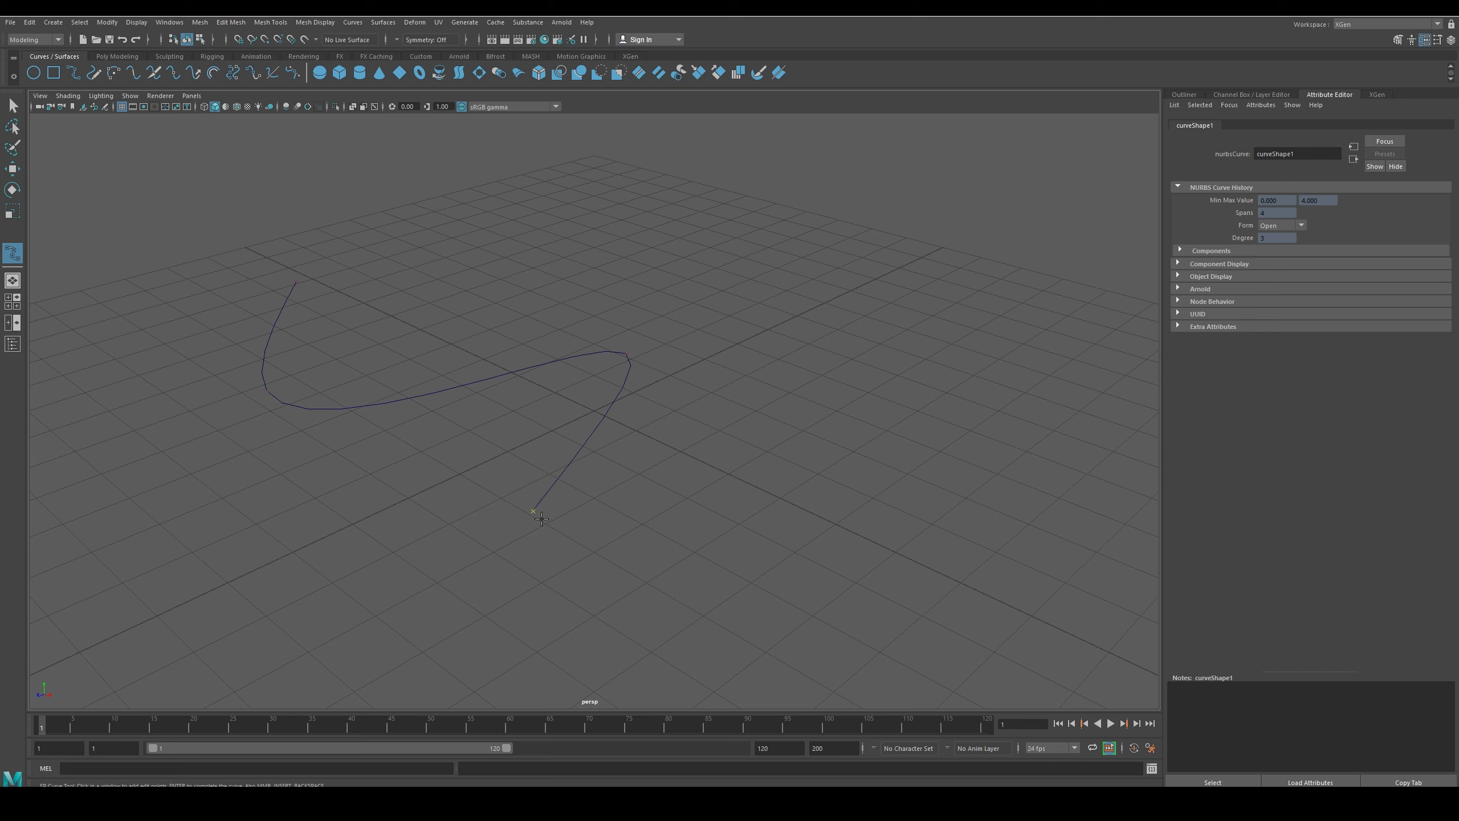
mouse_move(554, 470)
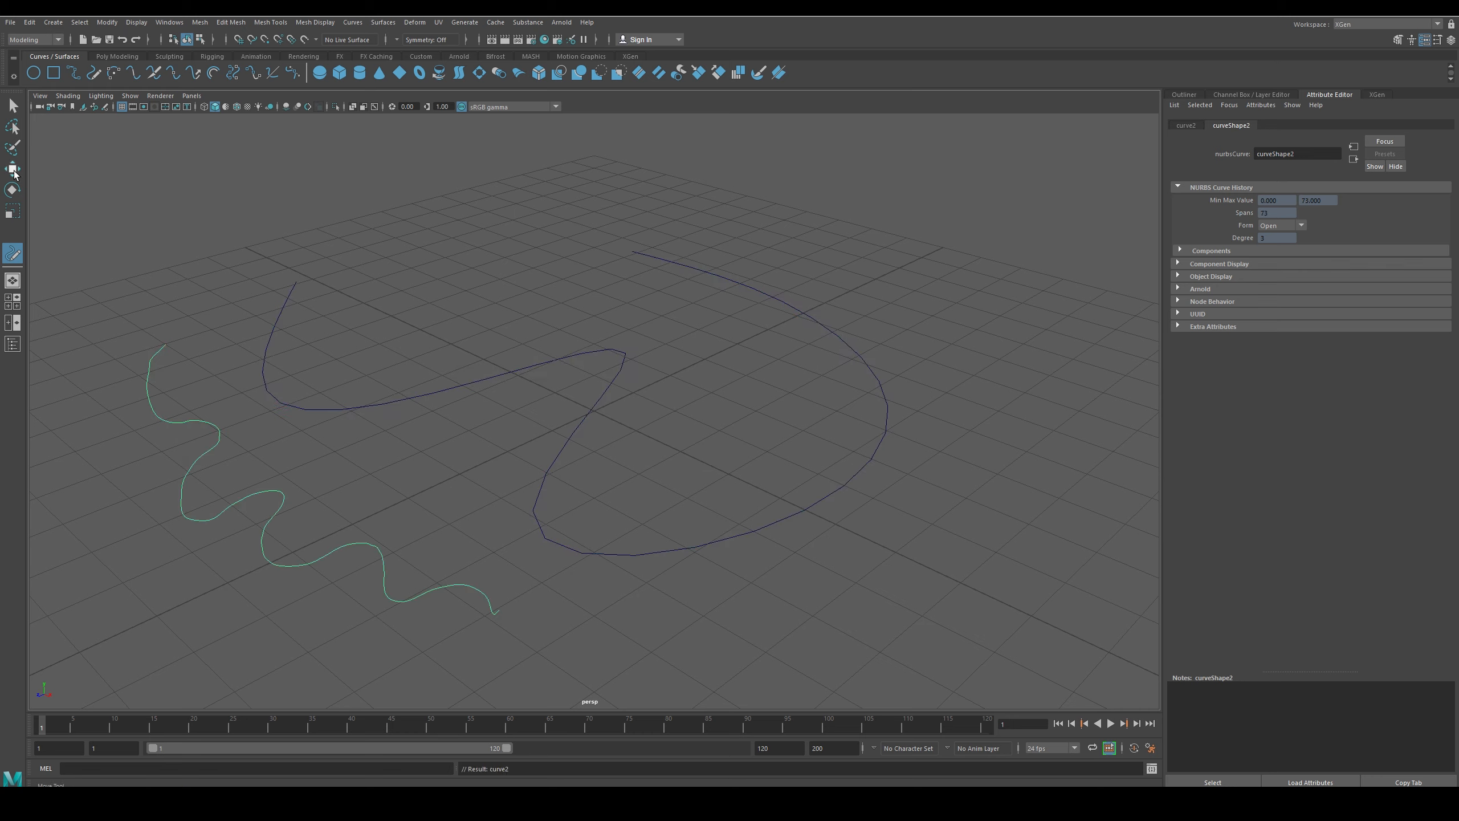
left_click(13, 169)
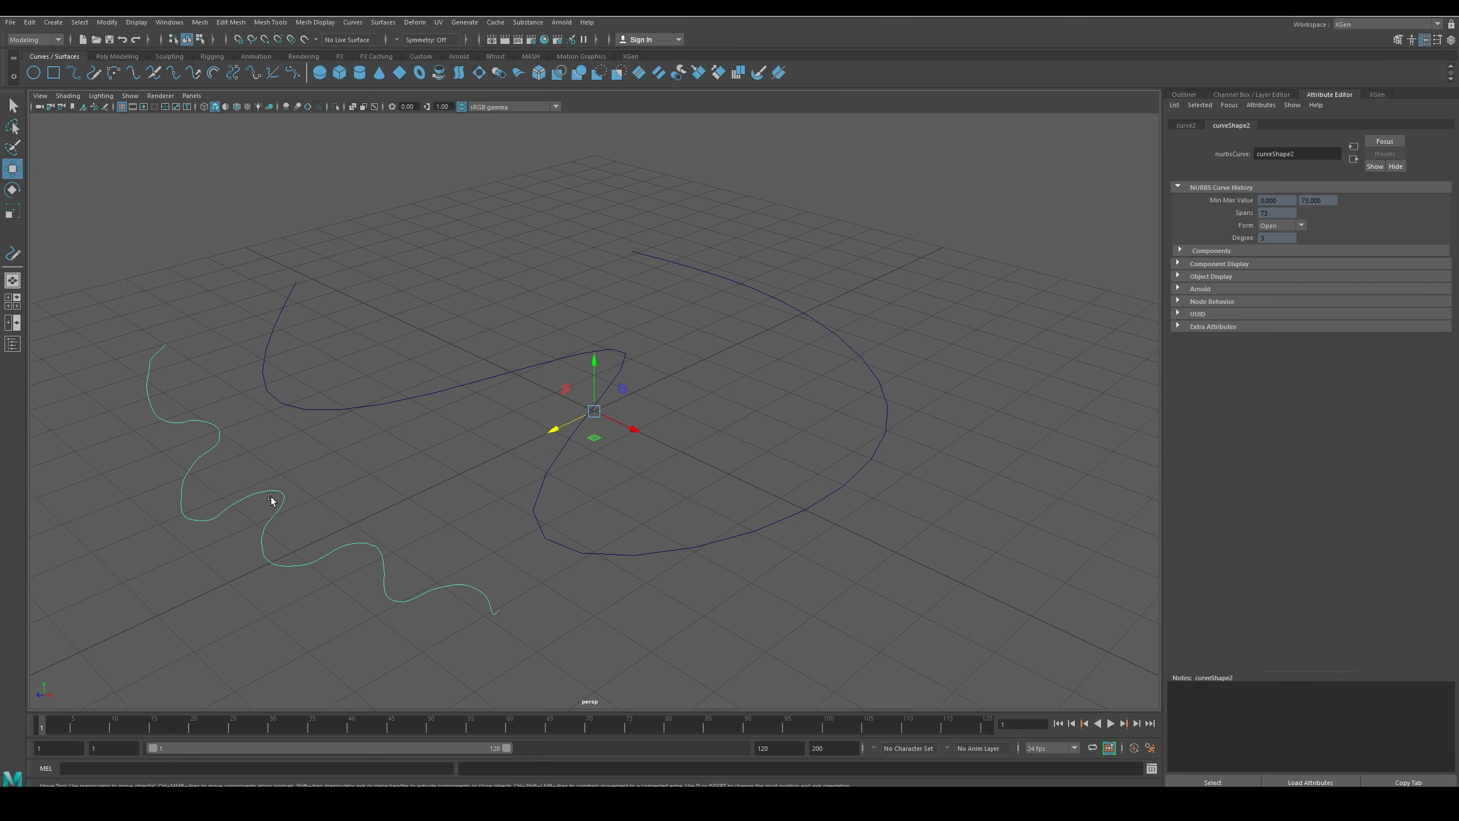
mouse_move(306, 499)
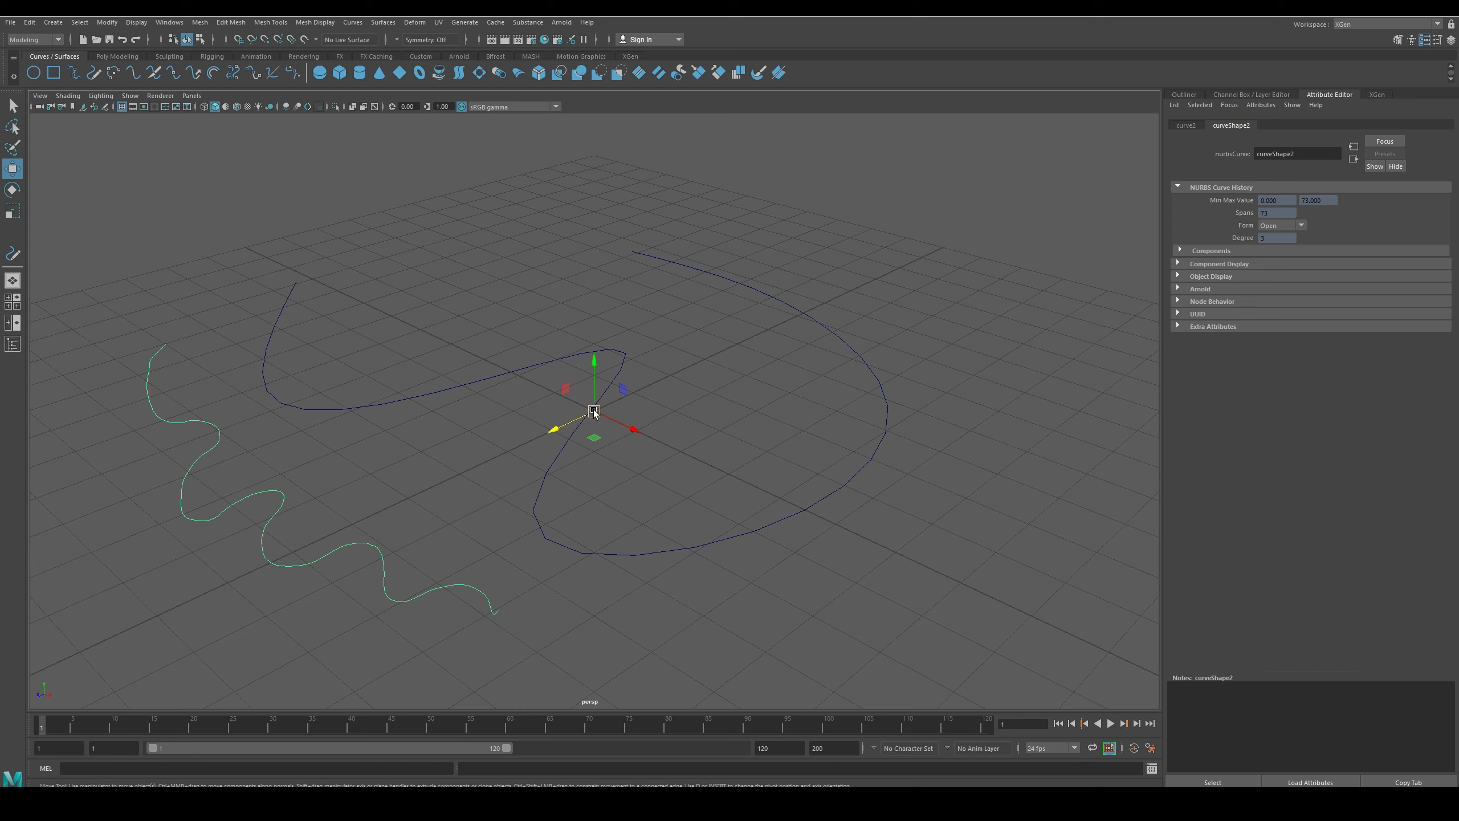
mouse_move(288, 507)
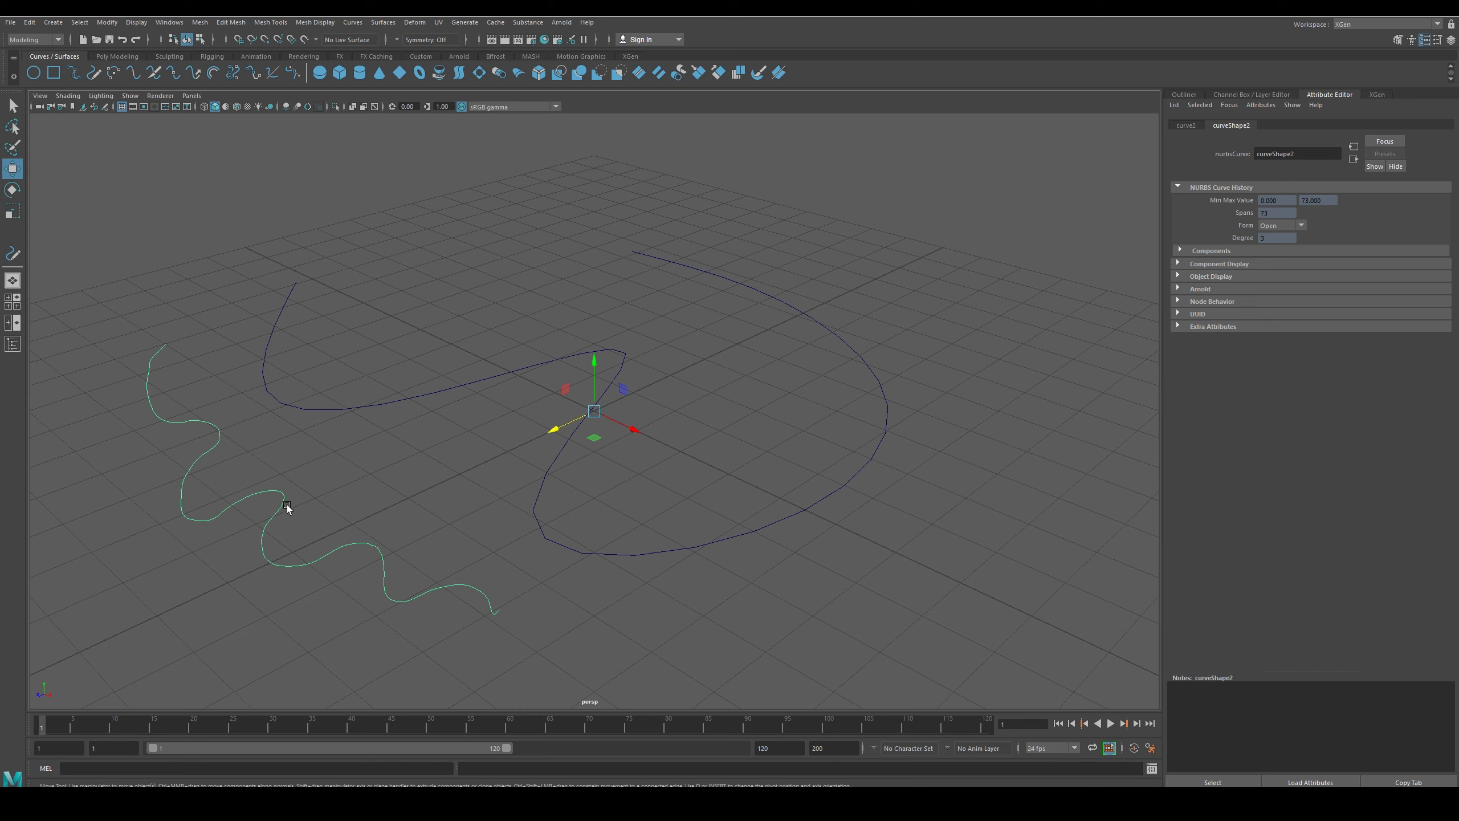
right_click(286, 507)
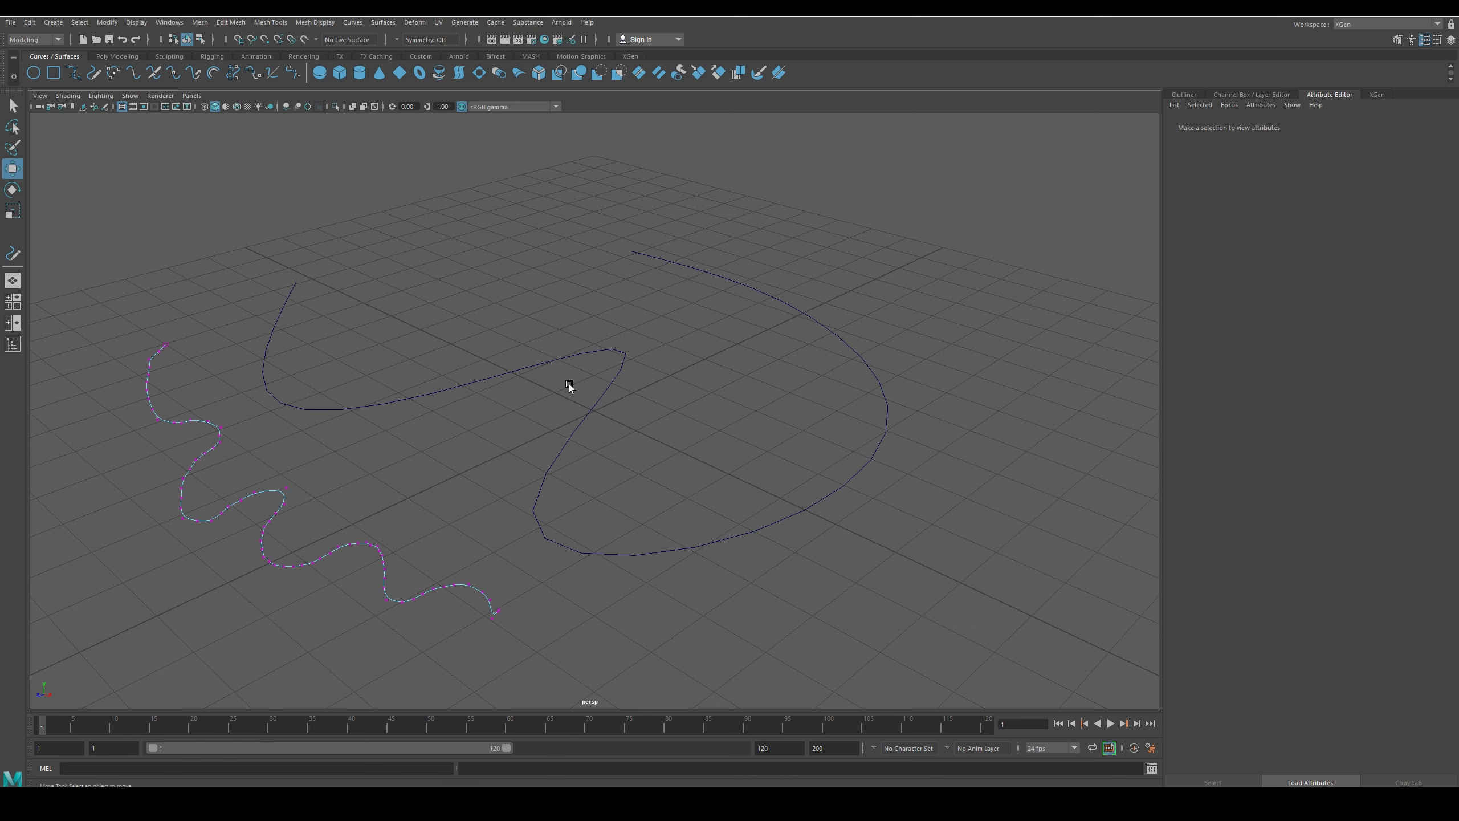
mouse_move(619, 418)
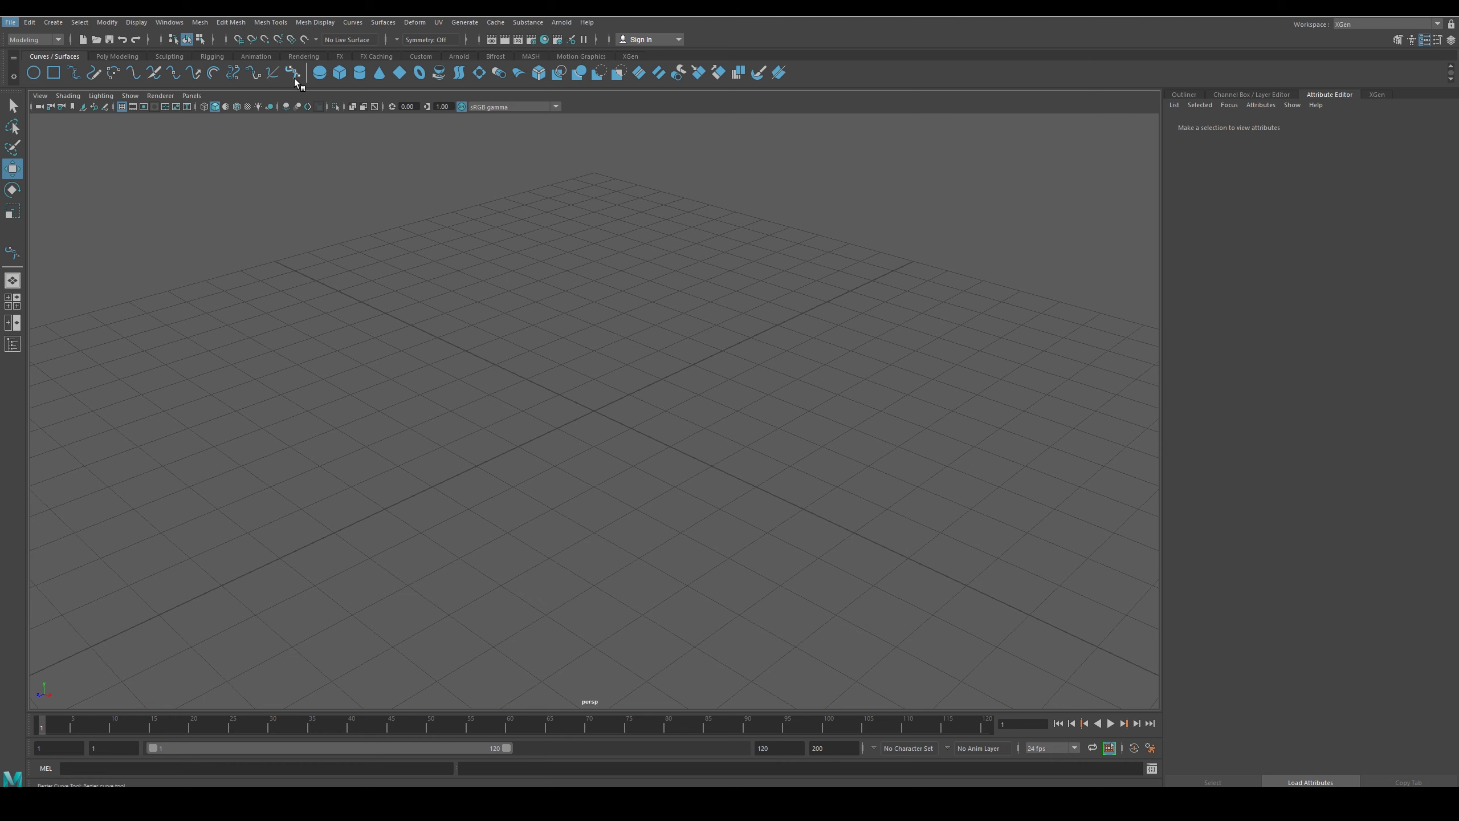
mouse_move(300, 82)
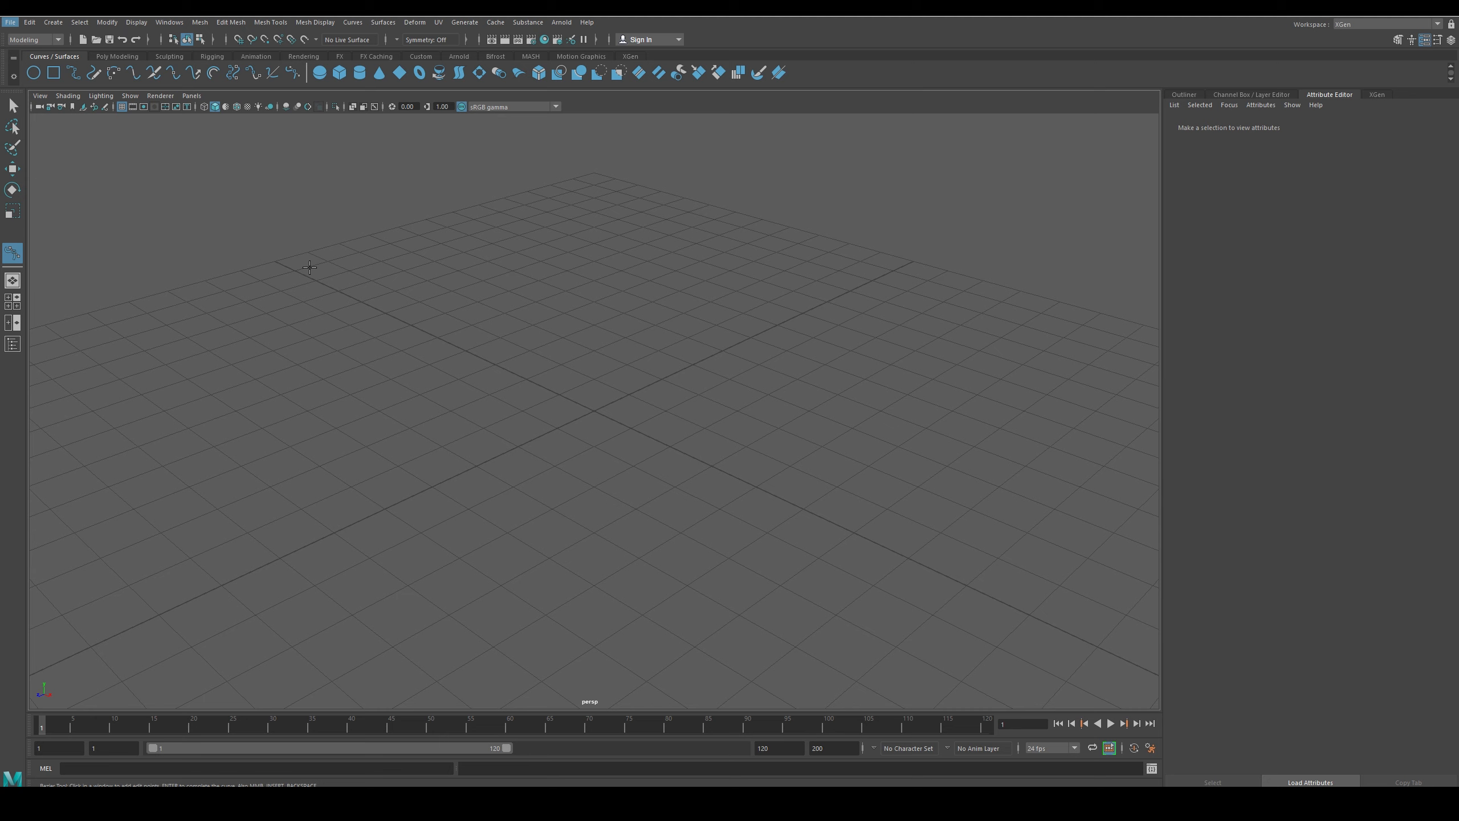
Draw a Bezier curve with two corner points and a smooth dragged bend
left_click(317, 269)
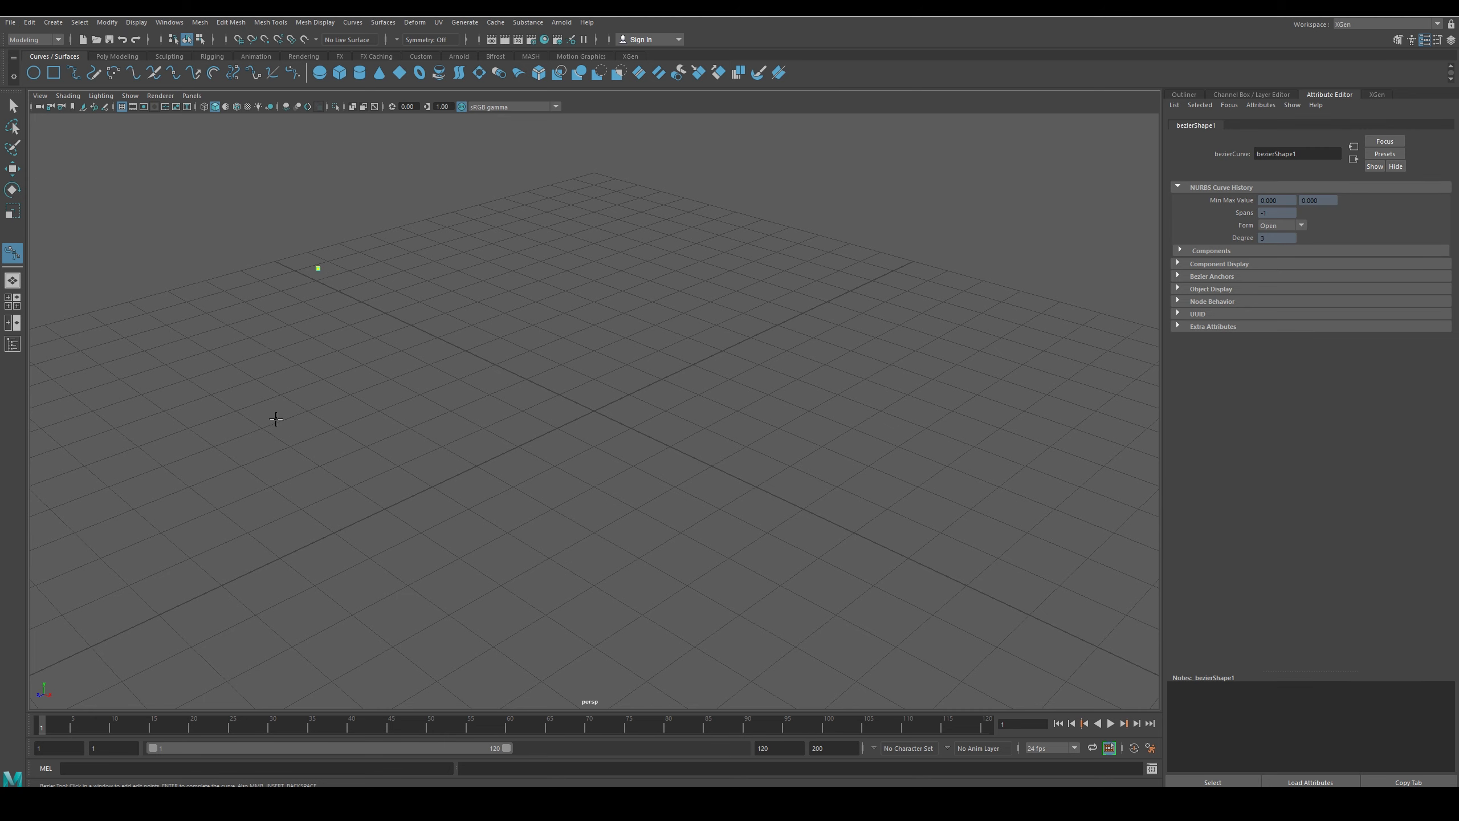
left_click(465, 409)
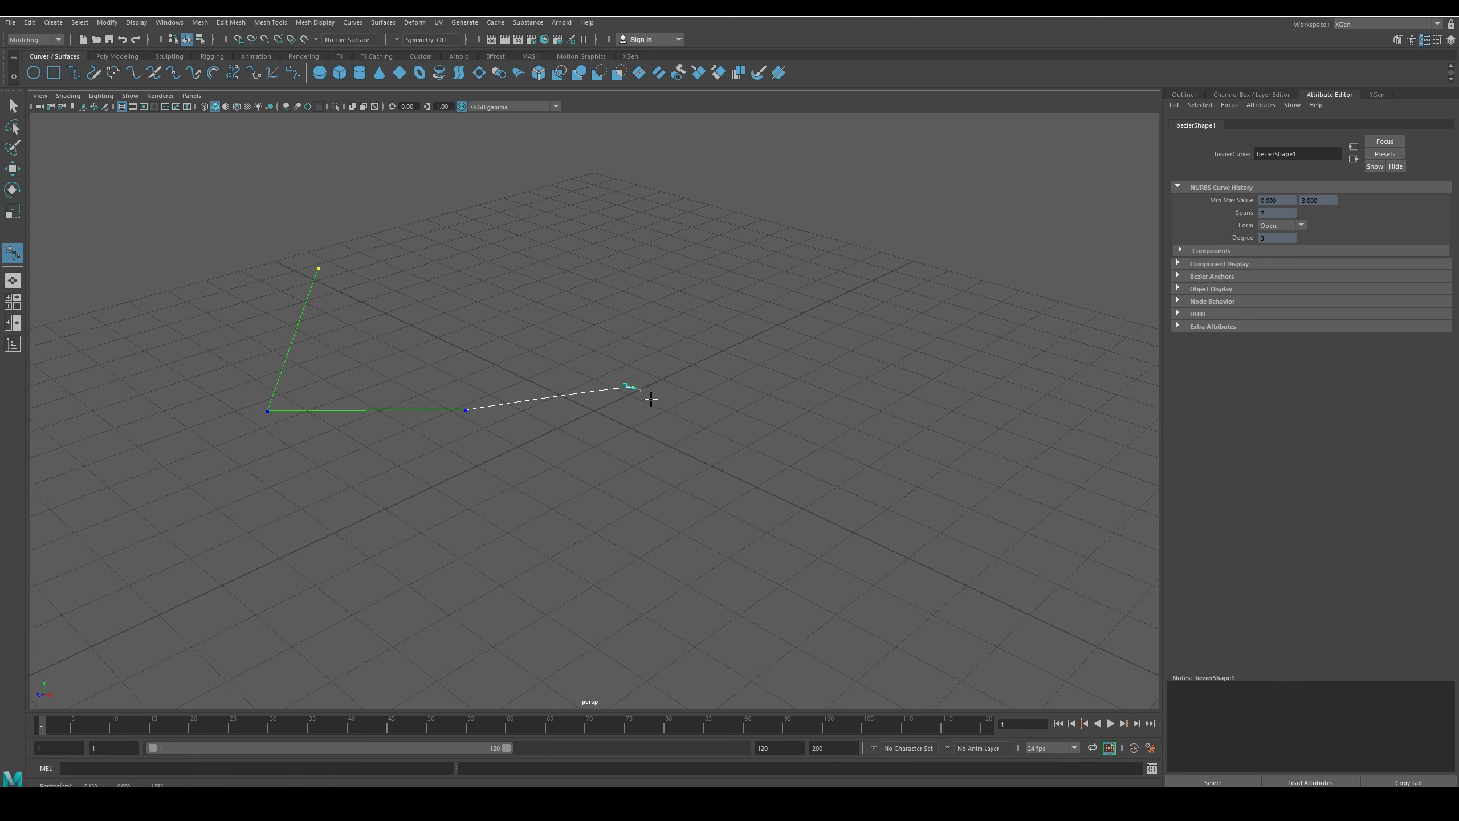
left_click_drag(633, 386, 697, 456)
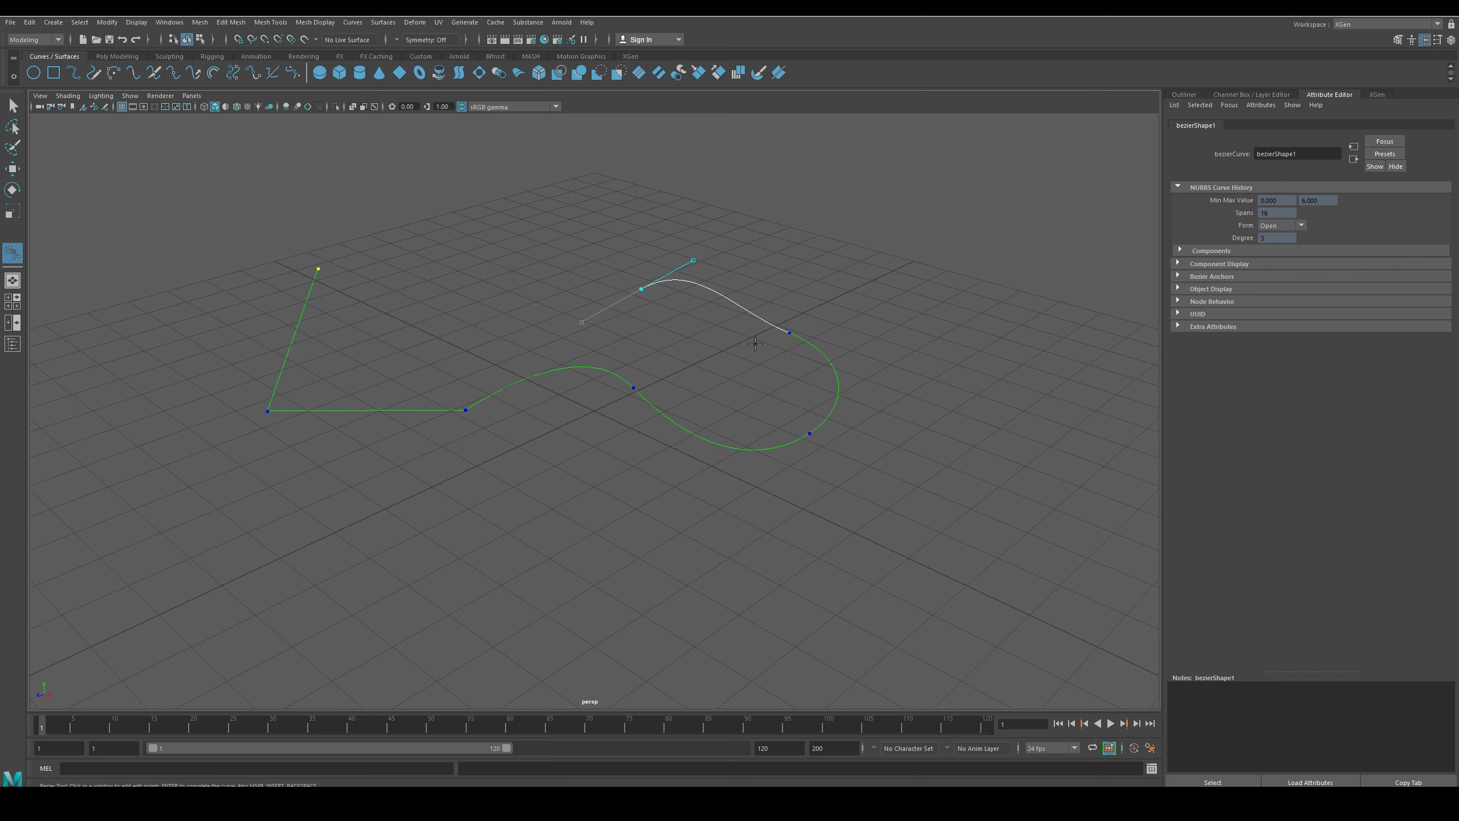
mouse_move(517, 290)
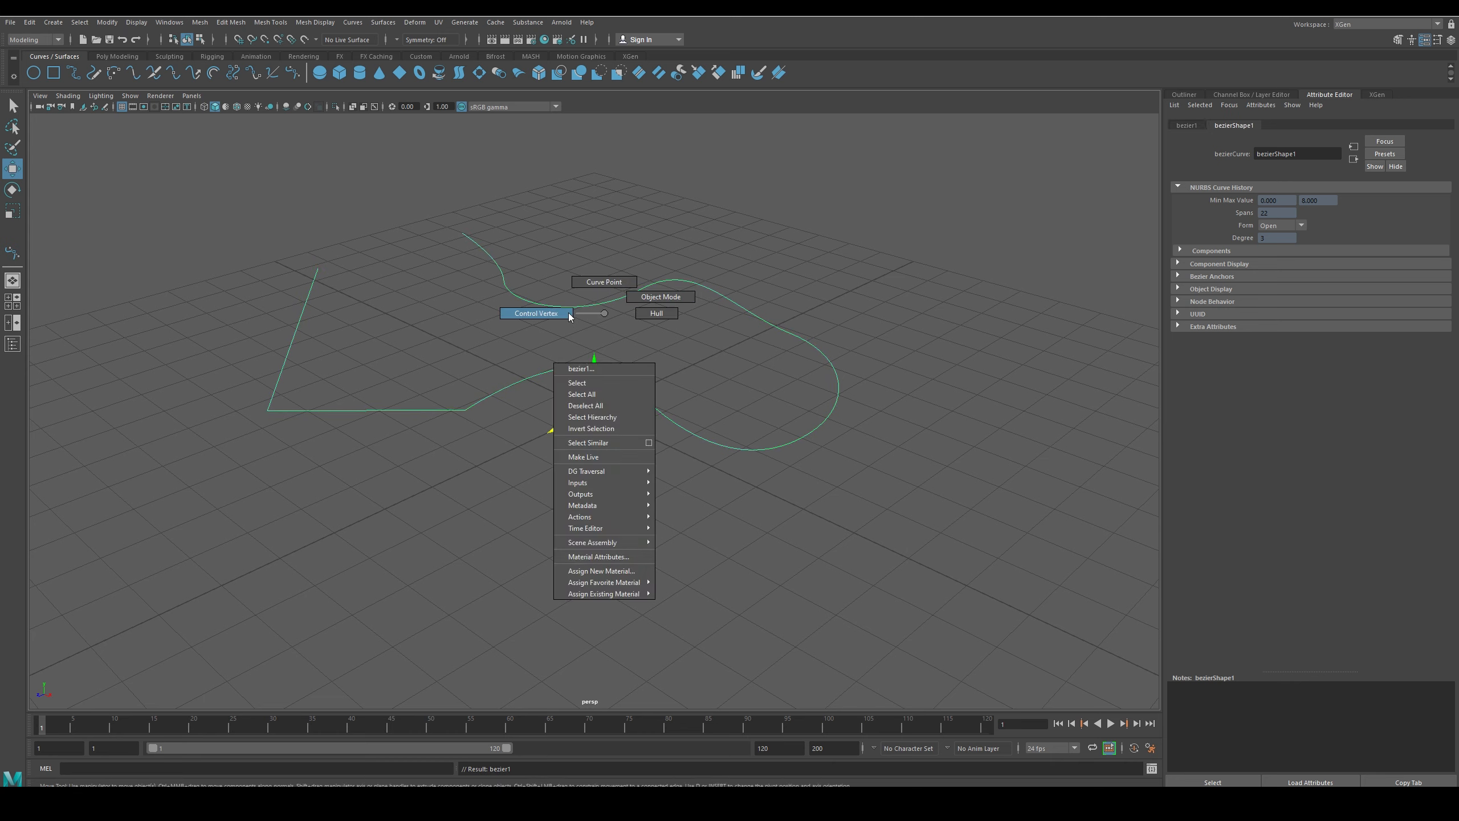
Edit the curve's control vertices, stretching a tangent to widen the top bend
left_click(535, 313)
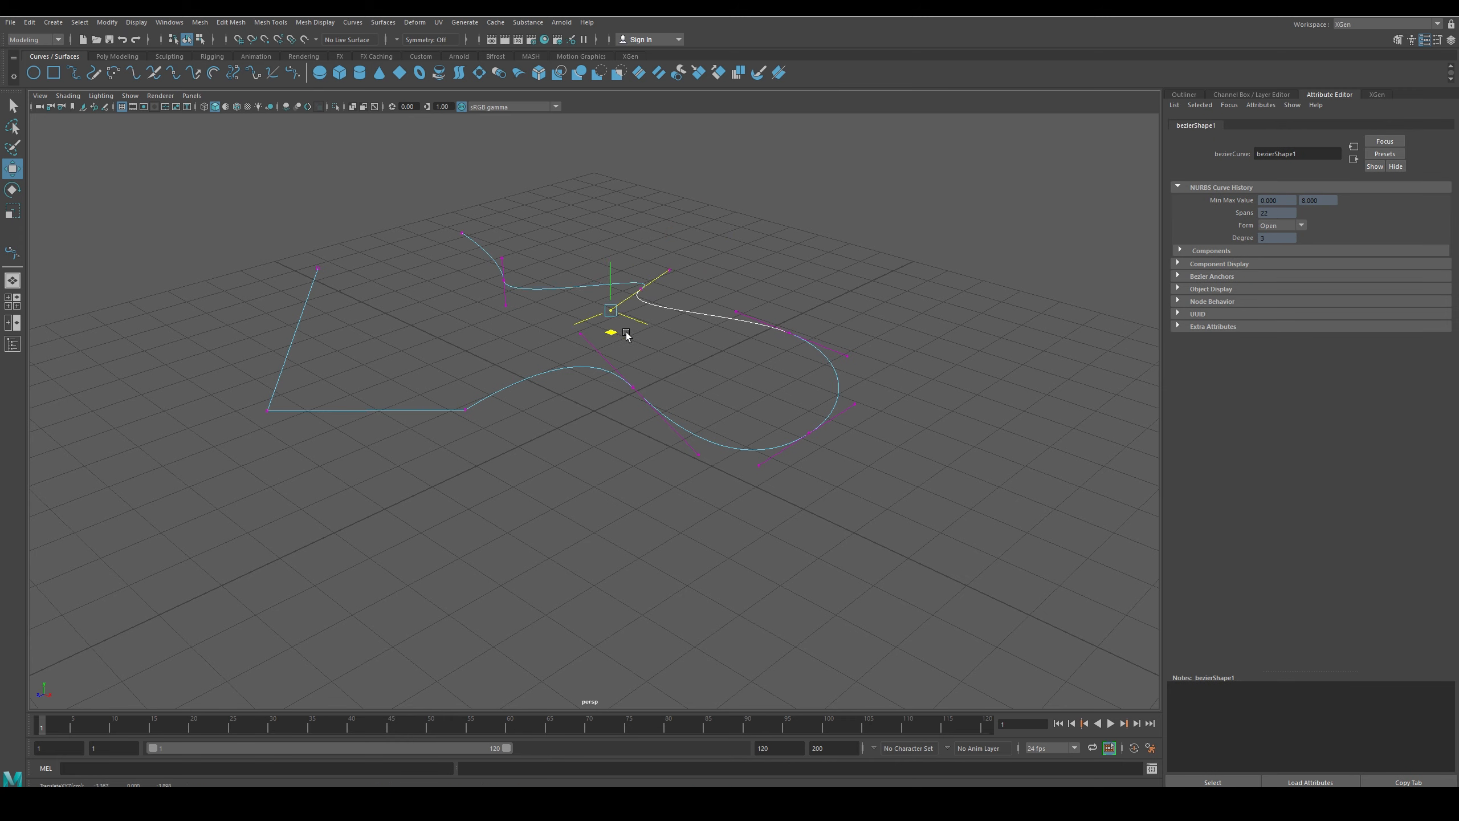
left_click_drag(611, 310, 643, 288)
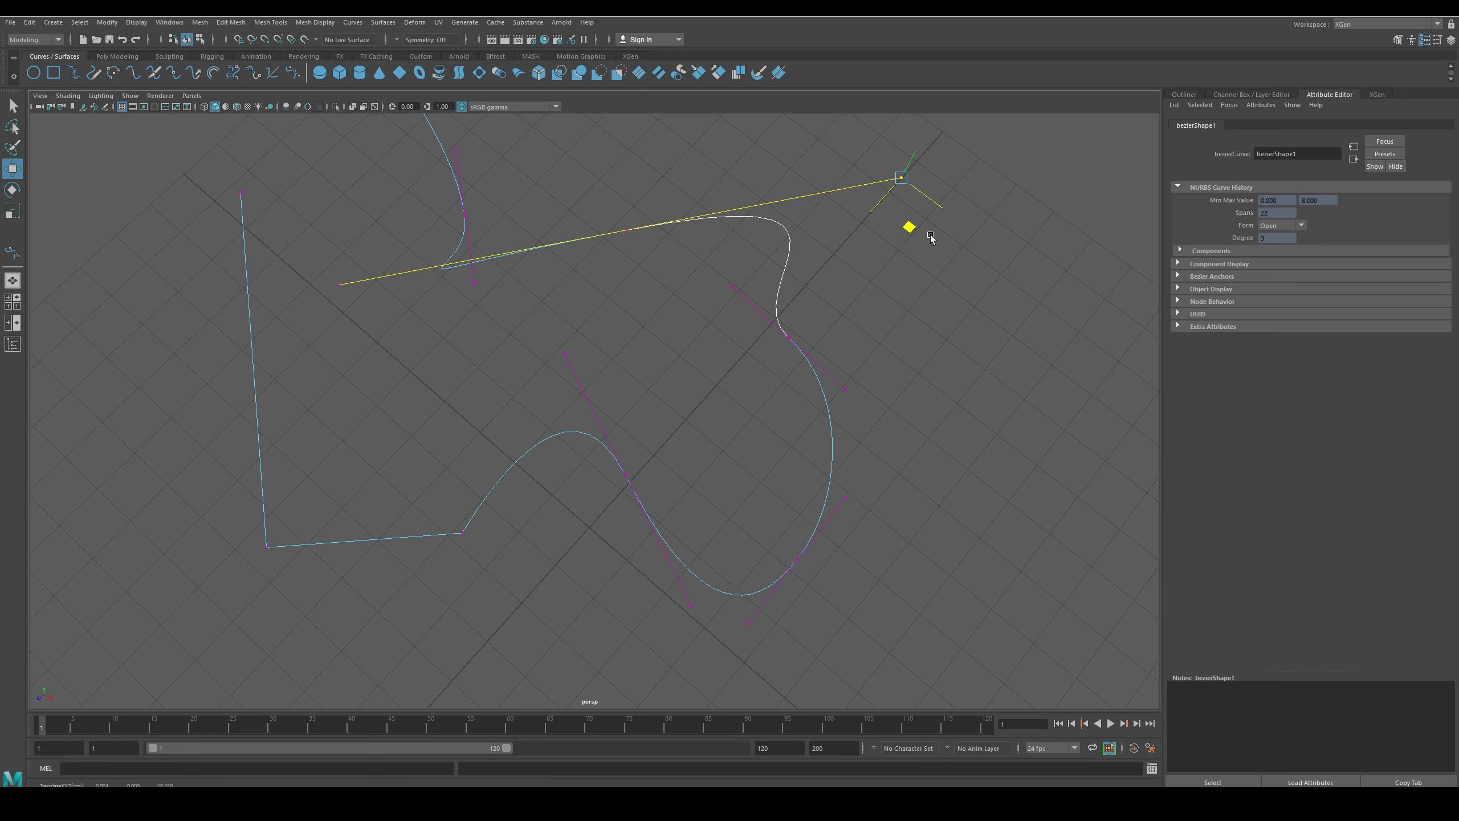
left_click_drag(899, 178, 624, 261)
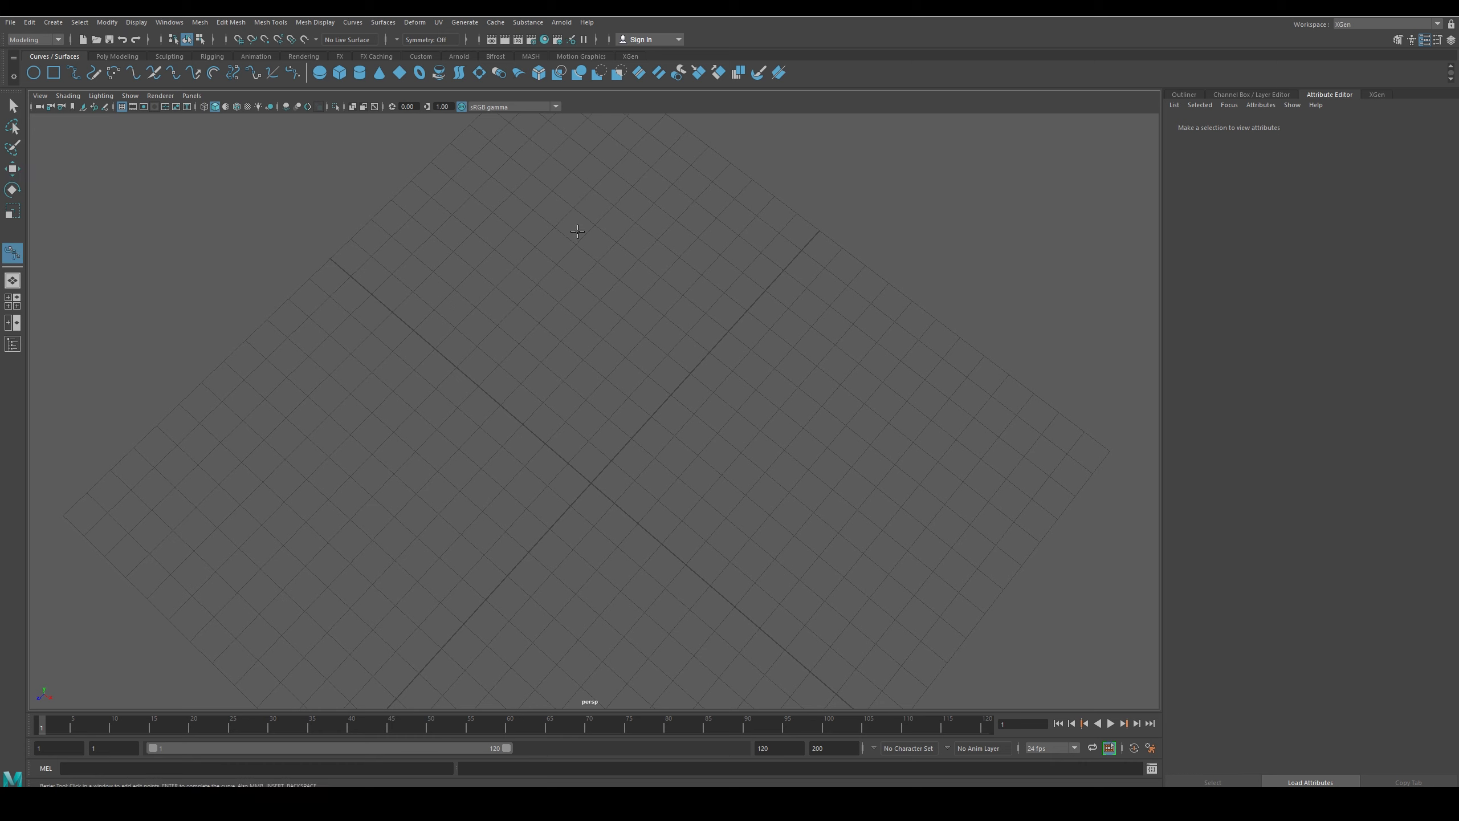
mouse_move(649, 367)
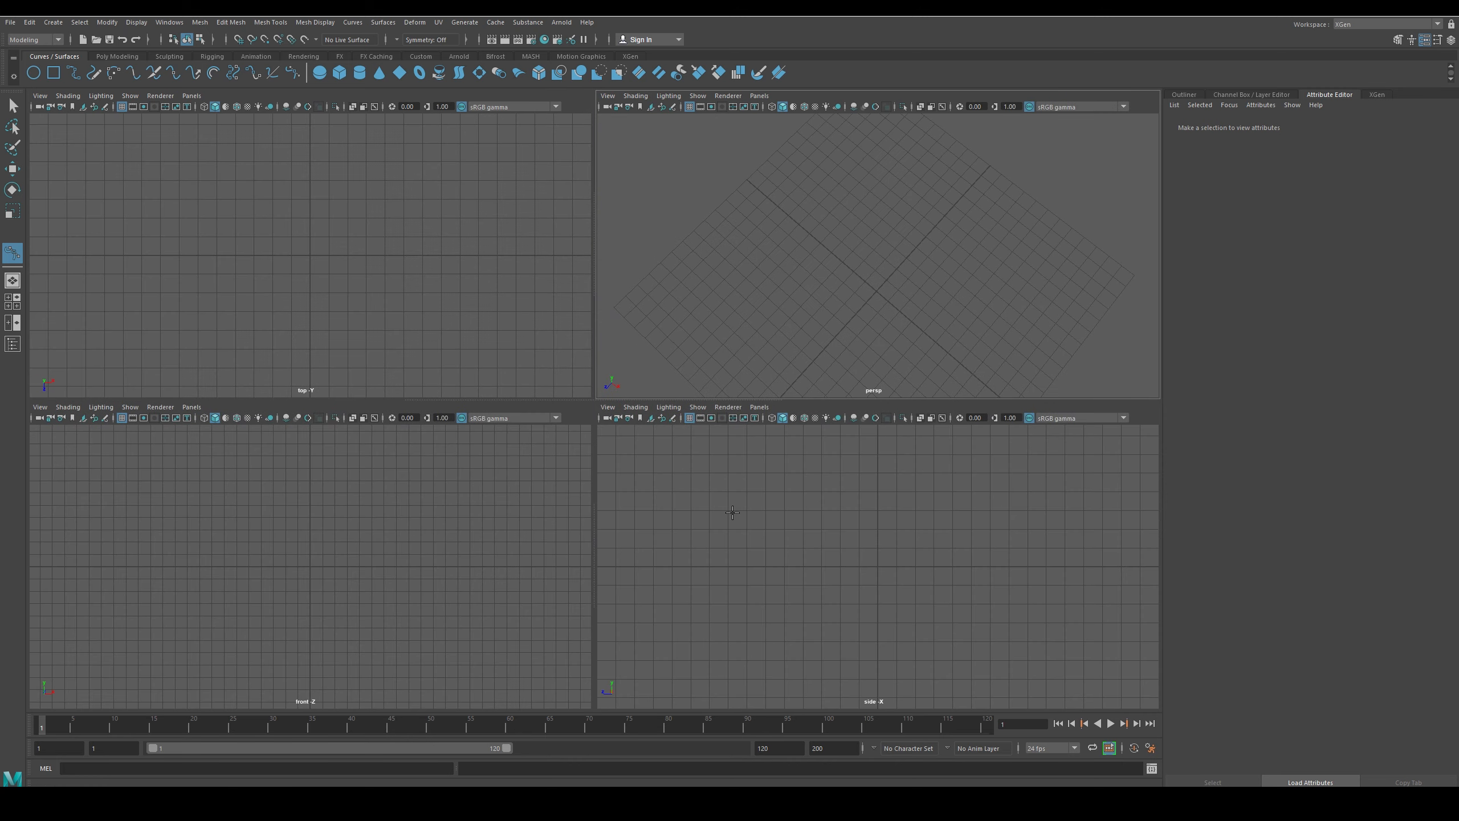
mouse_move(347, 514)
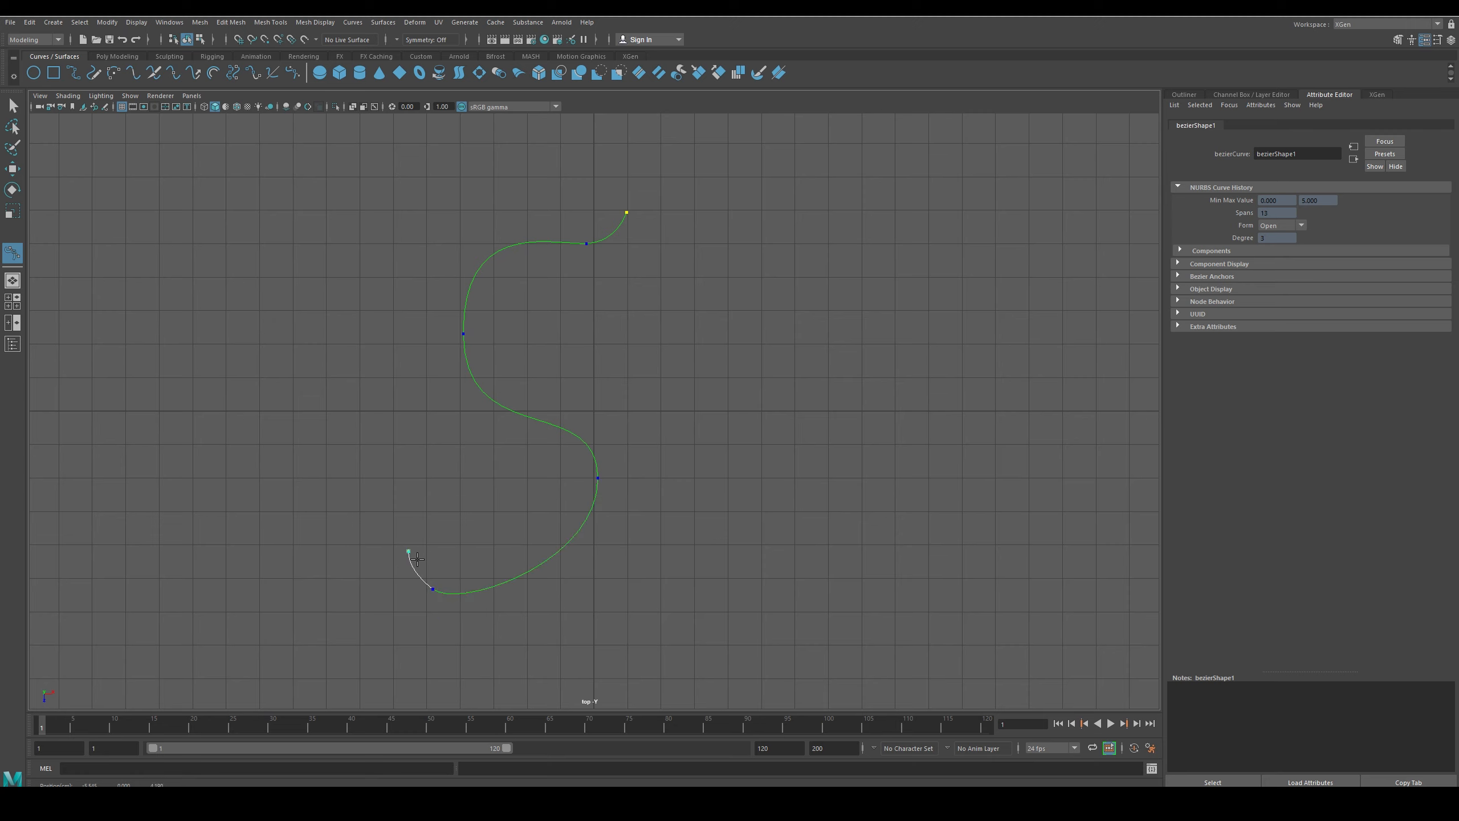
Finish the S-shaped Bezier curve in the top view with its bottom points
left_click(409, 659)
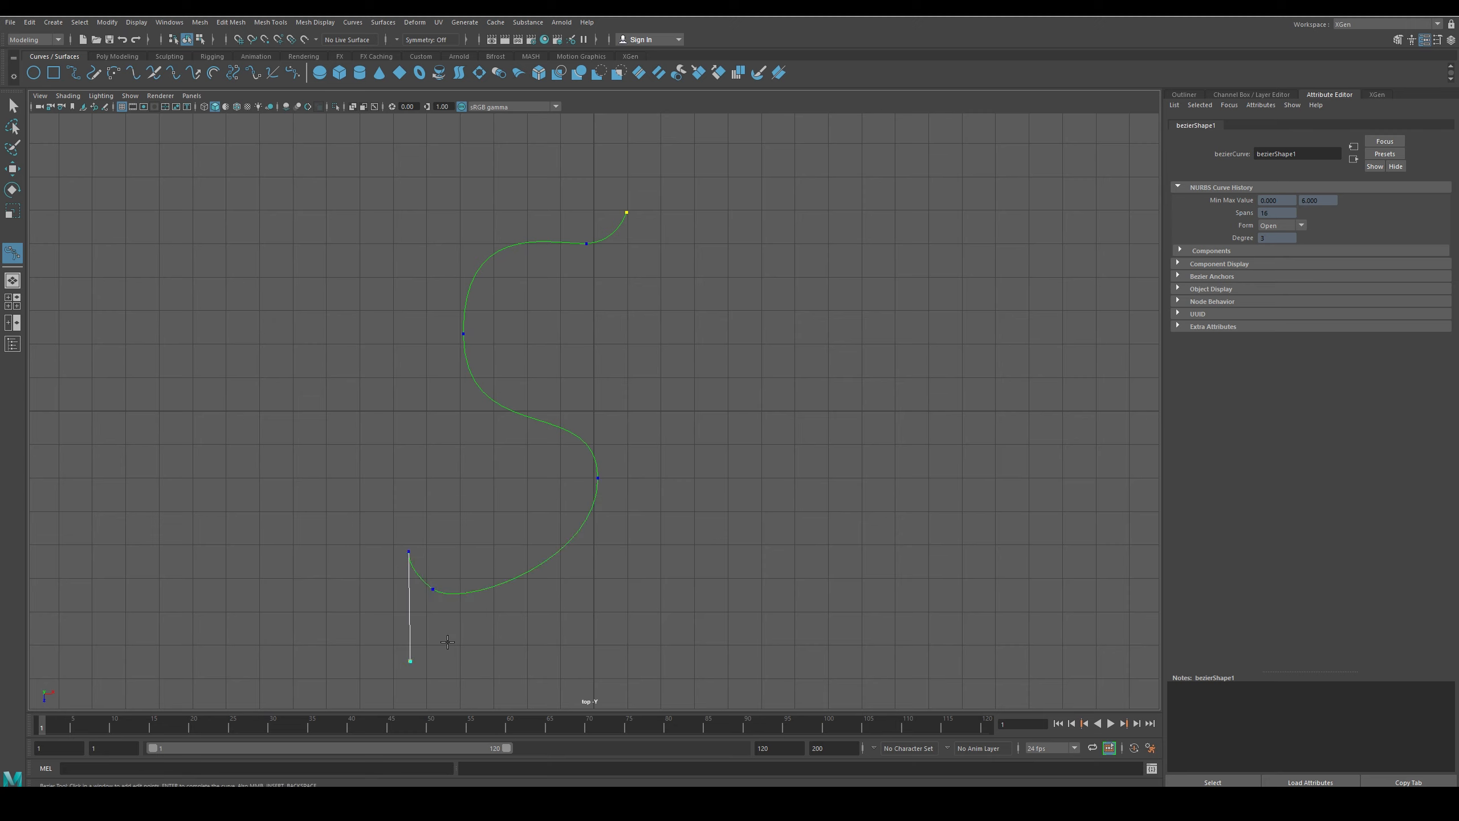
left_click(648, 489)
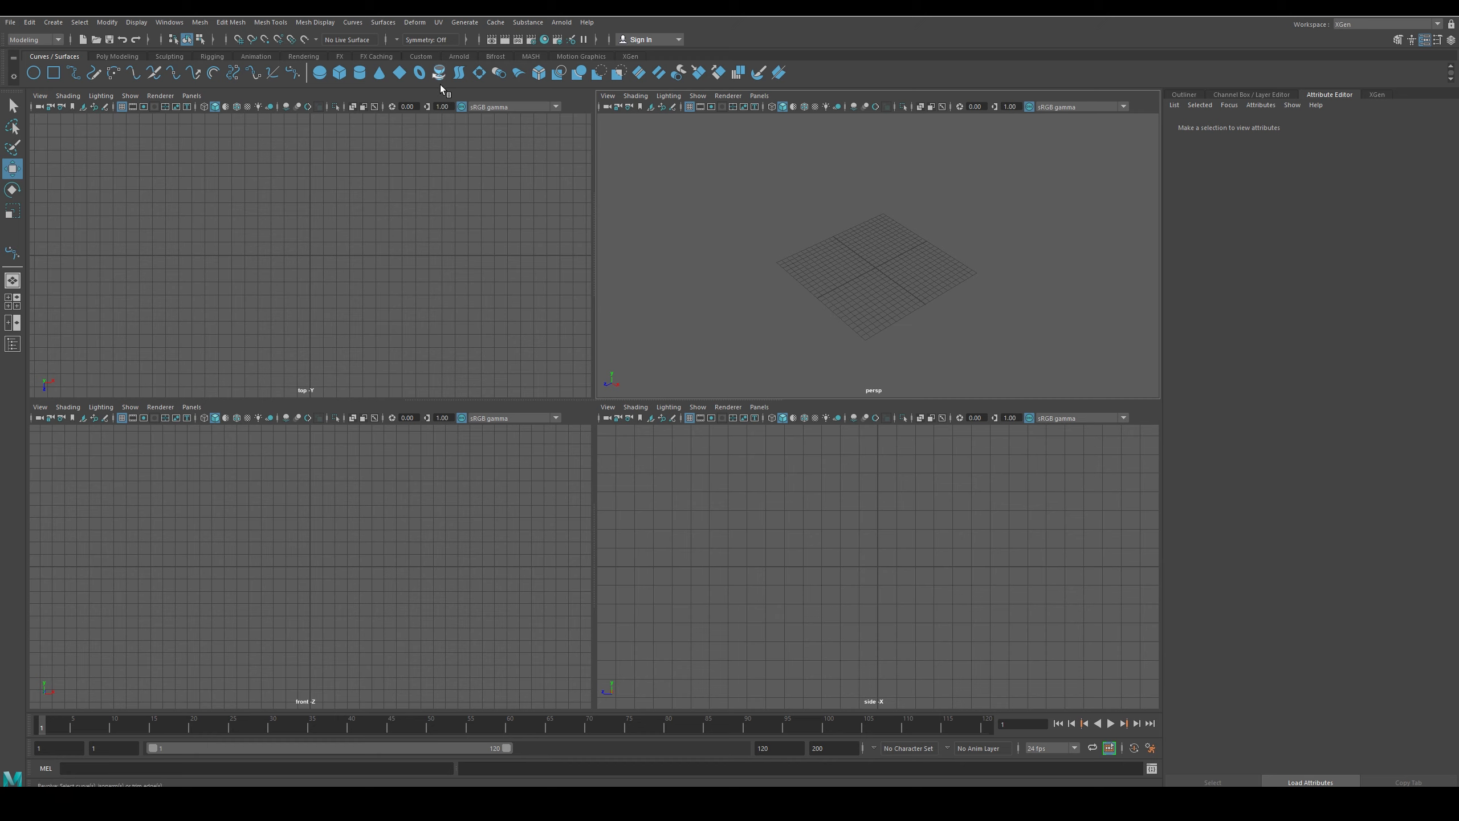
mouse_move(444, 83)
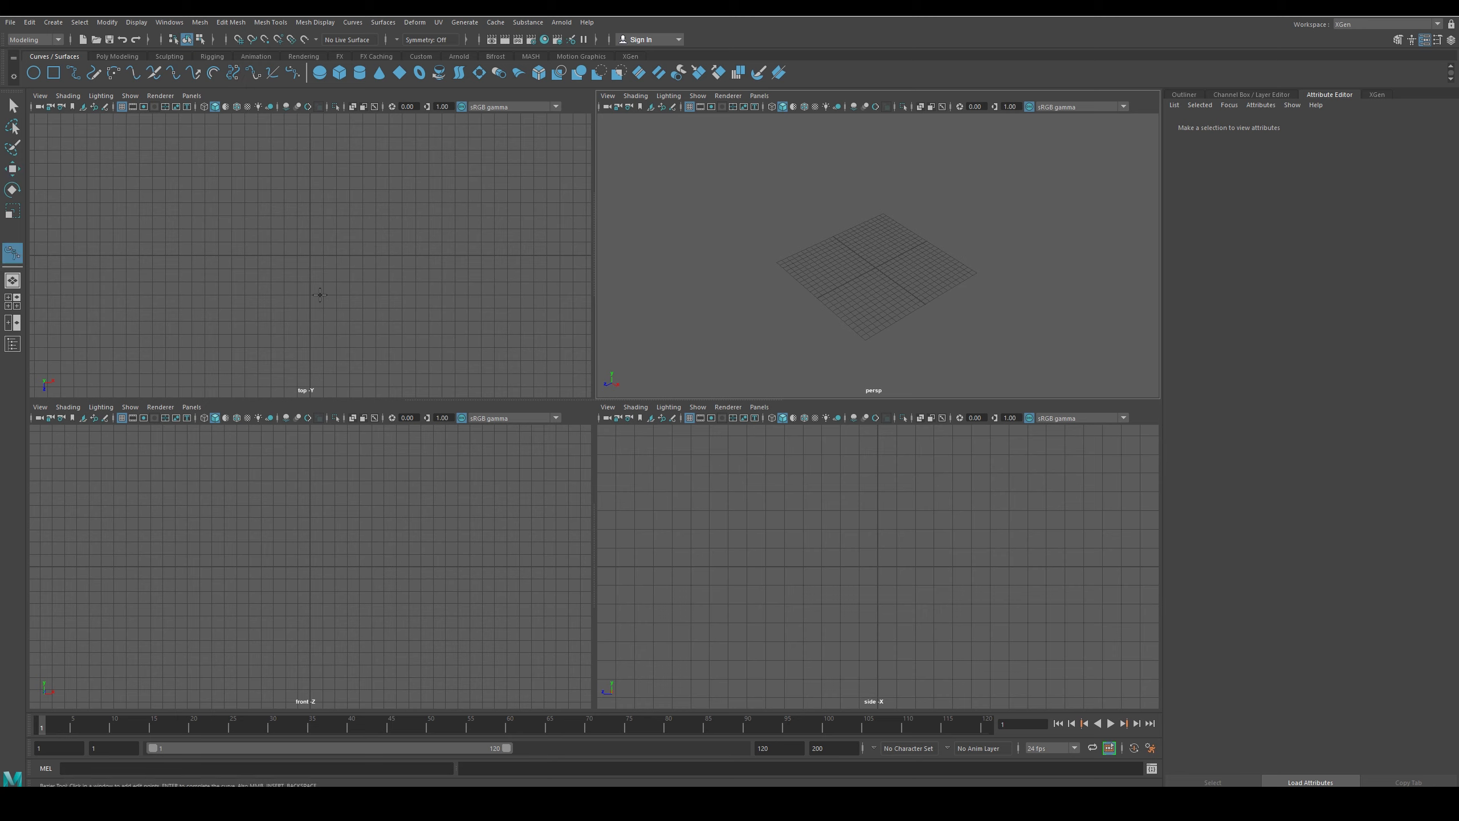
mouse_move(362, 620)
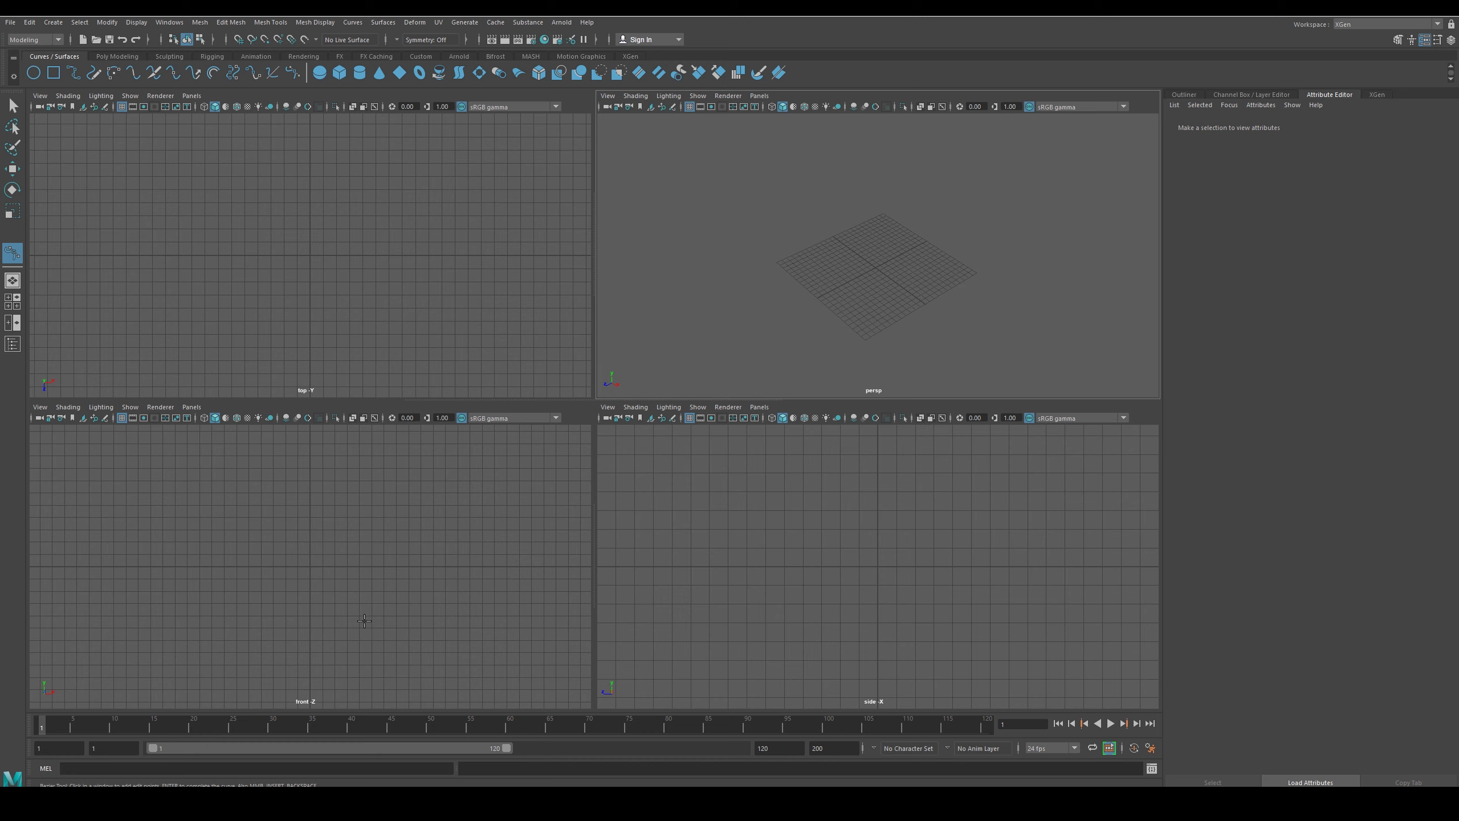
mouse_move(891, 346)
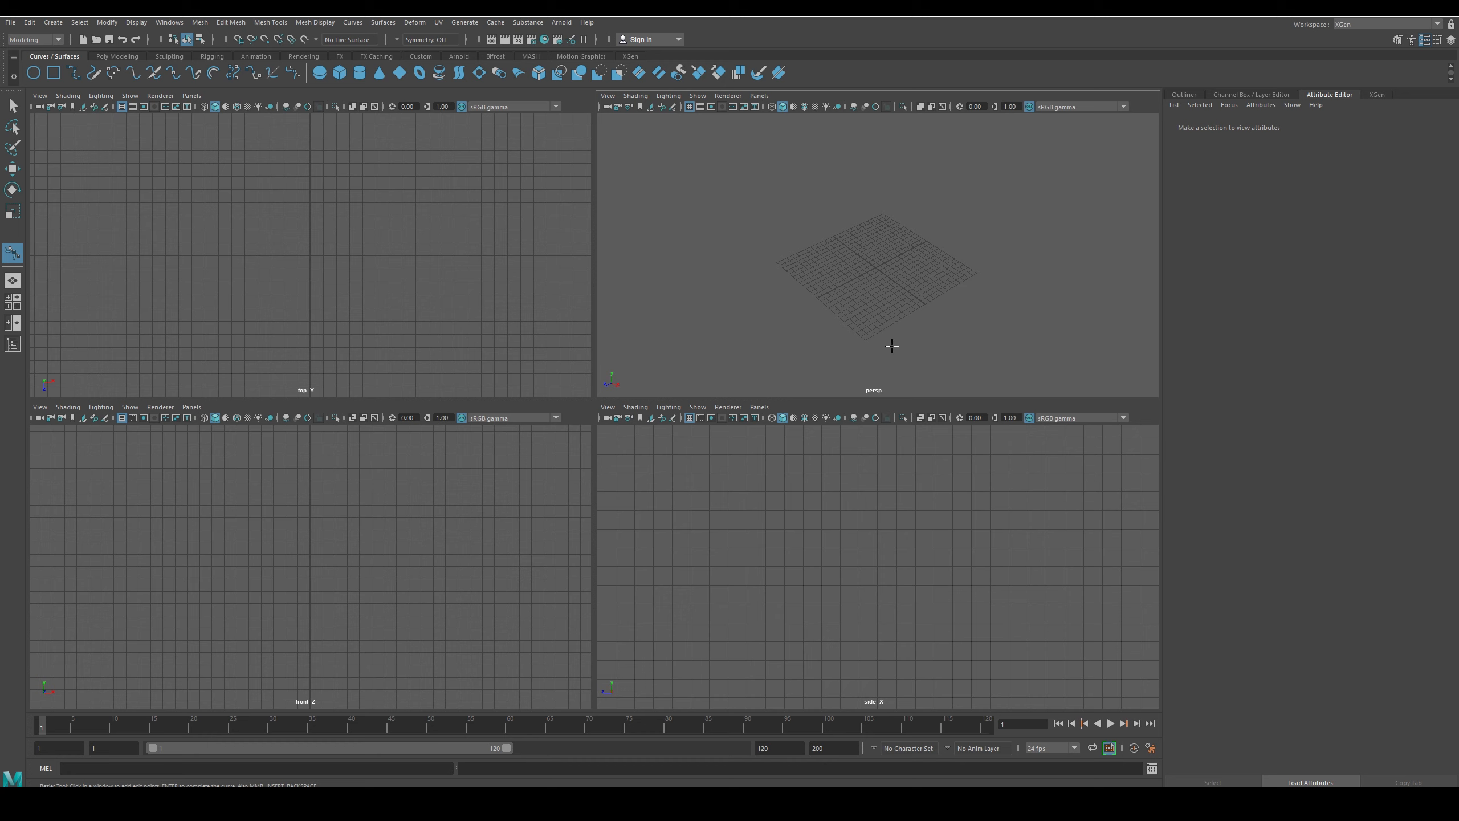
mouse_move(830, 257)
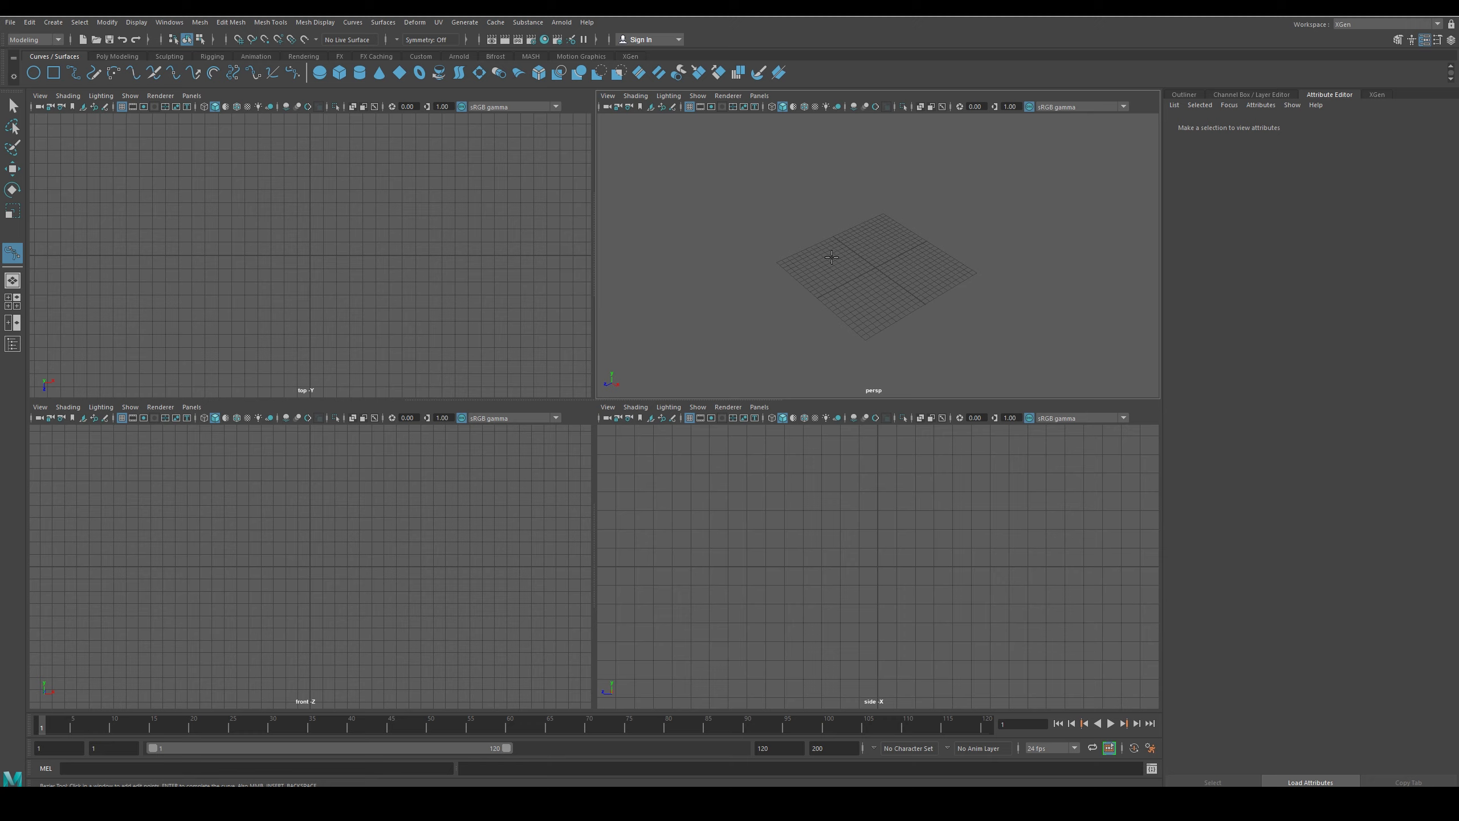
mouse_move(854, 495)
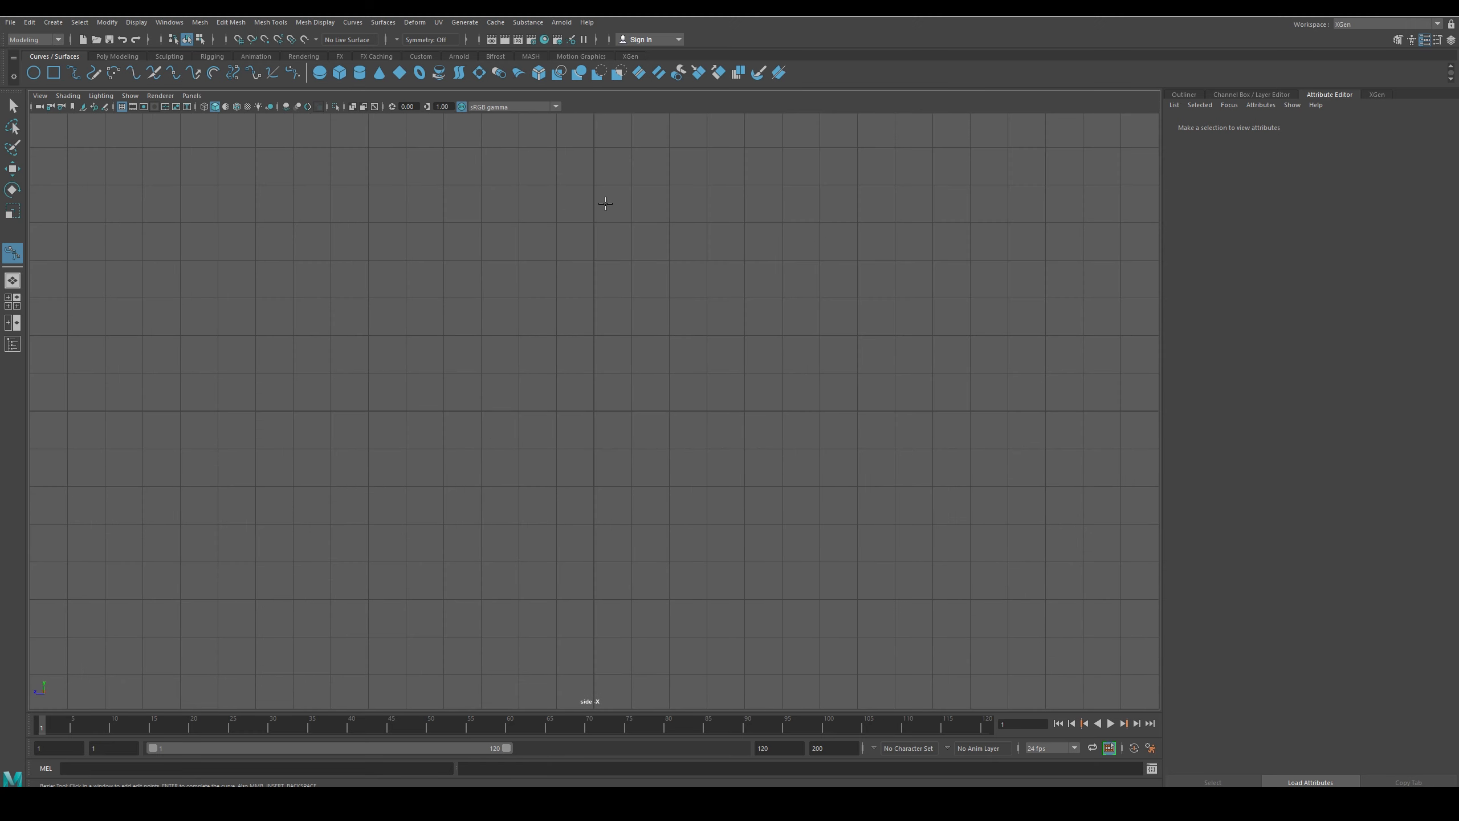
mouse_move(600, 349)
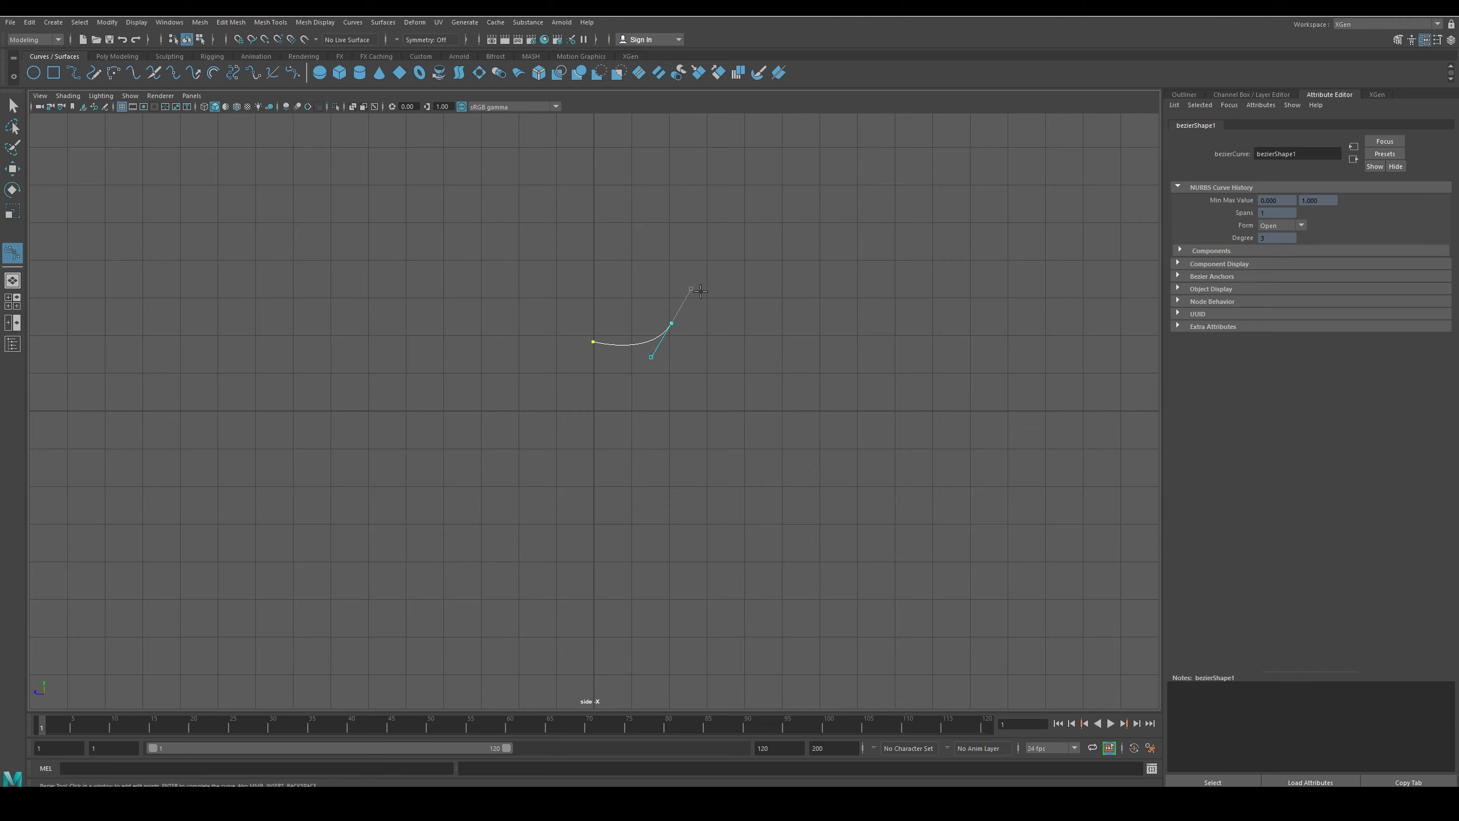
Trace the goblet profile down through the stem to the base centre and select the finished curve
left_click(706, 177)
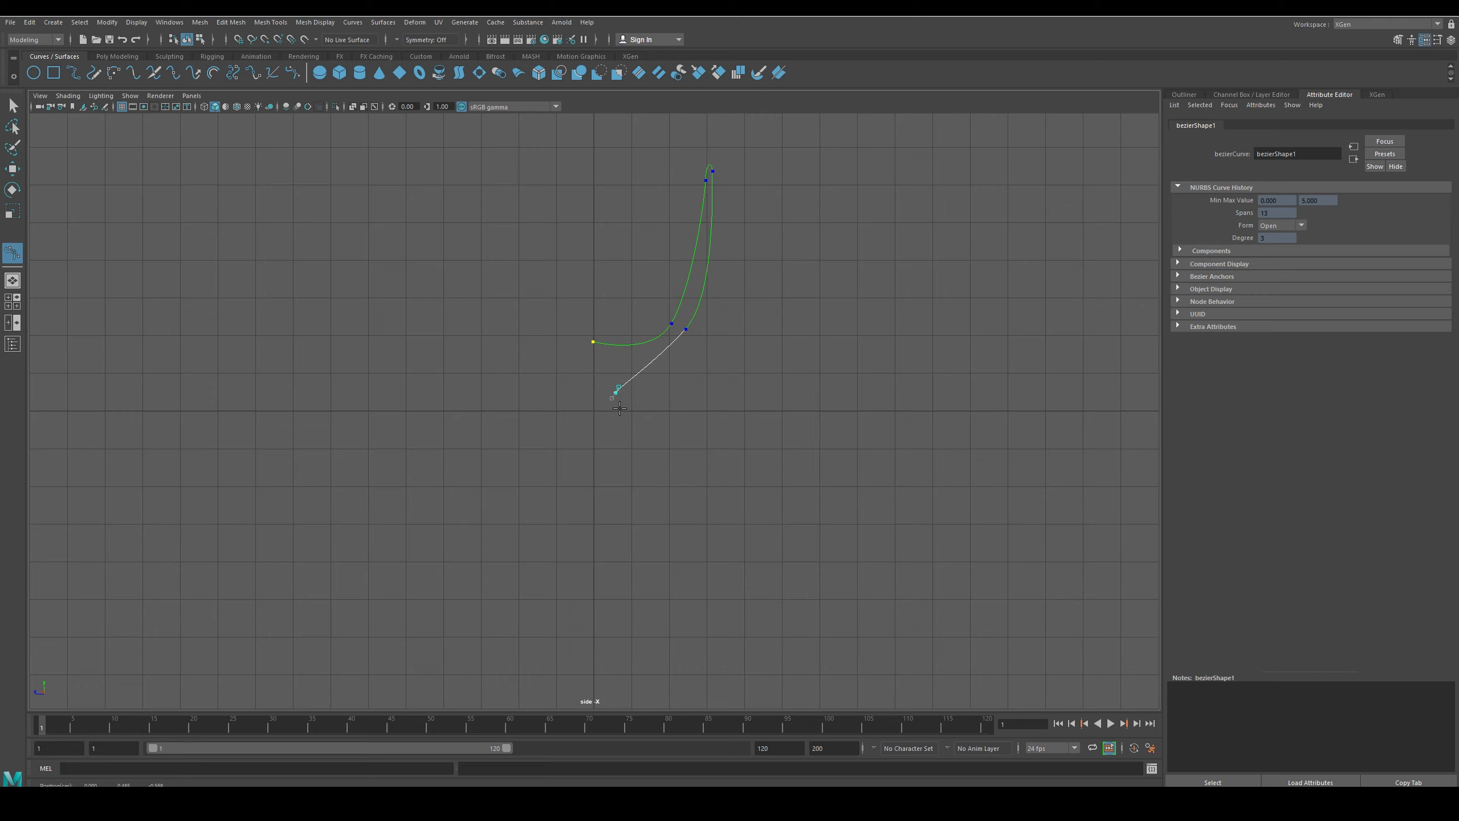
left_click_drag(619, 387, 606, 572)
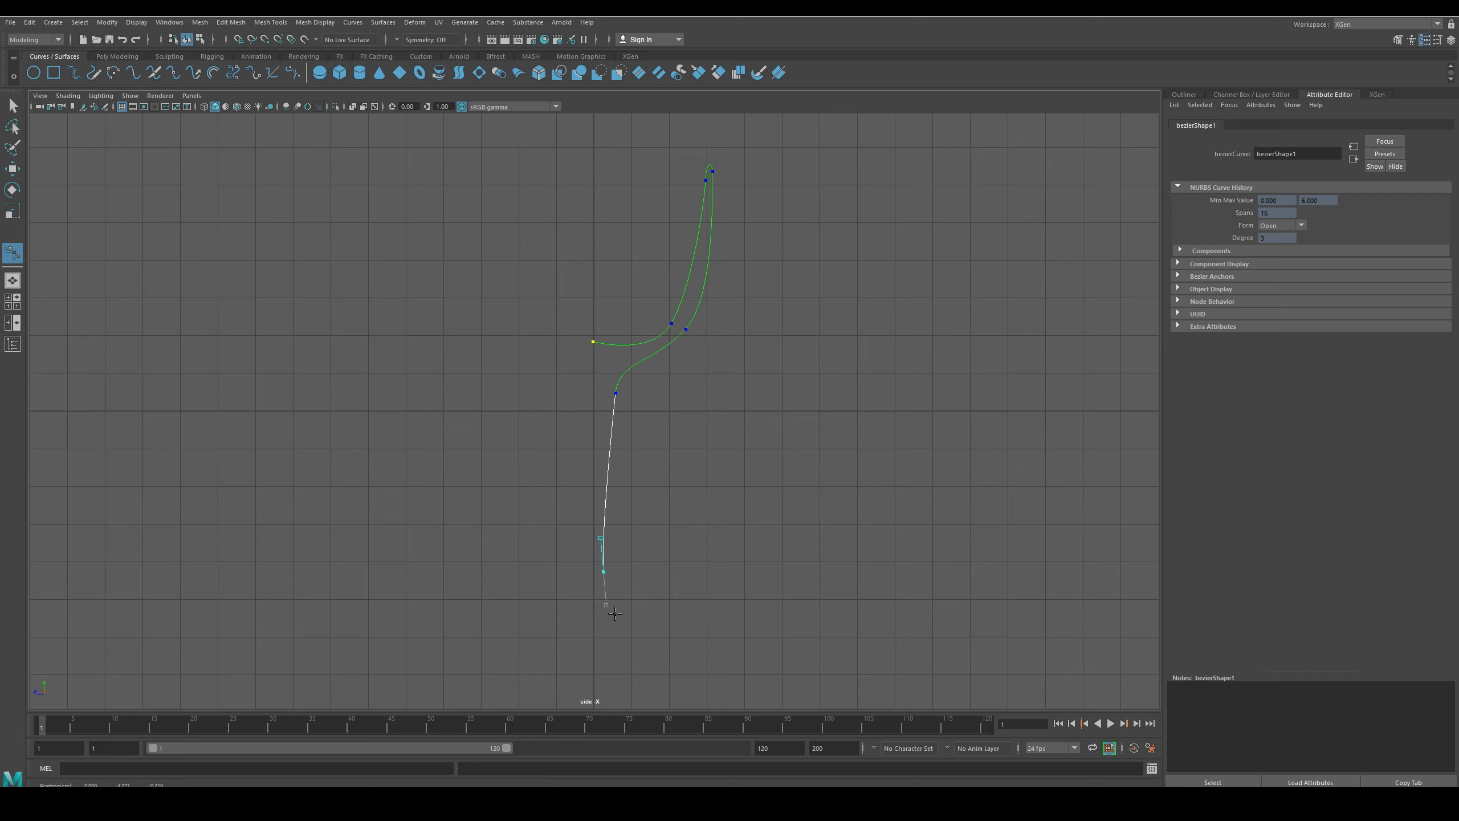
left_click_drag(603, 603, 711, 648)
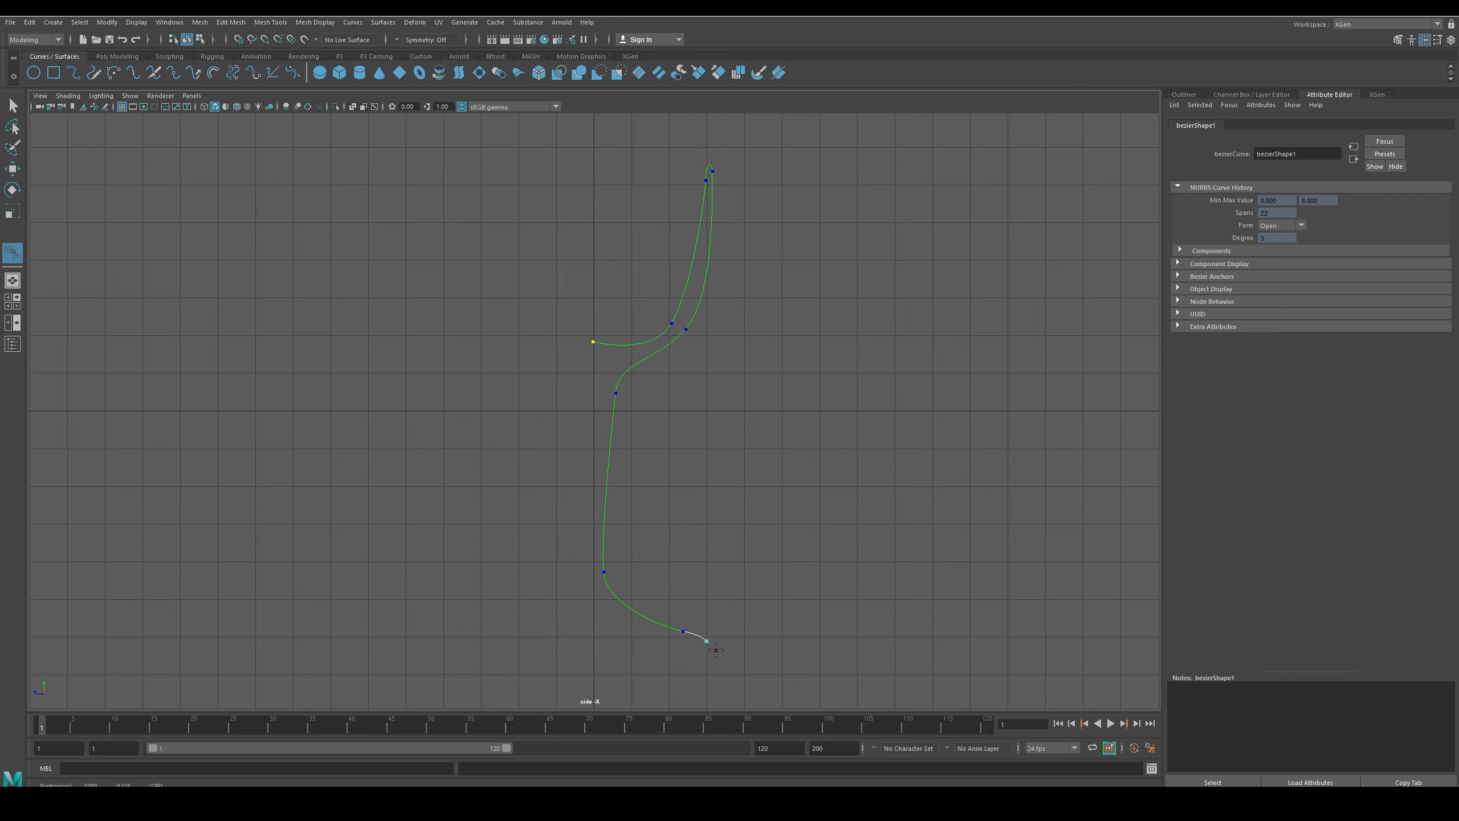
left_click(593, 642)
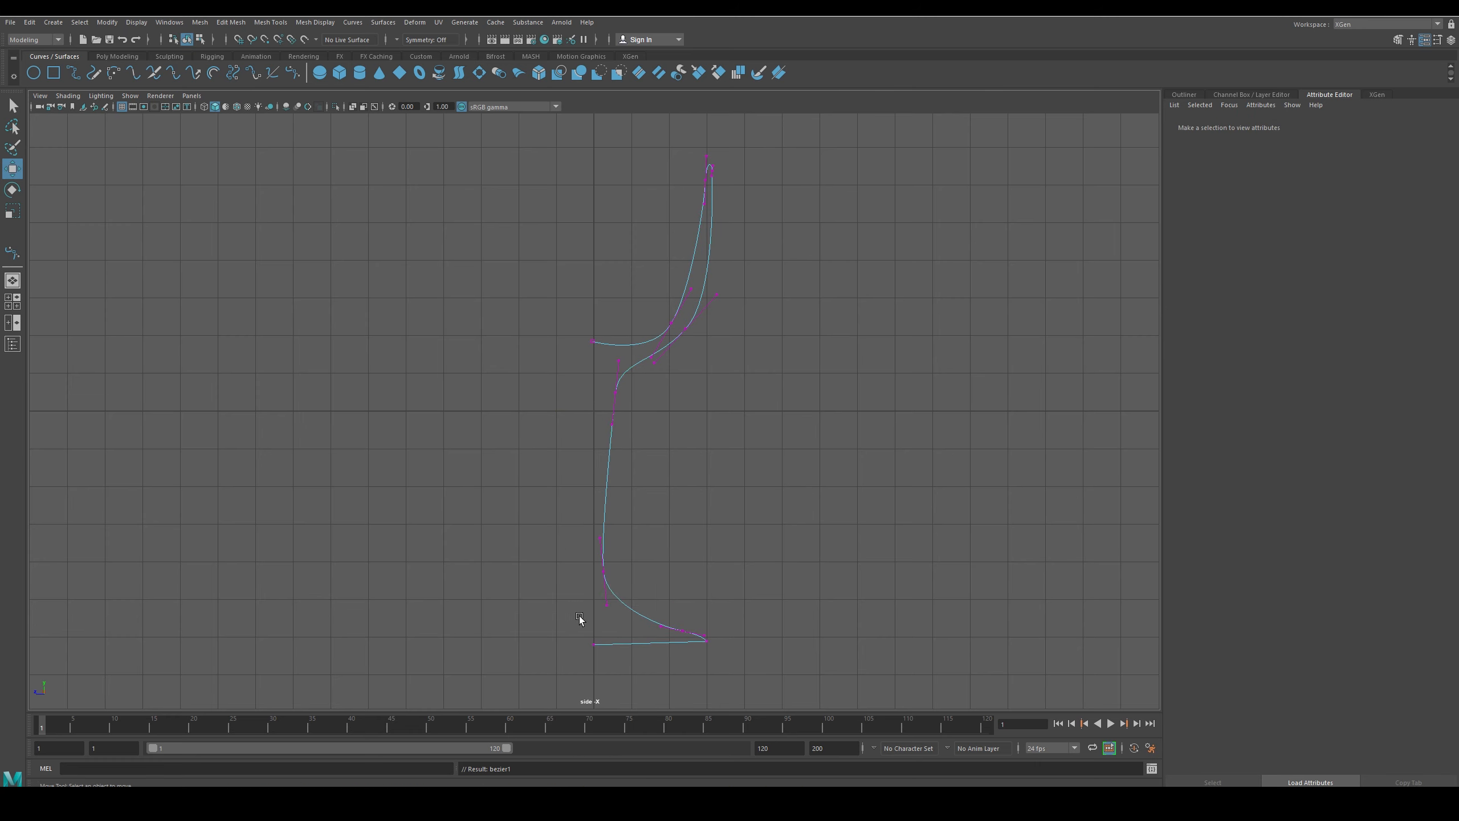
left_click(594, 641)
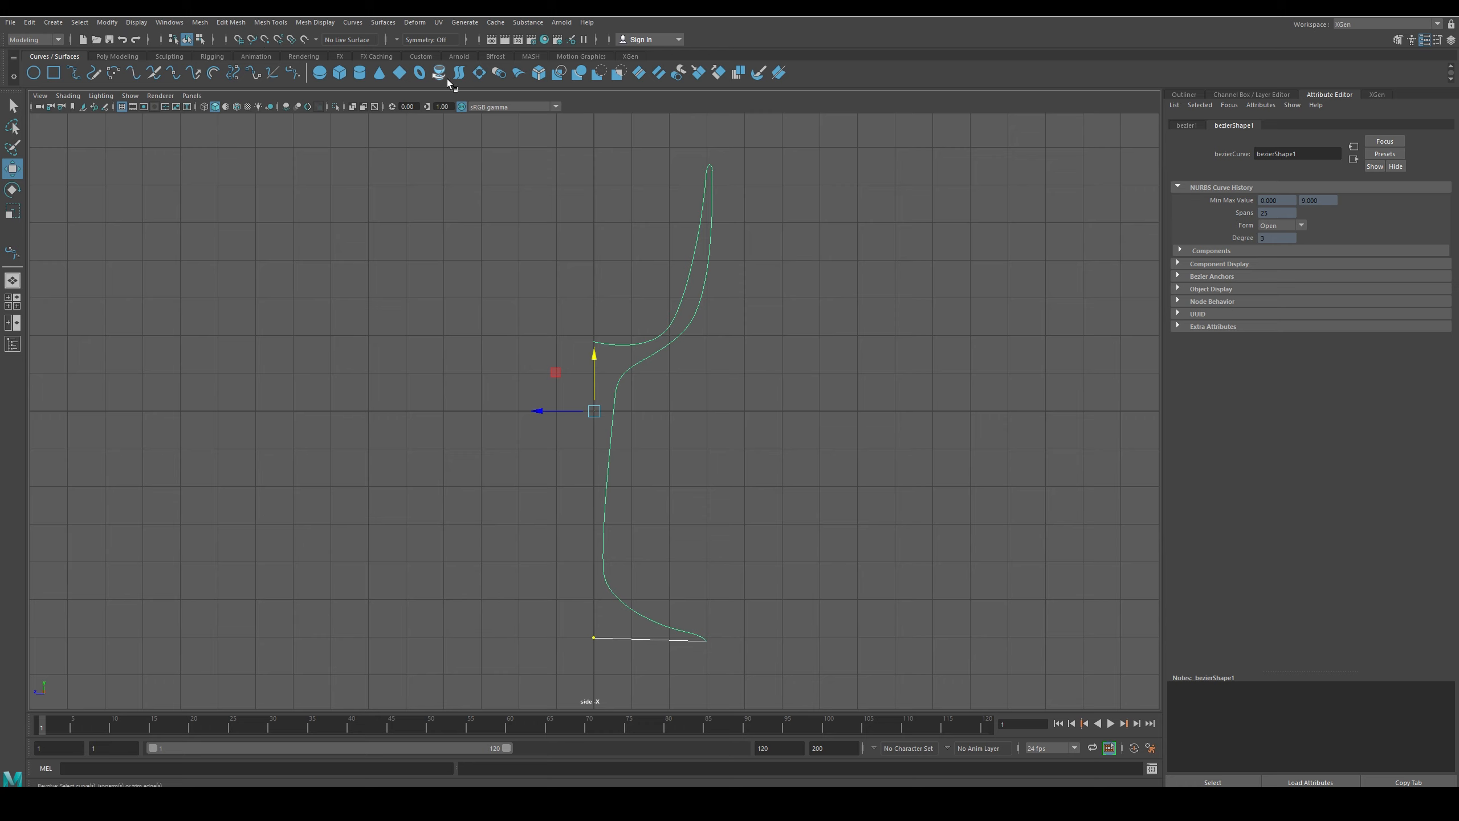
mouse_move(446, 86)
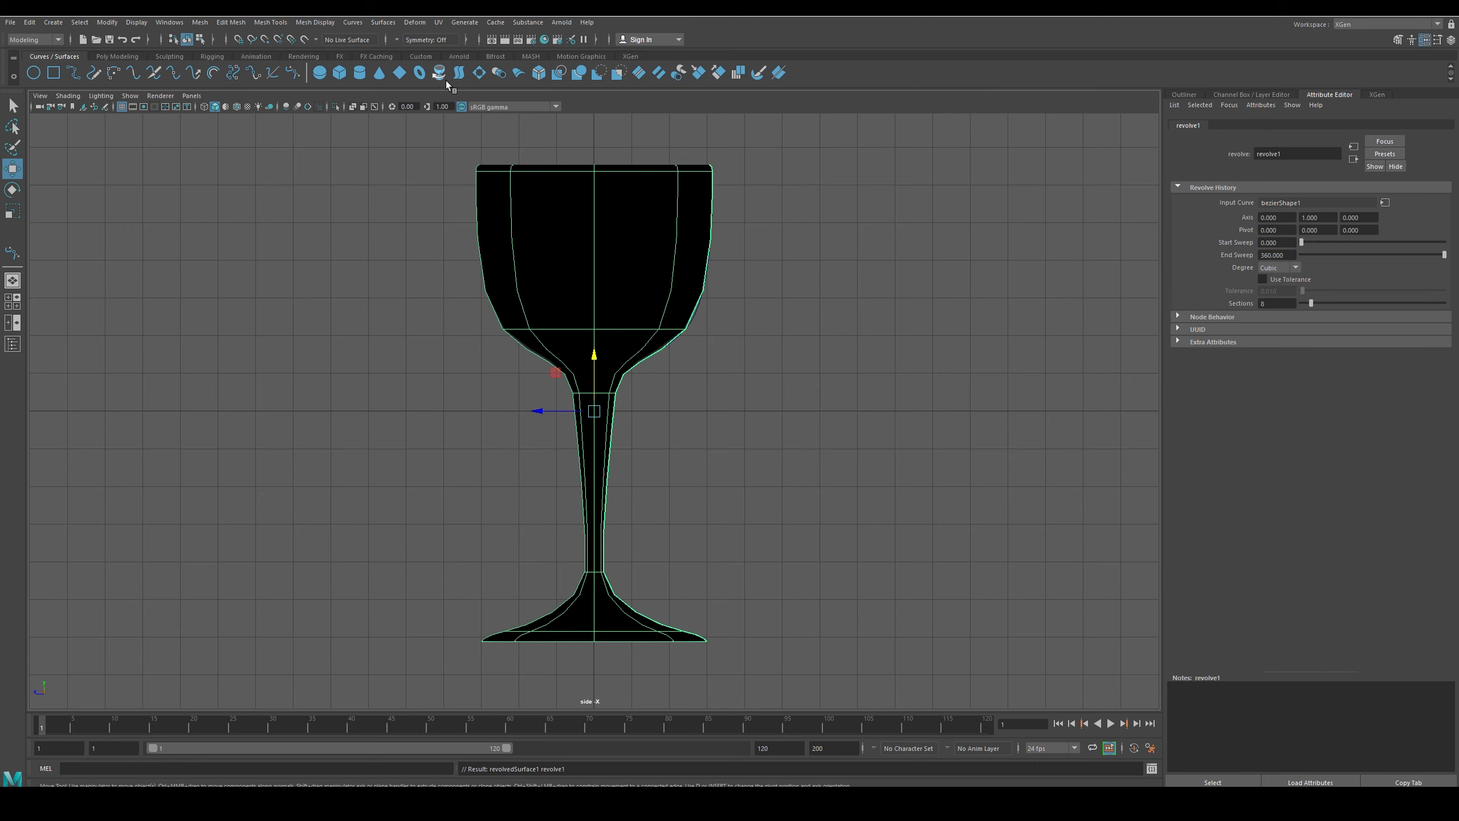
mouse_move(526, 396)
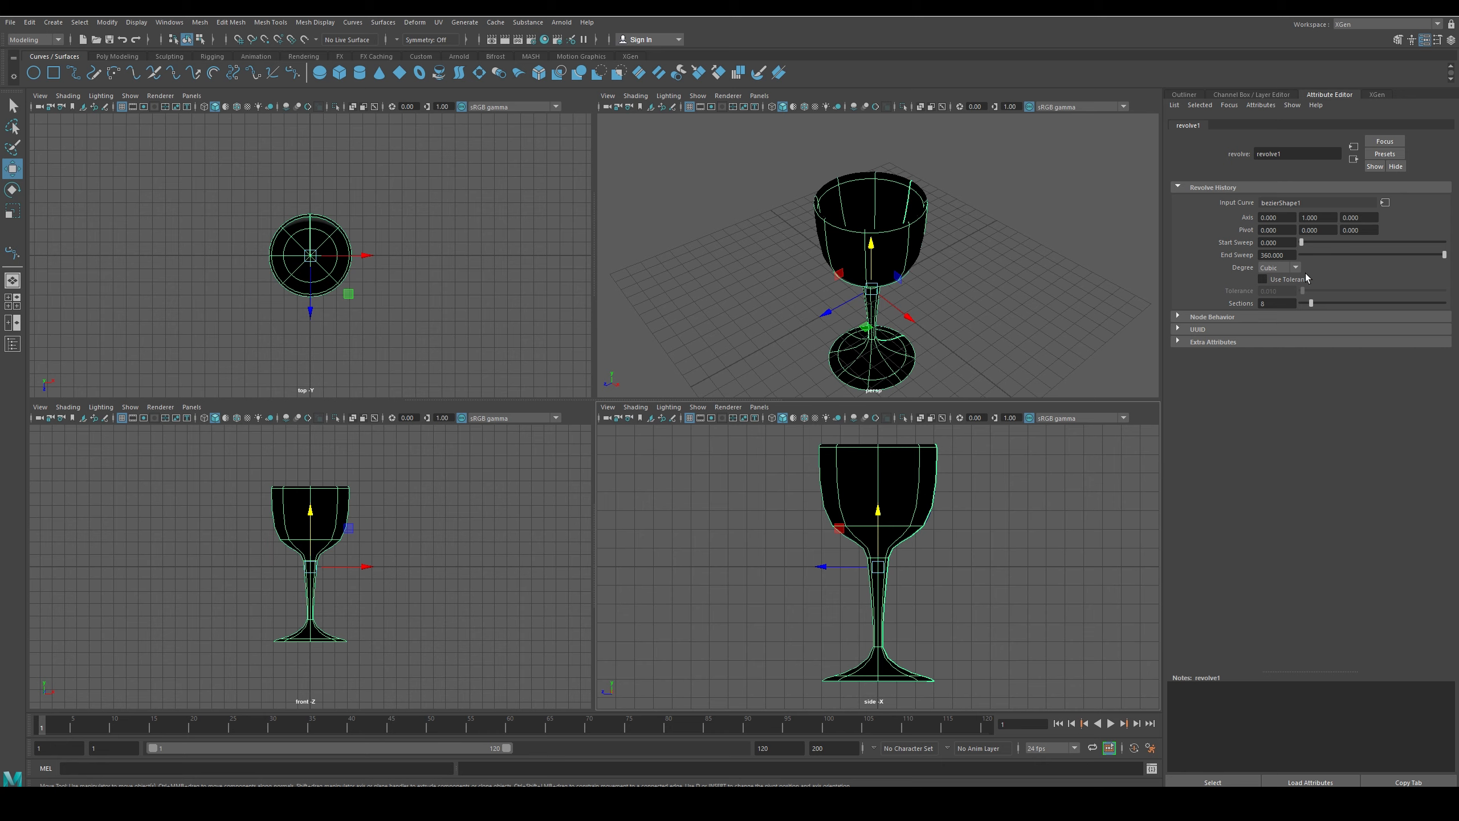
mouse_move(1321, 313)
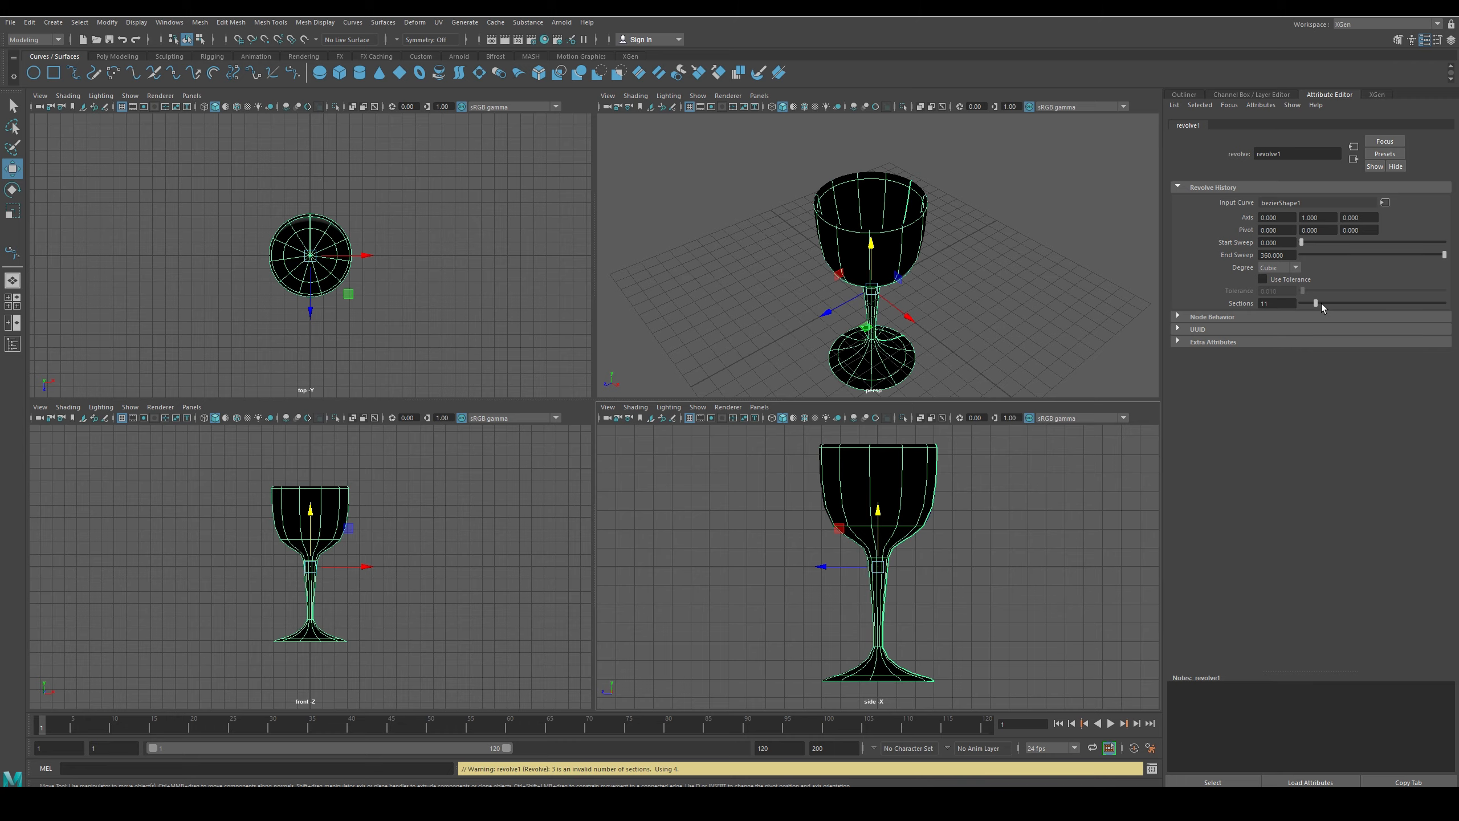
Raise the revolved goblet's Sections to 24 and orbit to inspect it
left_click_drag(1314, 303, 1363, 303)
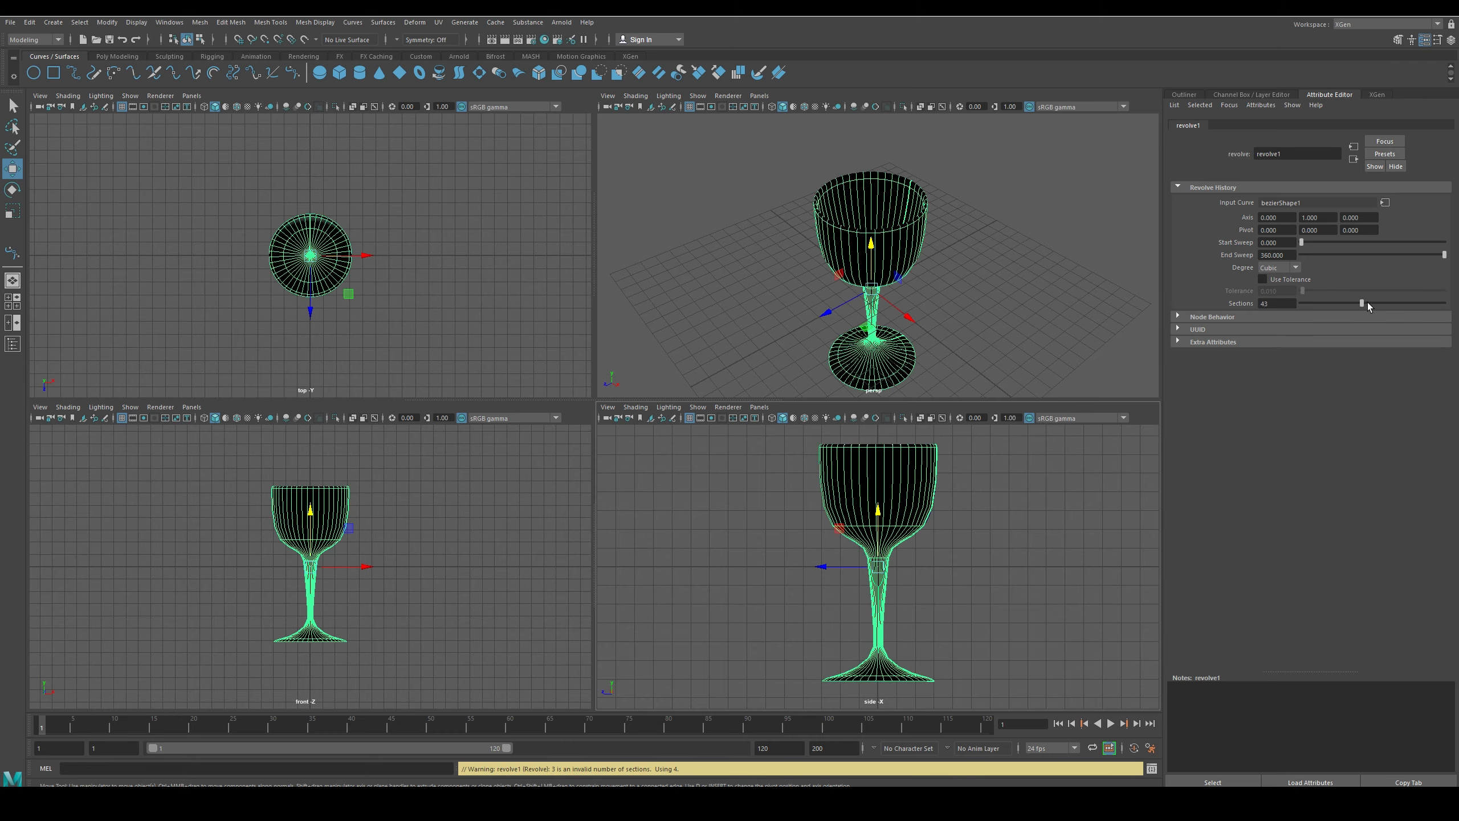
left_click_drag(1386, 303, 1332, 302)
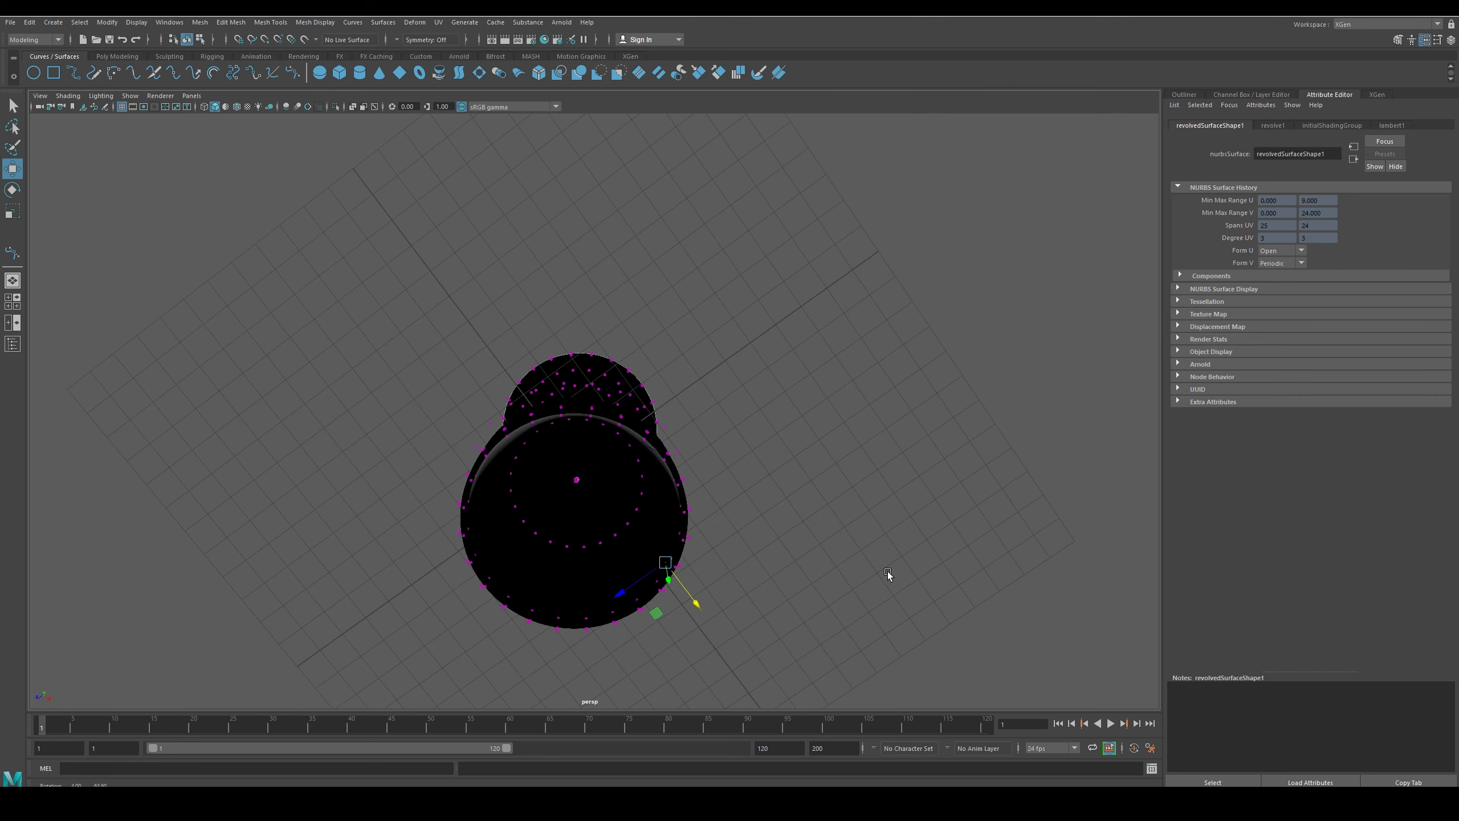
left_click_drag(885, 572, 798, 521)
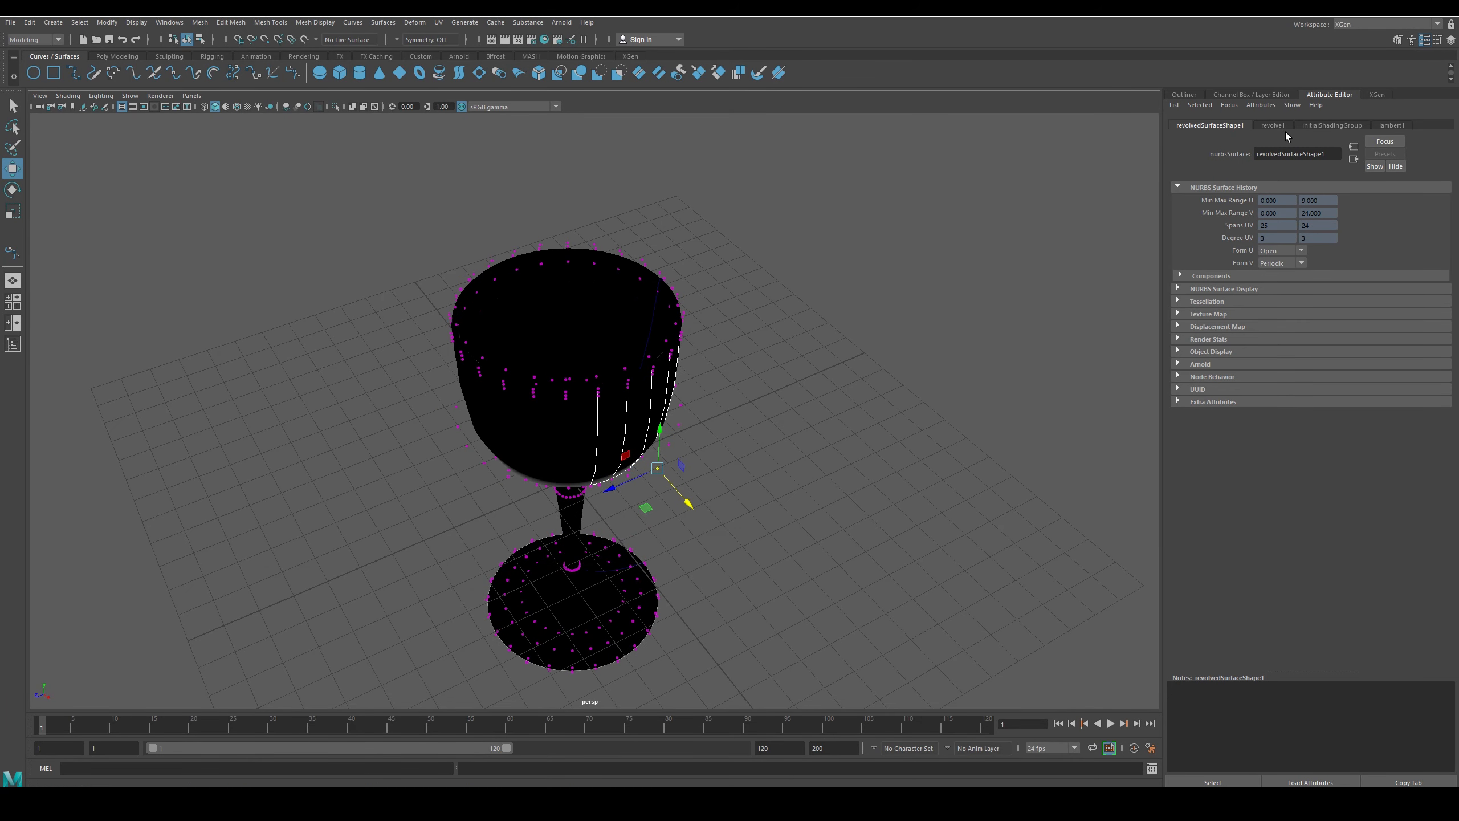
Review the goblet's revolve1, initialShadingGroup and lambert1 attributes
left_click(1273, 124)
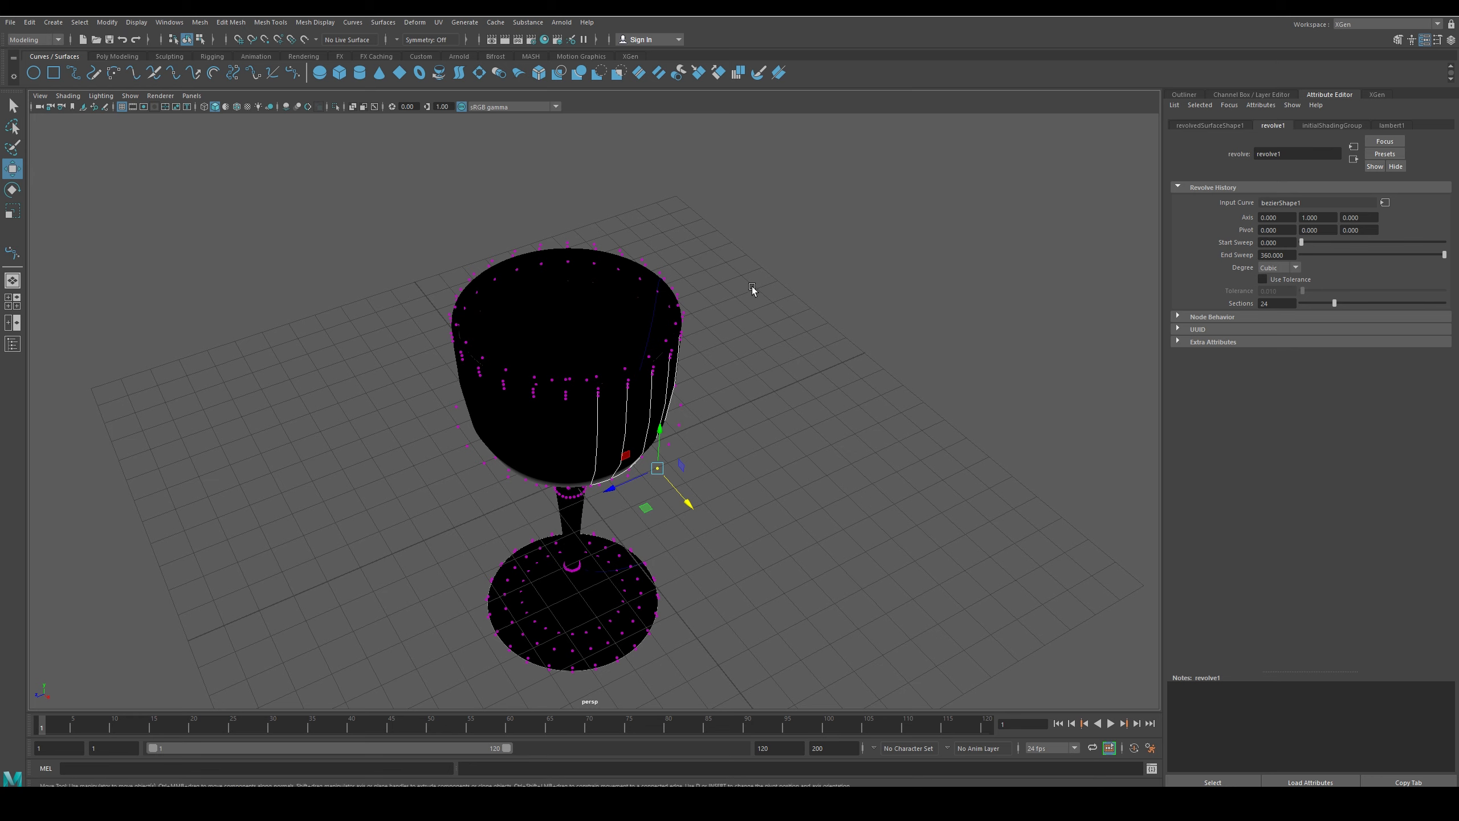
left_click(1332, 124)
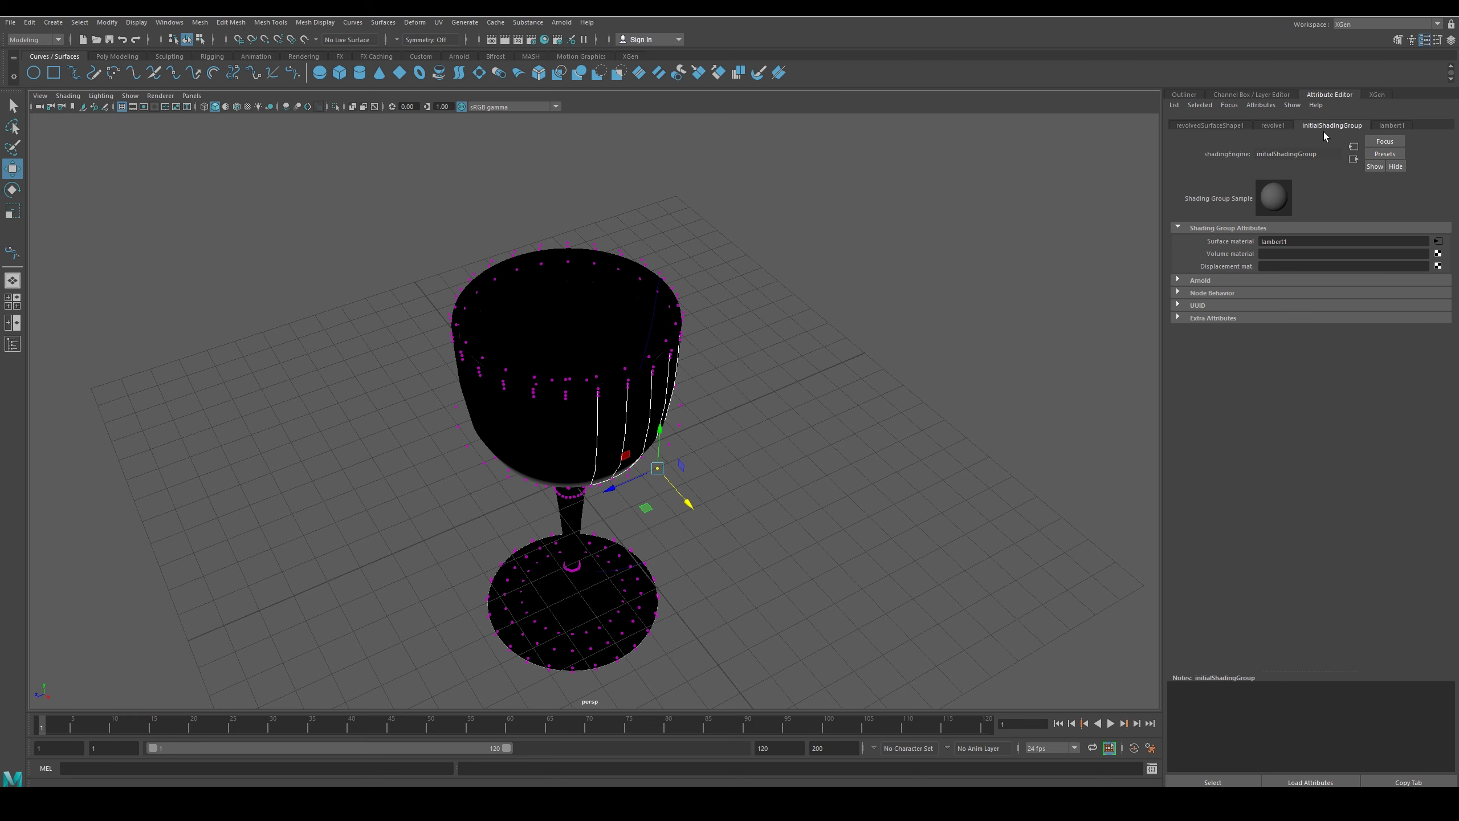
left_click(1391, 124)
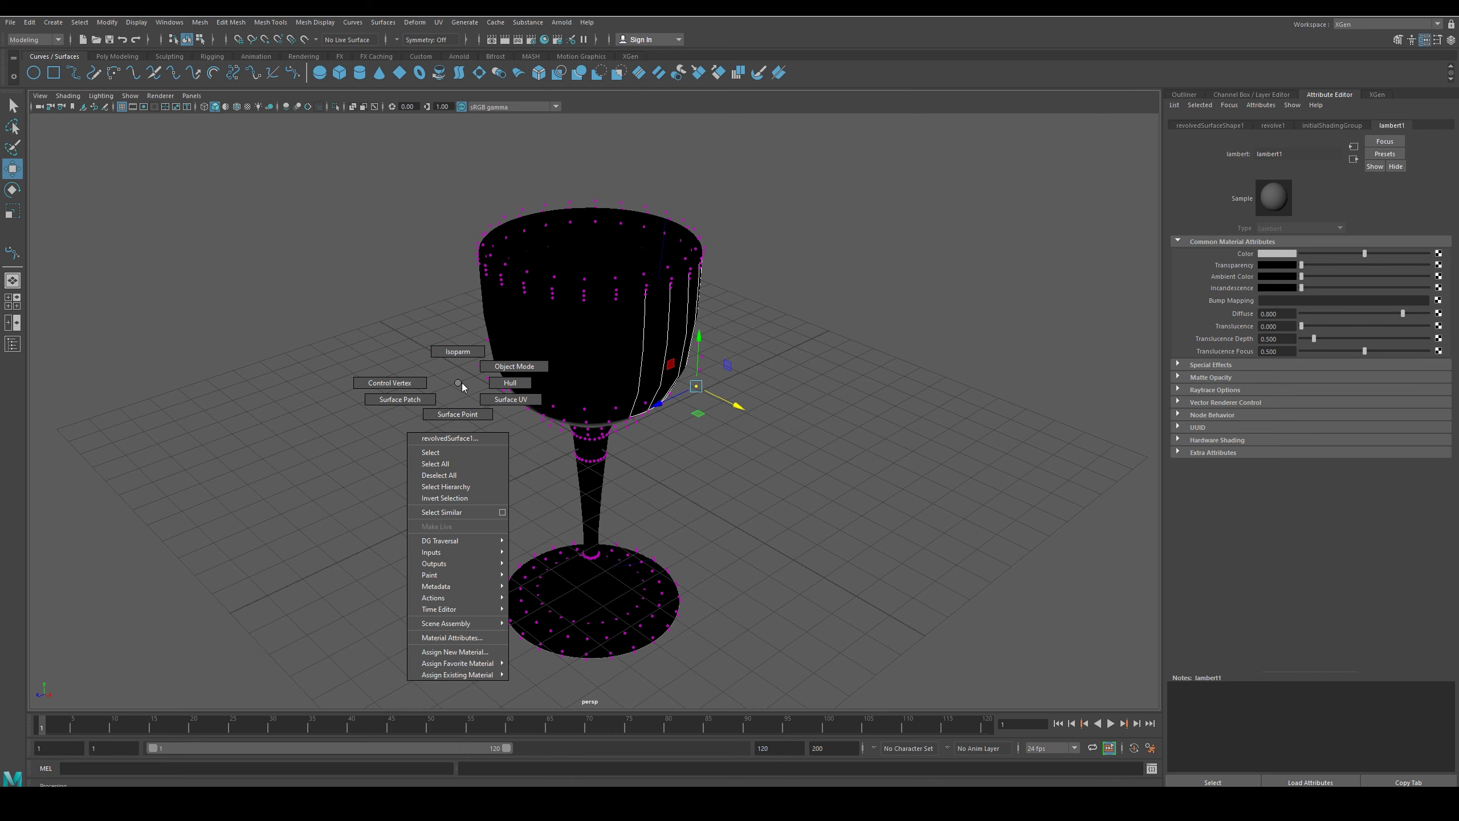
Convert the goblet via NURBS to Polygons with Quads and Count 55
left_click(106, 22)
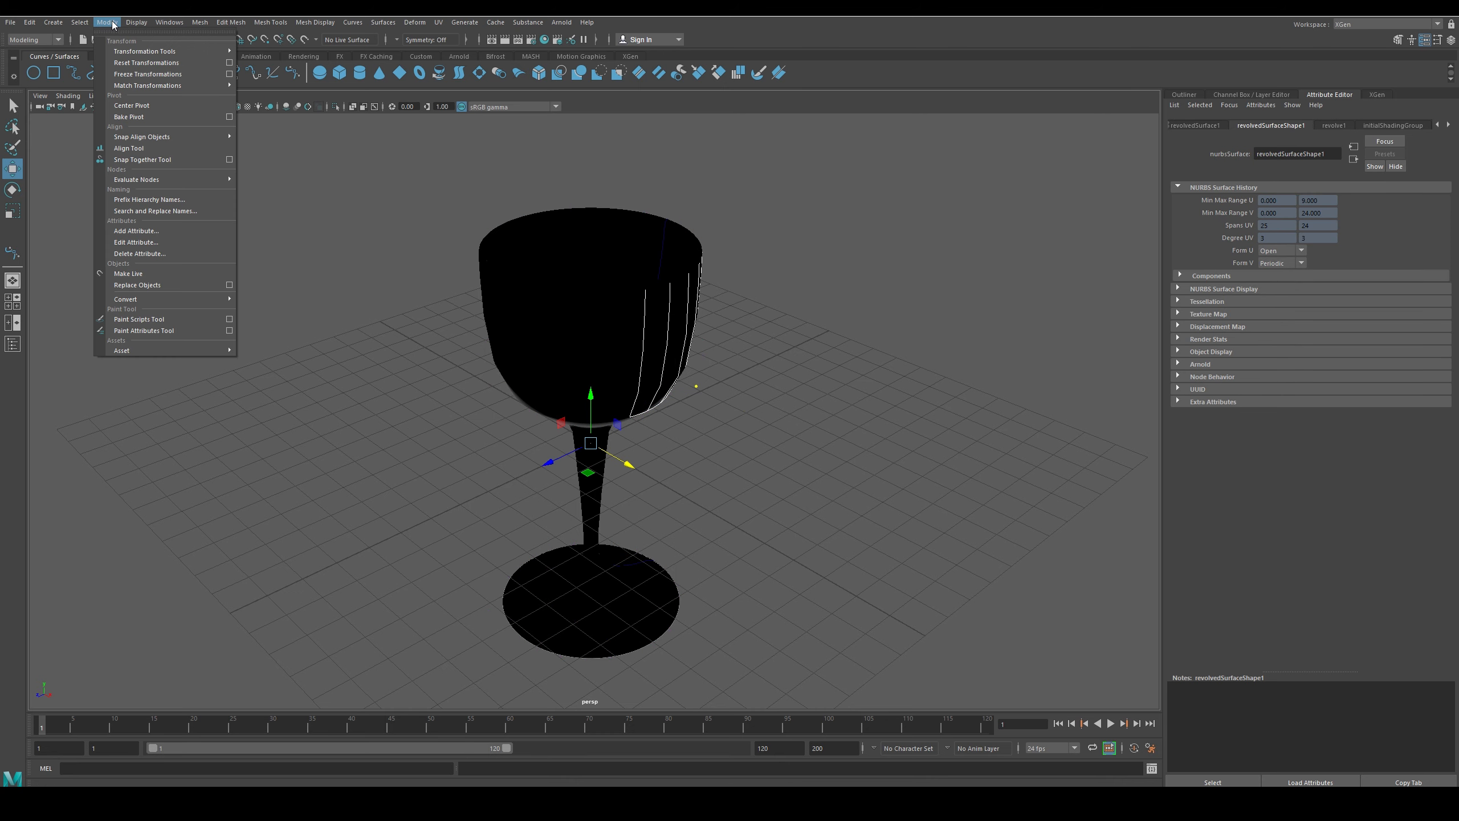
mouse_move(126, 298)
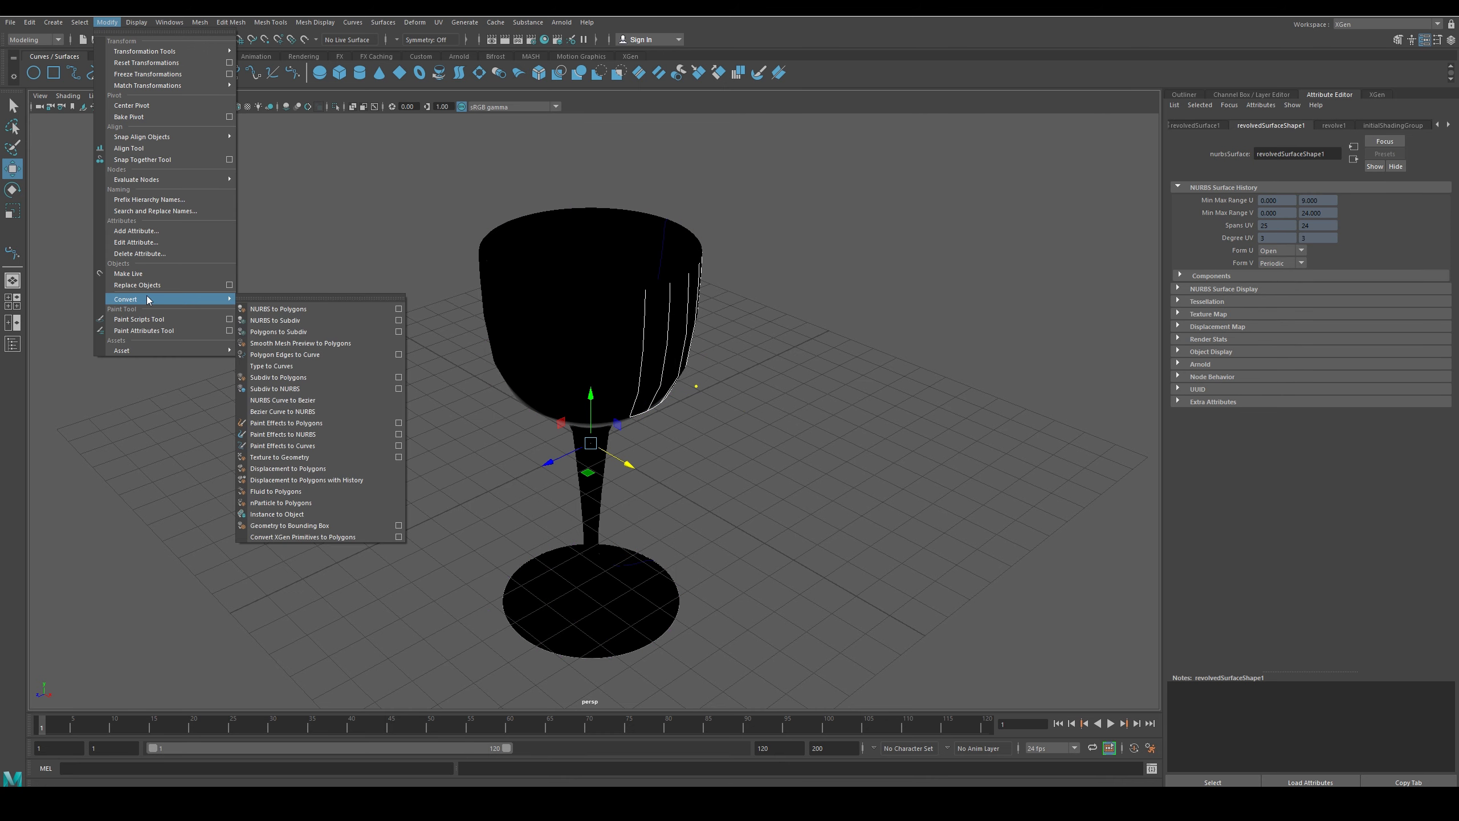
mouse_move(317, 308)
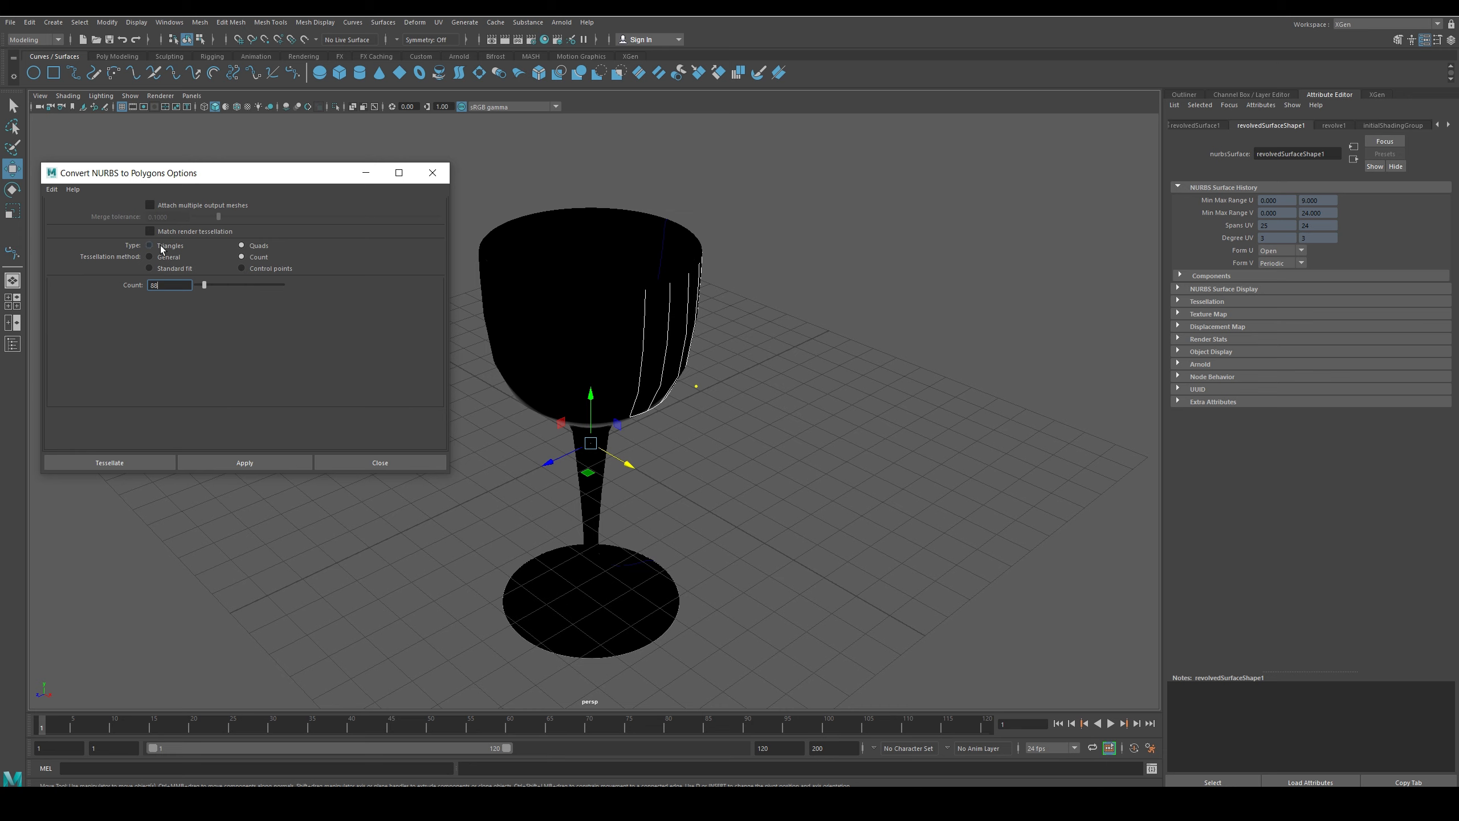
left_click(242, 256)
type("55")
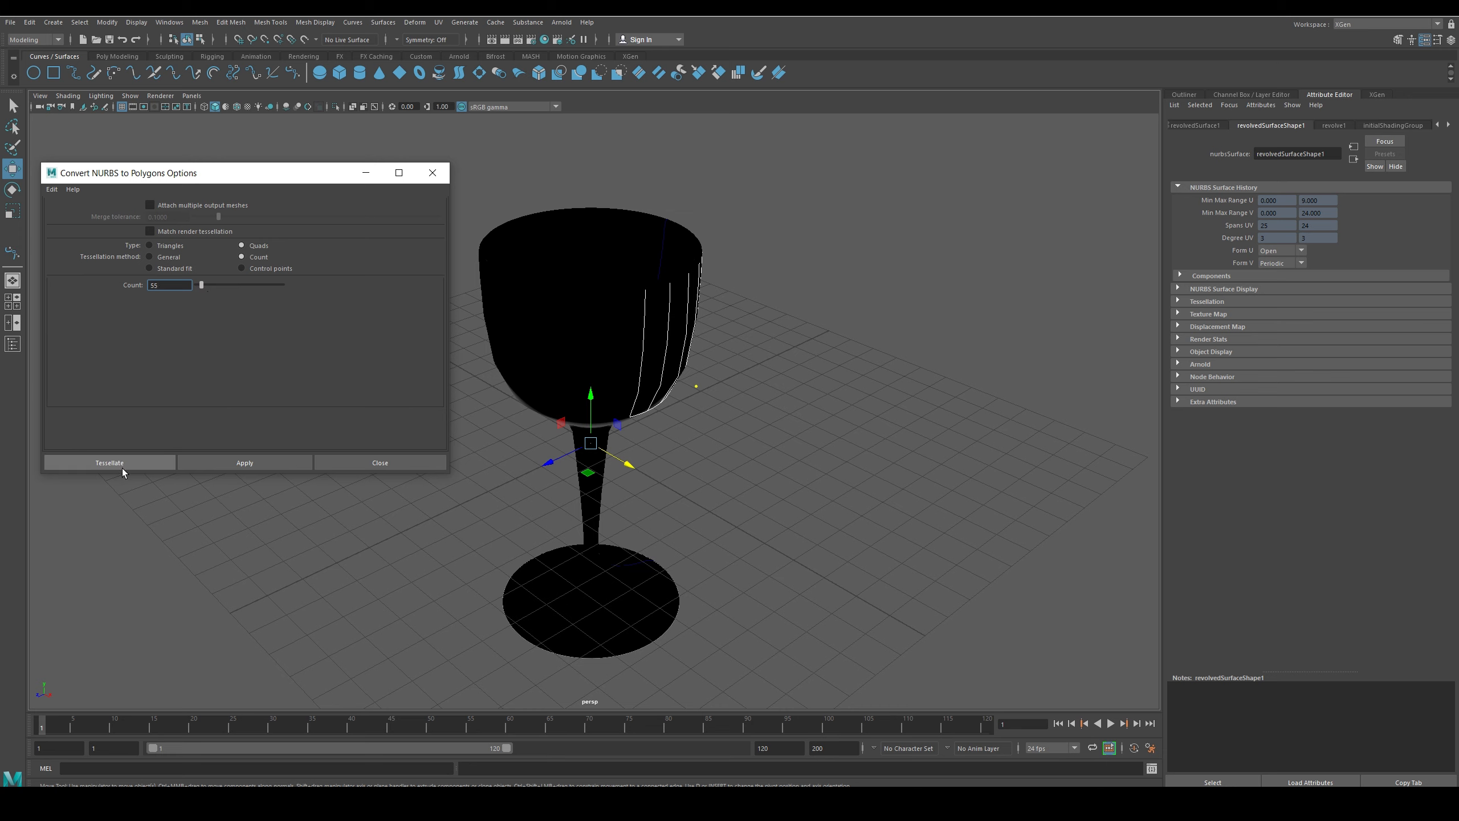
left_click(109, 463)
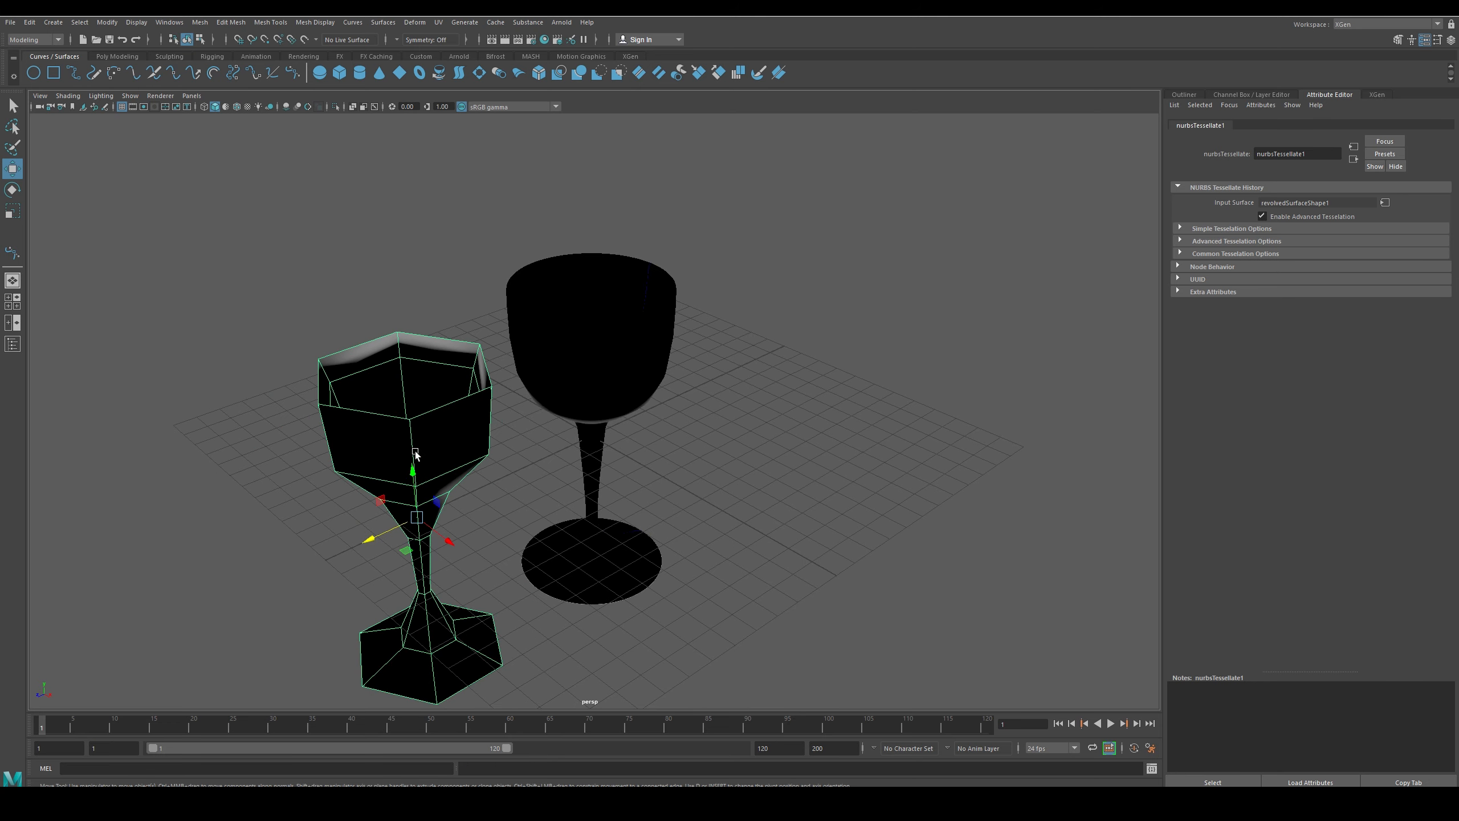
Reverse the polygon goblet's normals, preview it smoothed, then return it to coarse display
right_click(416, 453)
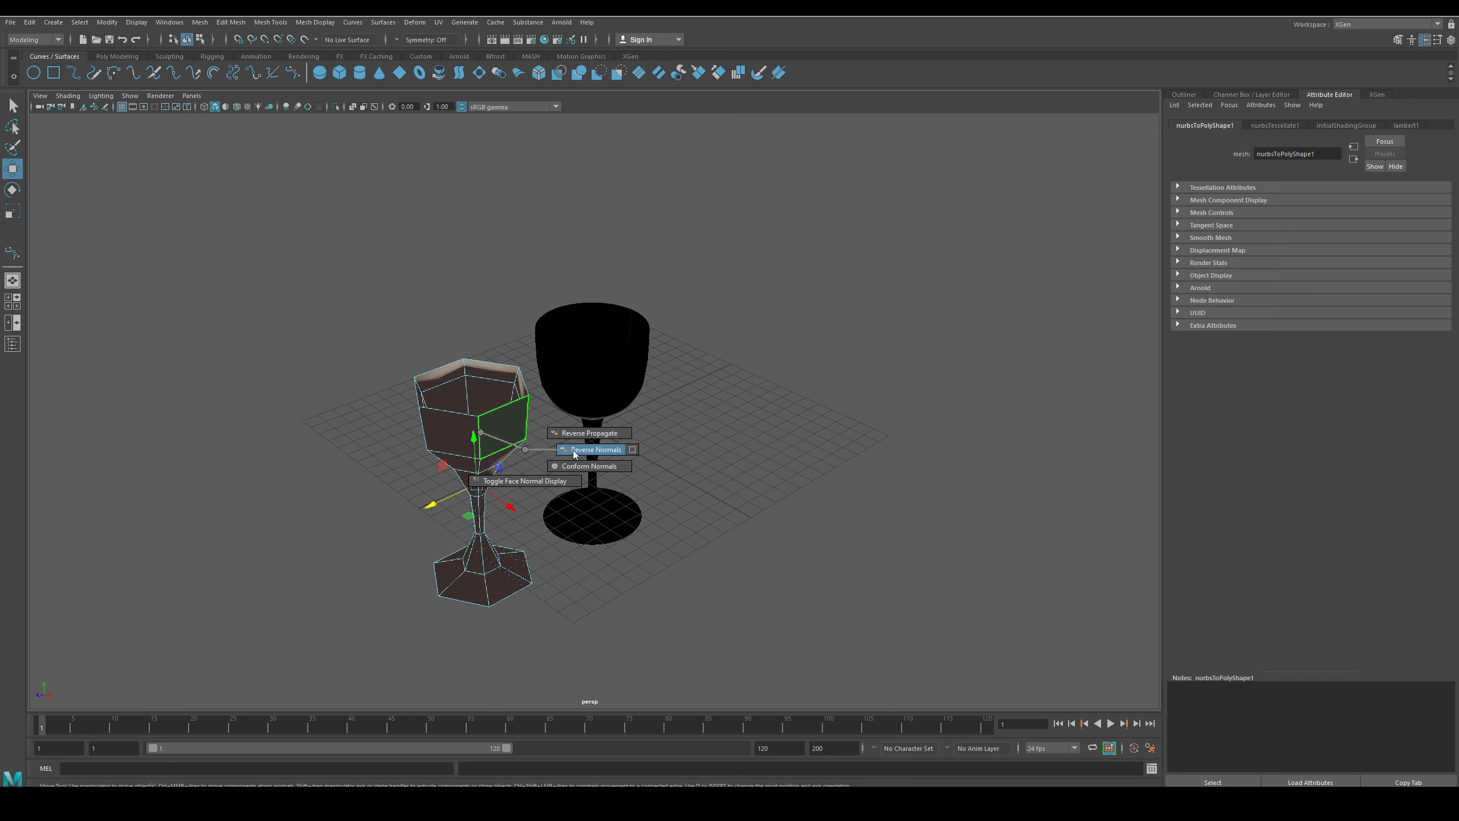
left_click(594, 449)
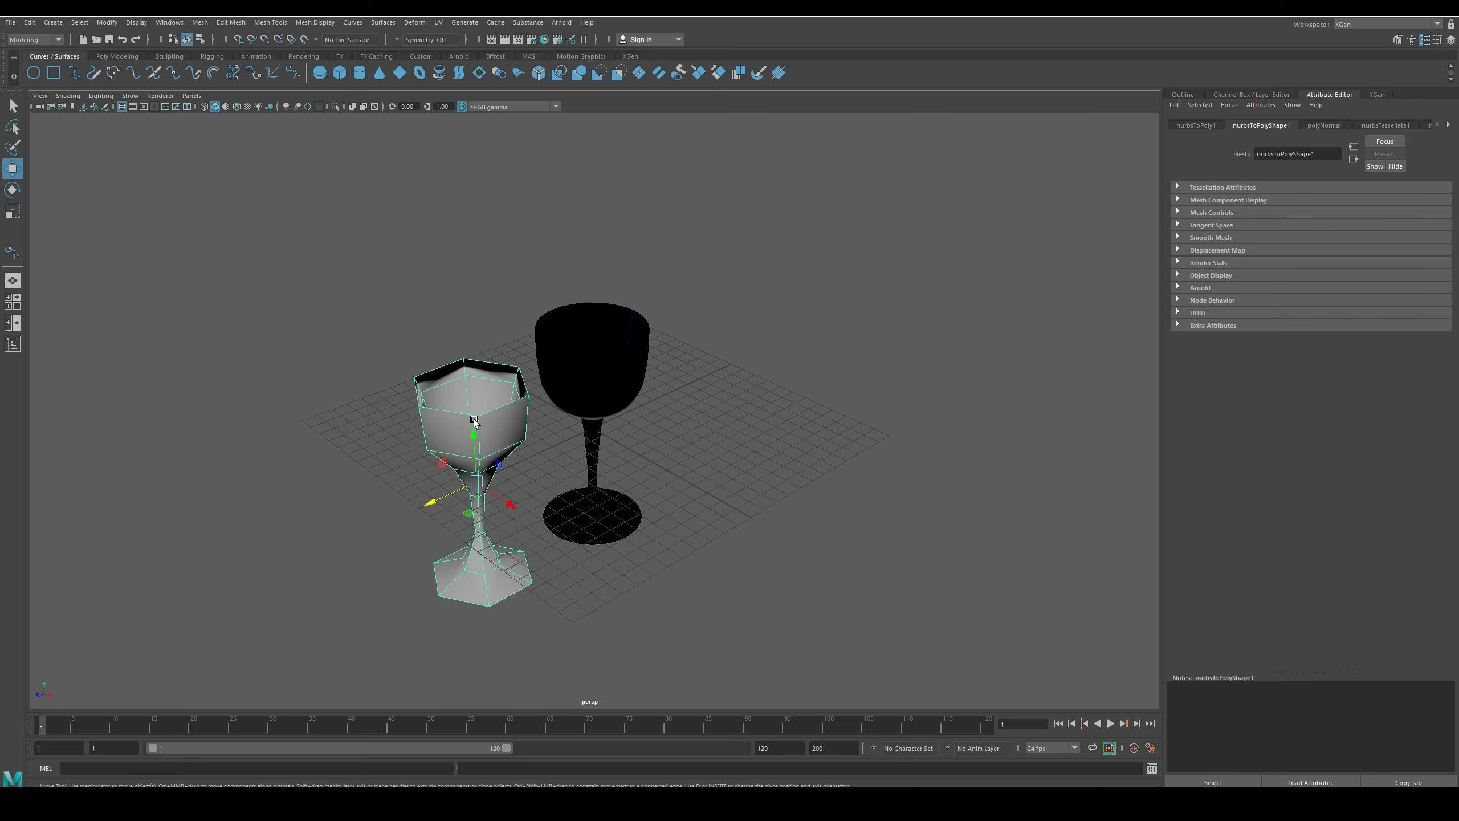
mouse_move(443, 413)
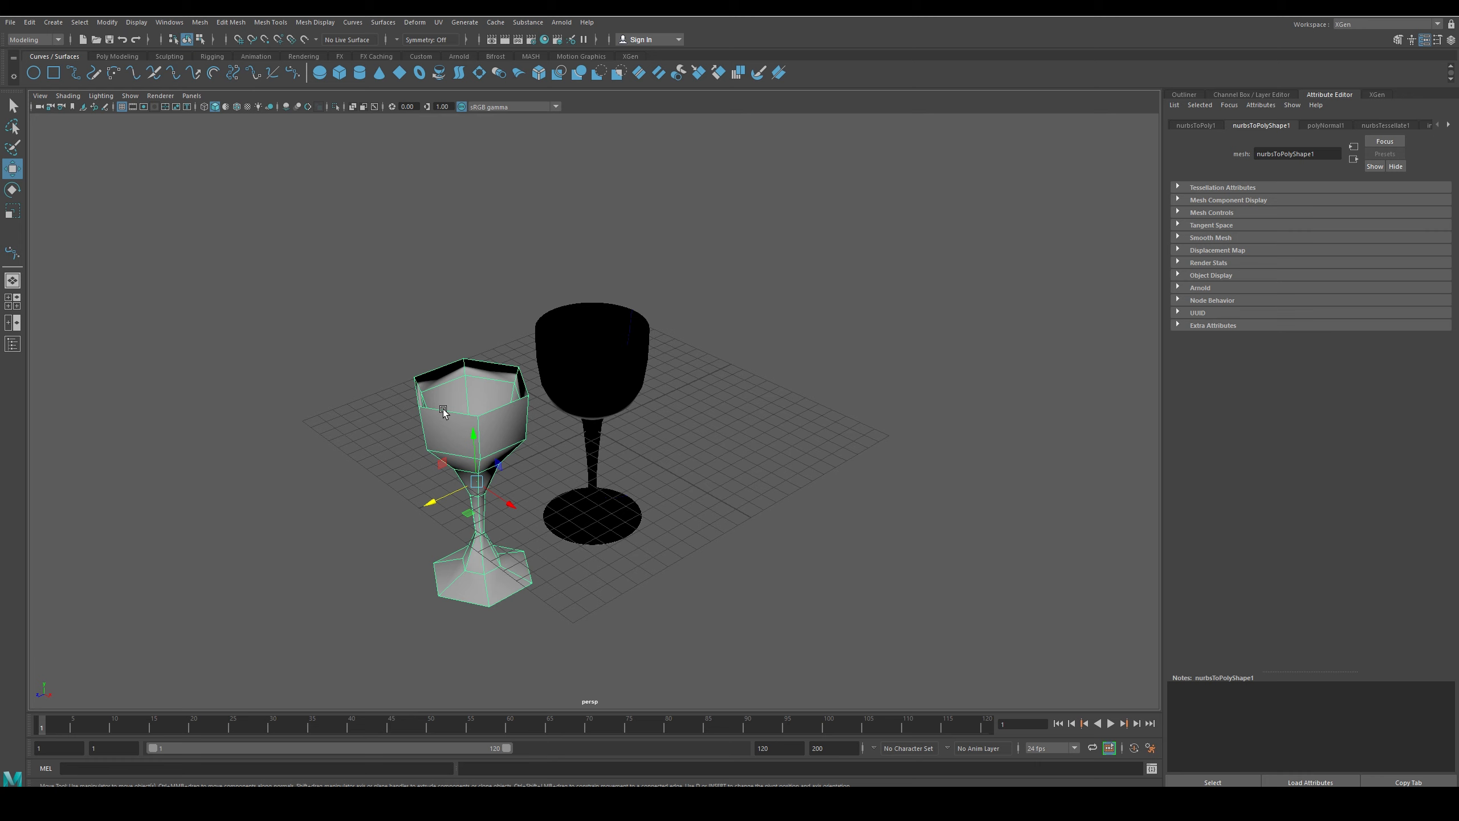
key("3")
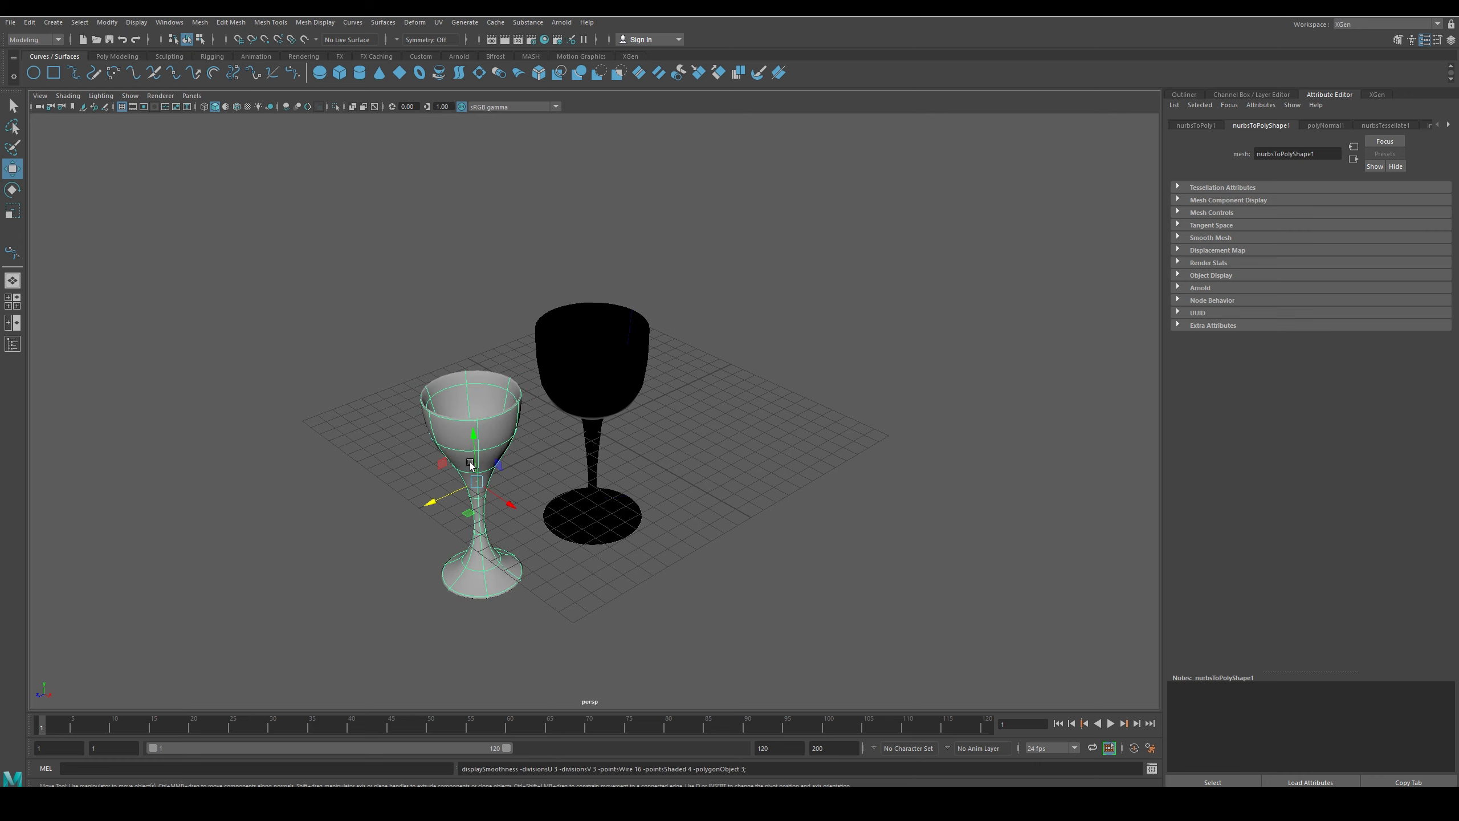
key("1")
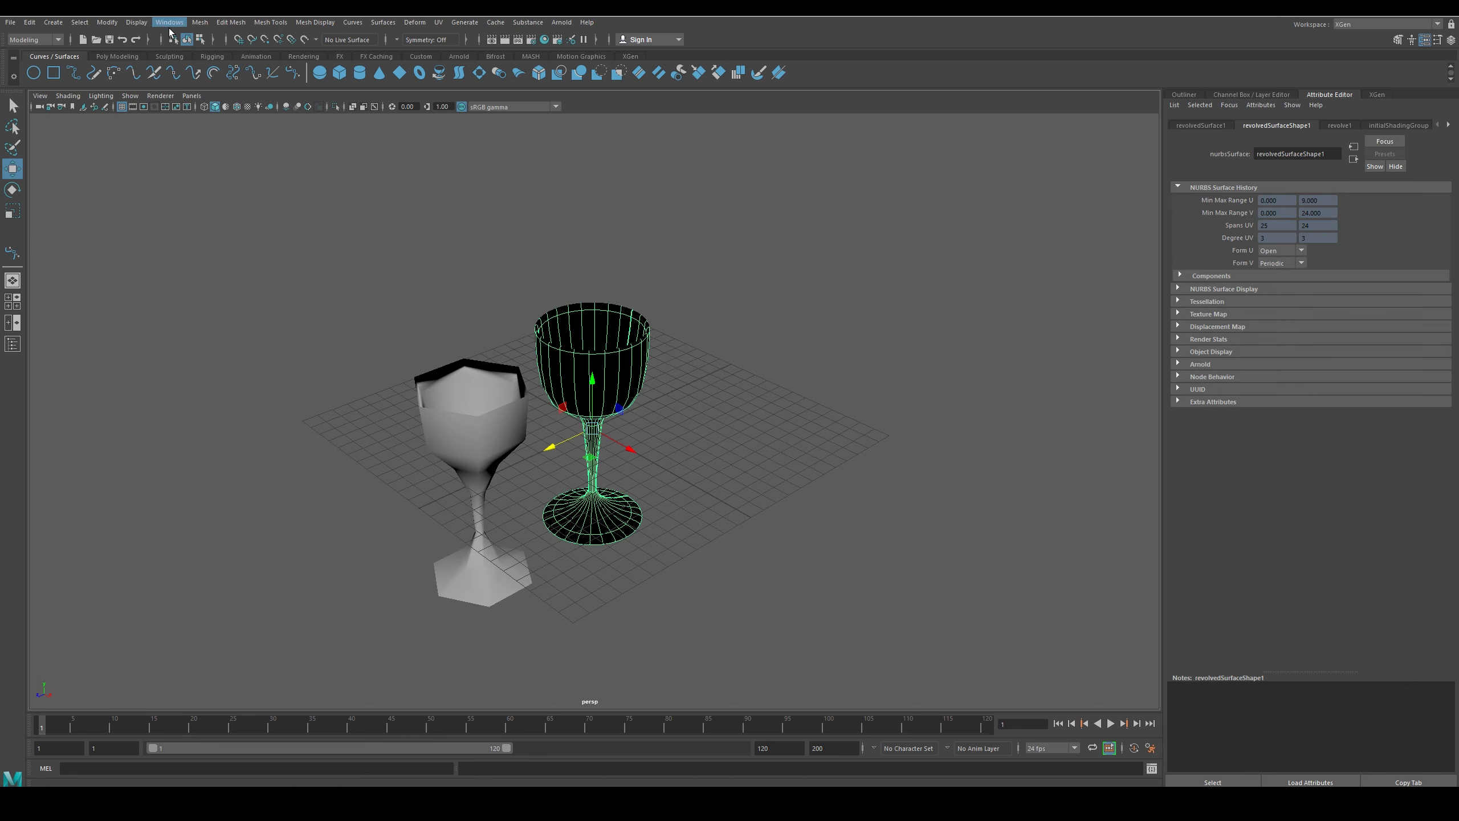
Convert the NURBS goblet to a second polygon mesh and move it to the left
left_click(52, 21)
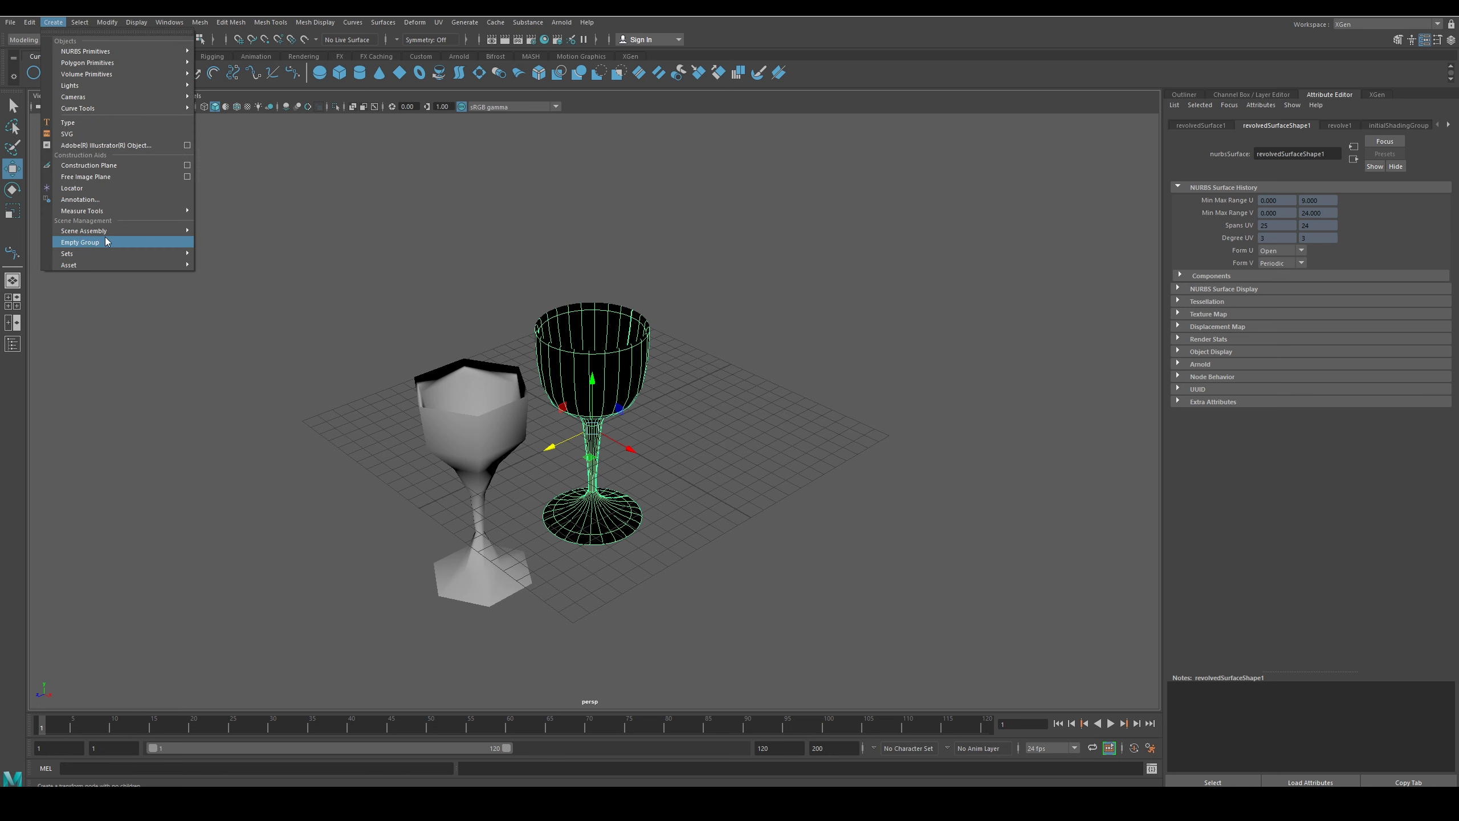
left_click(106, 22)
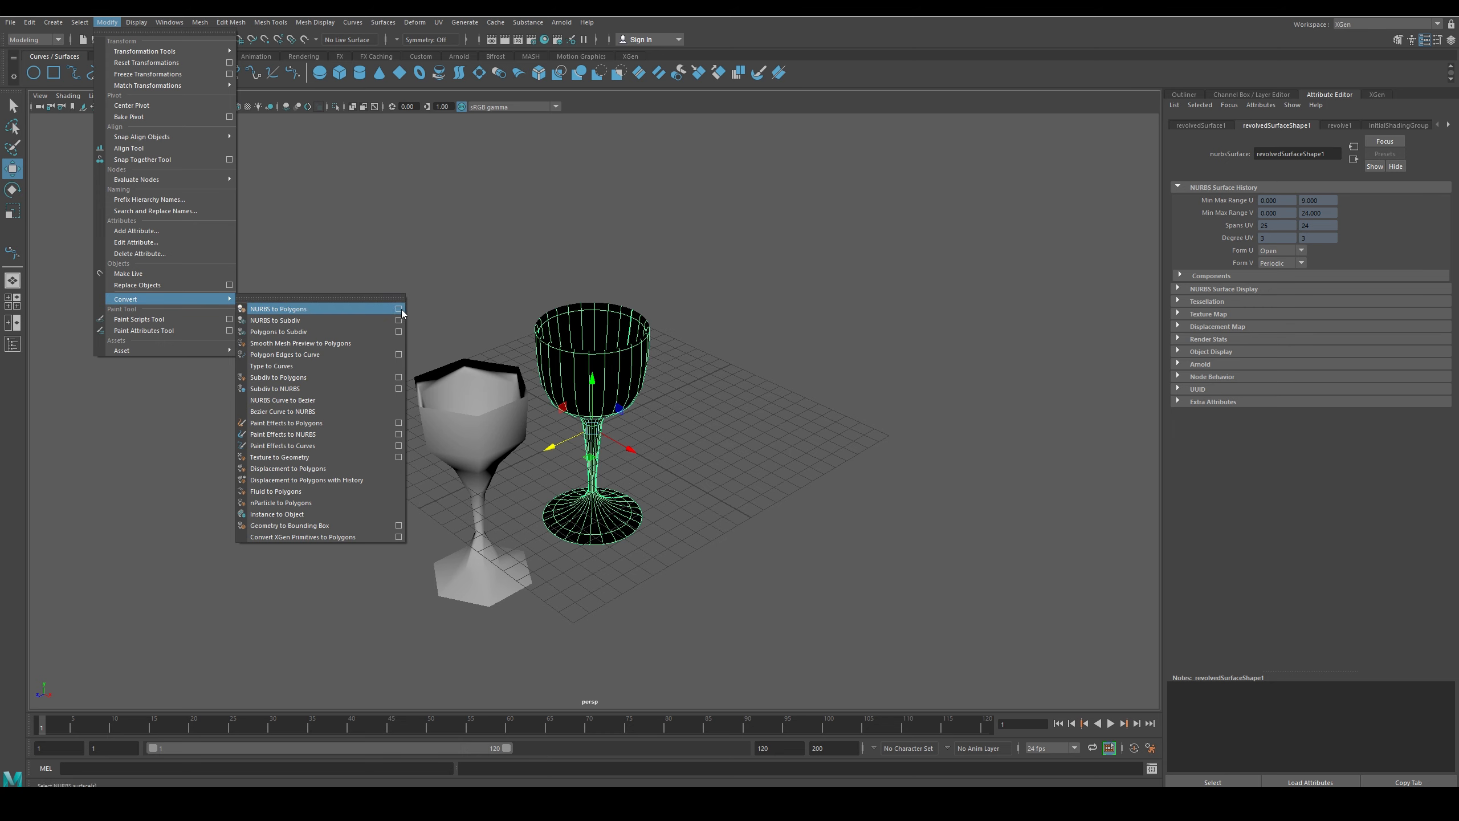
left_click(398, 308)
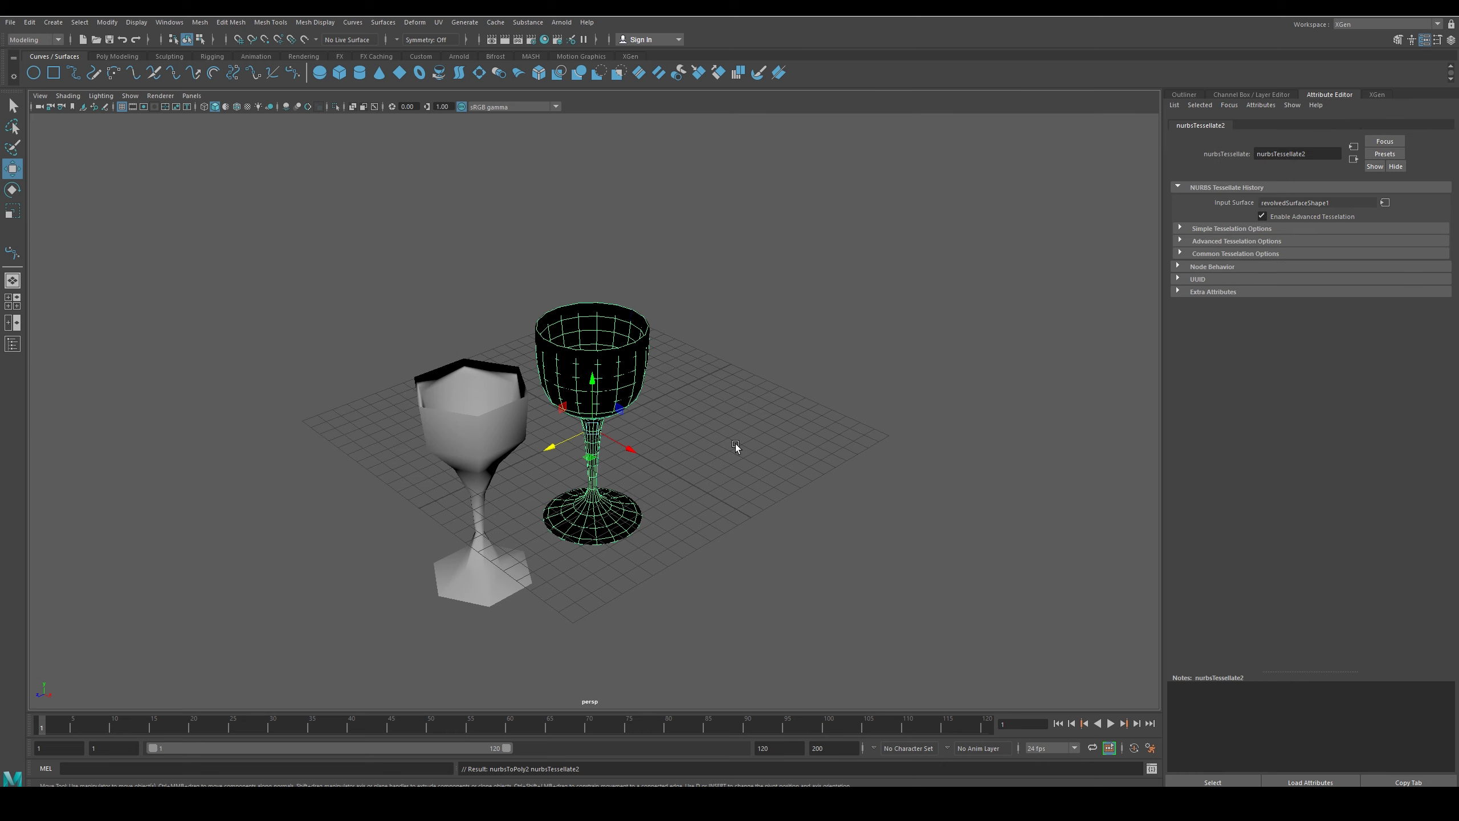
left_click_drag(592, 379, 286, 521)
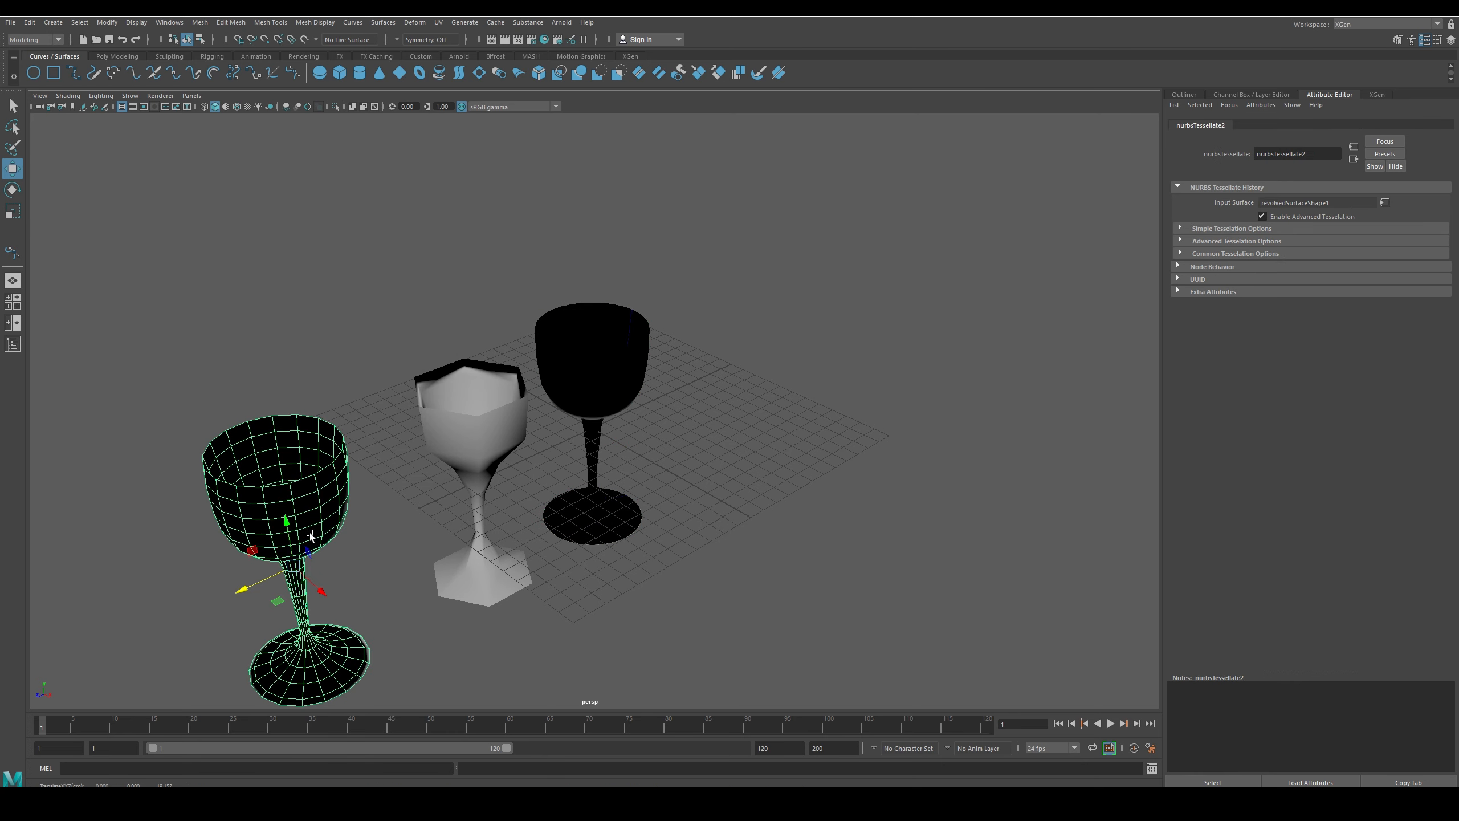
Reverse the new goblet's normals so it shades correctly, then clear the selection
right_click(311, 535)
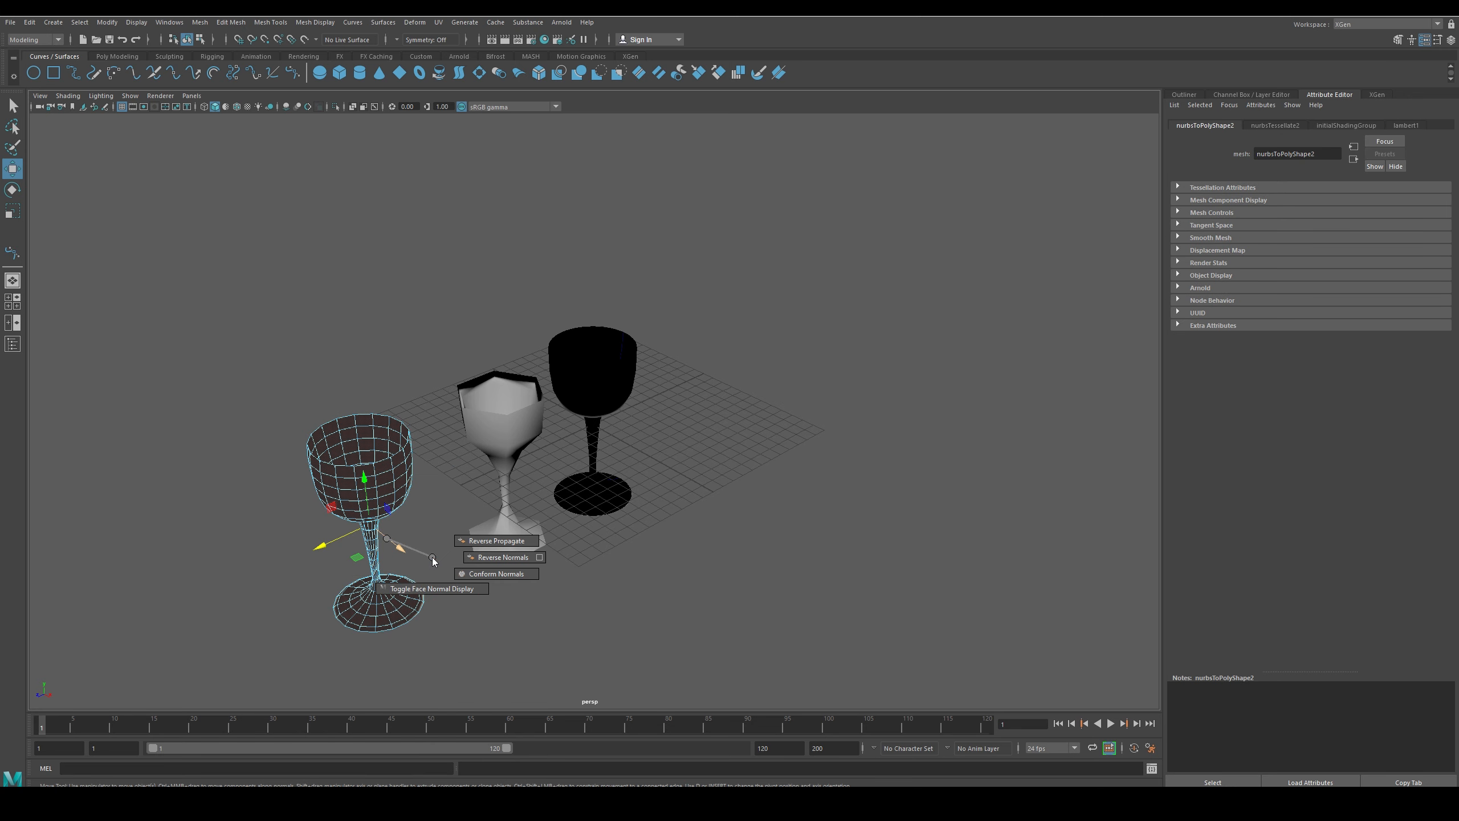
mouse_move(481, 549)
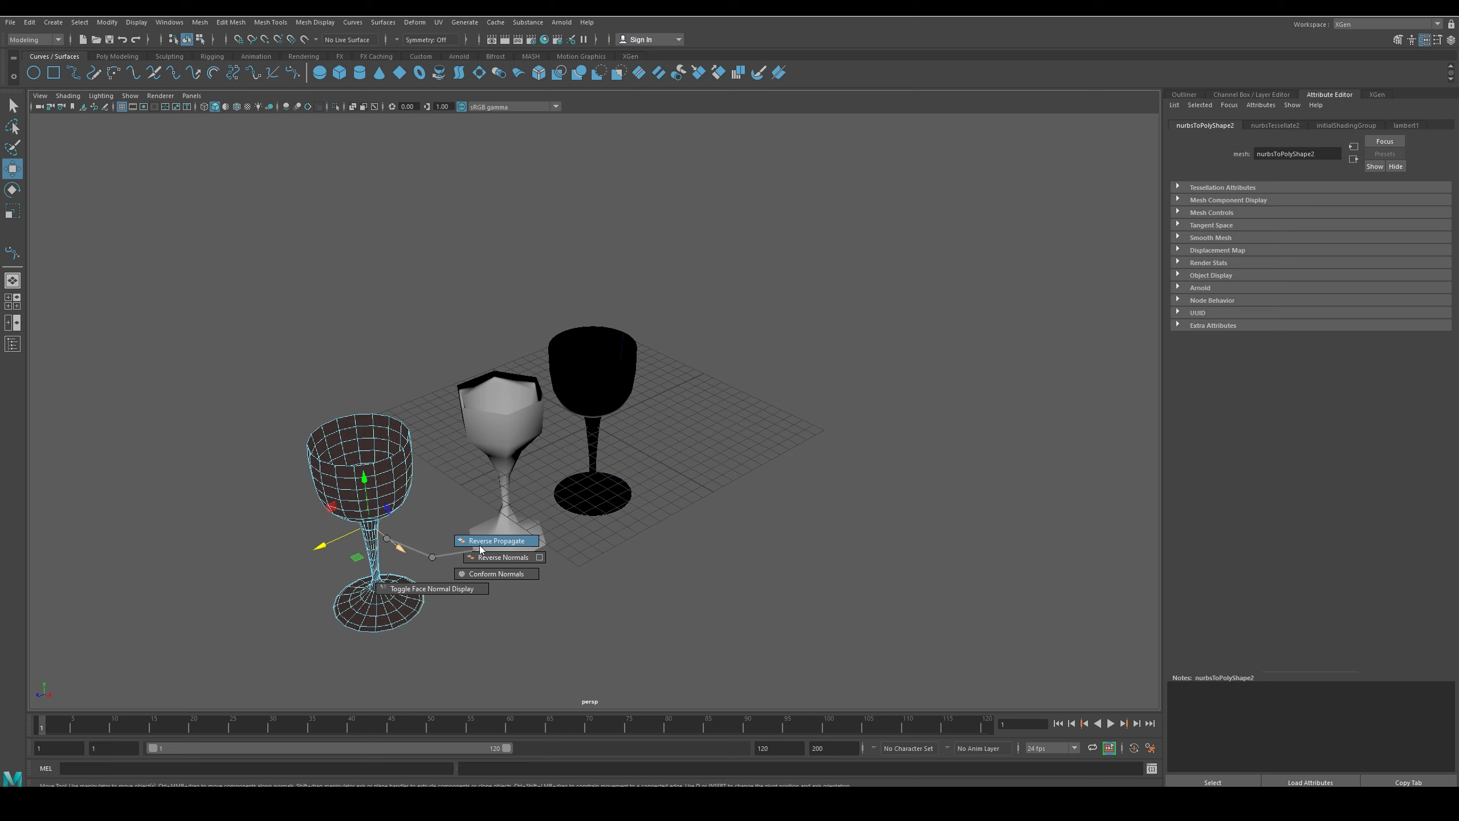
left_click(494, 540)
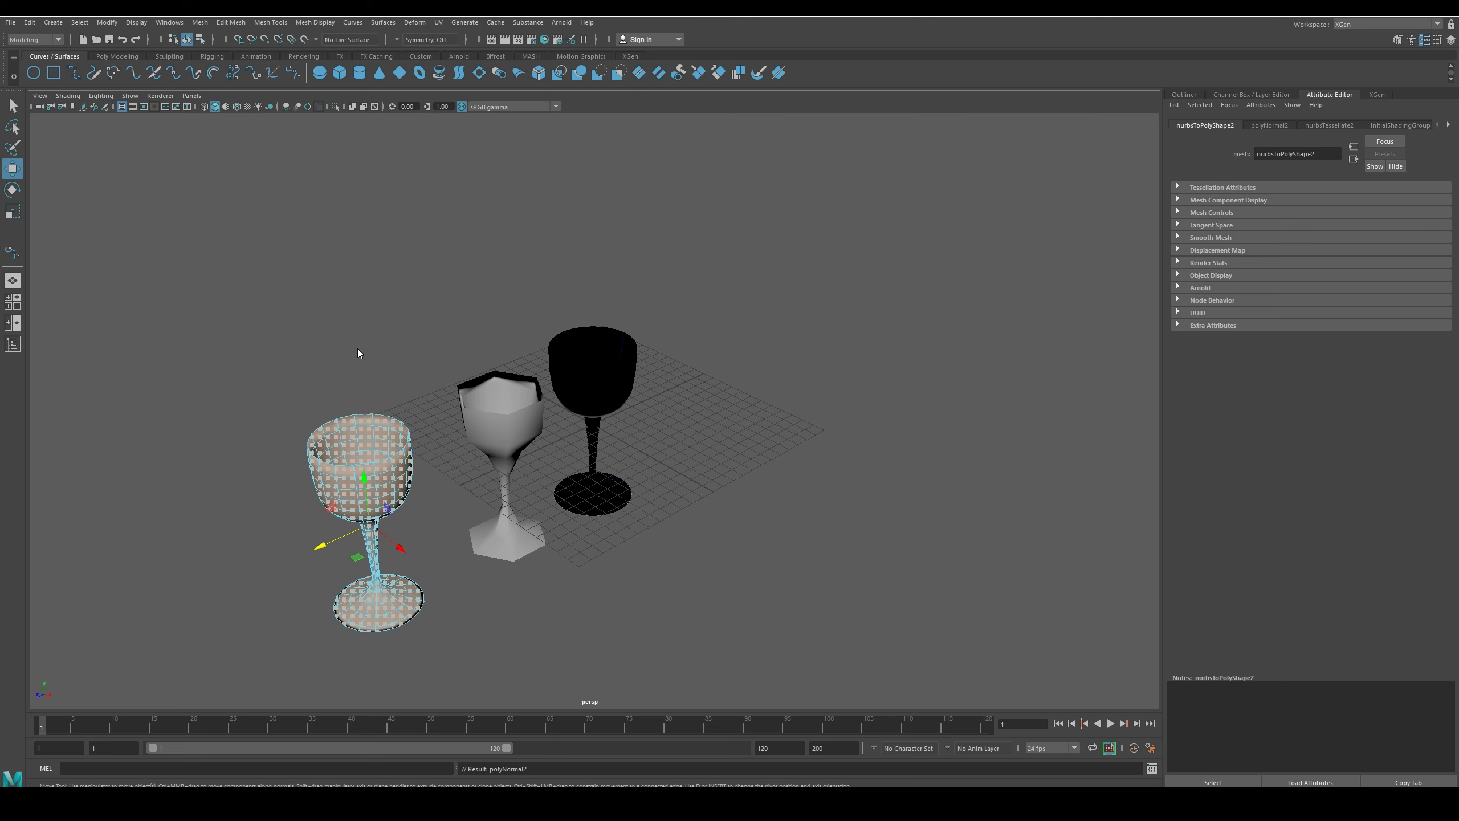
left_click(403, 601)
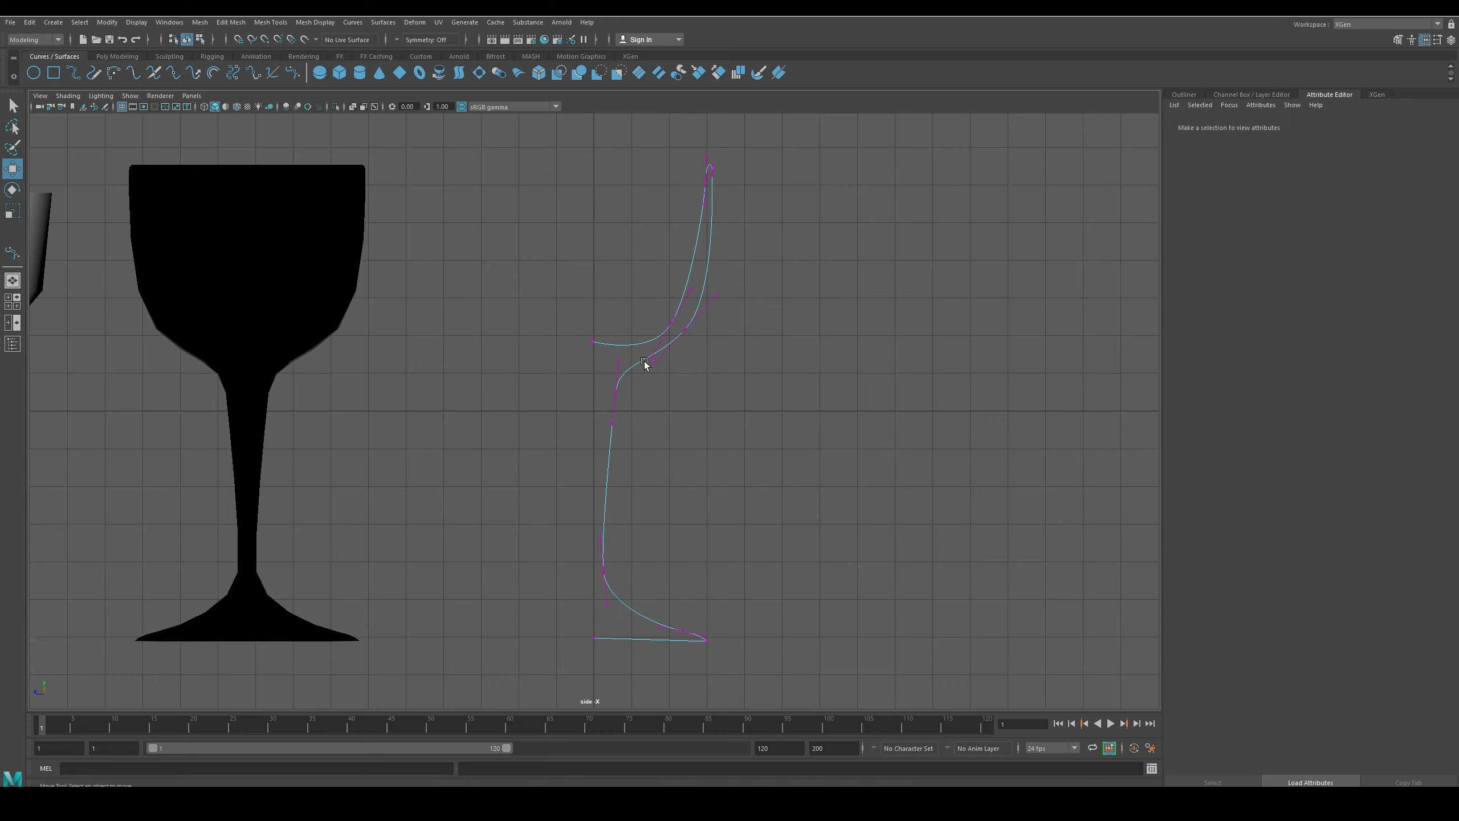
Drag the bezier profile curve's rim point in and out, settling on a narrower tulip cup for all three goblets
left_click_drag(644, 363, 619, 684)
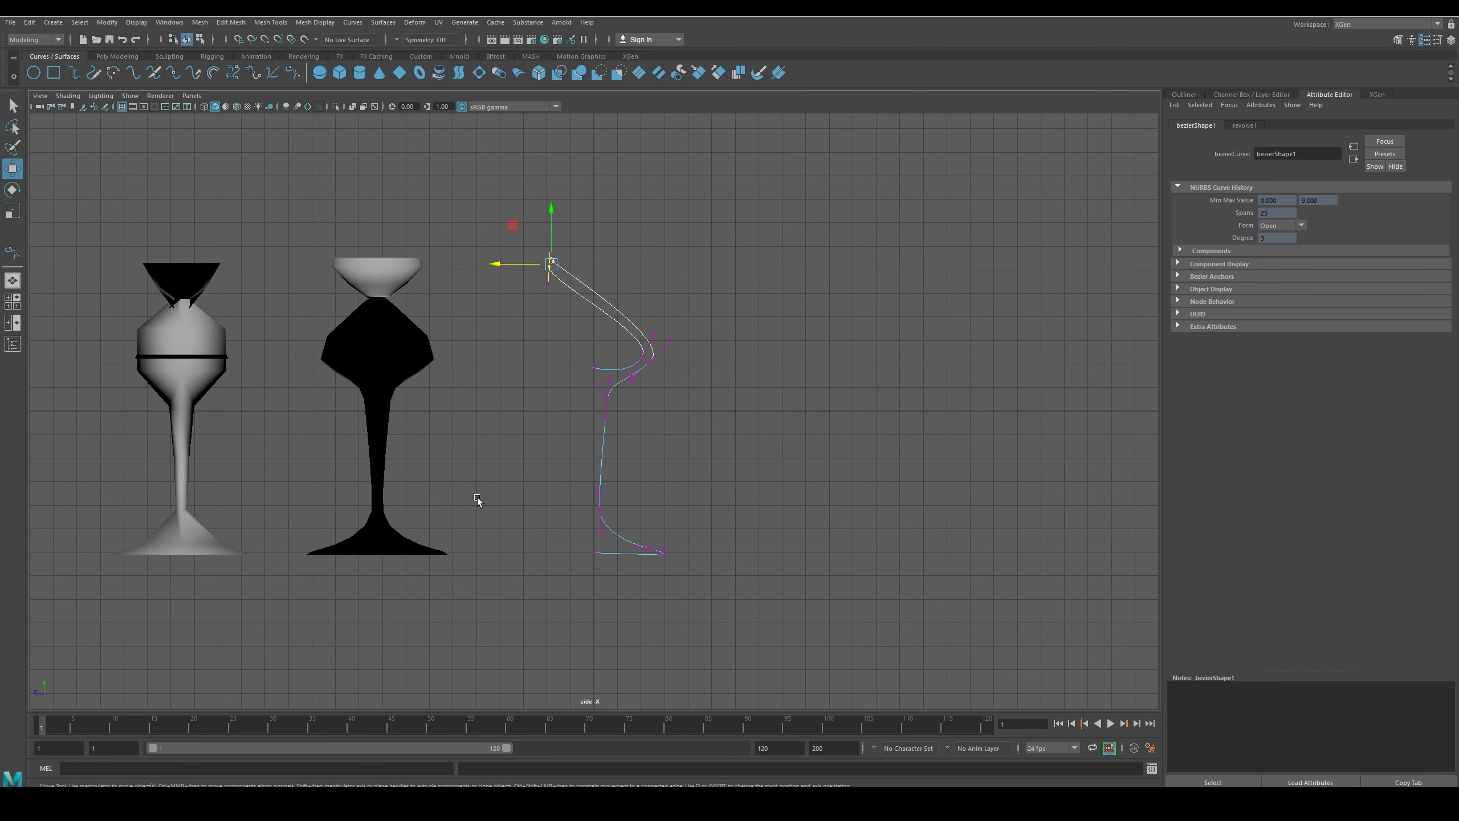
left_click_drag(551, 263, 707, 313)
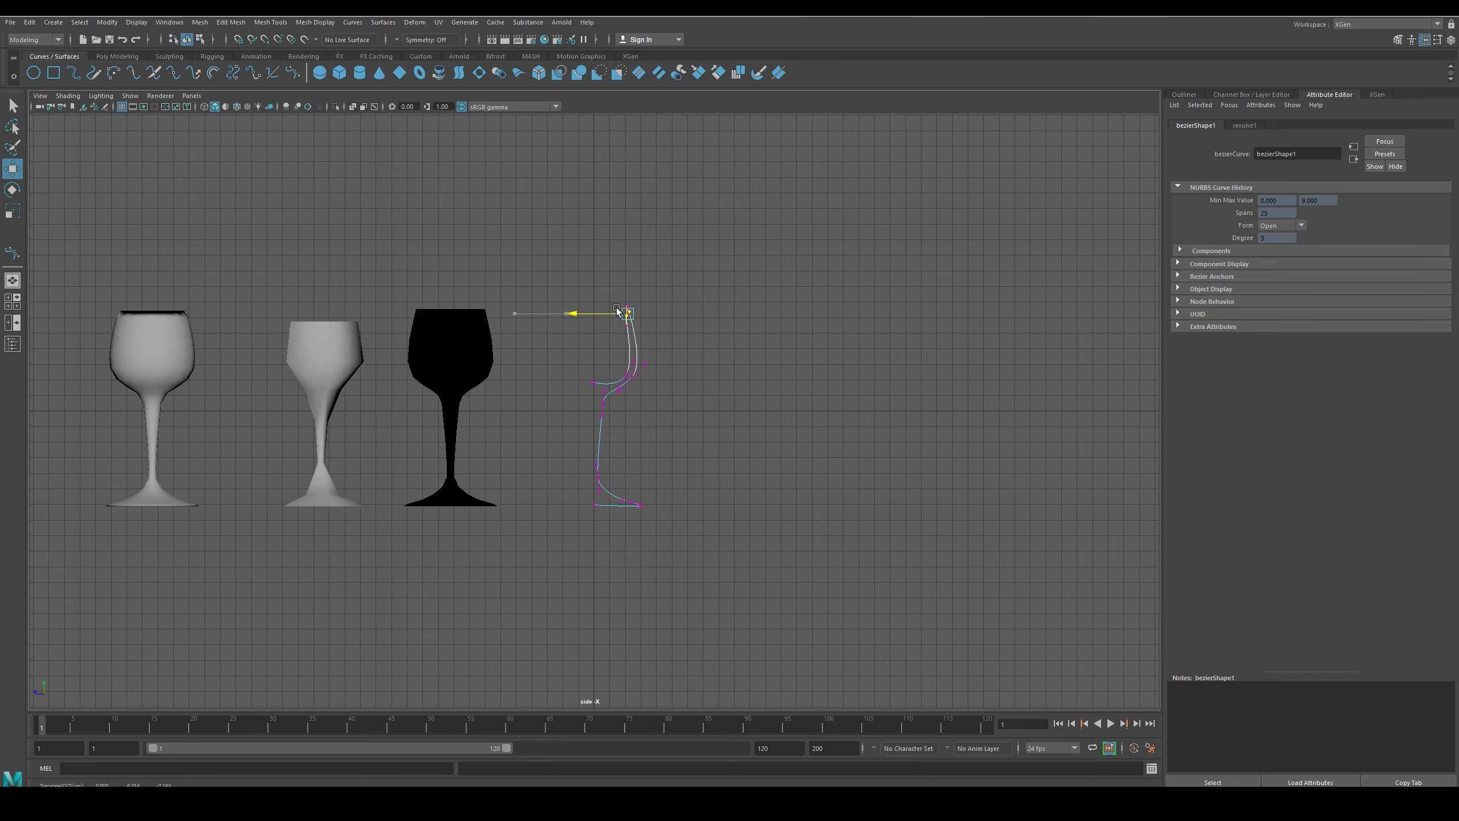
left_click_drag(617, 310, 660, 313)
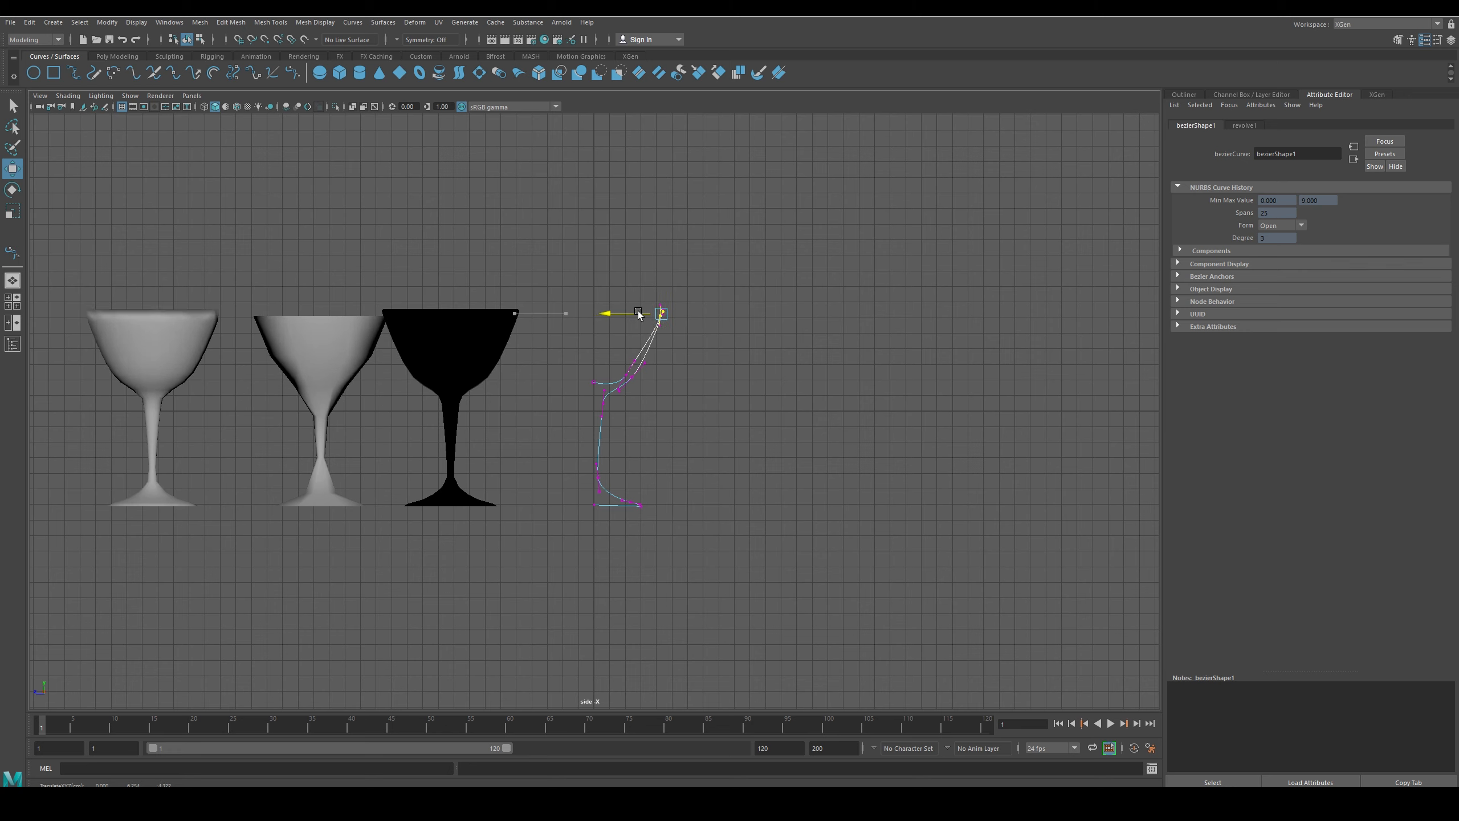
left_click_drag(637, 313, 565, 313)
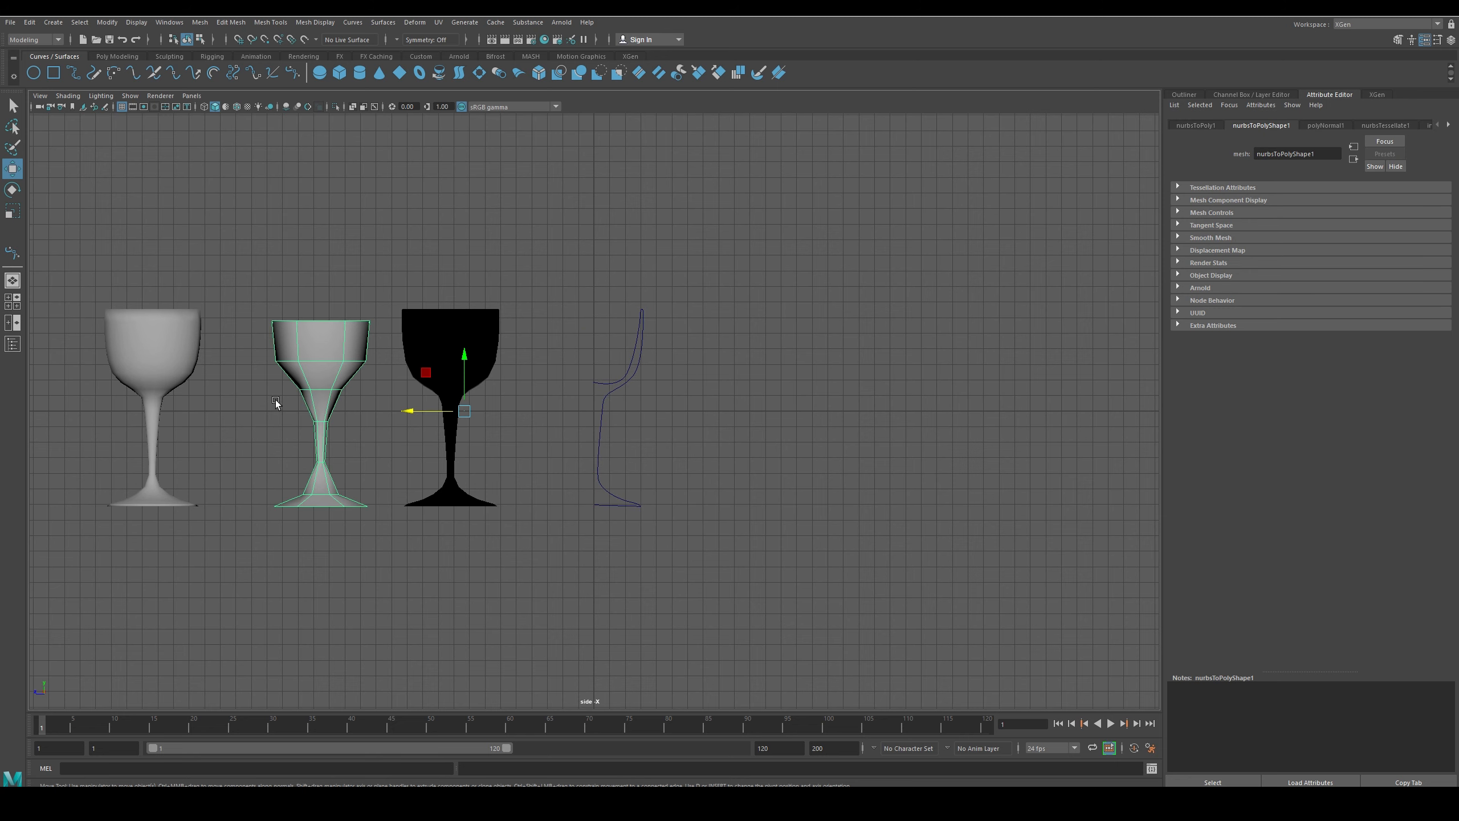
Delete and undo via the Edit menu, nudge the rim point once more, then clear the scene into a four-pane layout
right_click(167, 367)
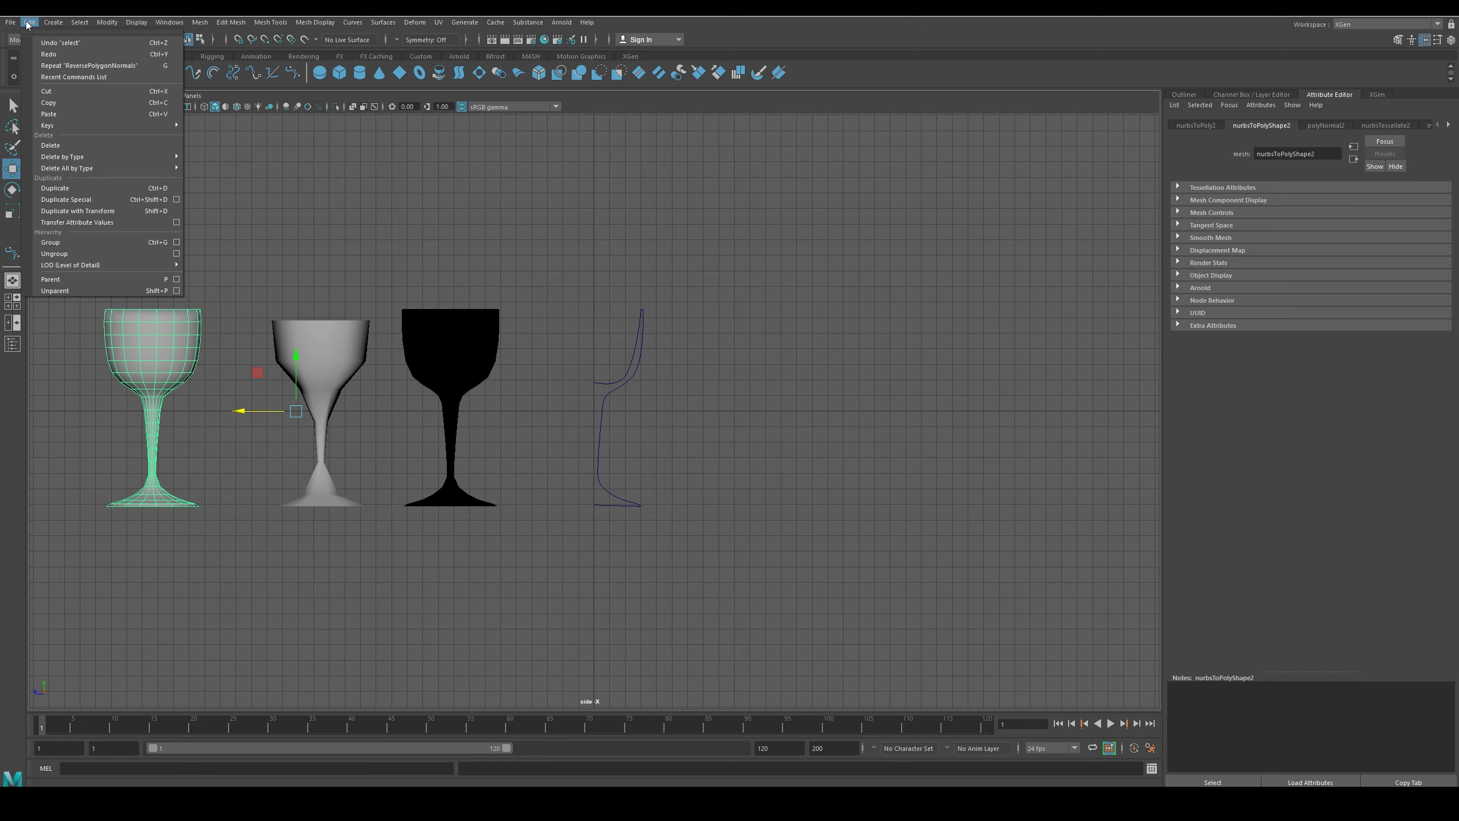
left_click(52, 22)
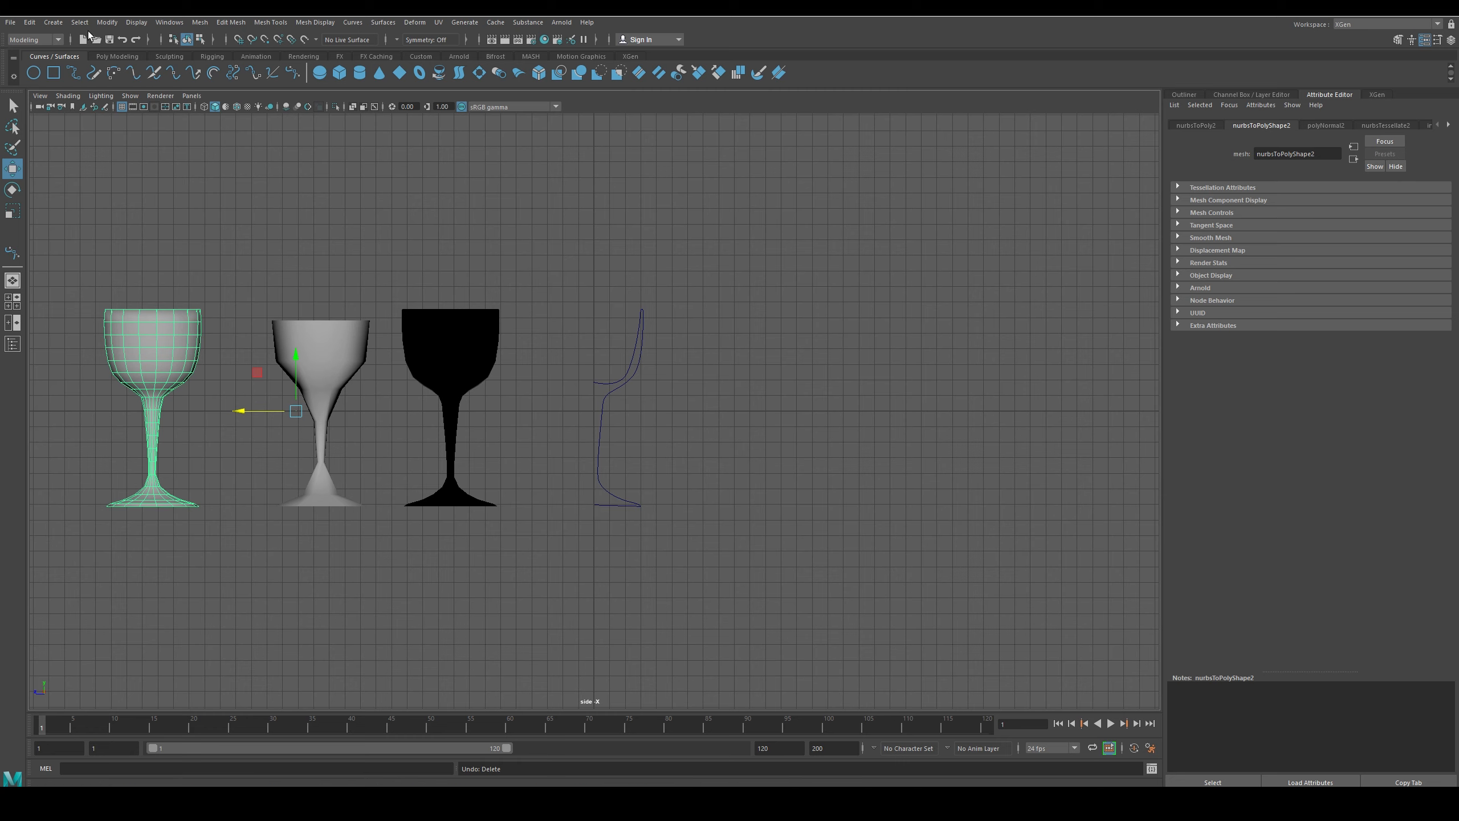
left_click(29, 22)
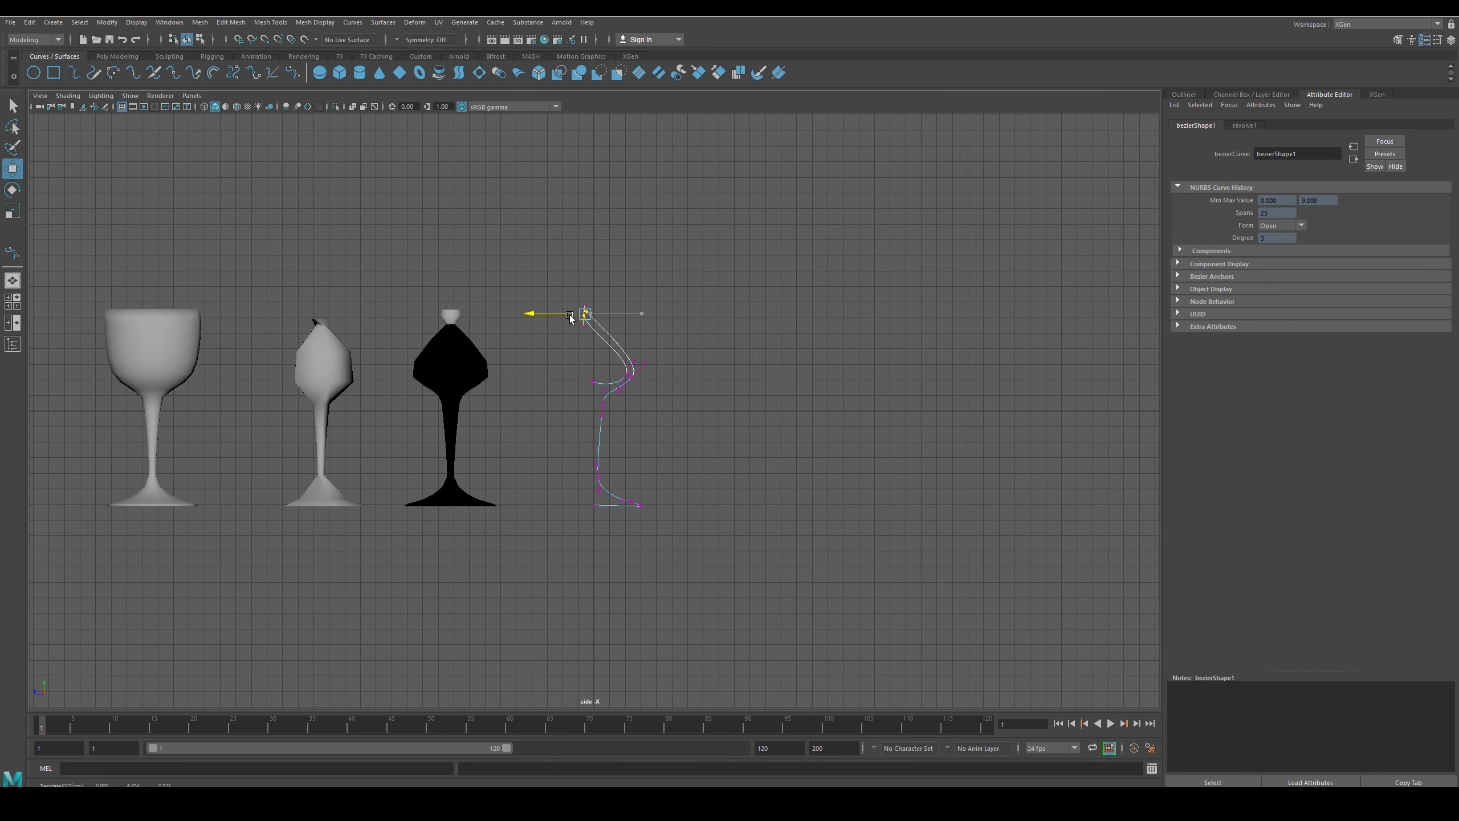
left_click_drag(570, 313, 605, 314)
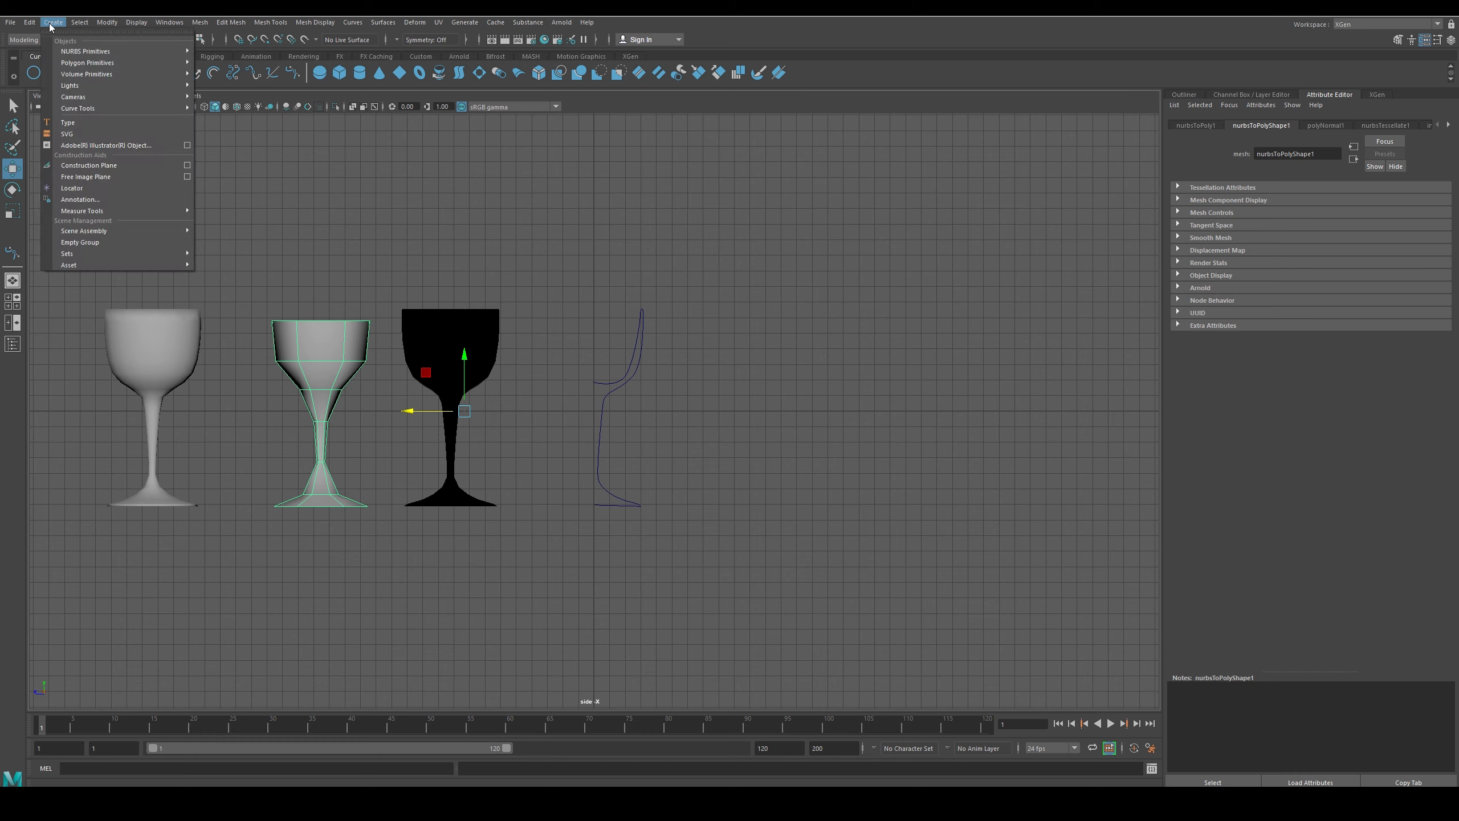
left_click(28, 21)
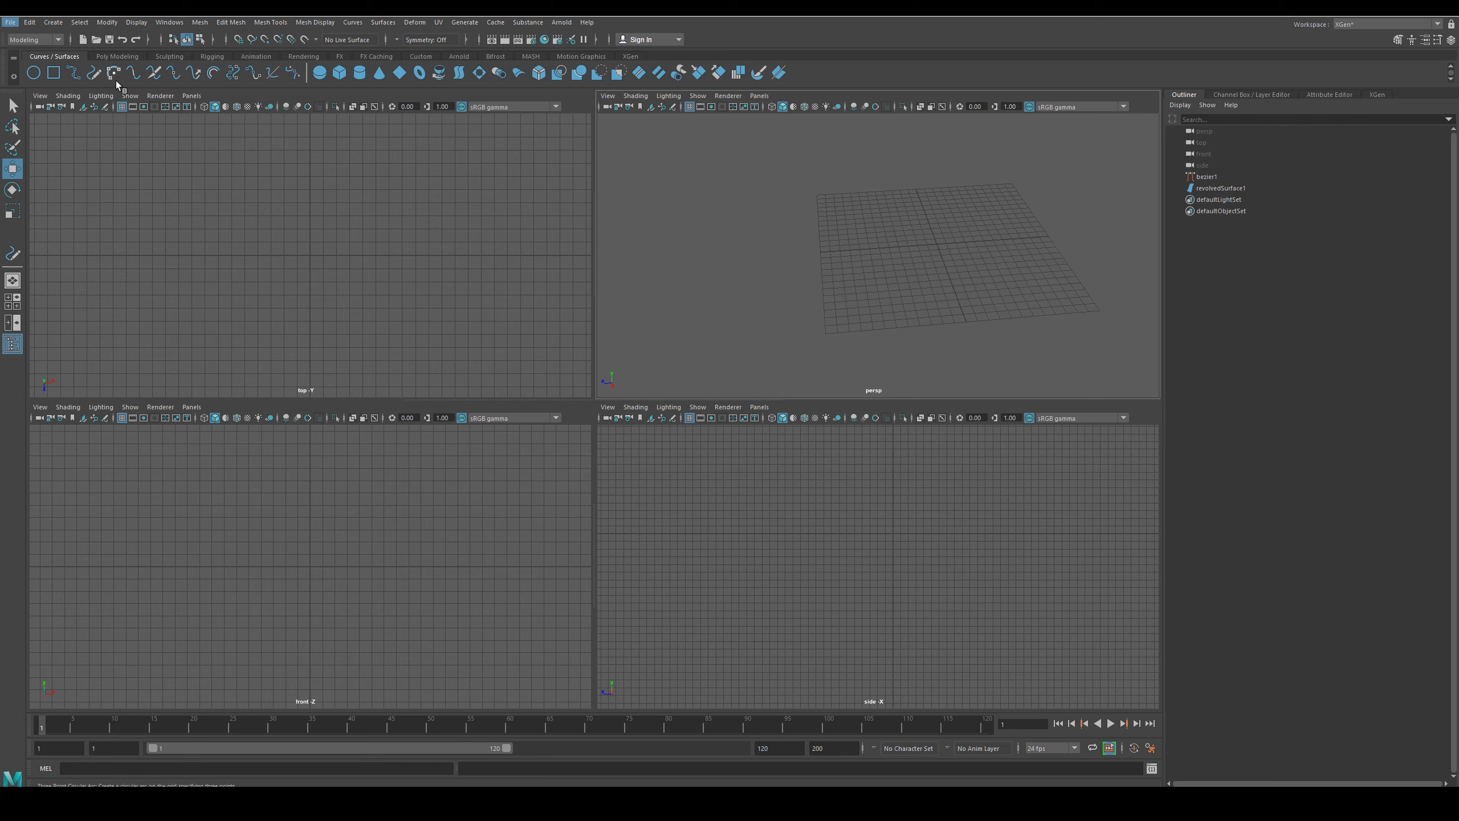
Draw a wavy vertical EP curve in the front view and bring up the Surfaces > Revolve options
left_click(12, 252)
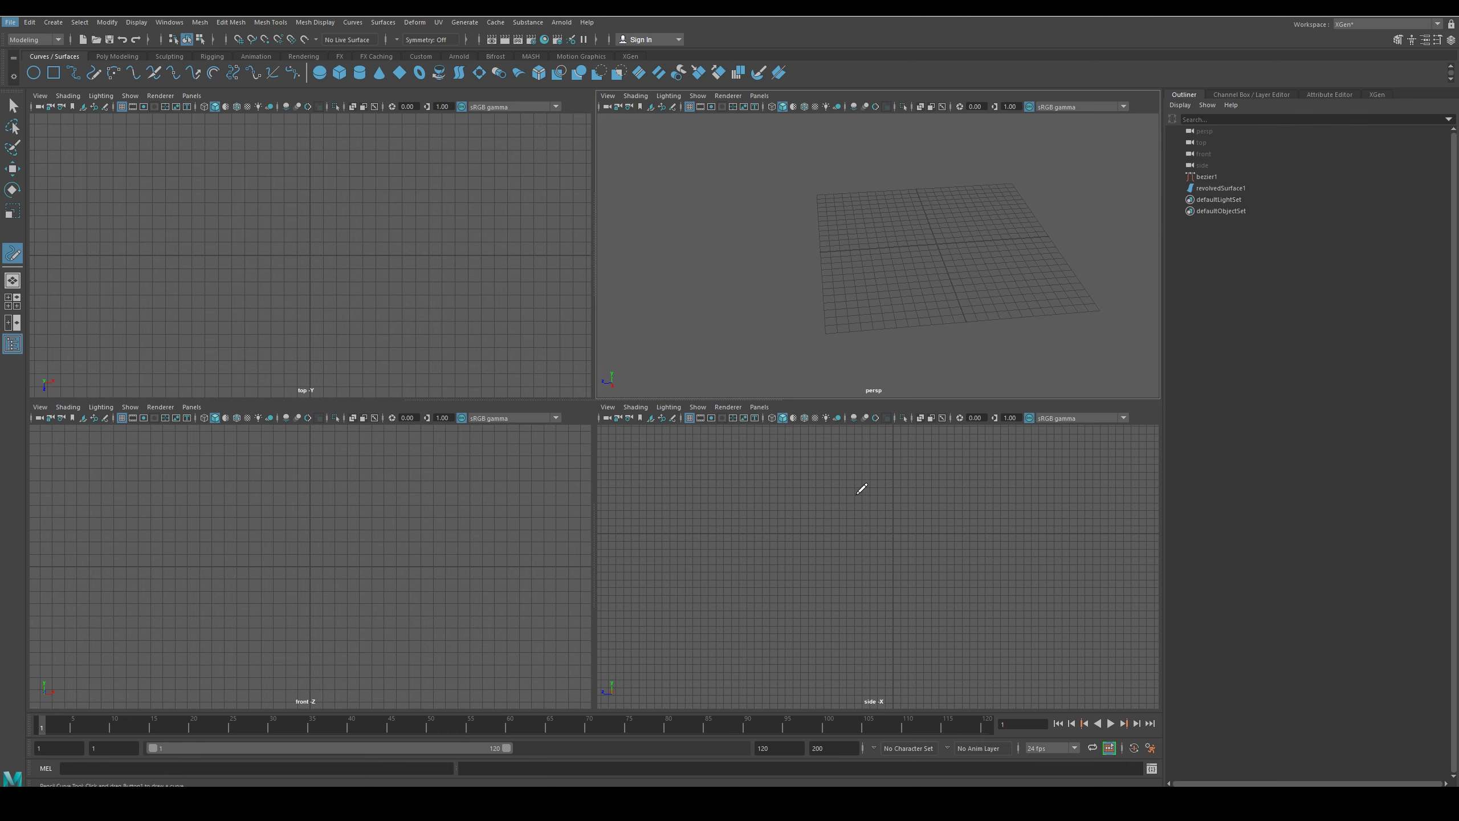
mouse_move(362, 445)
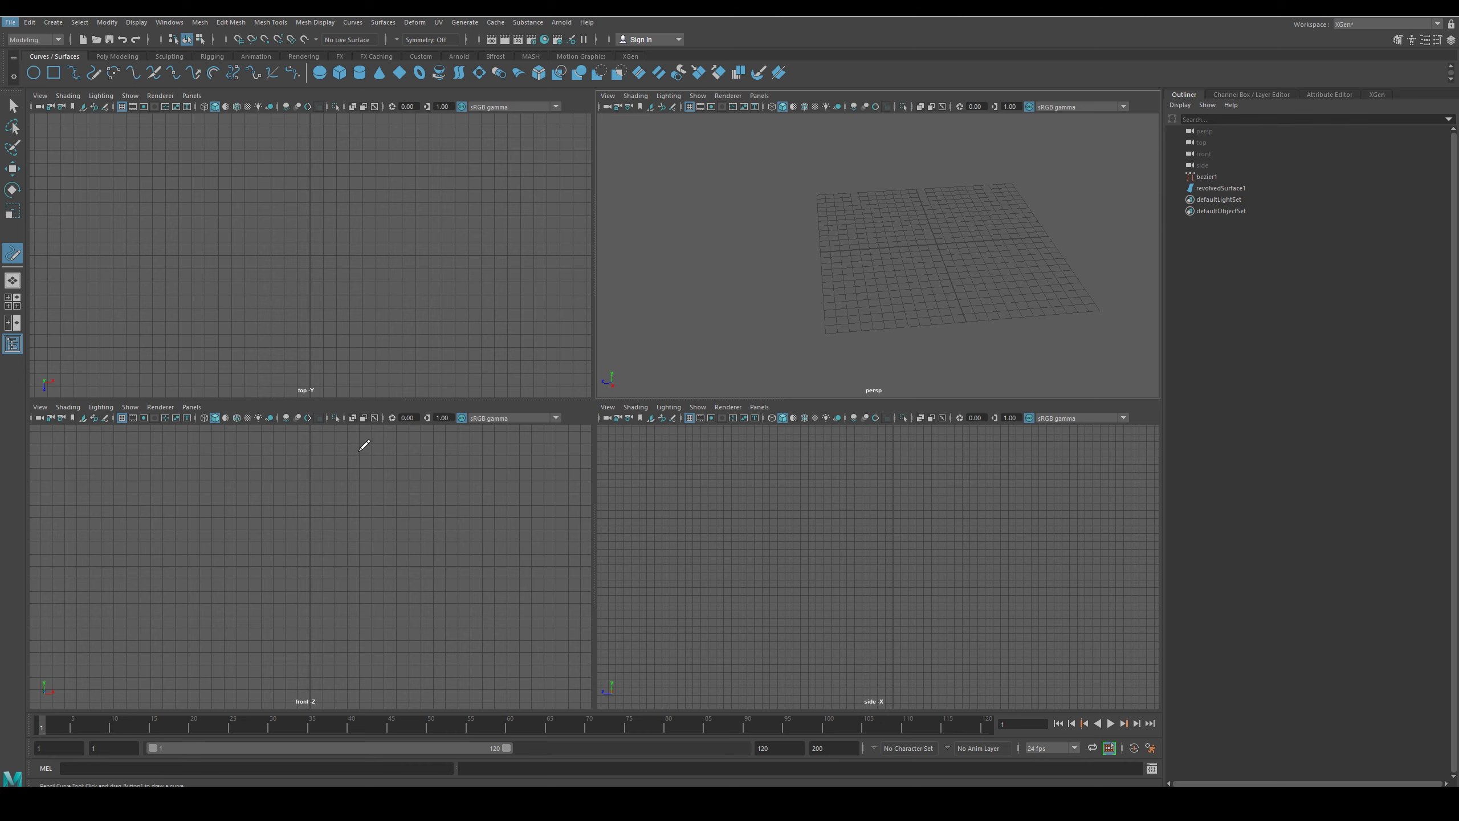
left_click_drag(357, 445, 333, 641)
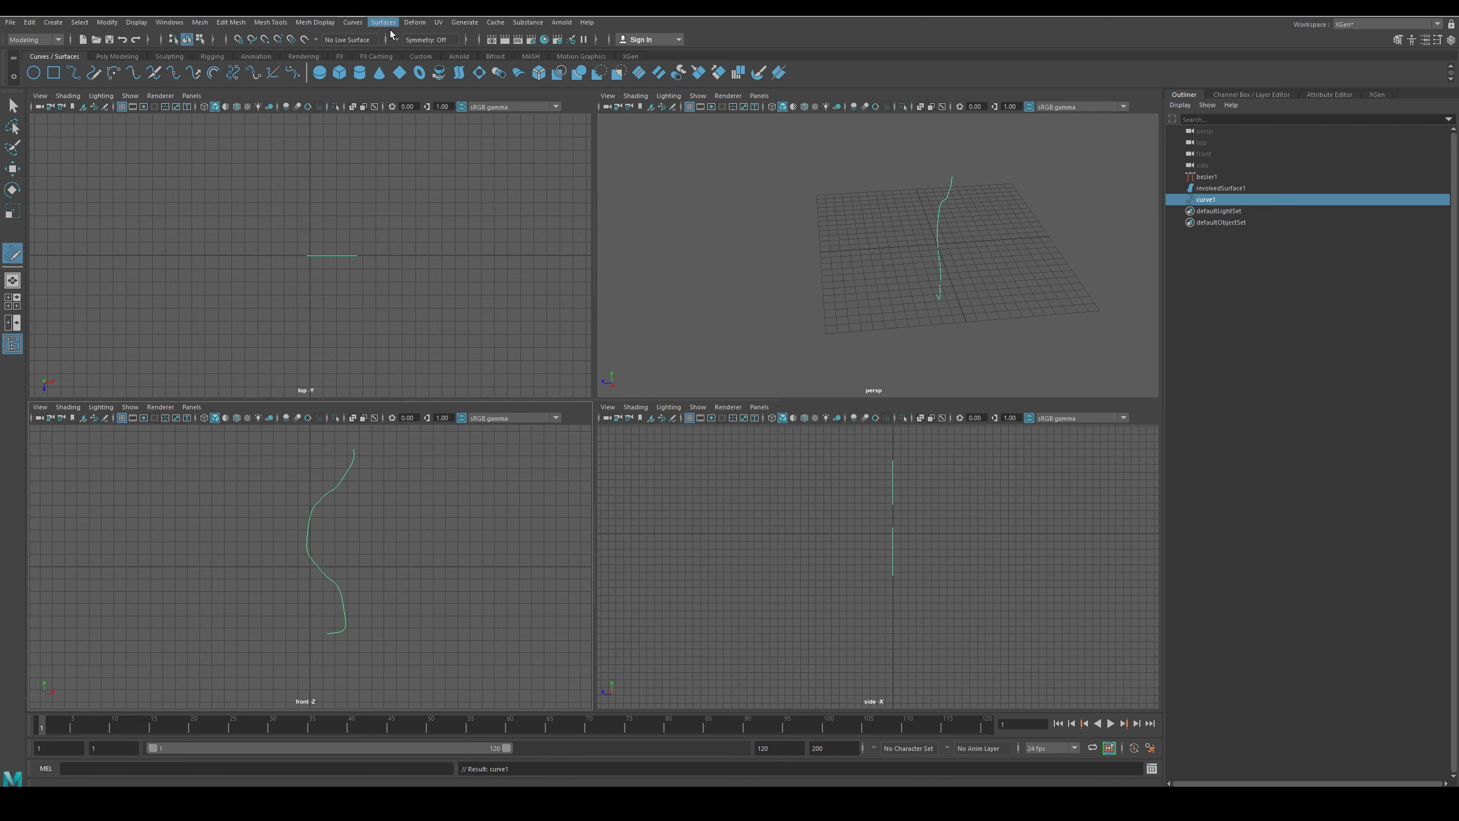
left_click(383, 22)
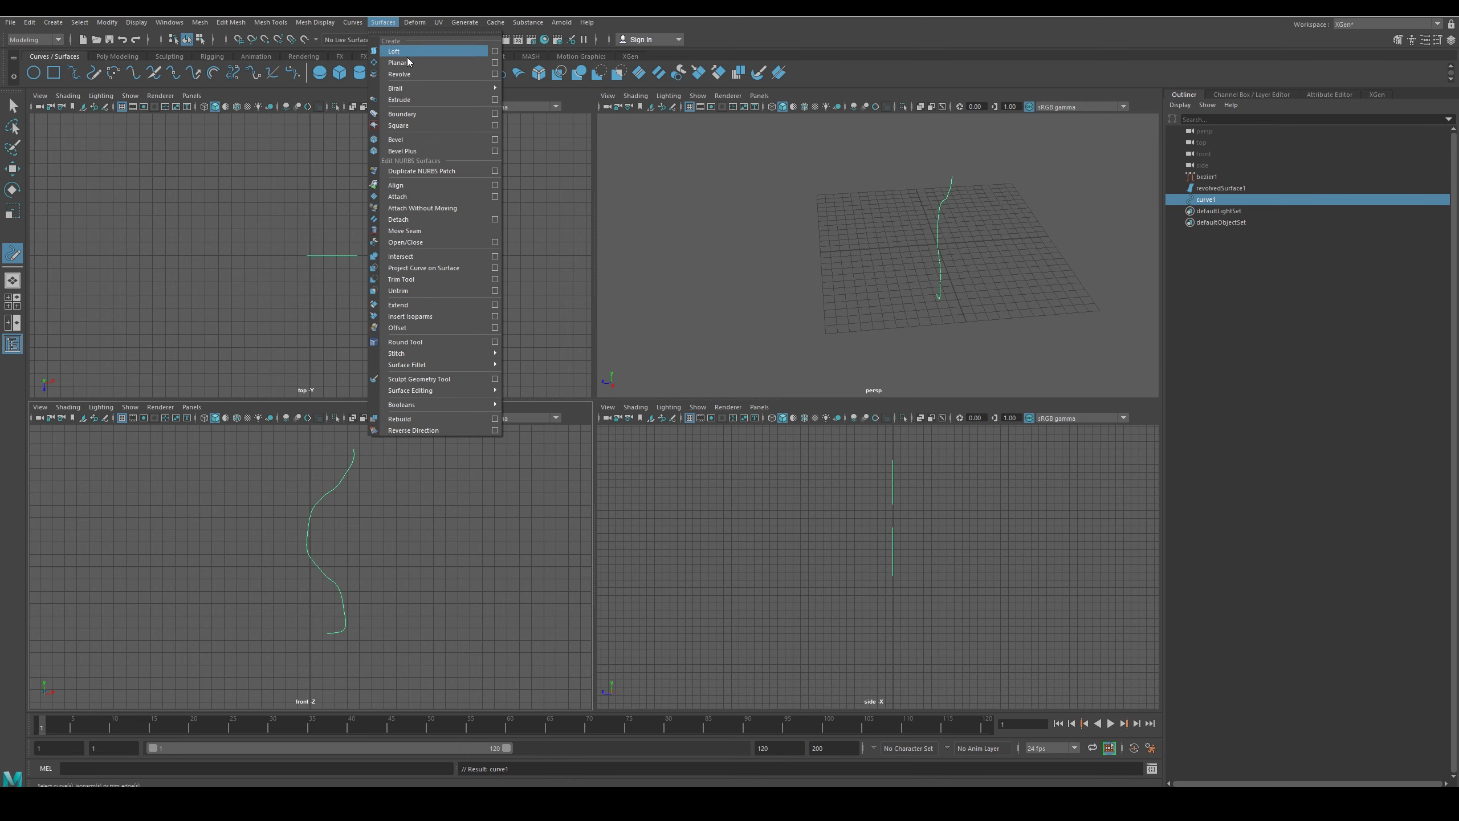
mouse_move(398, 73)
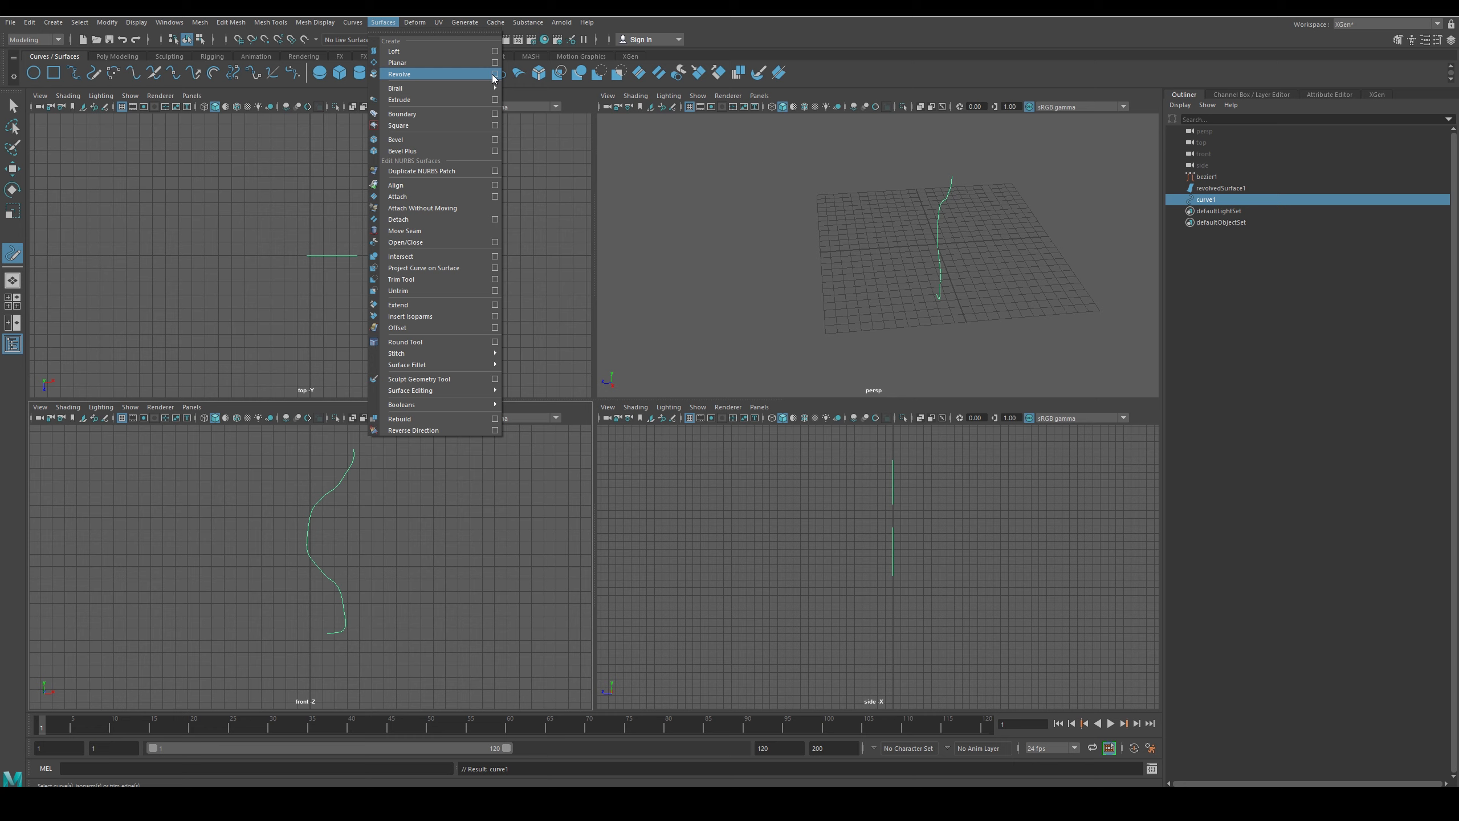
left_click(493, 73)
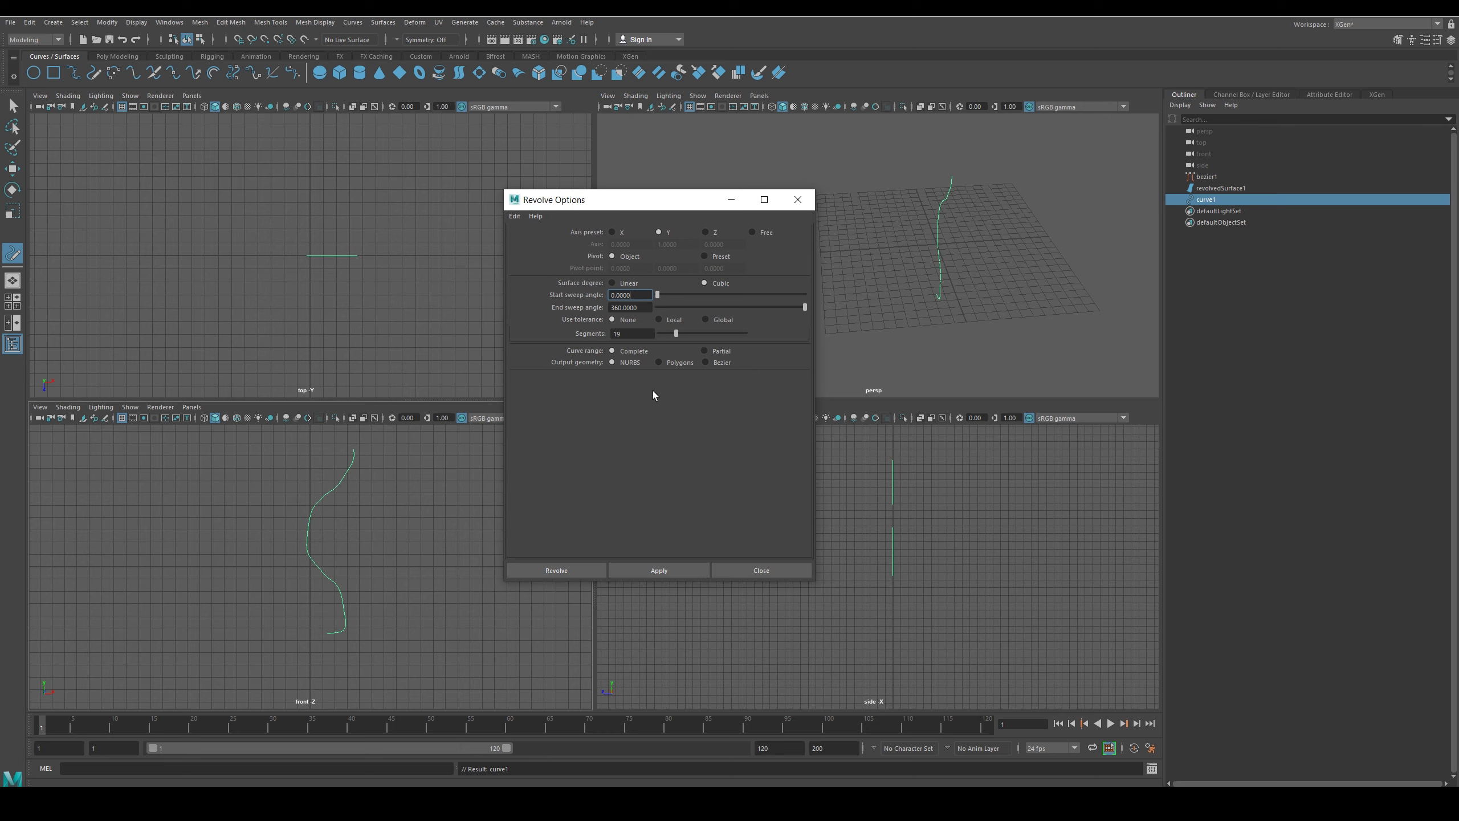
Revolve the wavy curve into an hourglass surface and reverse its direction so it shades grey
left_click(555, 570)
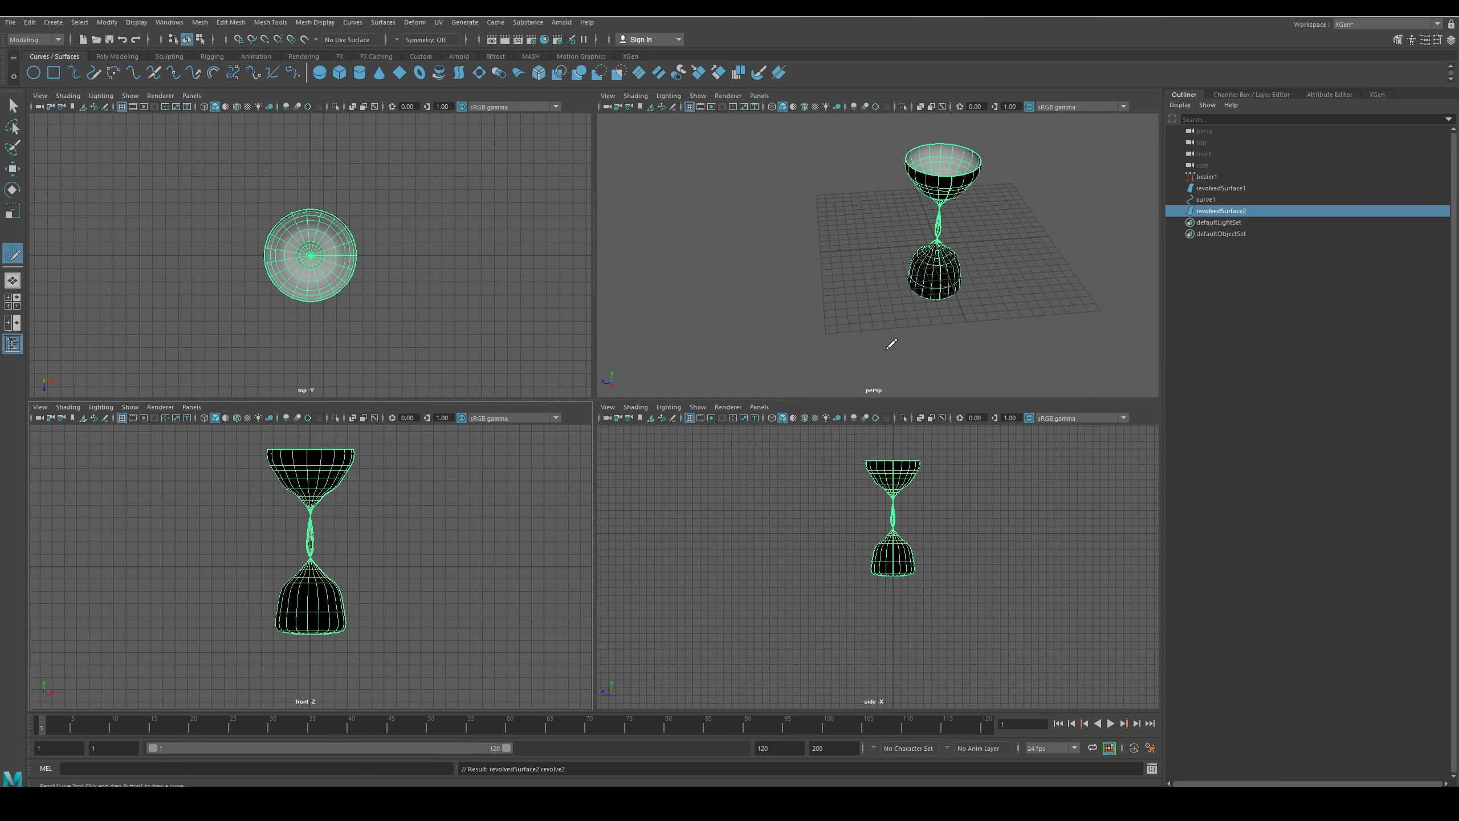
mouse_move(951, 172)
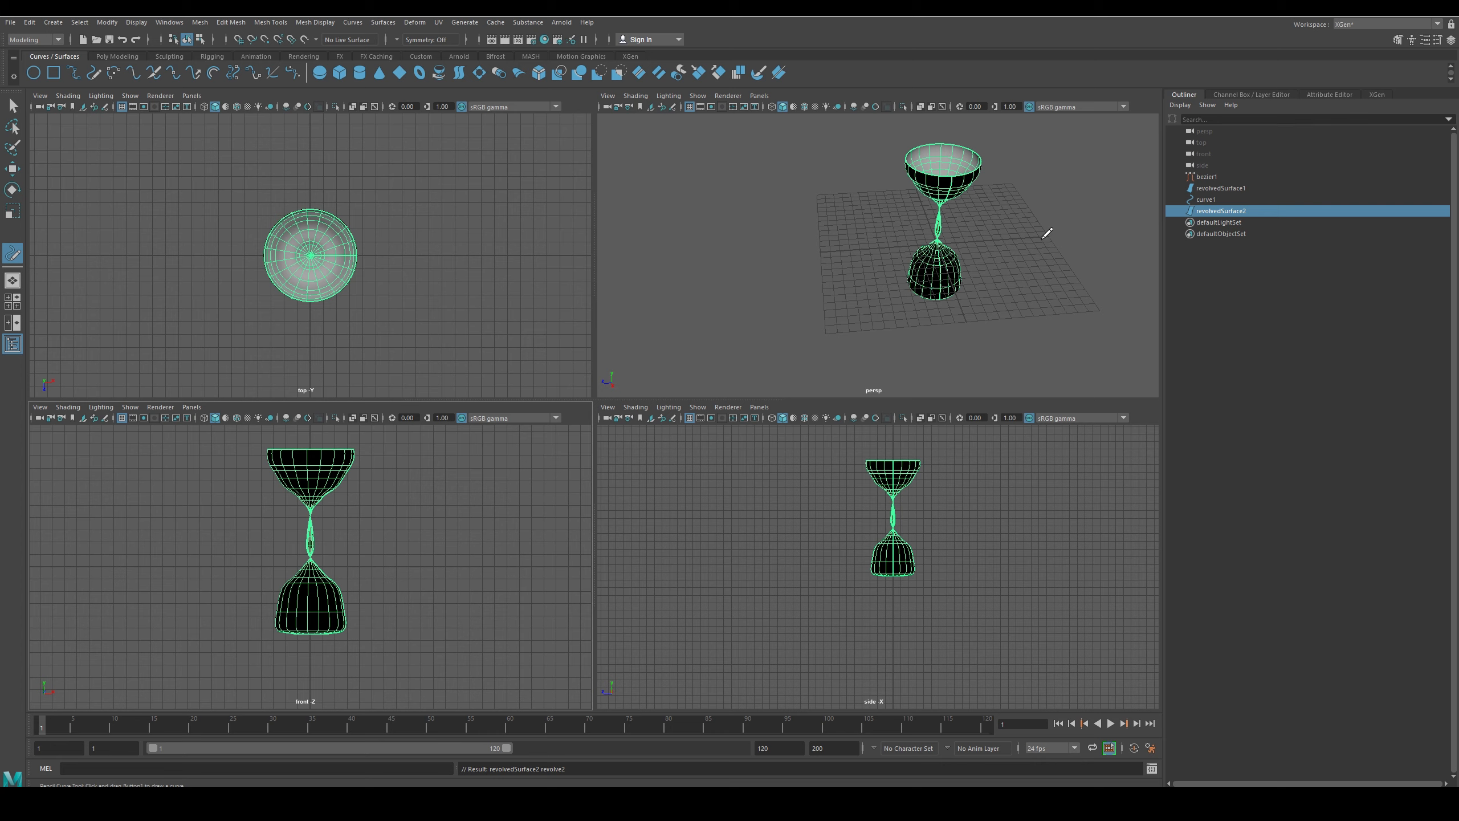
mouse_move(893, 251)
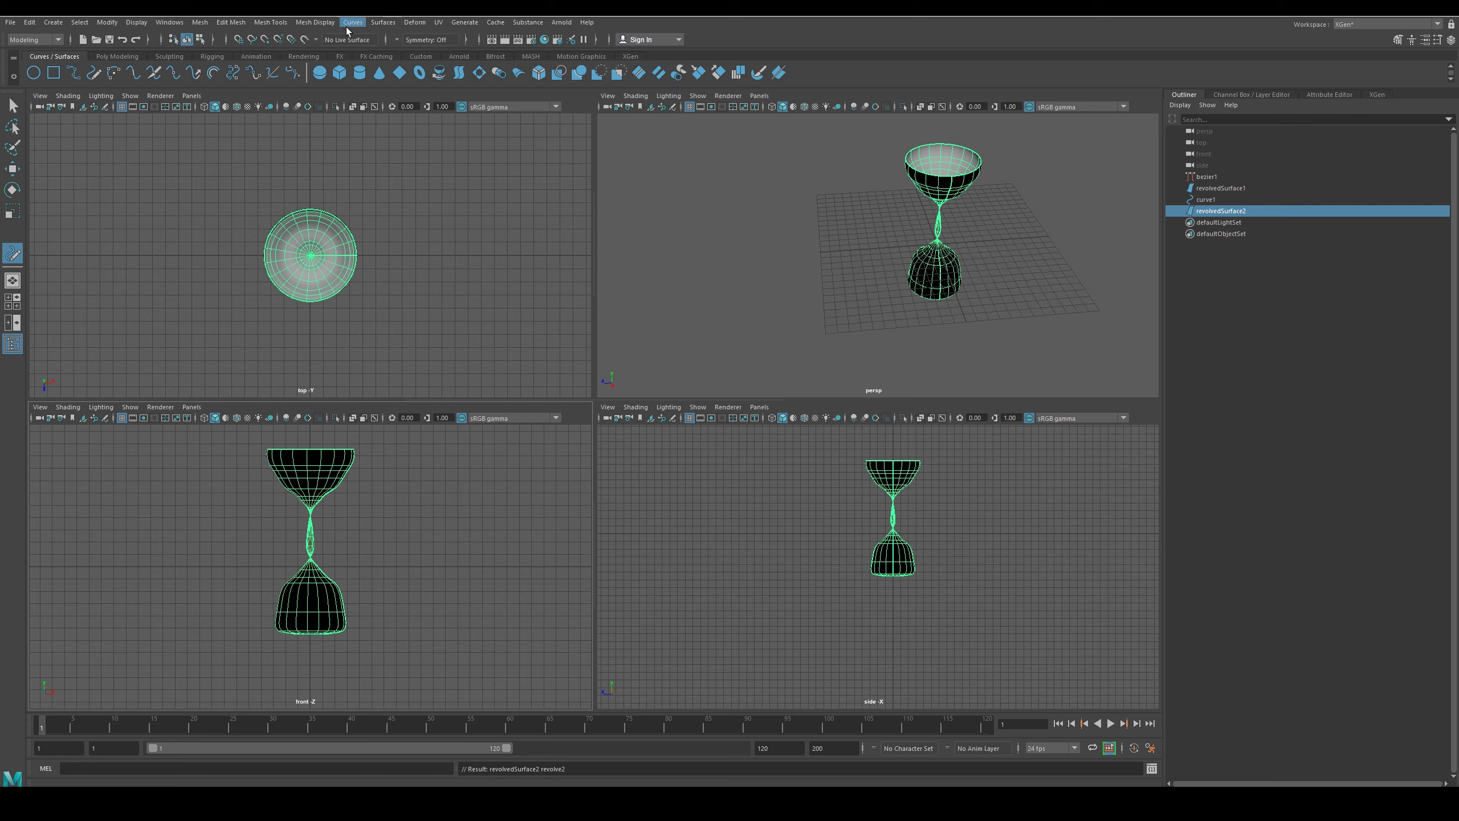
mouse_move(872, 206)
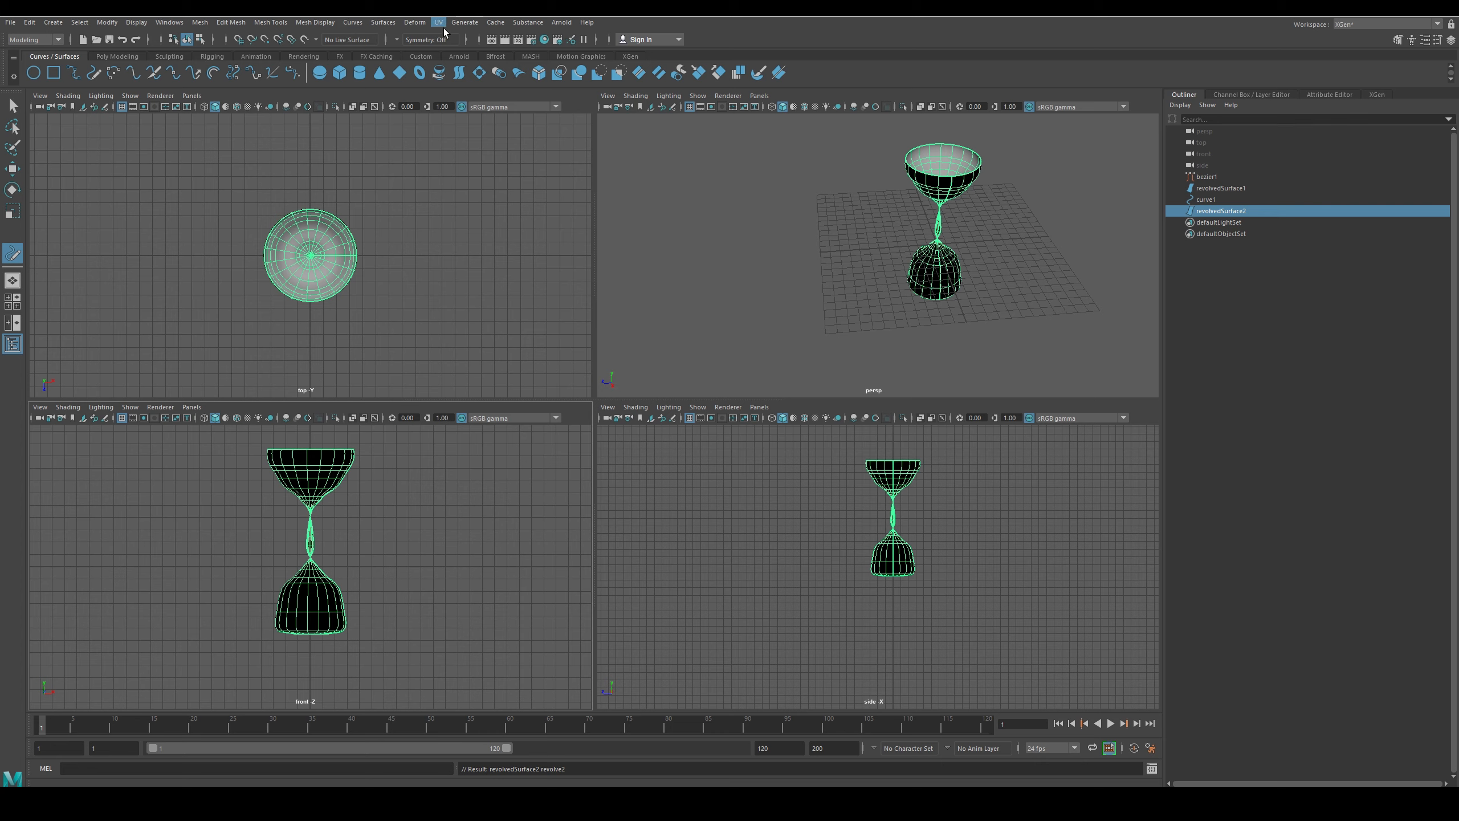
left_click(383, 21)
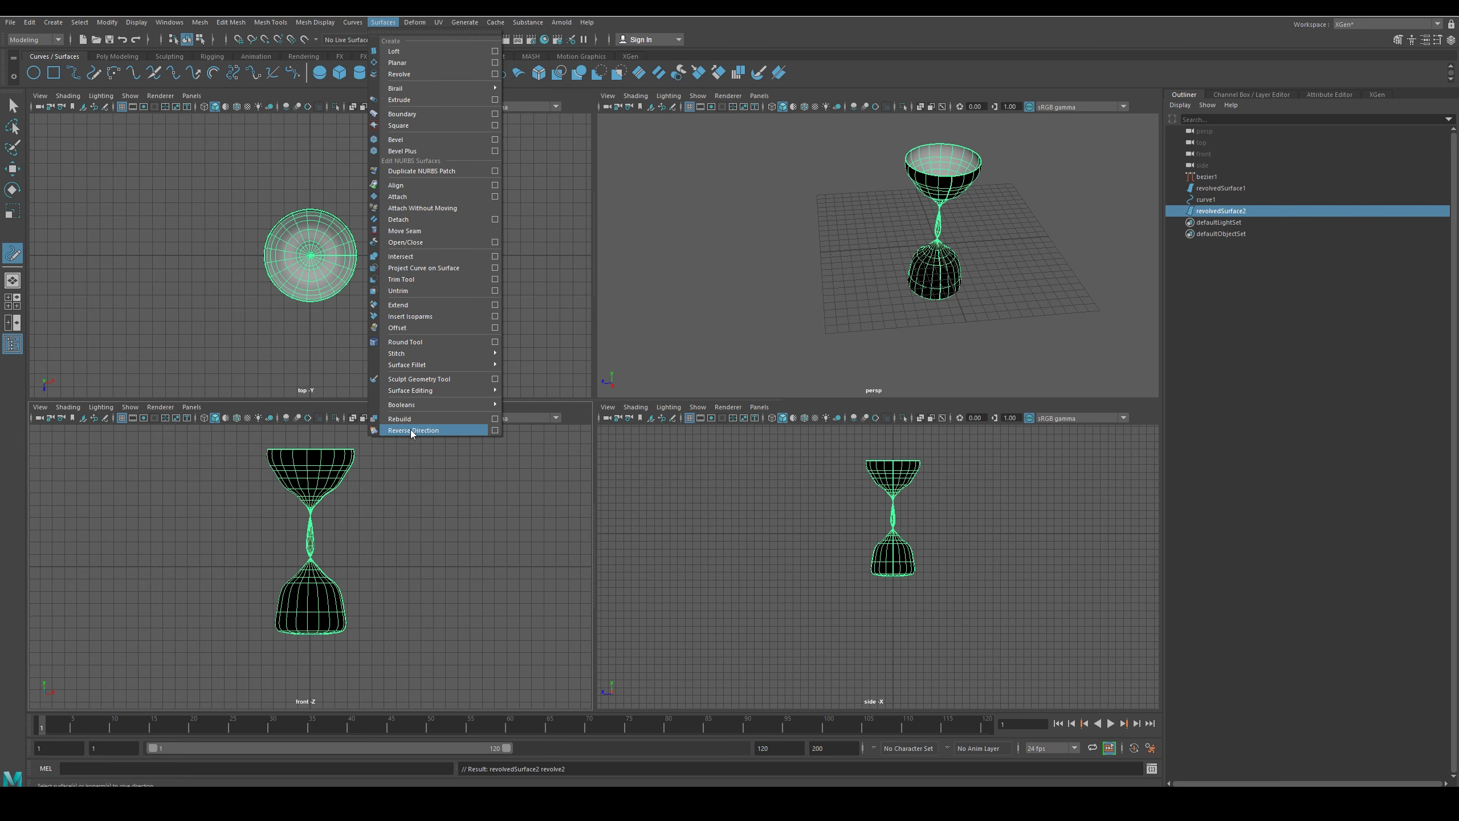
left_click(412, 430)
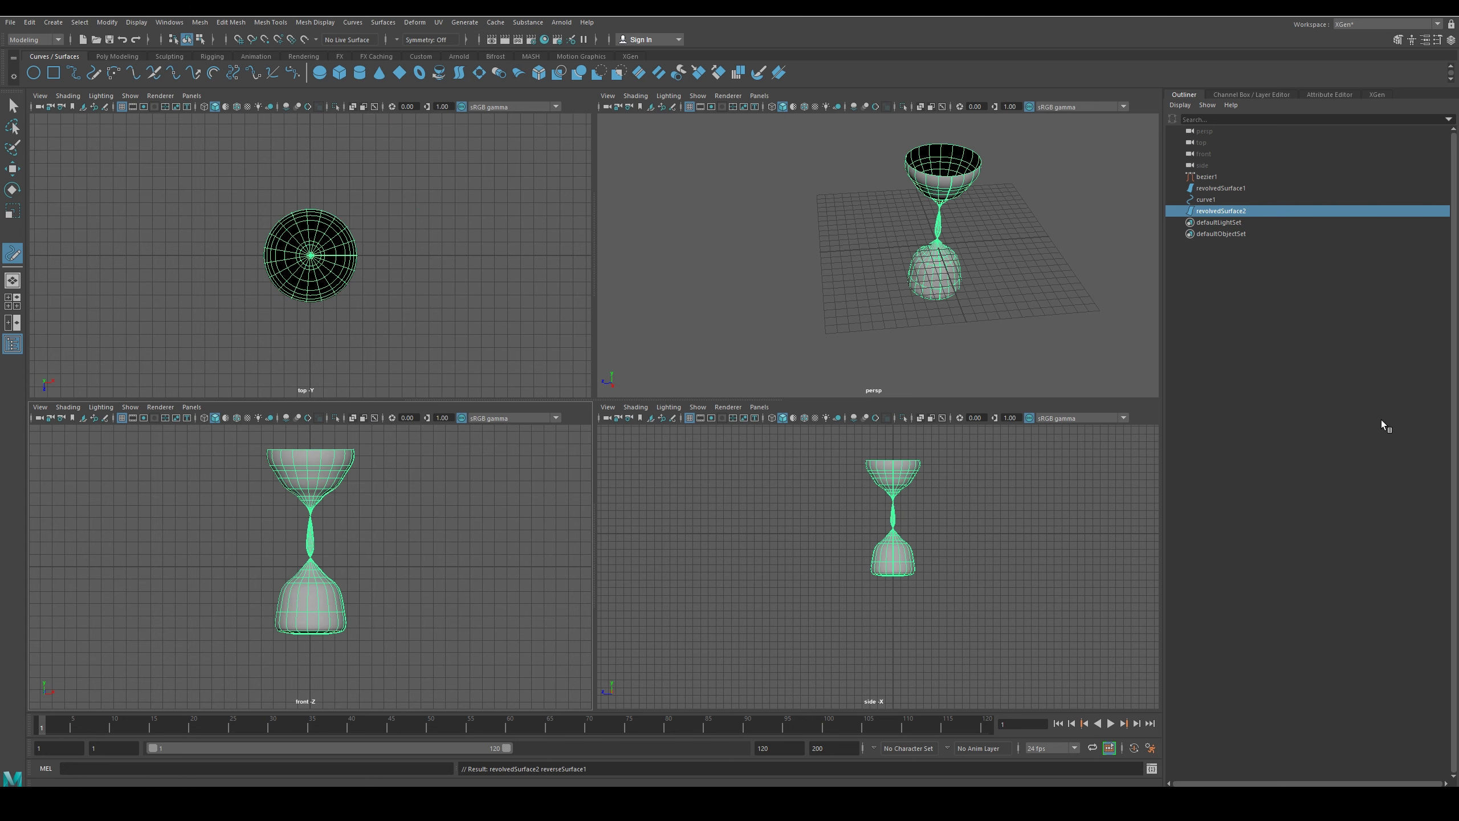
mouse_move(1041, 332)
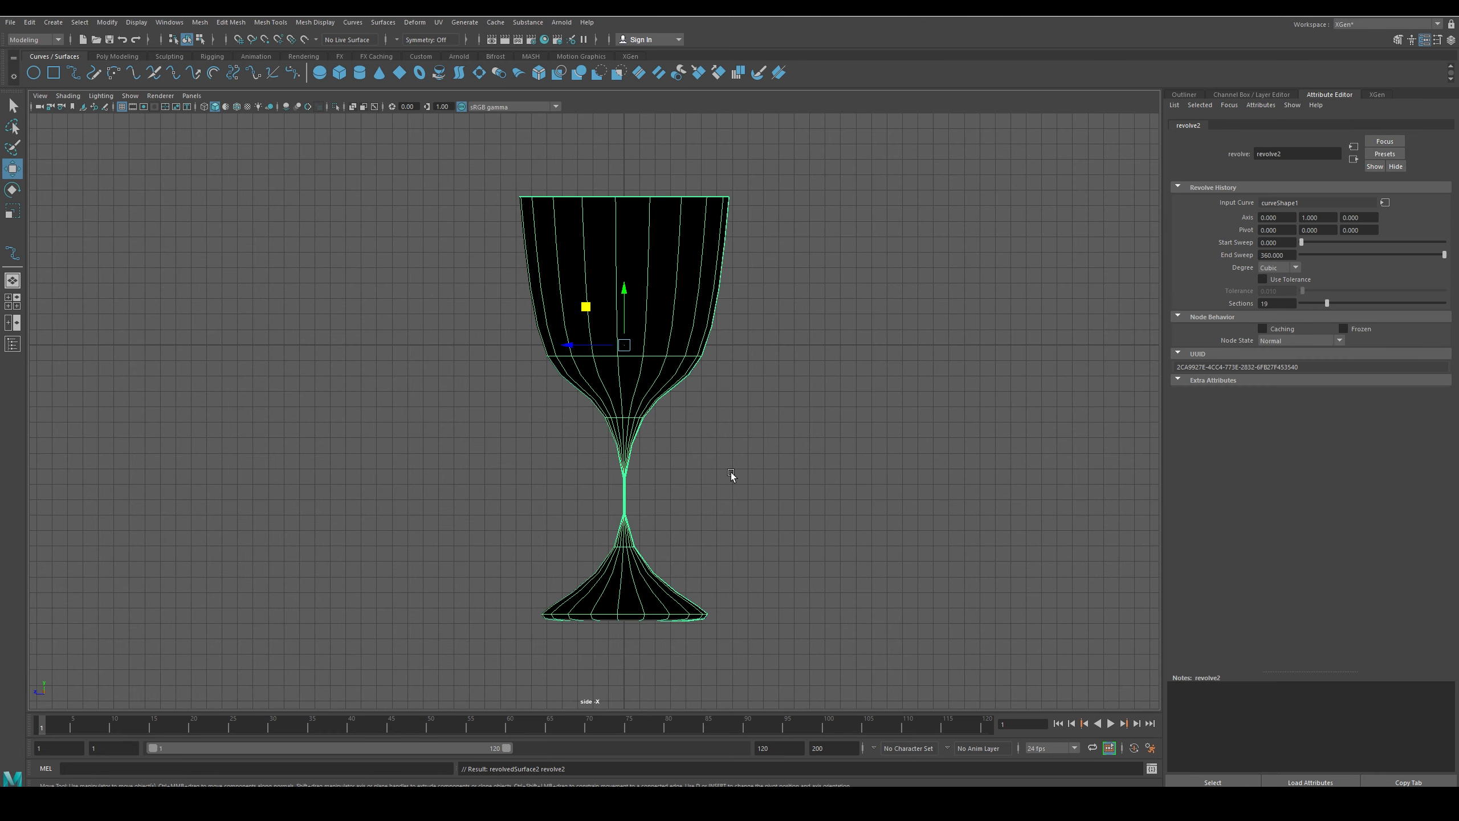
Set revolve2's Start Sweep to ~180.7, End Sweep to ~264.6 with 7 sections, then reverse the surface direction
key("space")
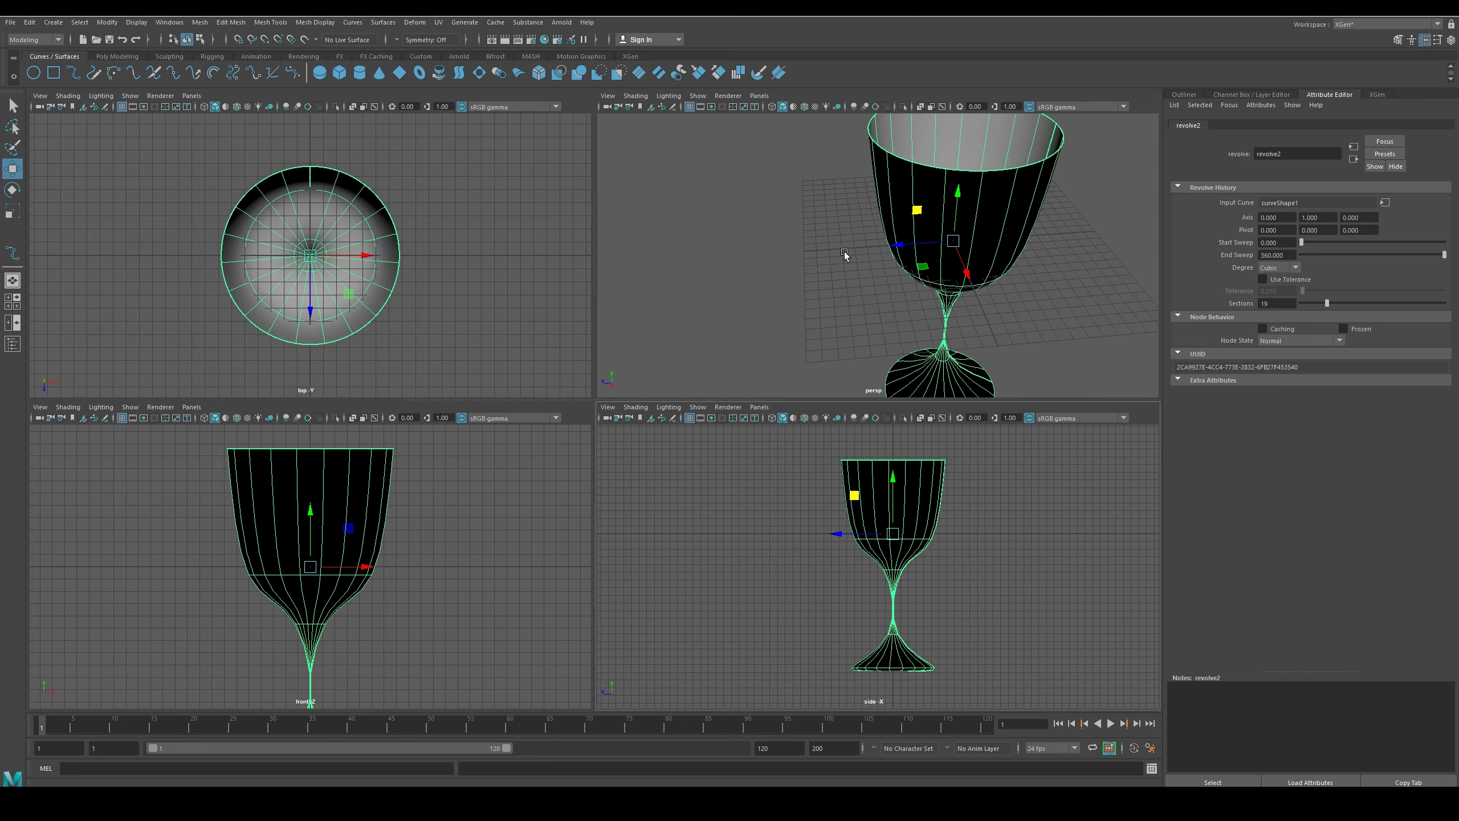
key("space")
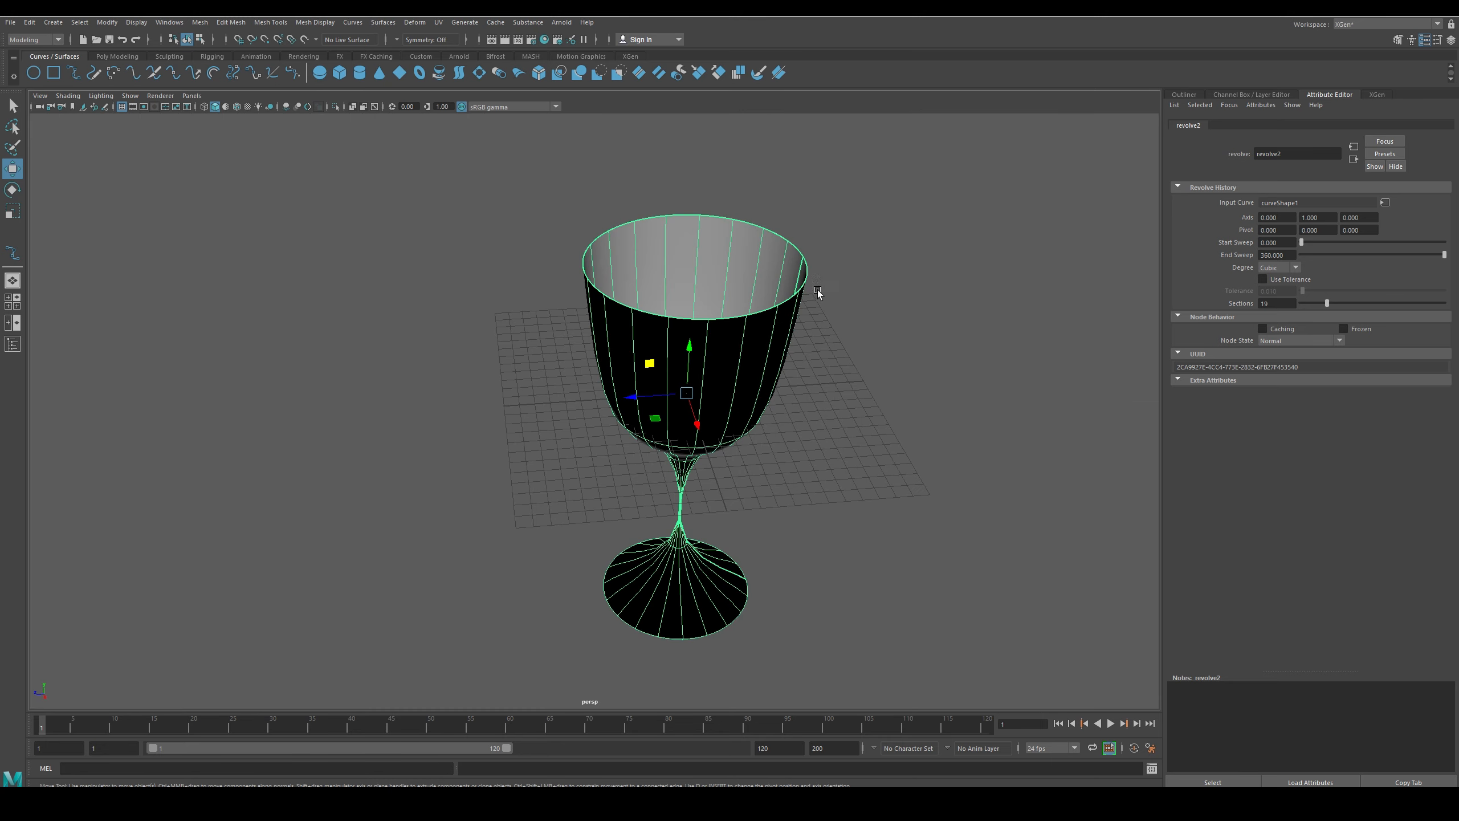
left_click_drag(1301, 242, 1303, 241)
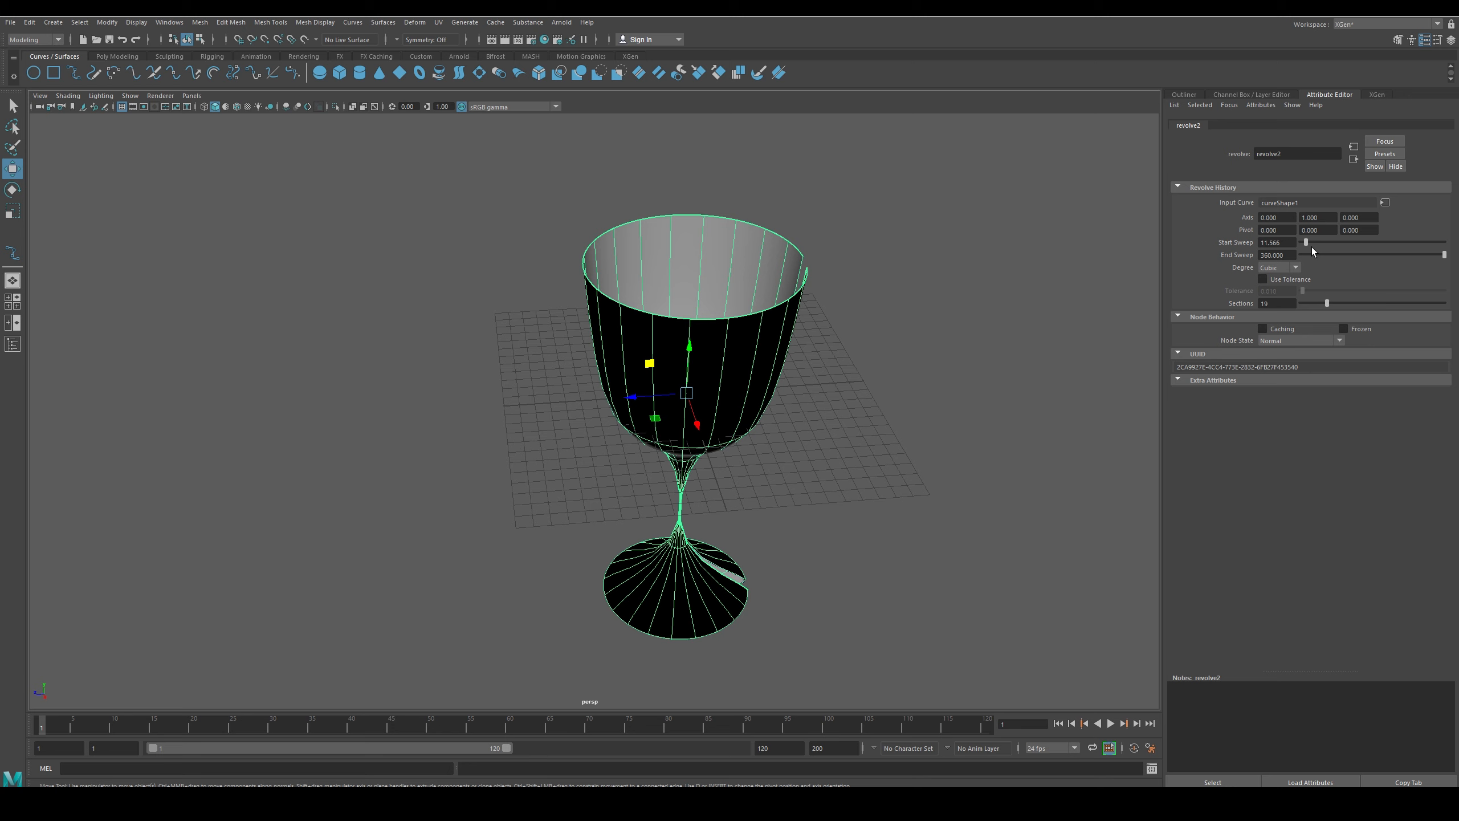
left_click_drag(1303, 241, 1377, 241)
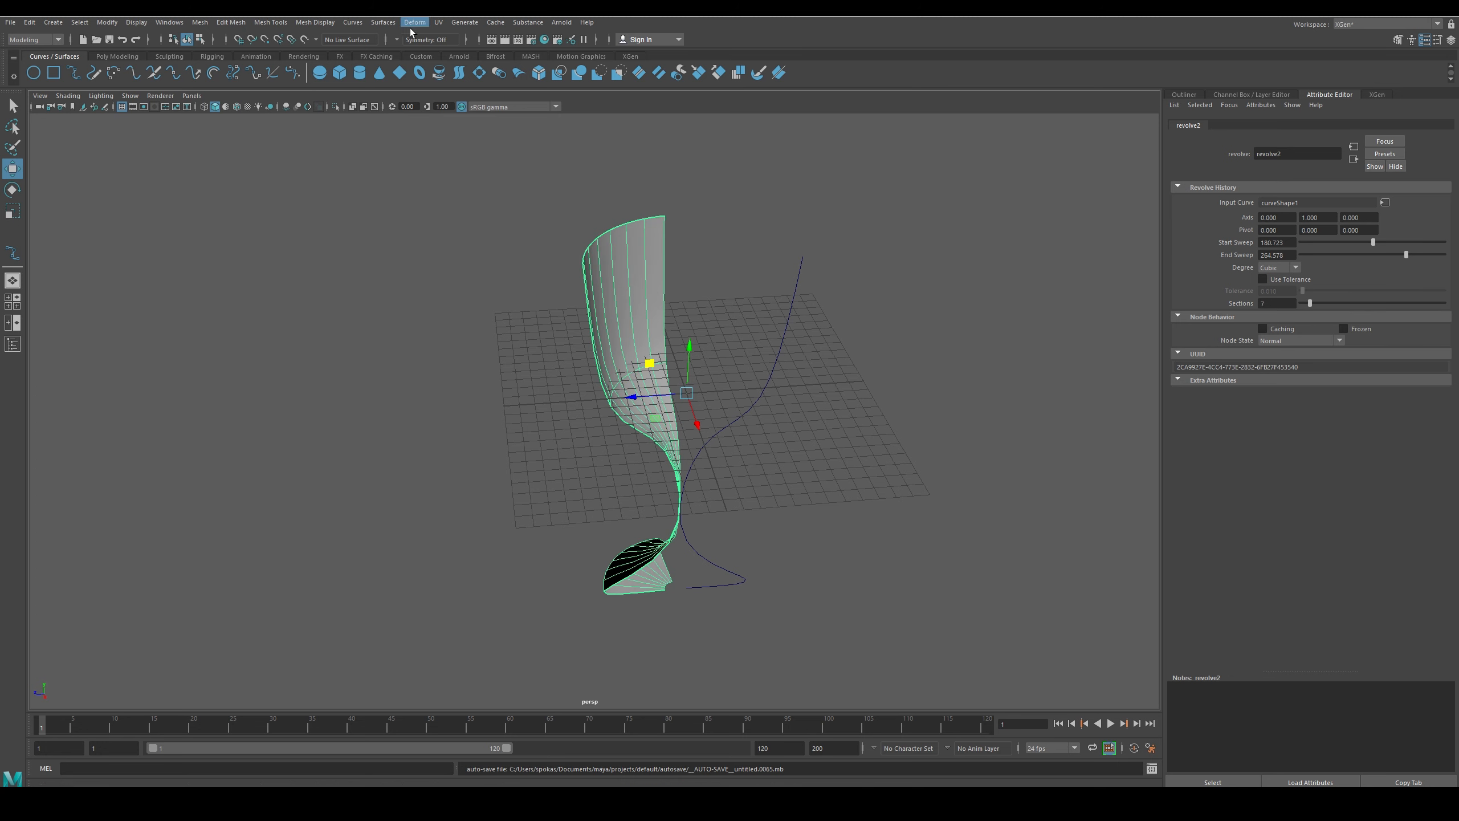
mouse_move(495, 23)
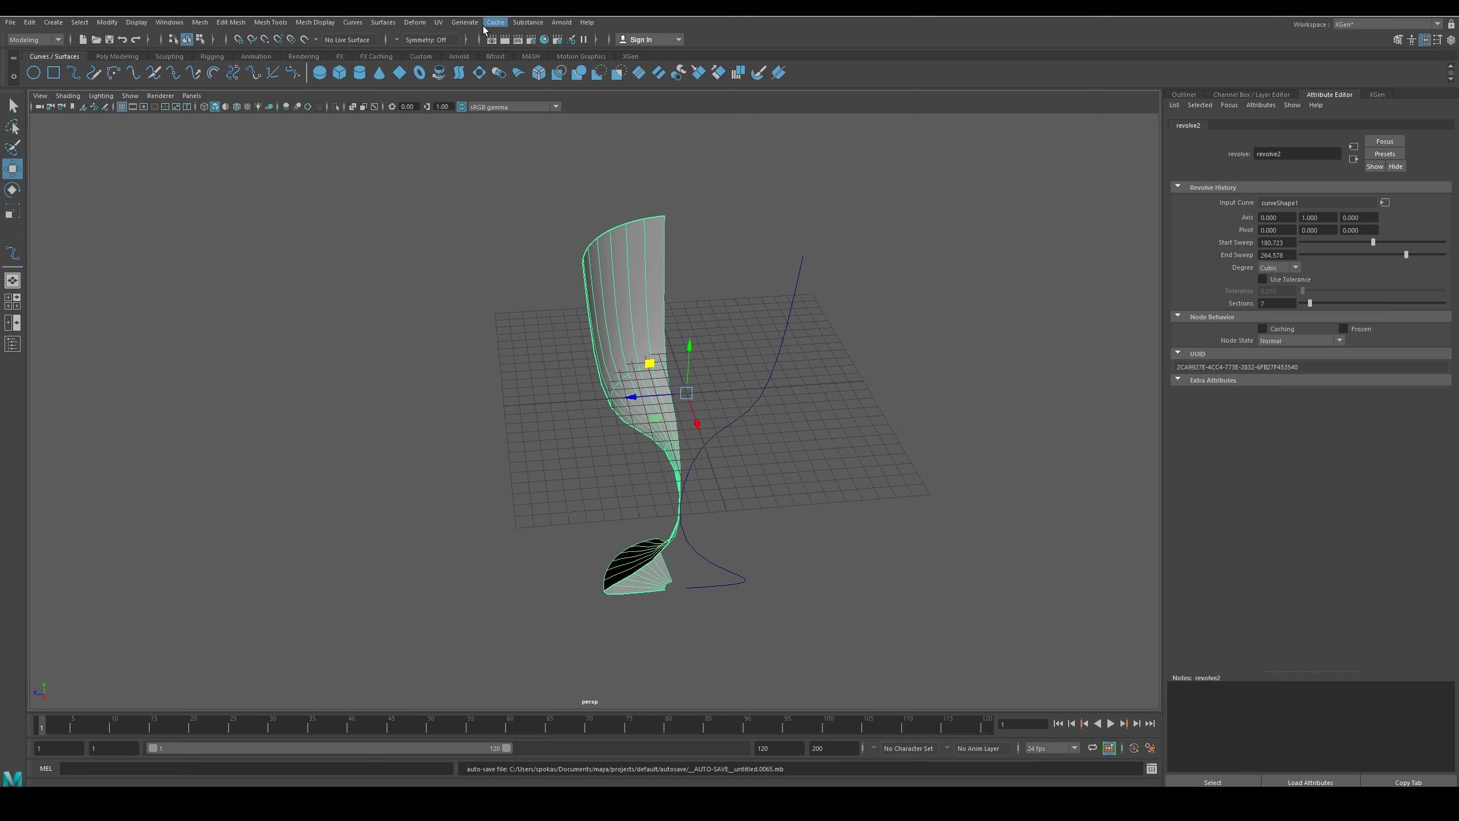
left_click(383, 22)
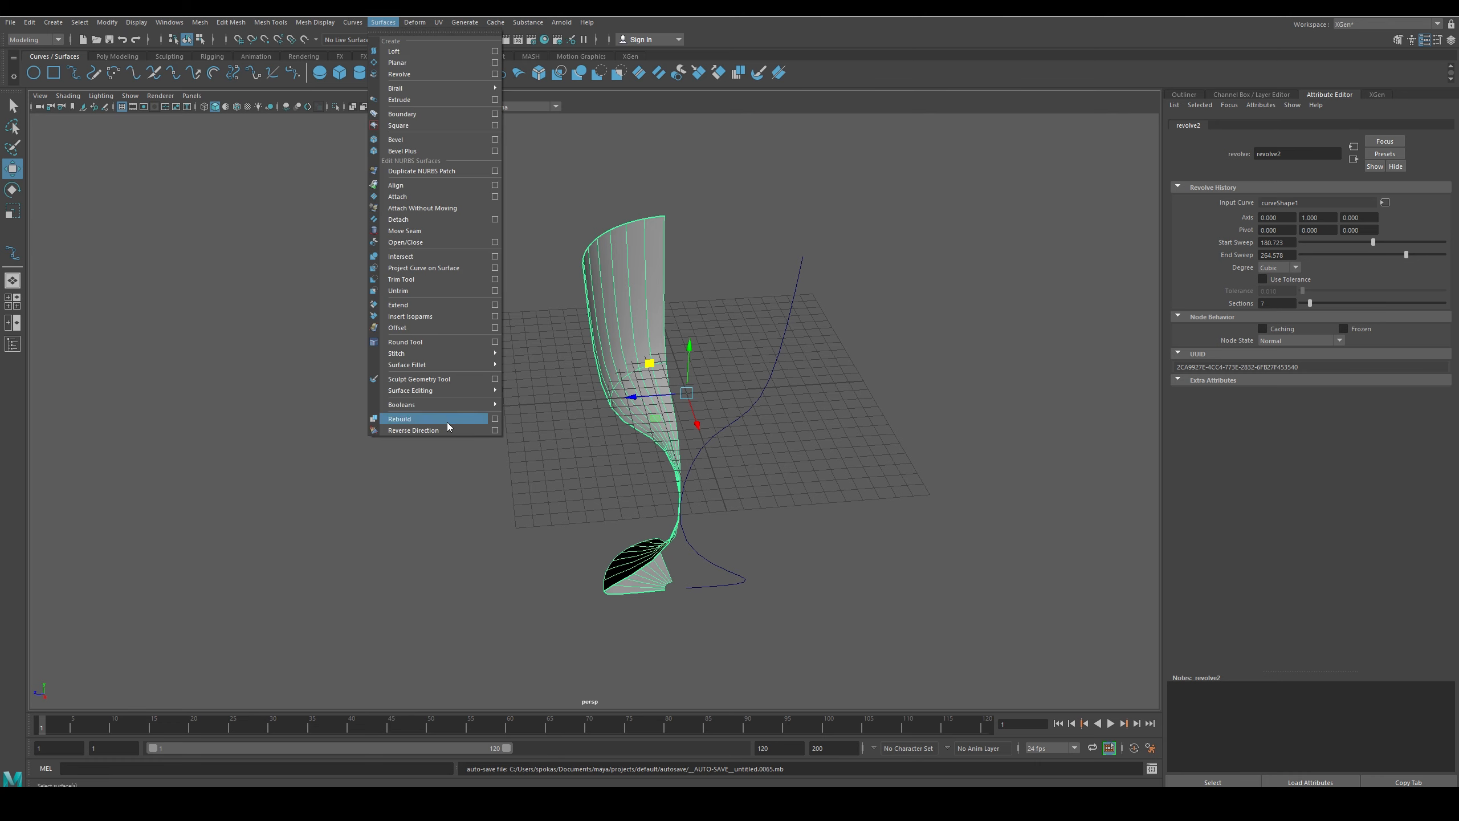
left_click(412, 429)
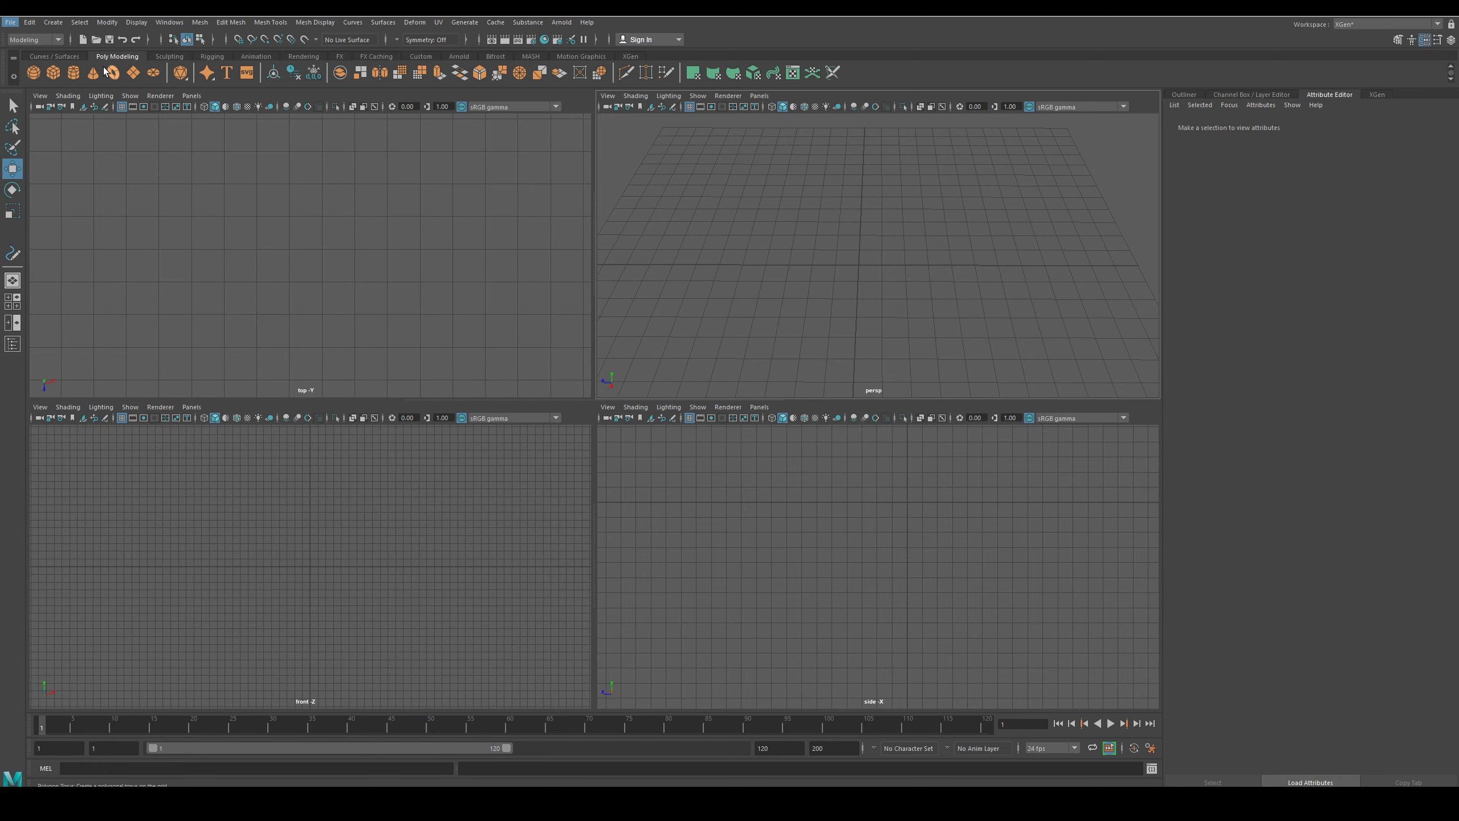
In a new scene with a wavy pencil curve, add a polygon cylinder with Subdivisions Axis 7 and Caps 0
left_click(54, 56)
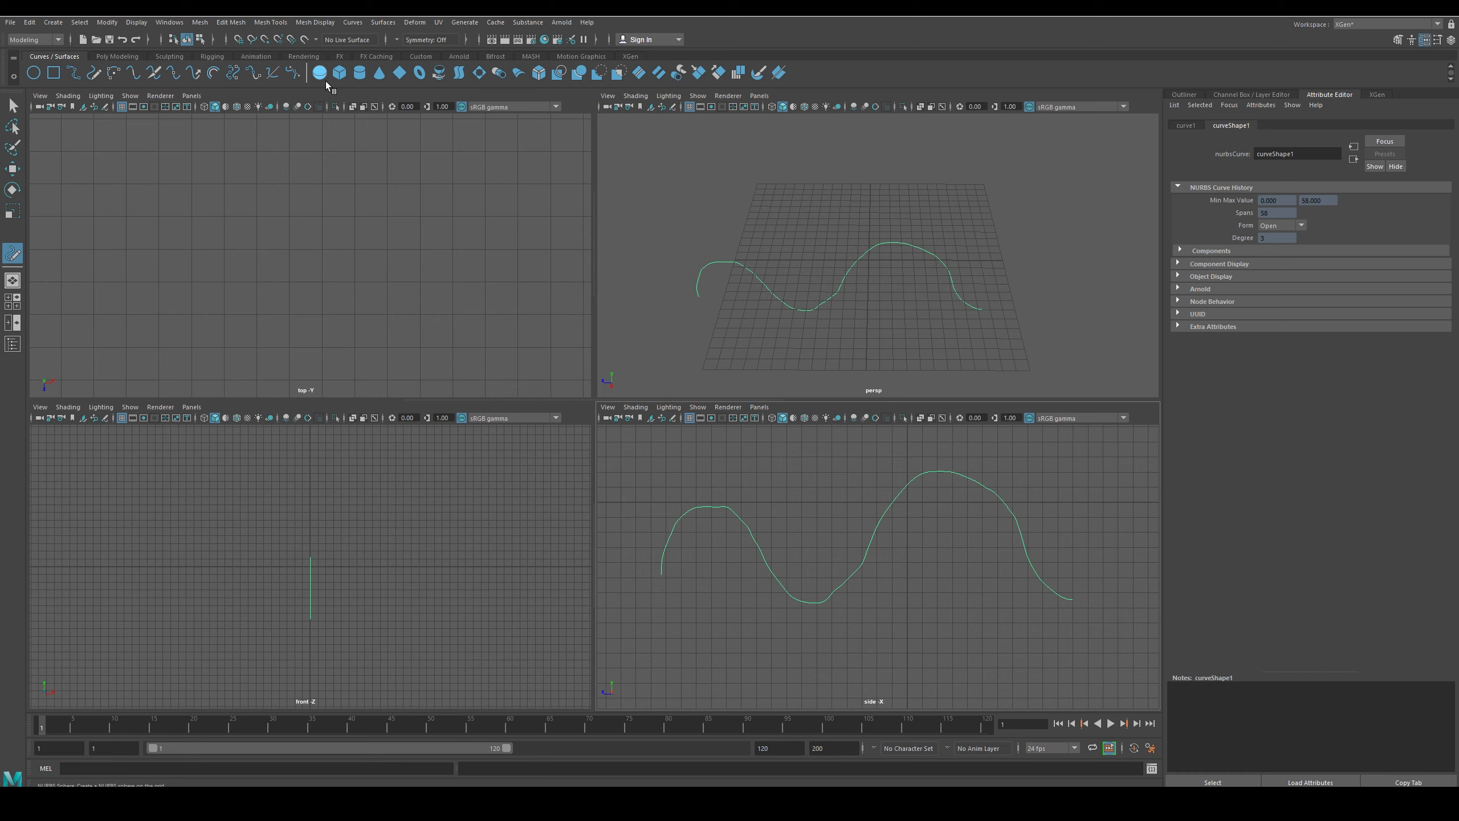
left_click(116, 56)
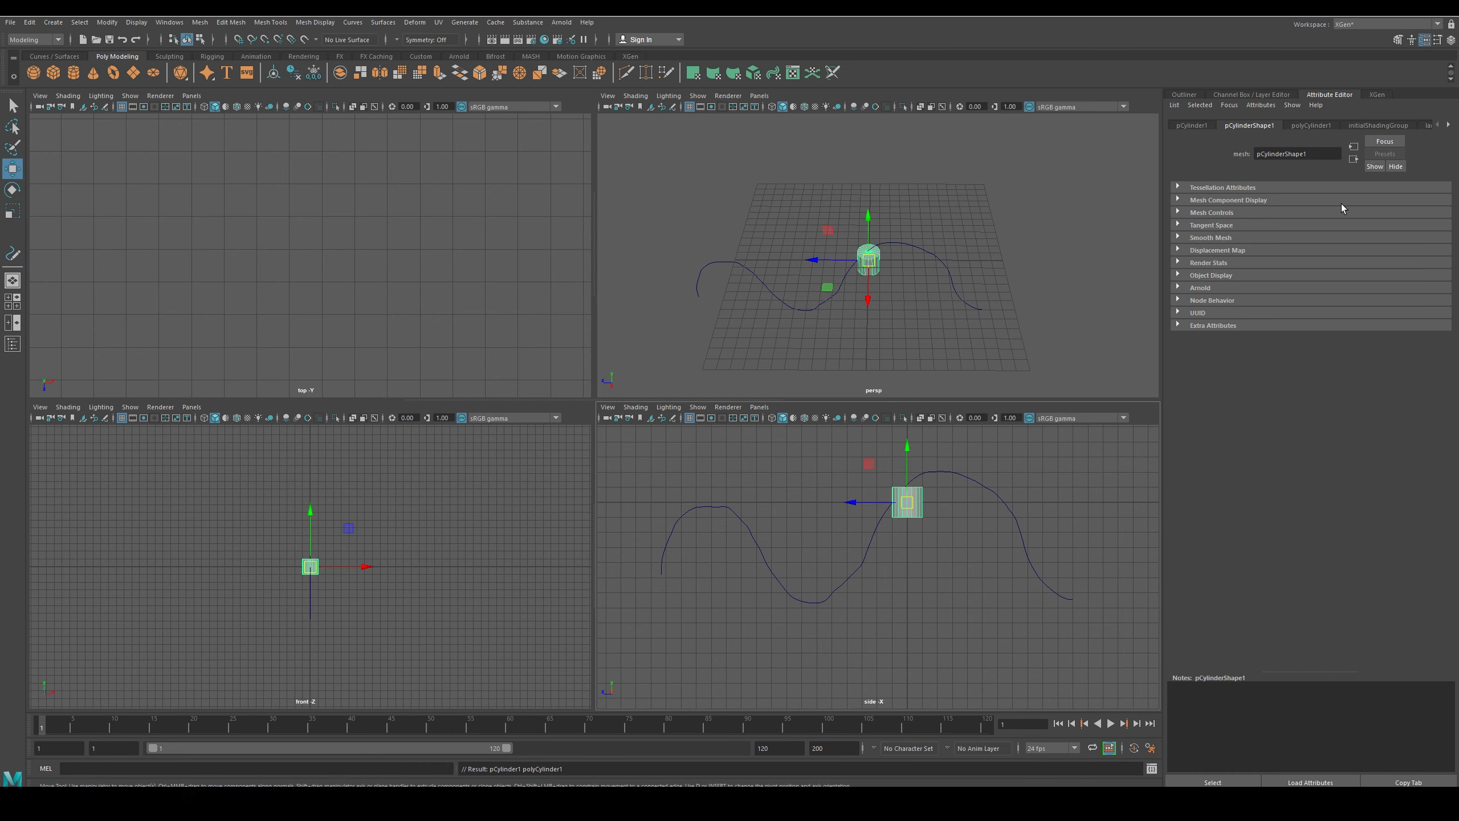
left_click(1310, 124)
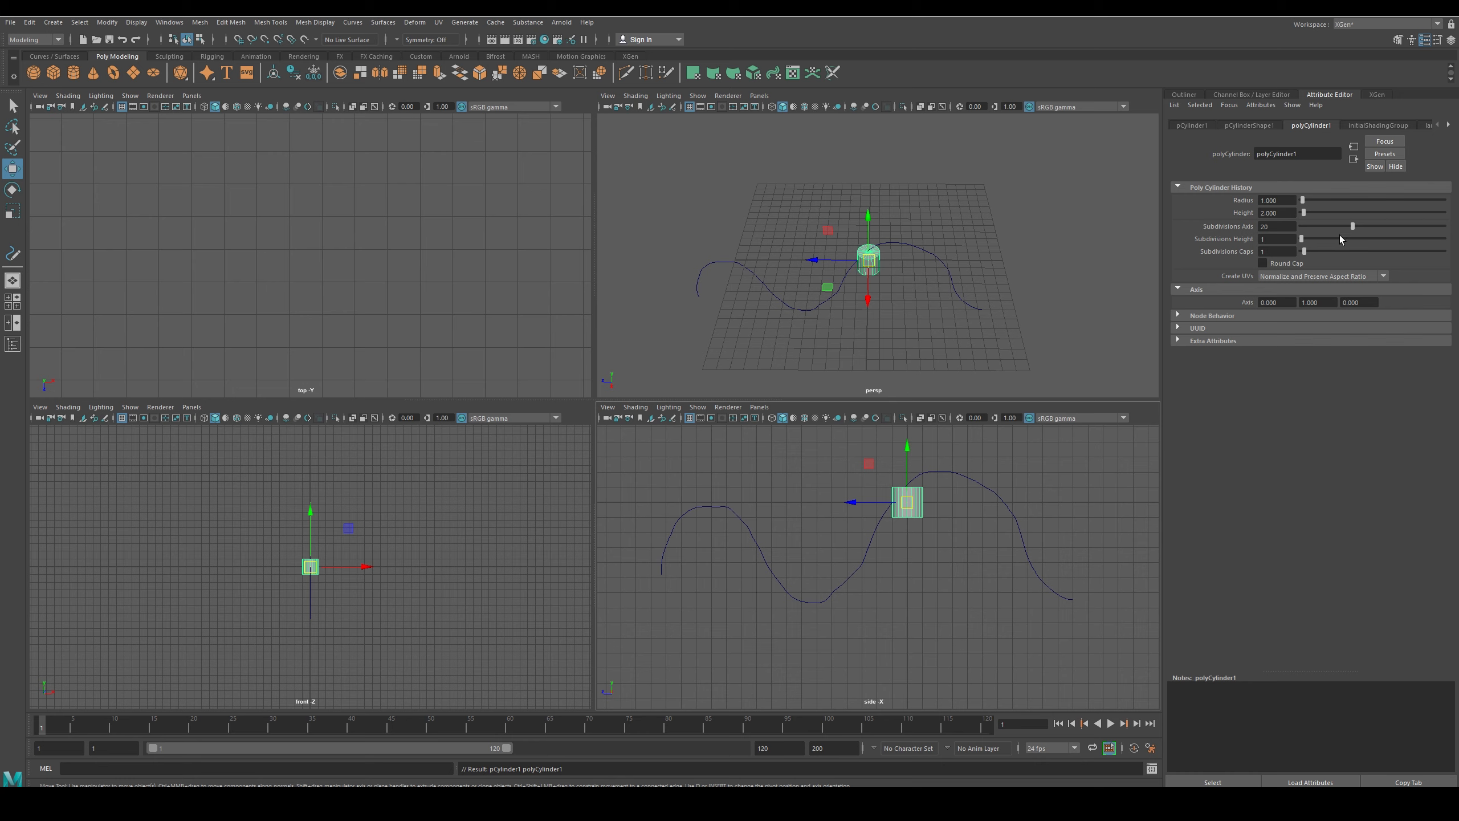
left_click_drag(1352, 225, 1314, 225)
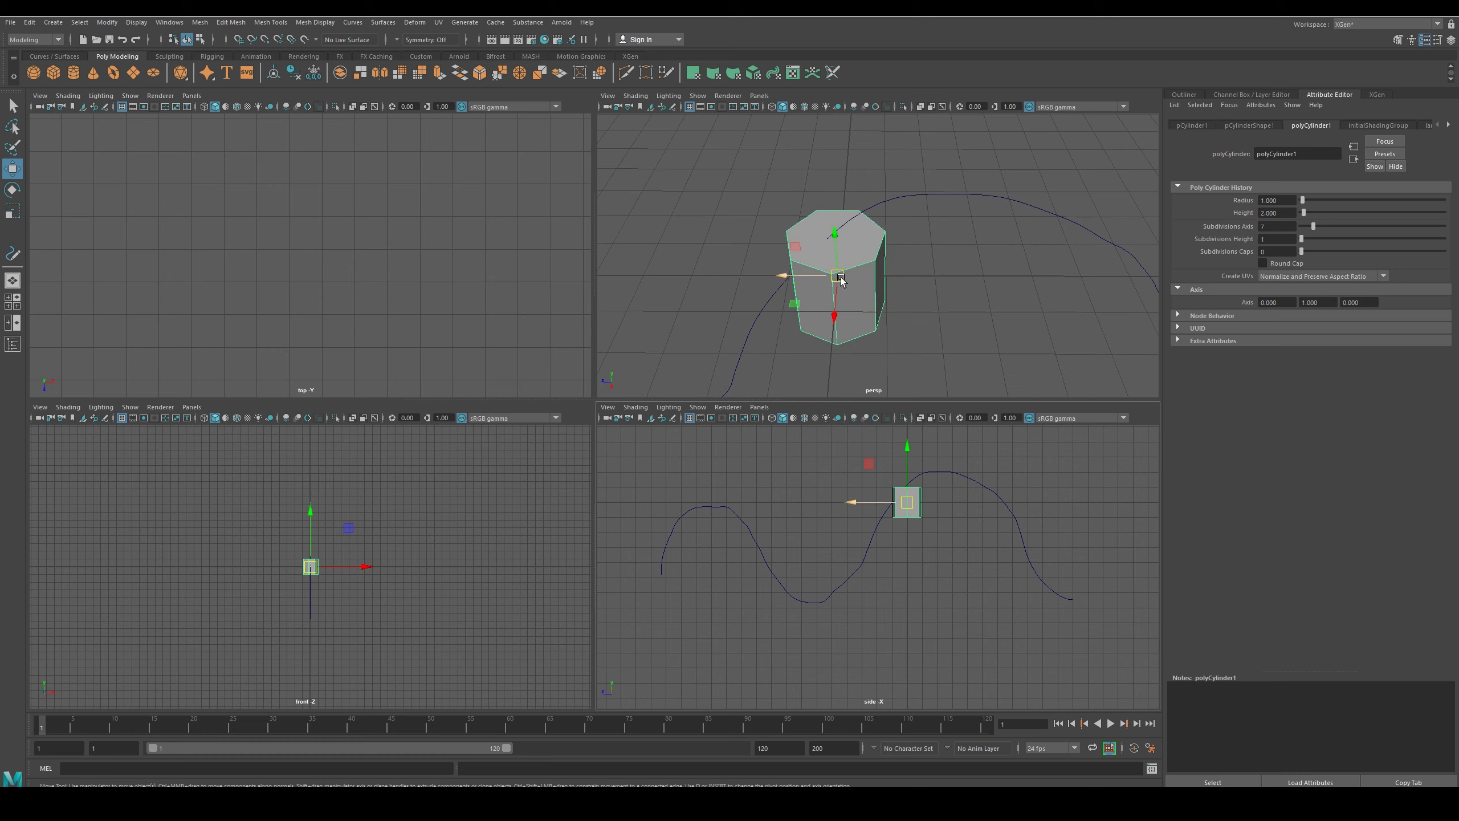
left_click_drag(1303, 250, 1320, 250)
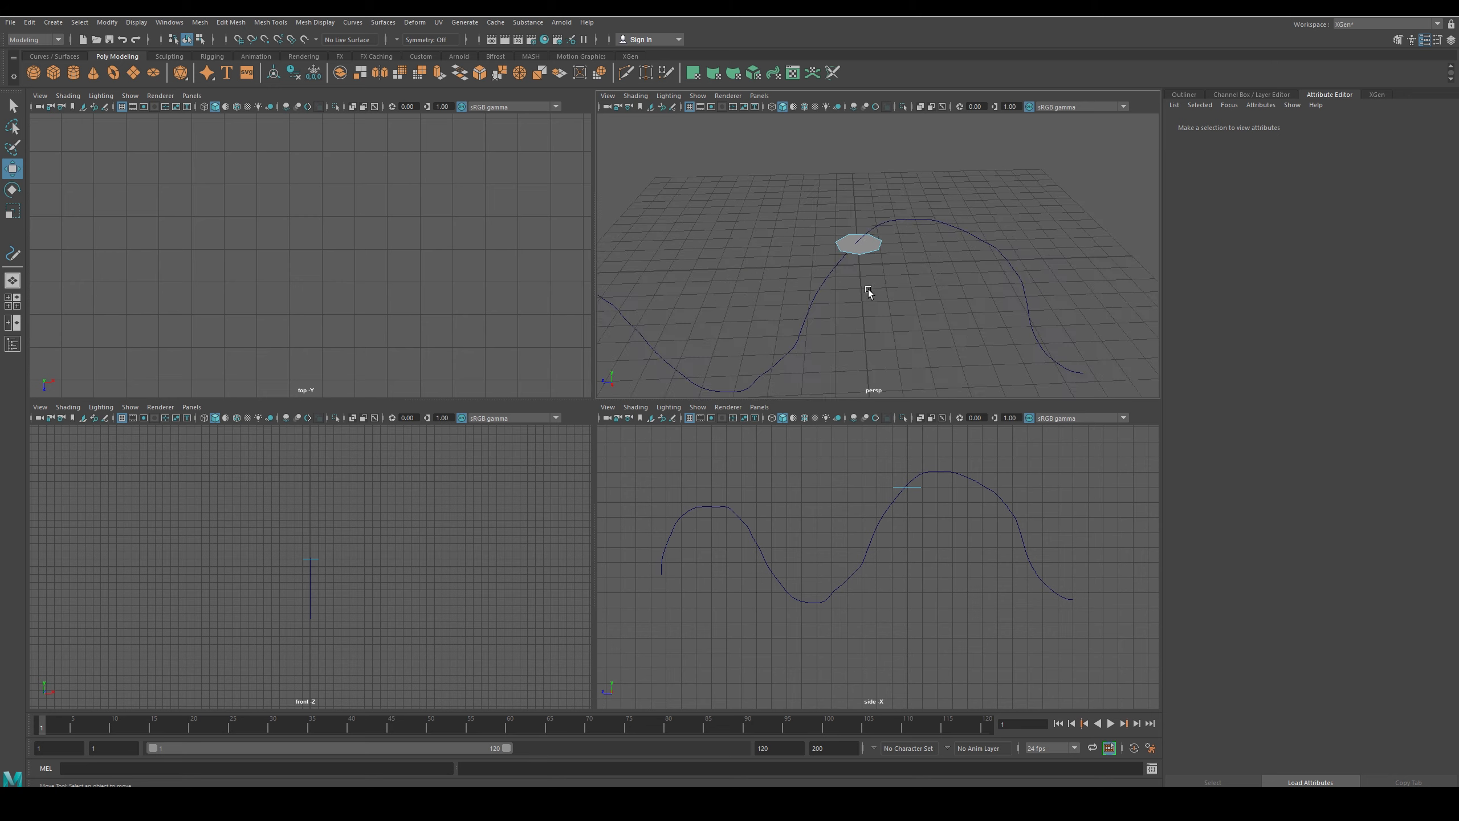
Extrude the seven-sided face with the wavy curve selected as its path, giving a long straight prism
left_click(858, 244)
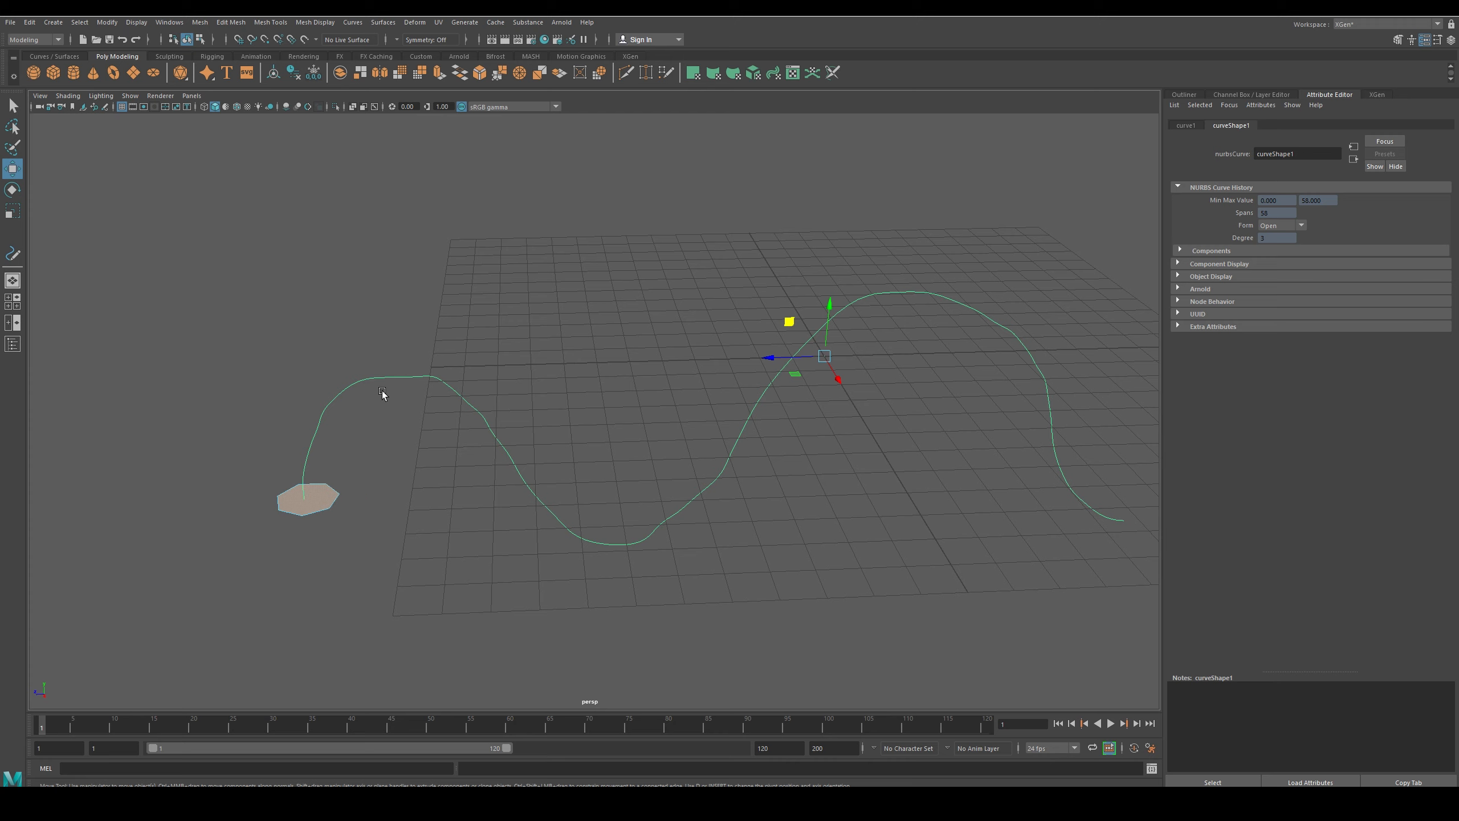
mouse_move(393, 387)
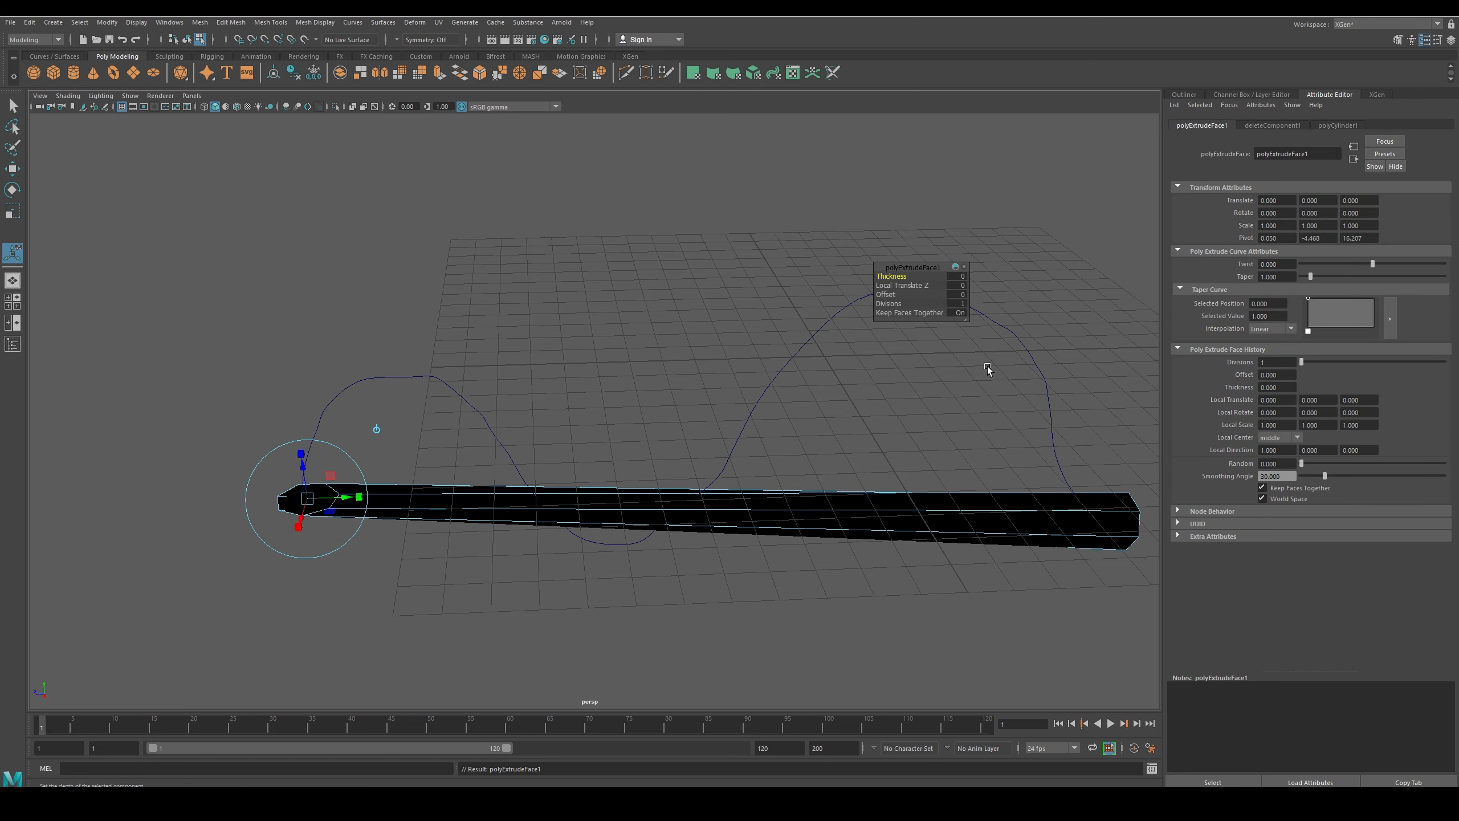
left_click(1107, 507)
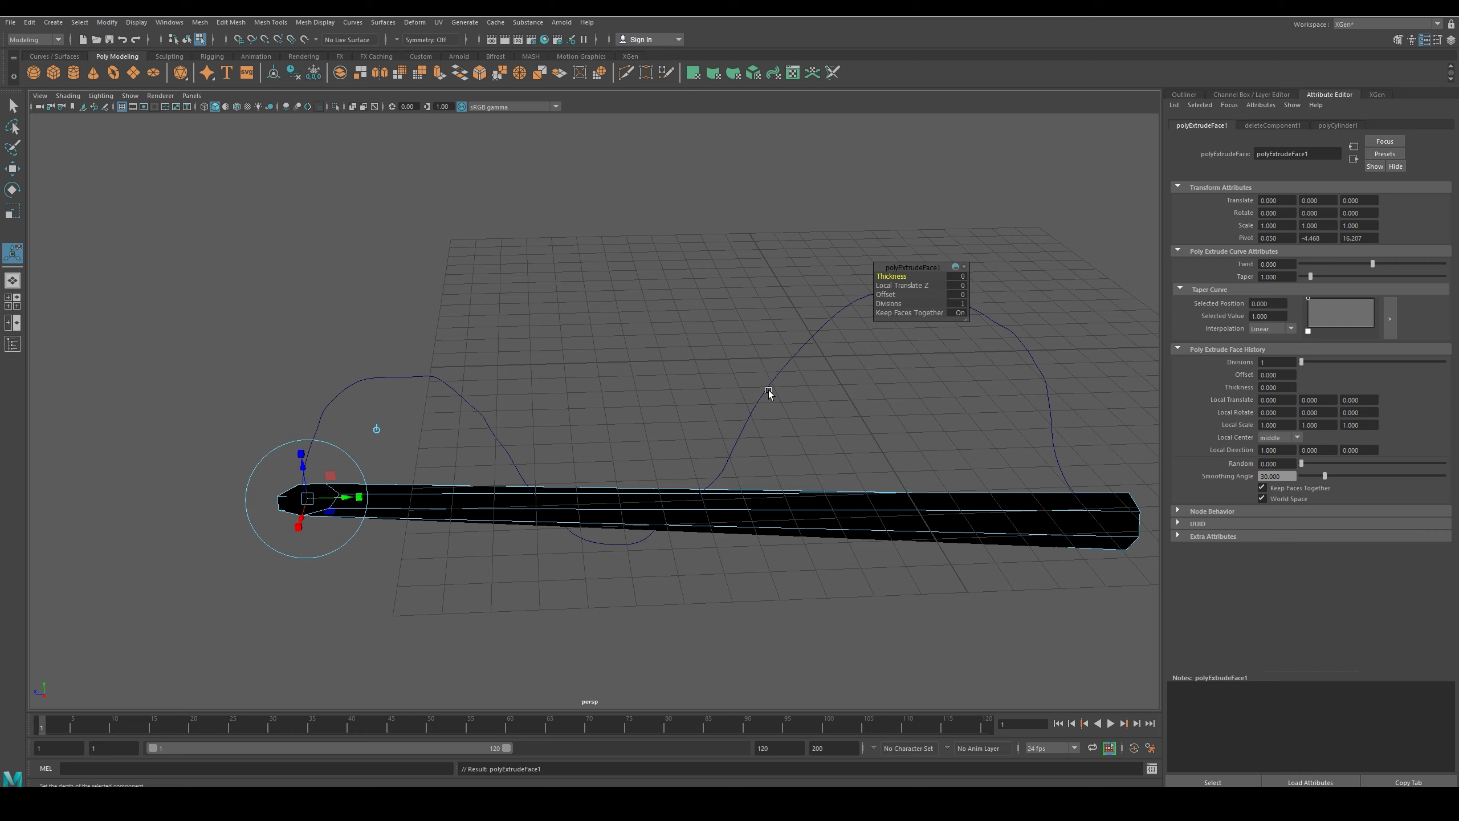
mouse_move(857, 367)
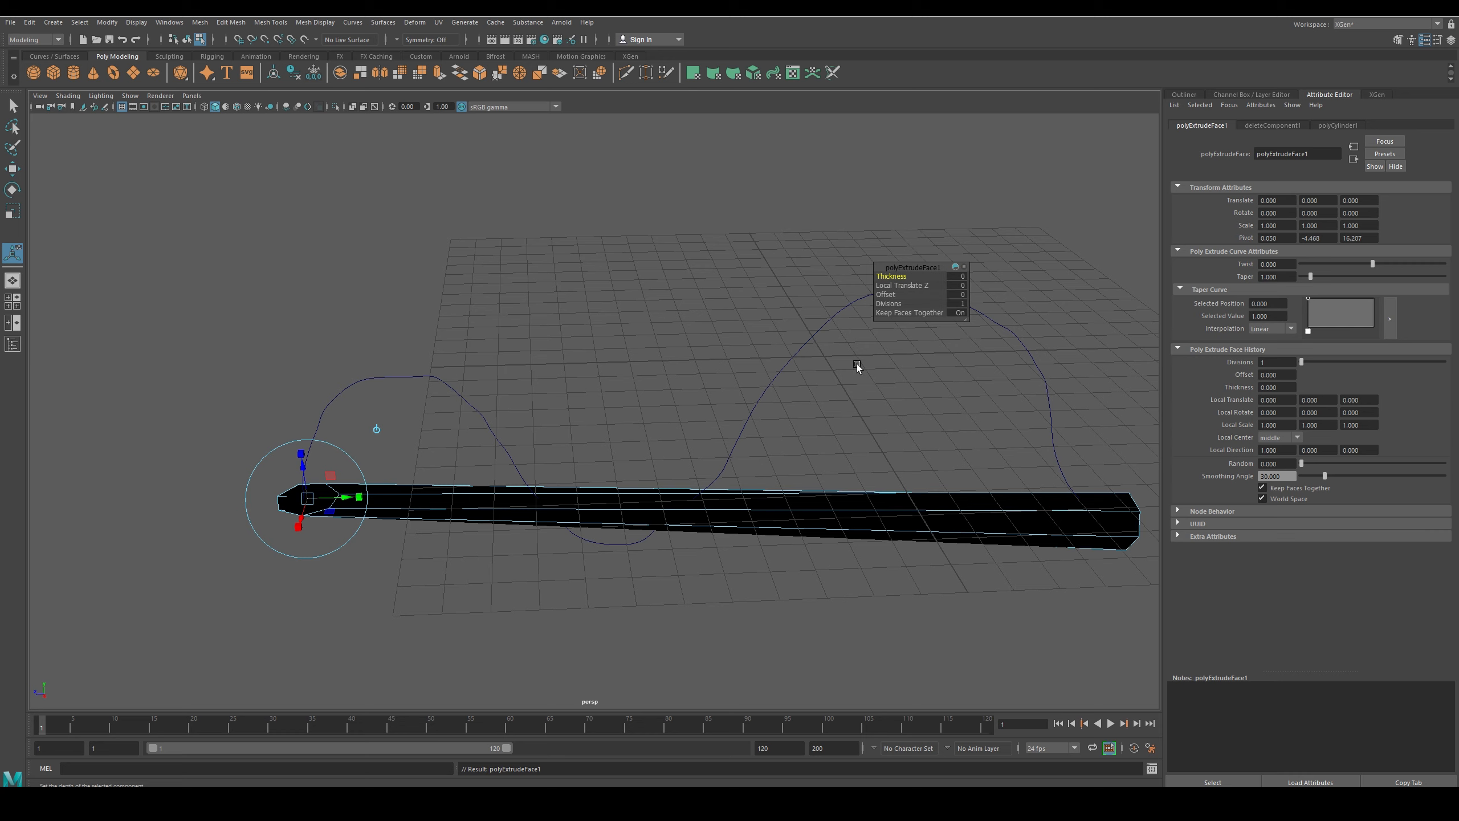
mouse_move(977, 330)
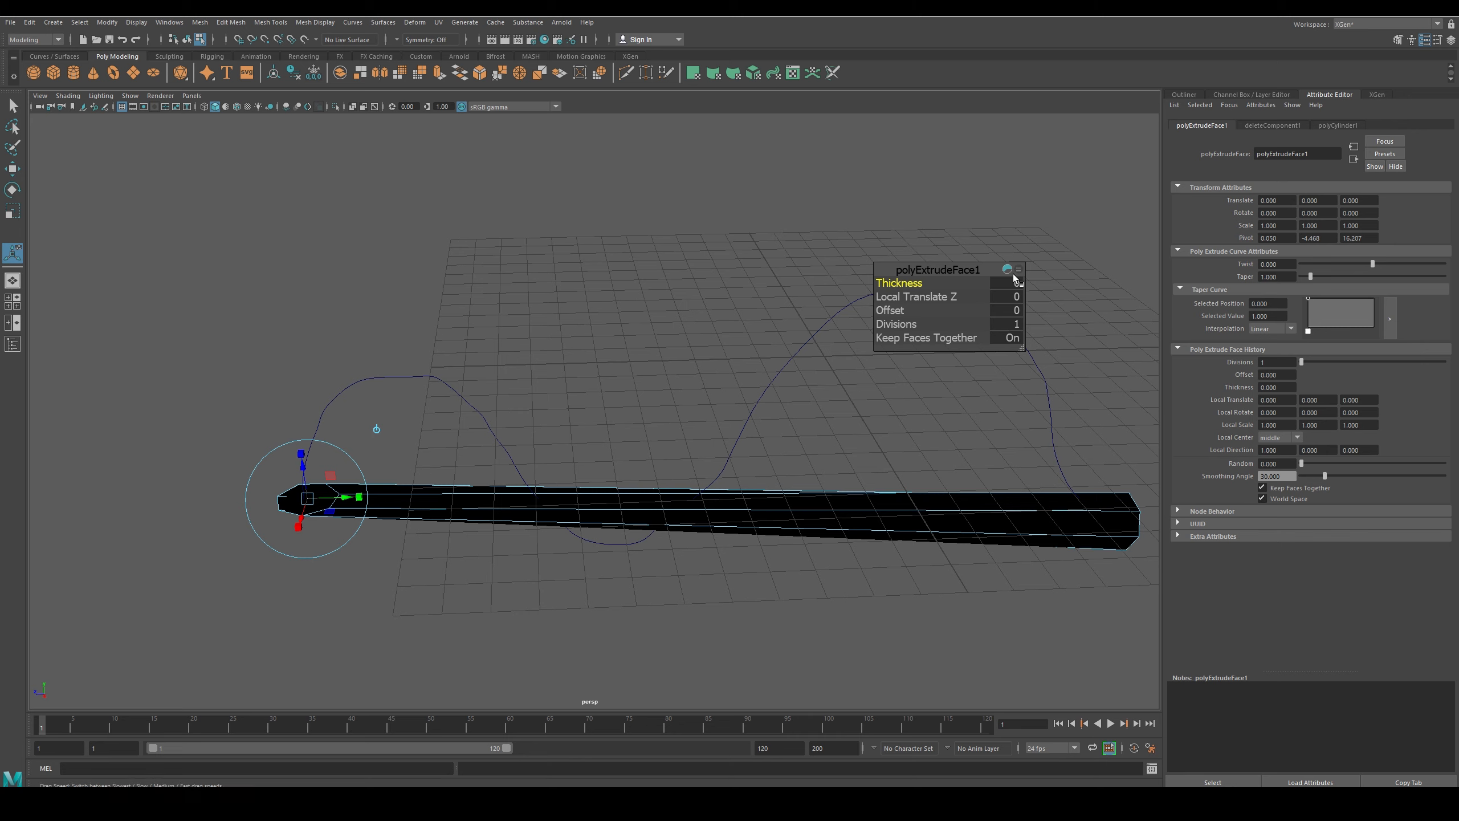
Enable Twist and Taper on polyExtrudeFace1 and set Divisions to 10 so the prism follows the curve
right_click(1013, 272)
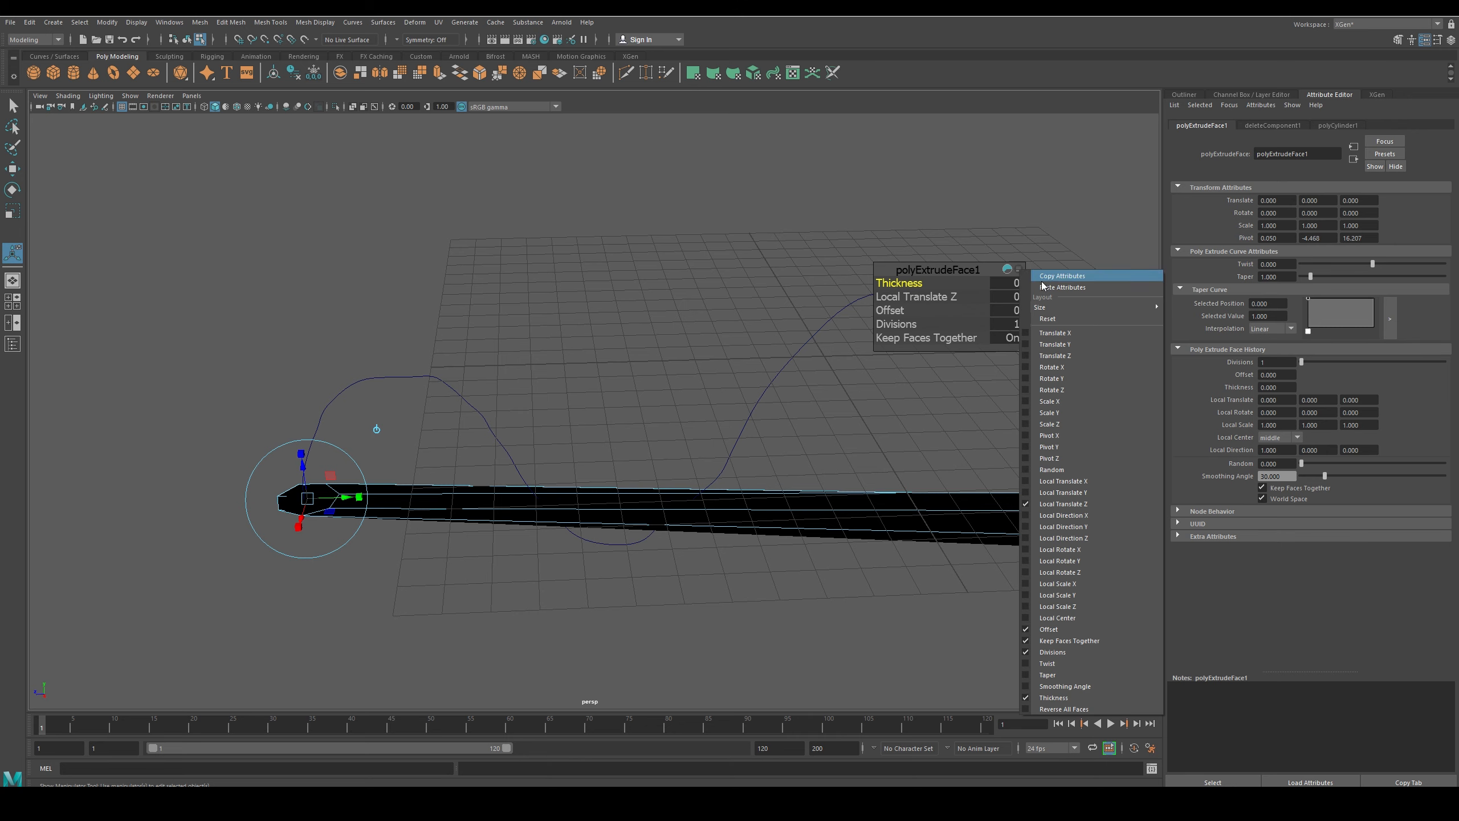
mouse_move(1070, 606)
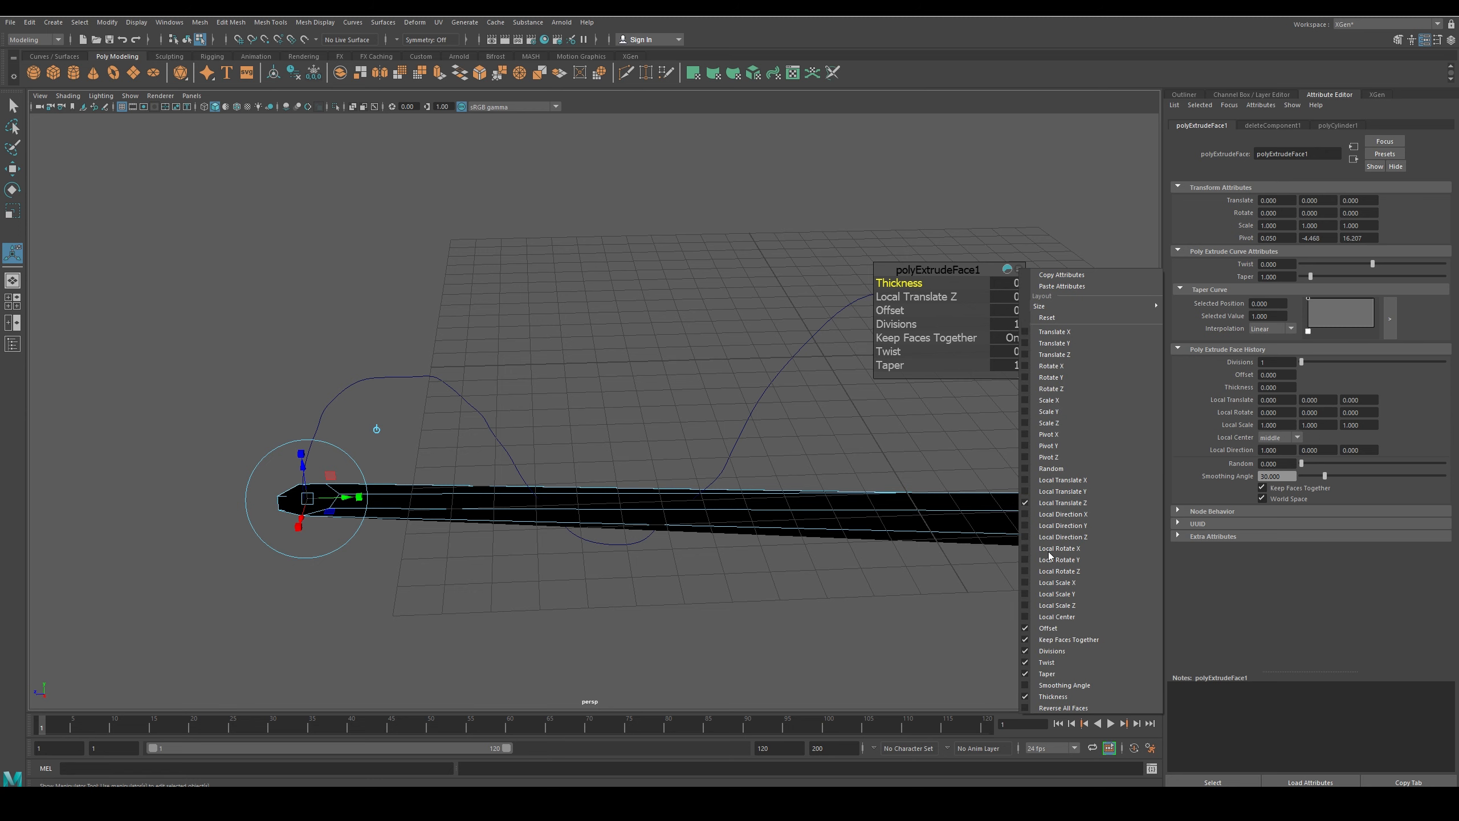
mouse_move(1049, 456)
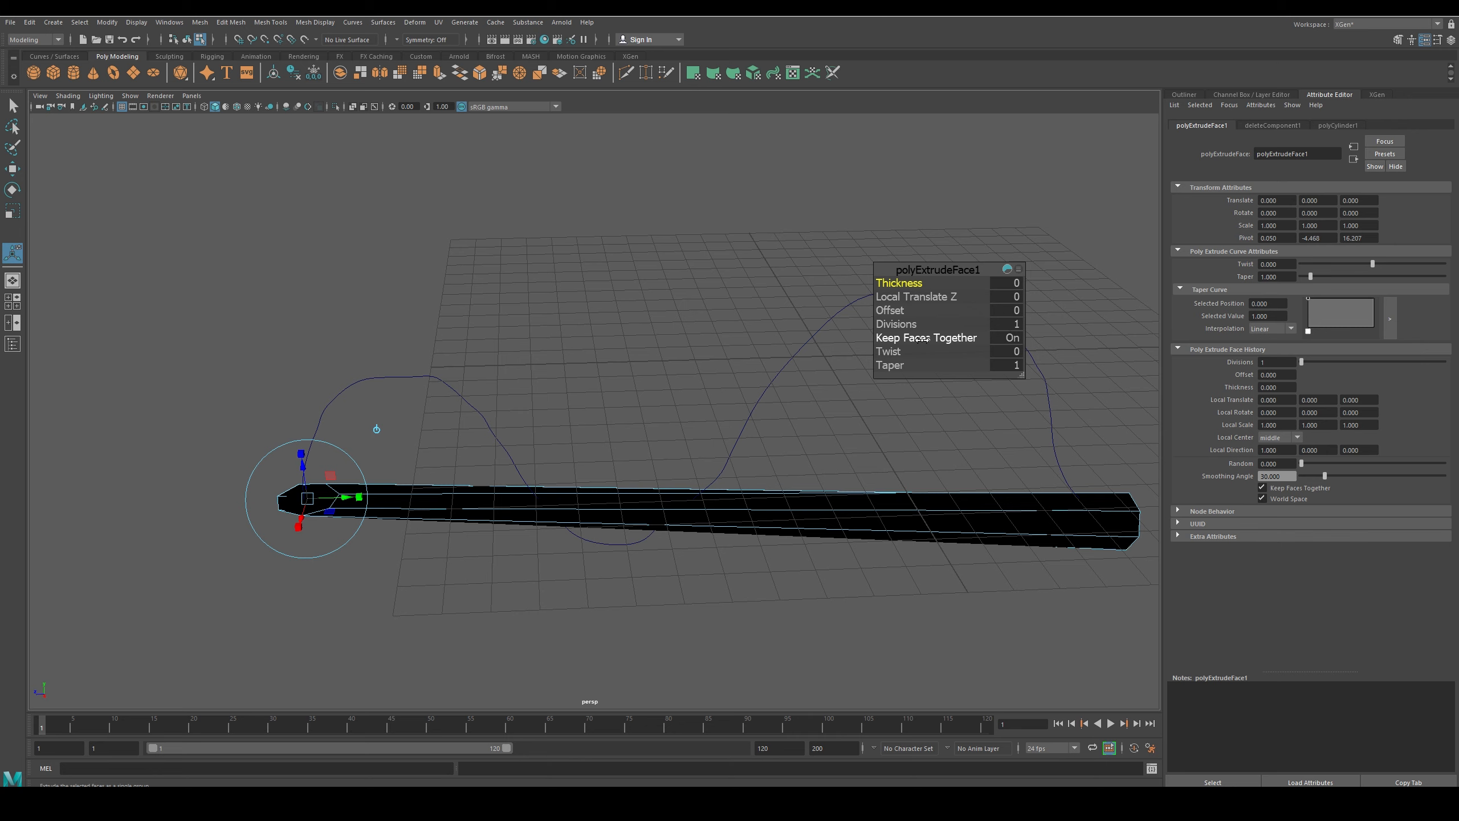
left_click(1007, 322)
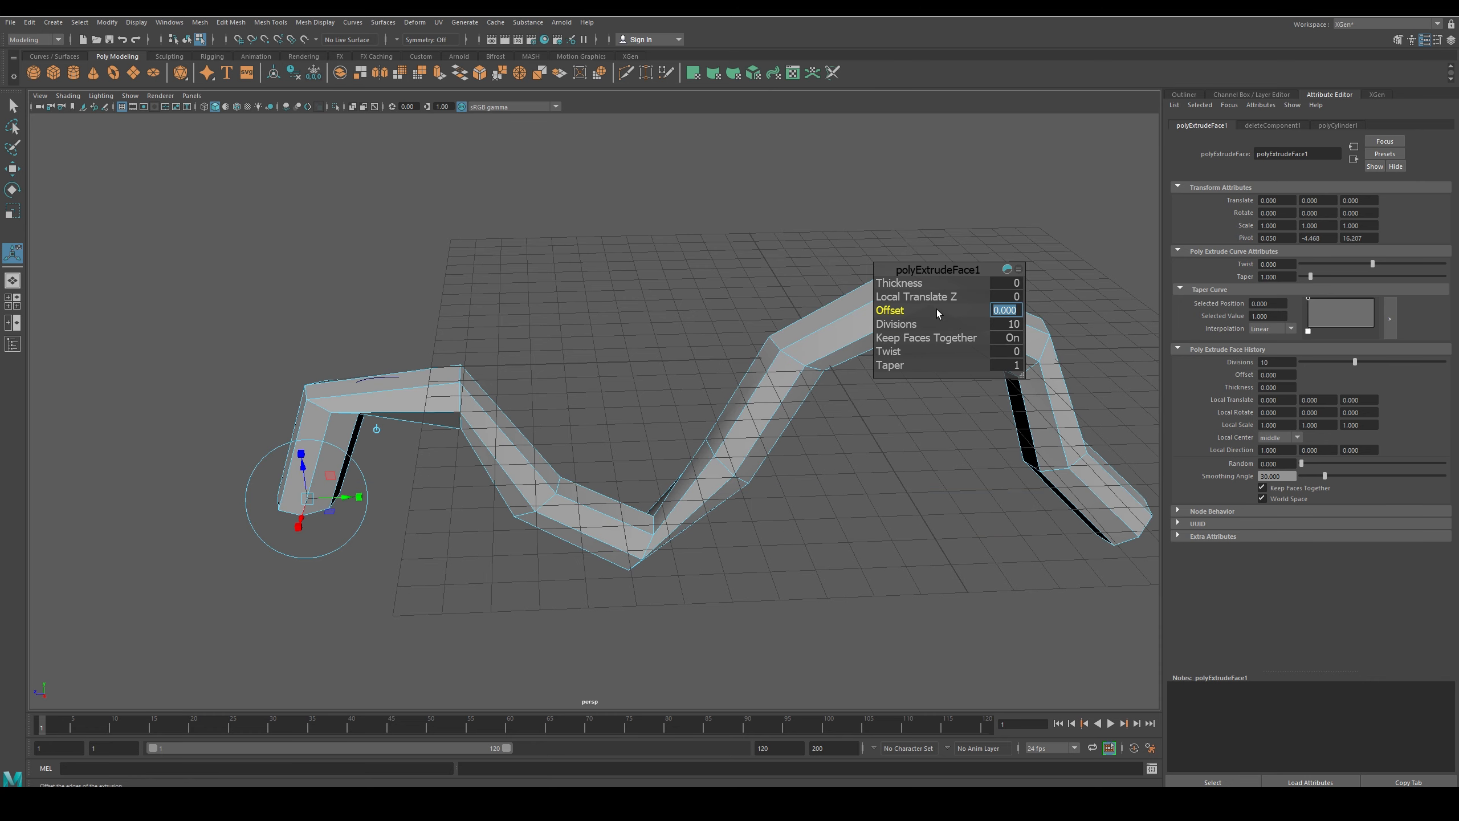
Try Divisions 100 and Twist 50, then reset Twist to 0 and give the extrusion a Taper of 5
left_click(1005, 323)
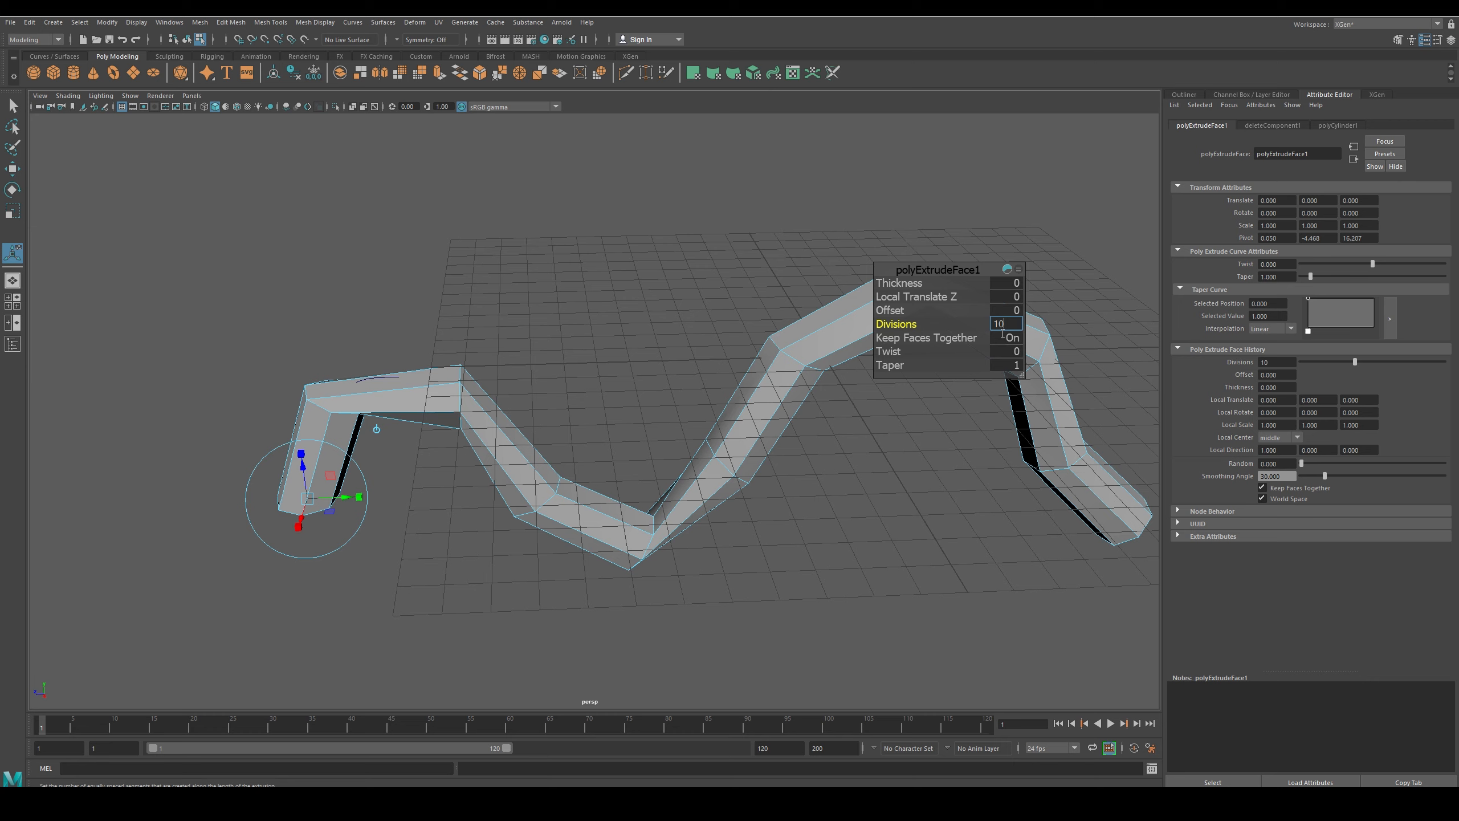
type("100")
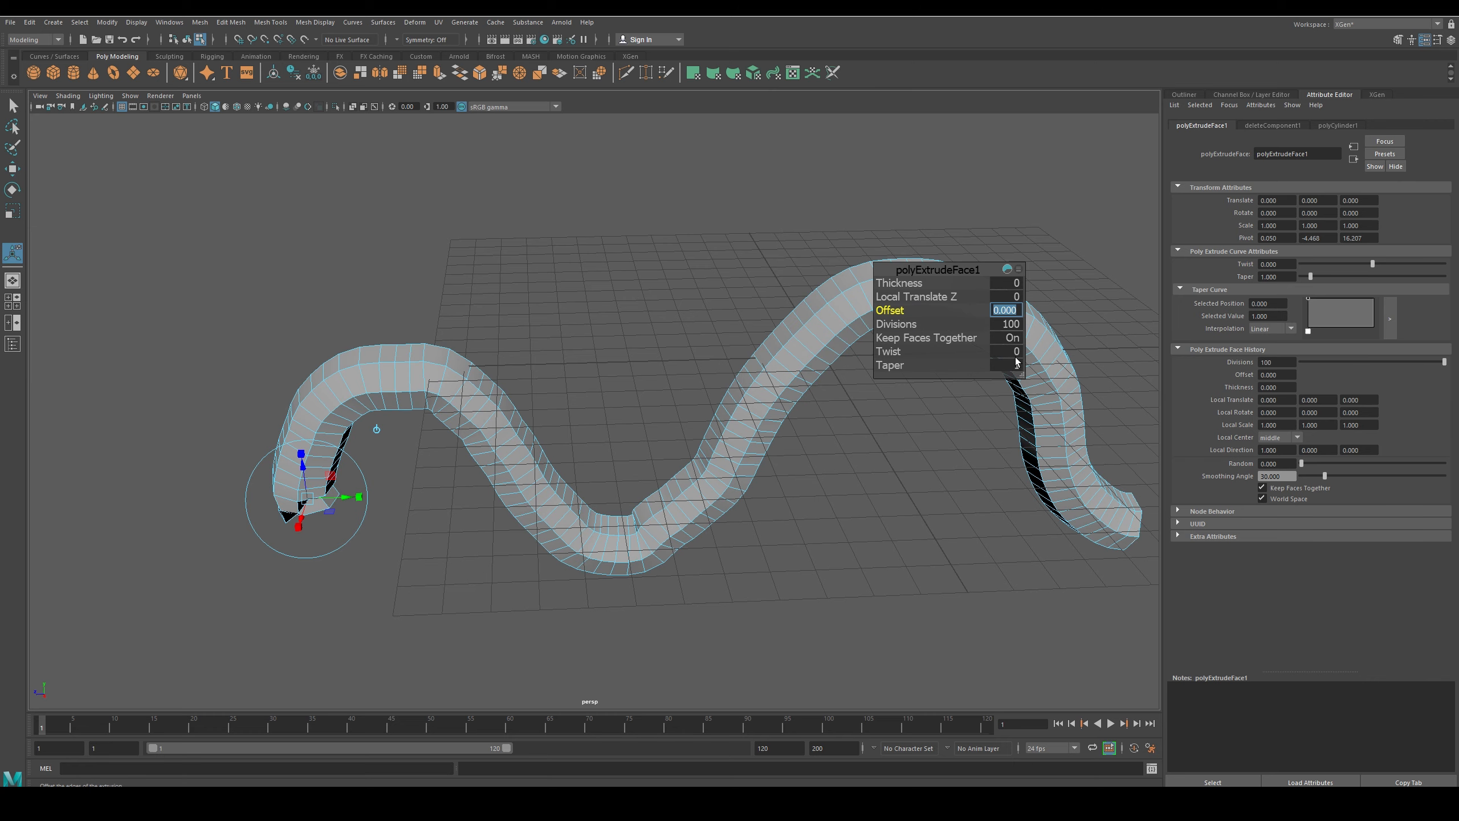
left_click(1005, 351)
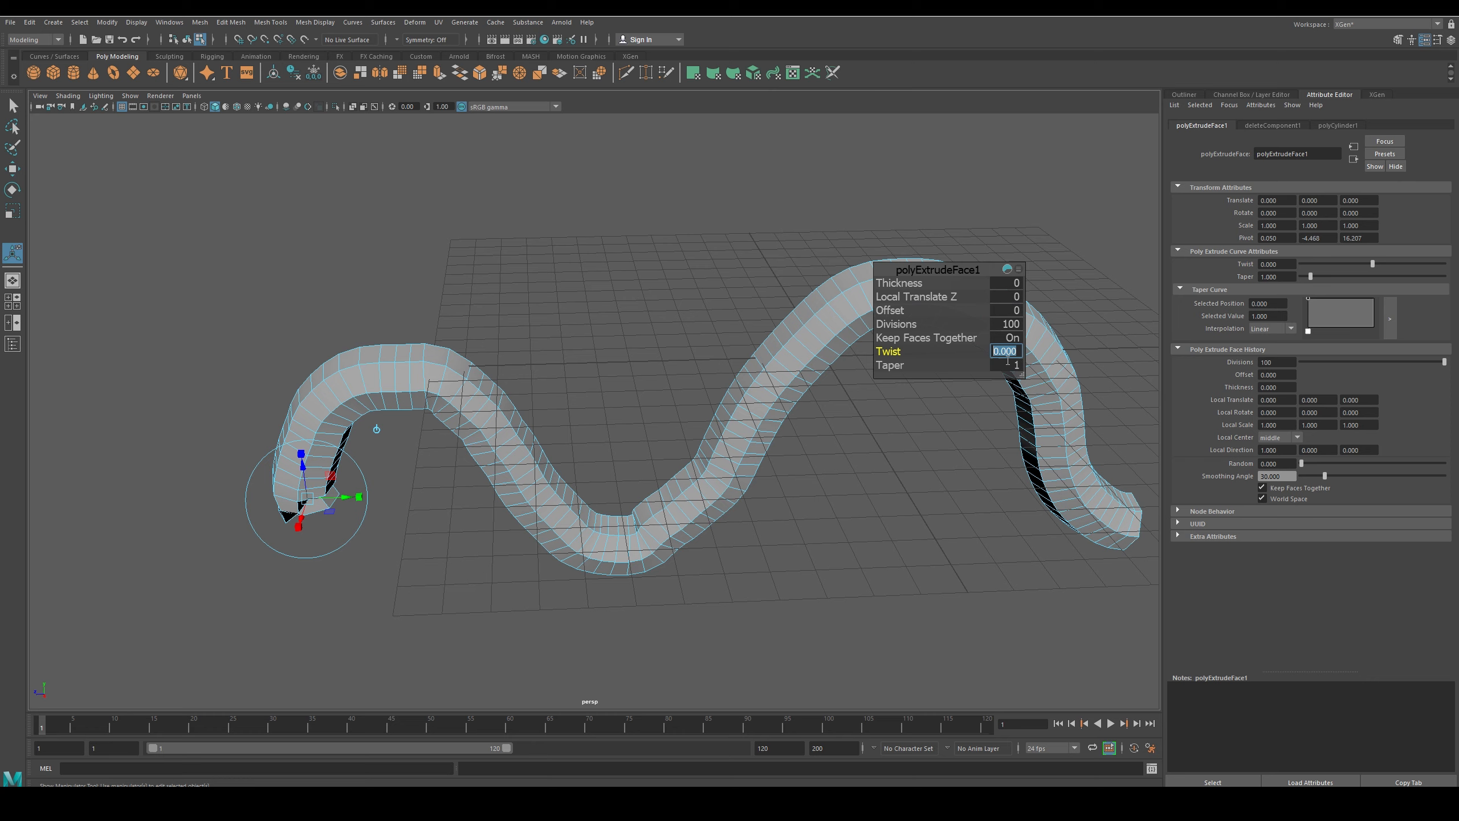
type("50")
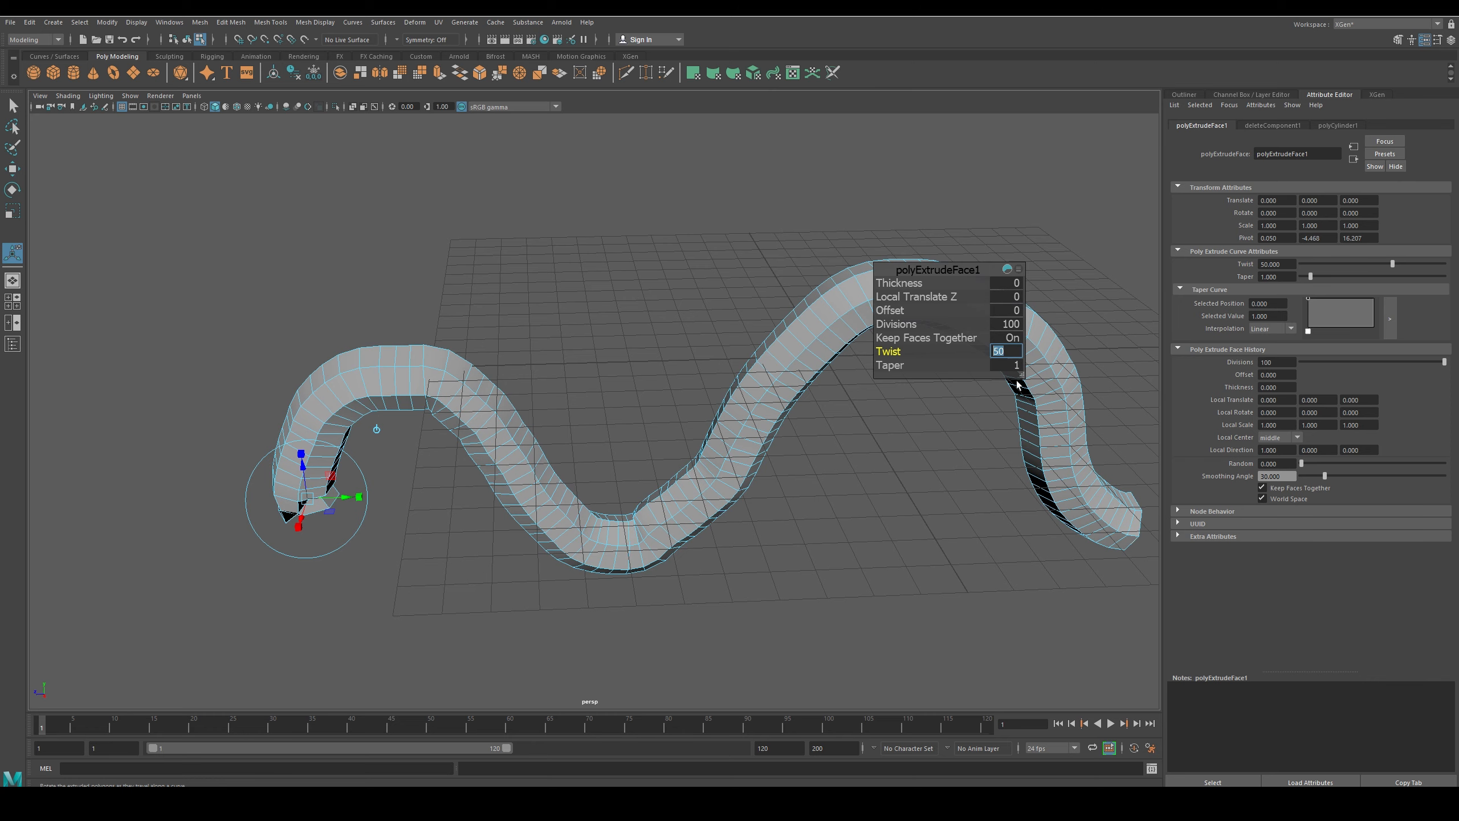
mouse_move(958, 358)
type("0")
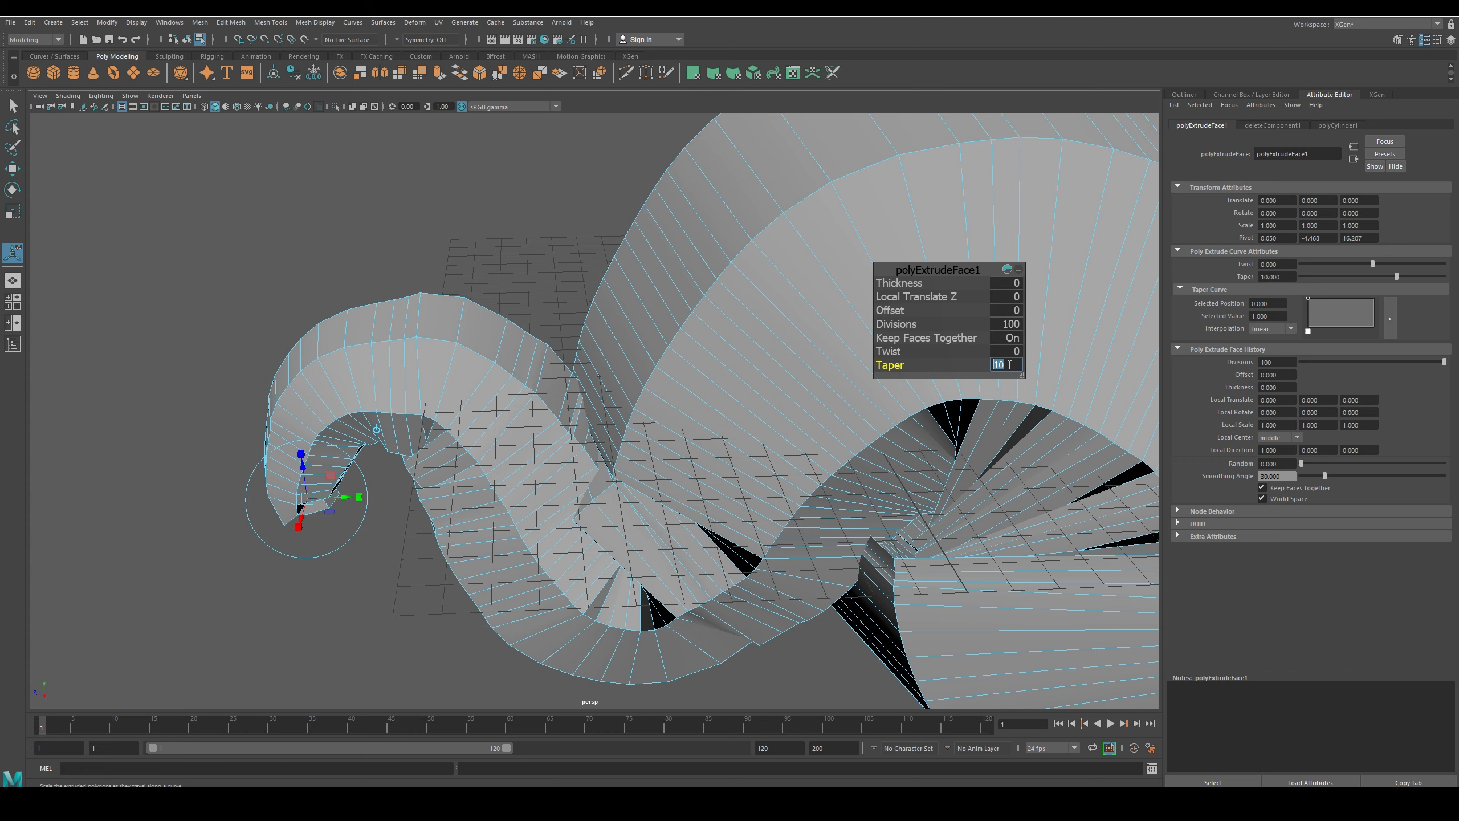
type("5")
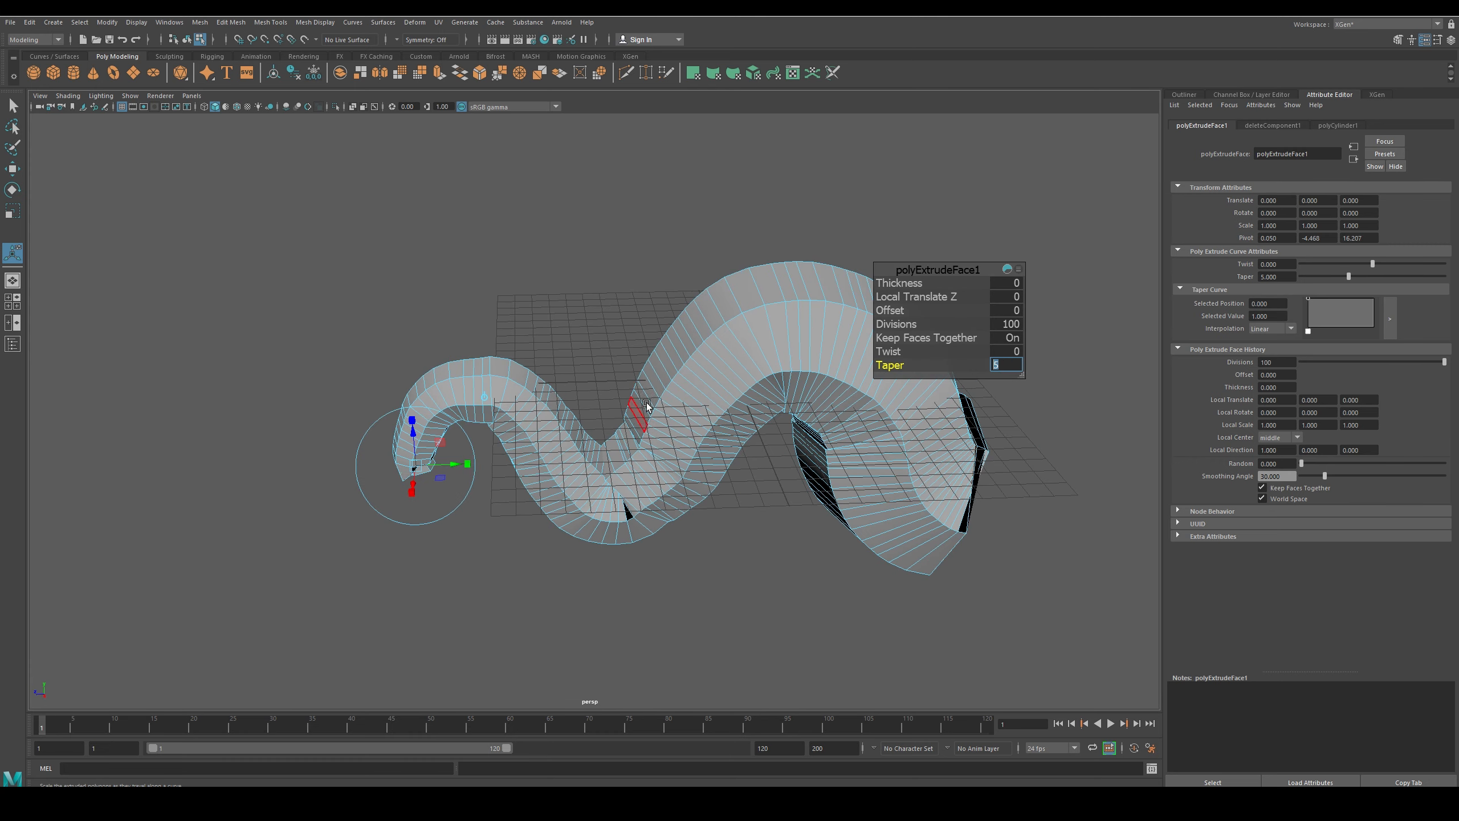
Cut Divisions down to 30 then 20, check the Taper value and deselect the tube
left_click(1006, 322)
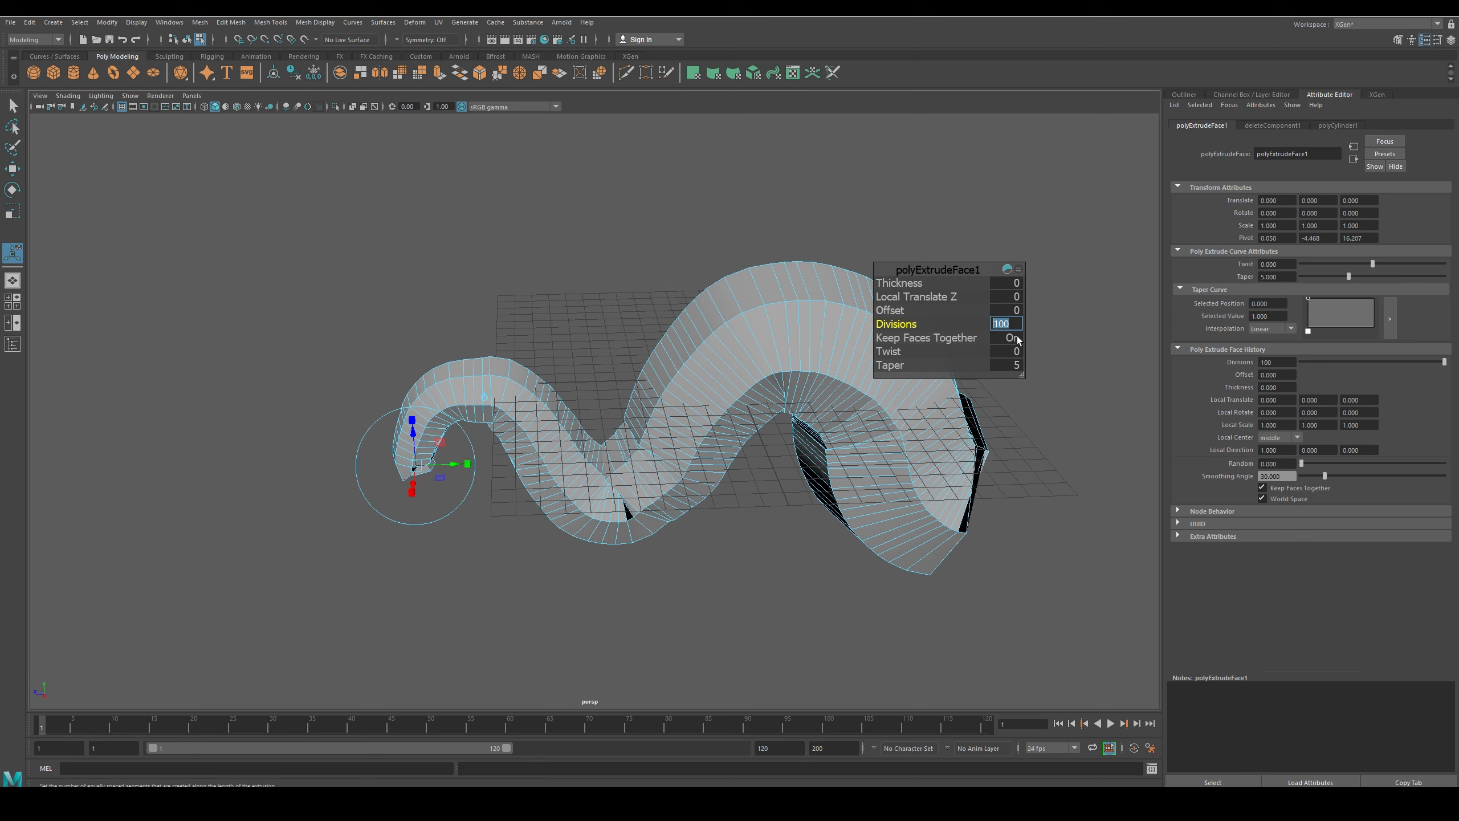
type("30")
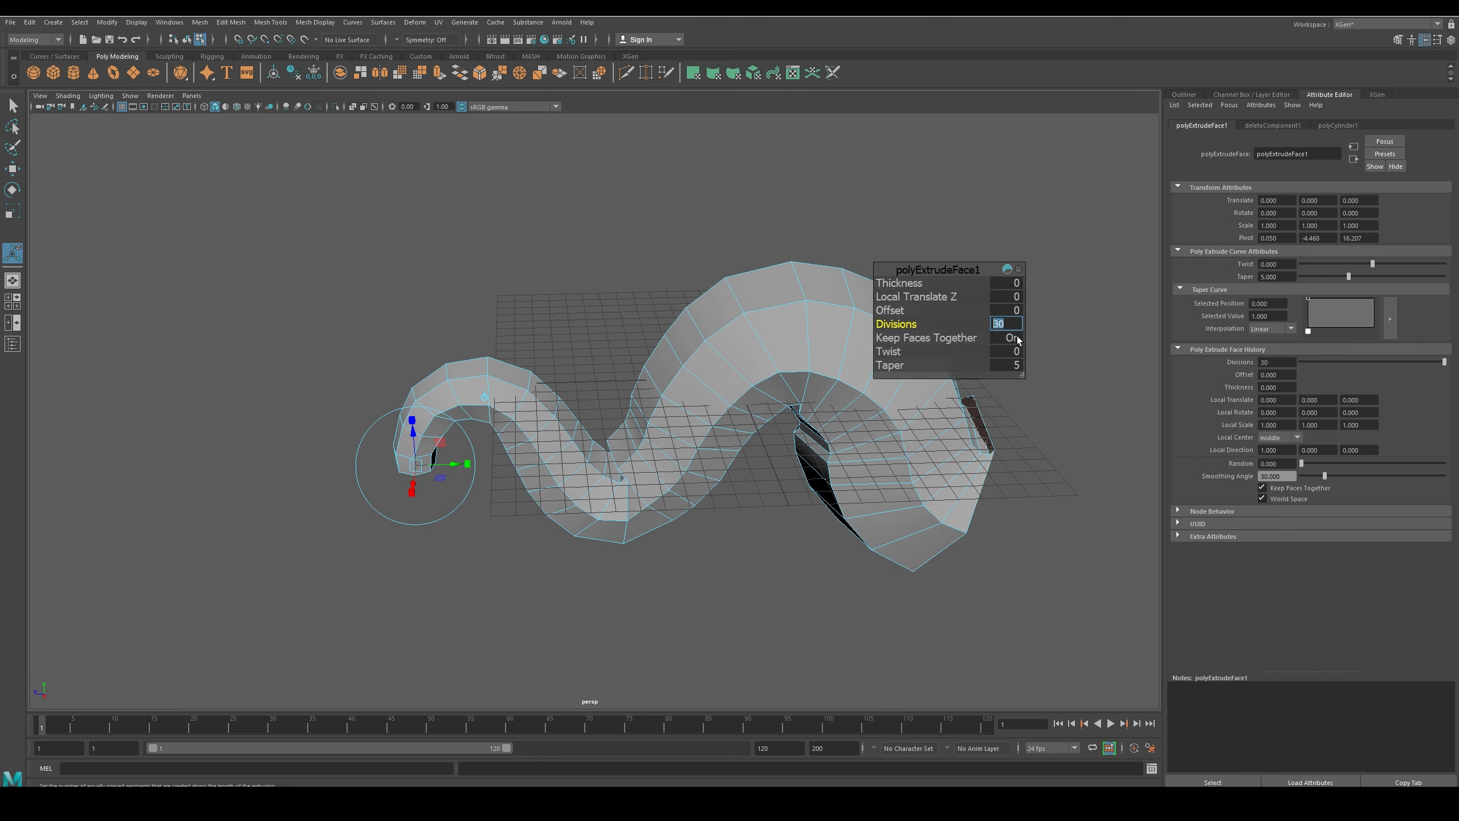
type("20")
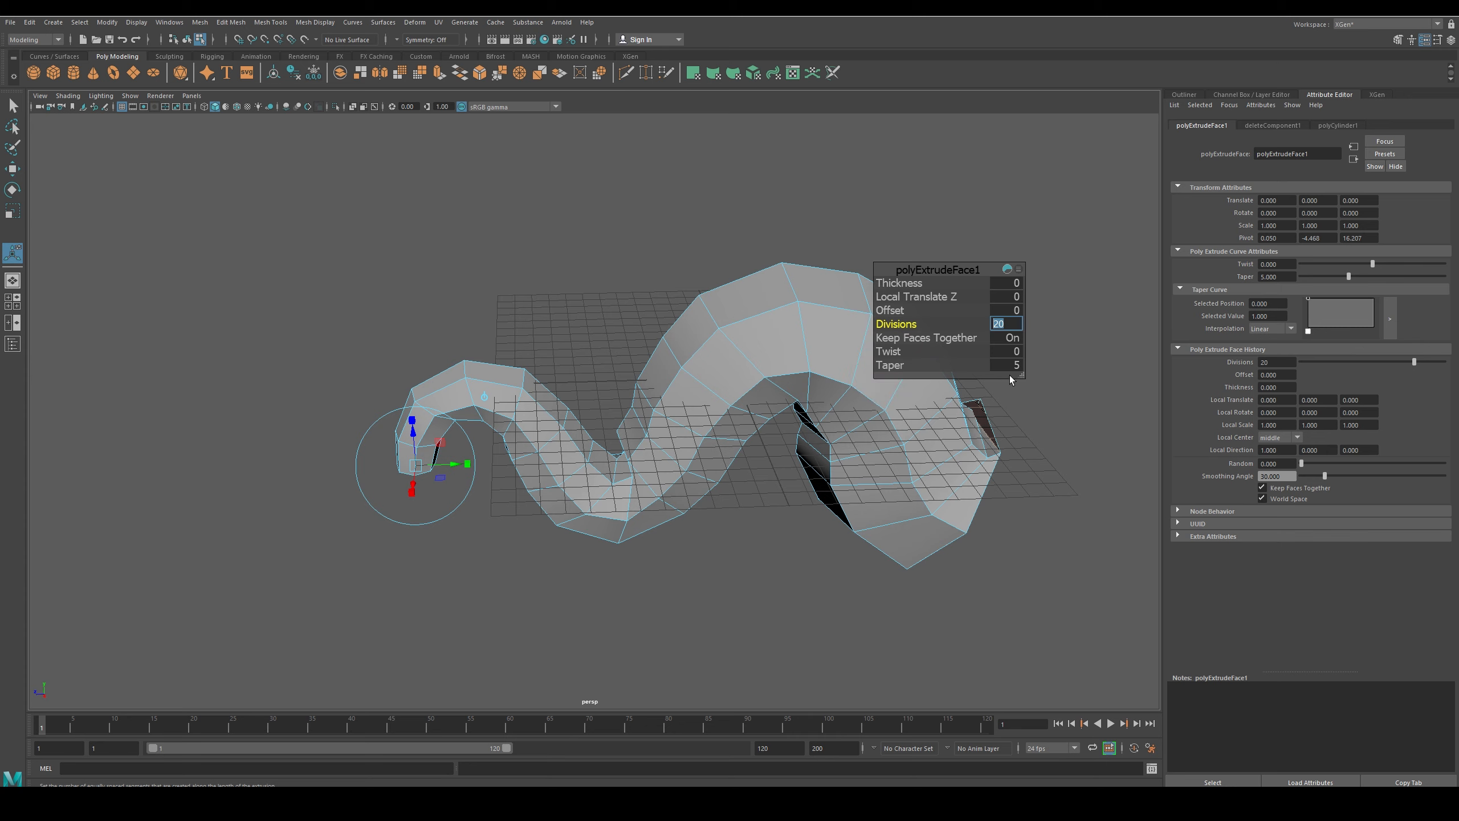
left_click(1006, 363)
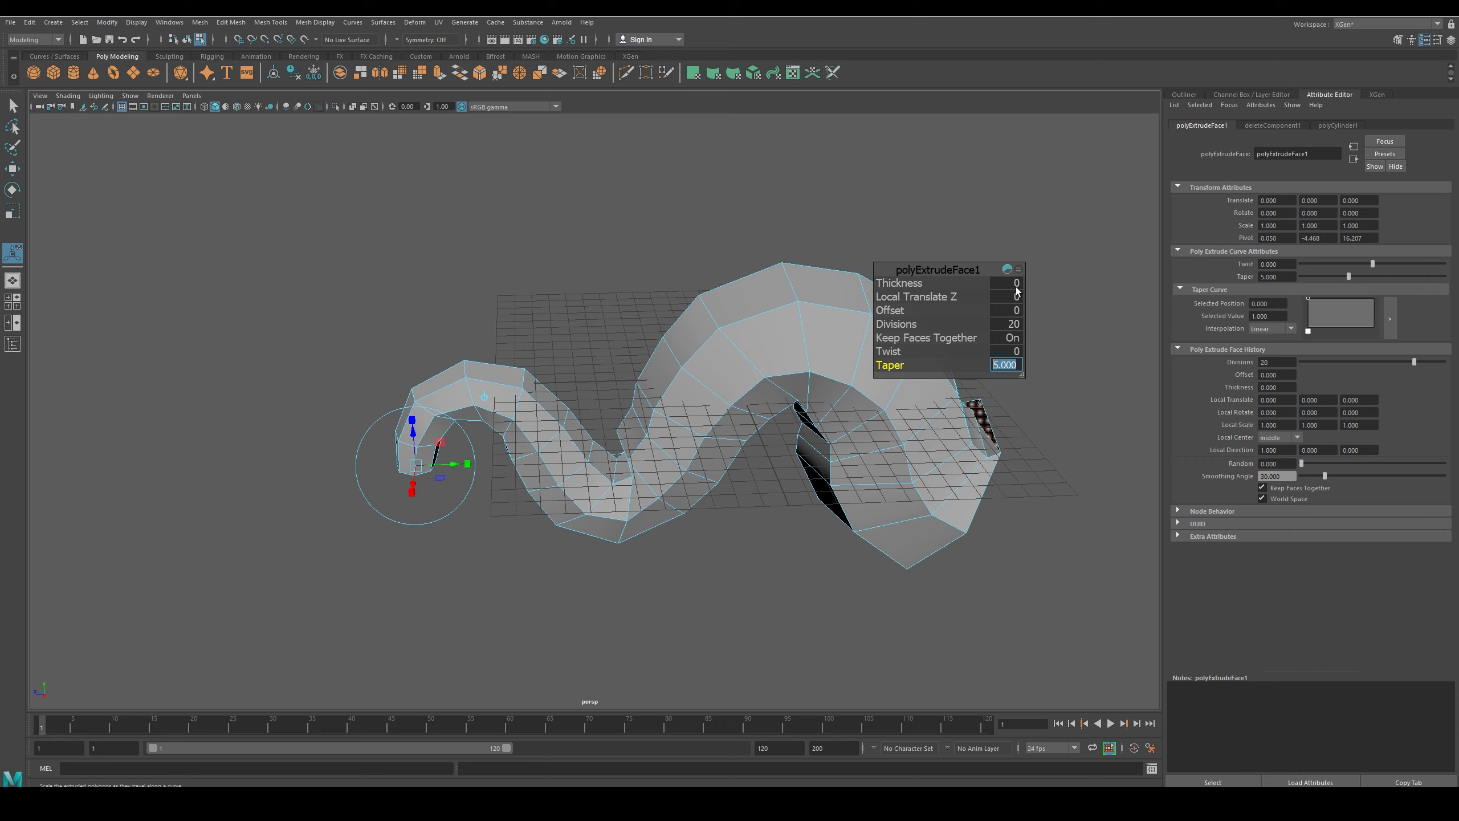
left_click(765, 391)
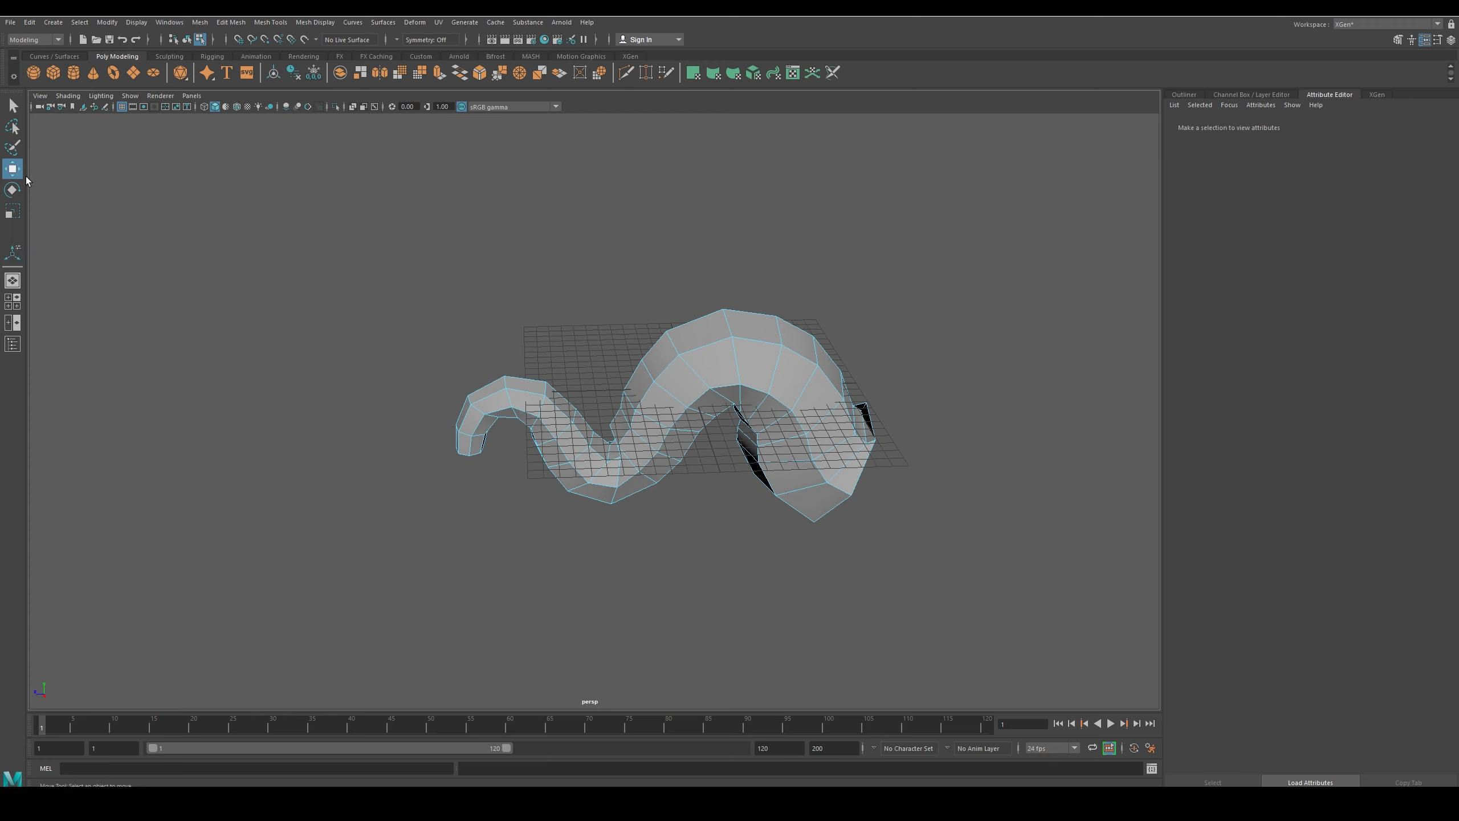
Return to Object Mode, select the wavy path curve and snap its pivot to the curve's far end point
right_click(707, 378)
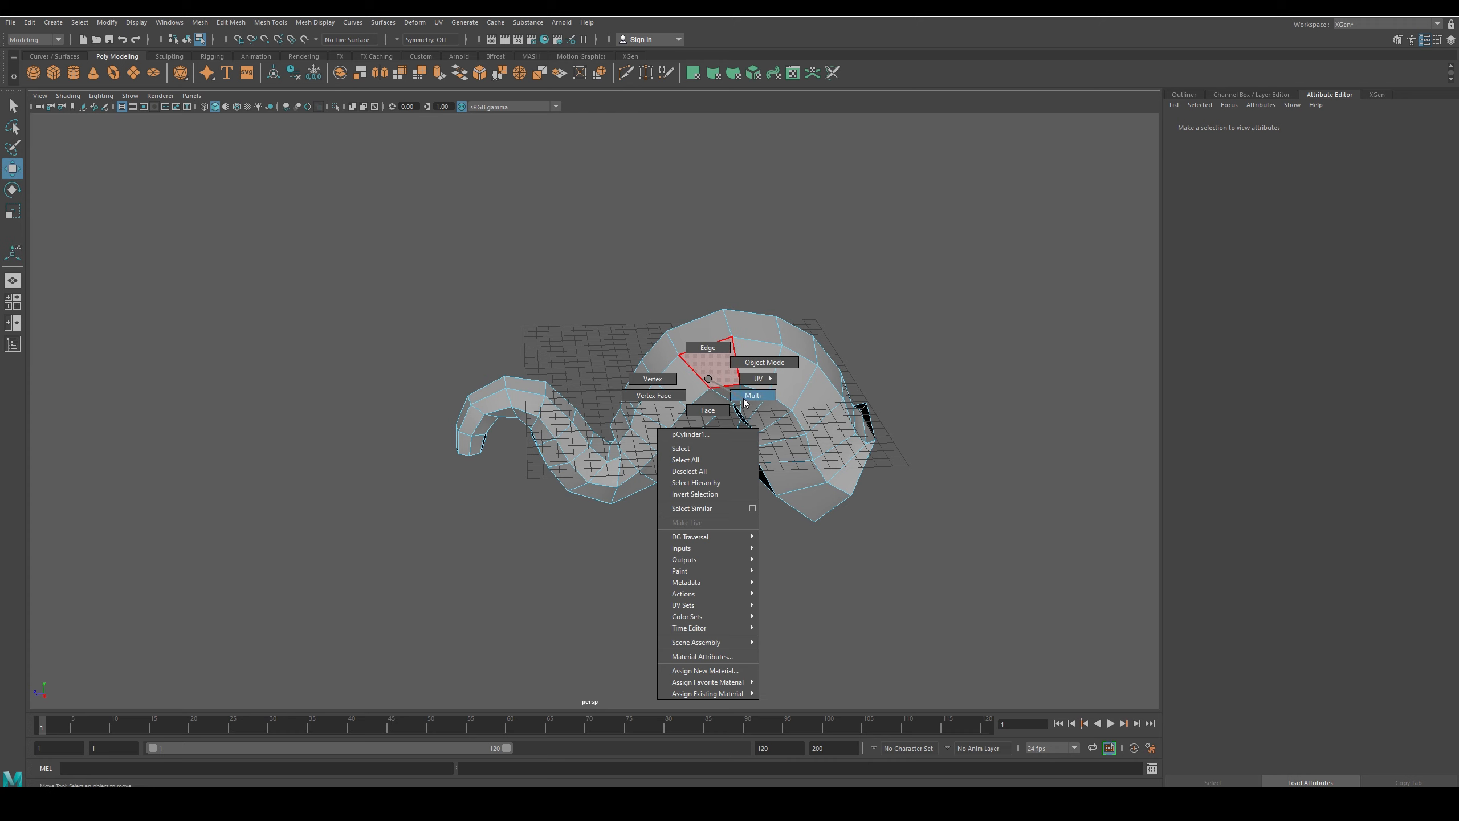
left_click(764, 363)
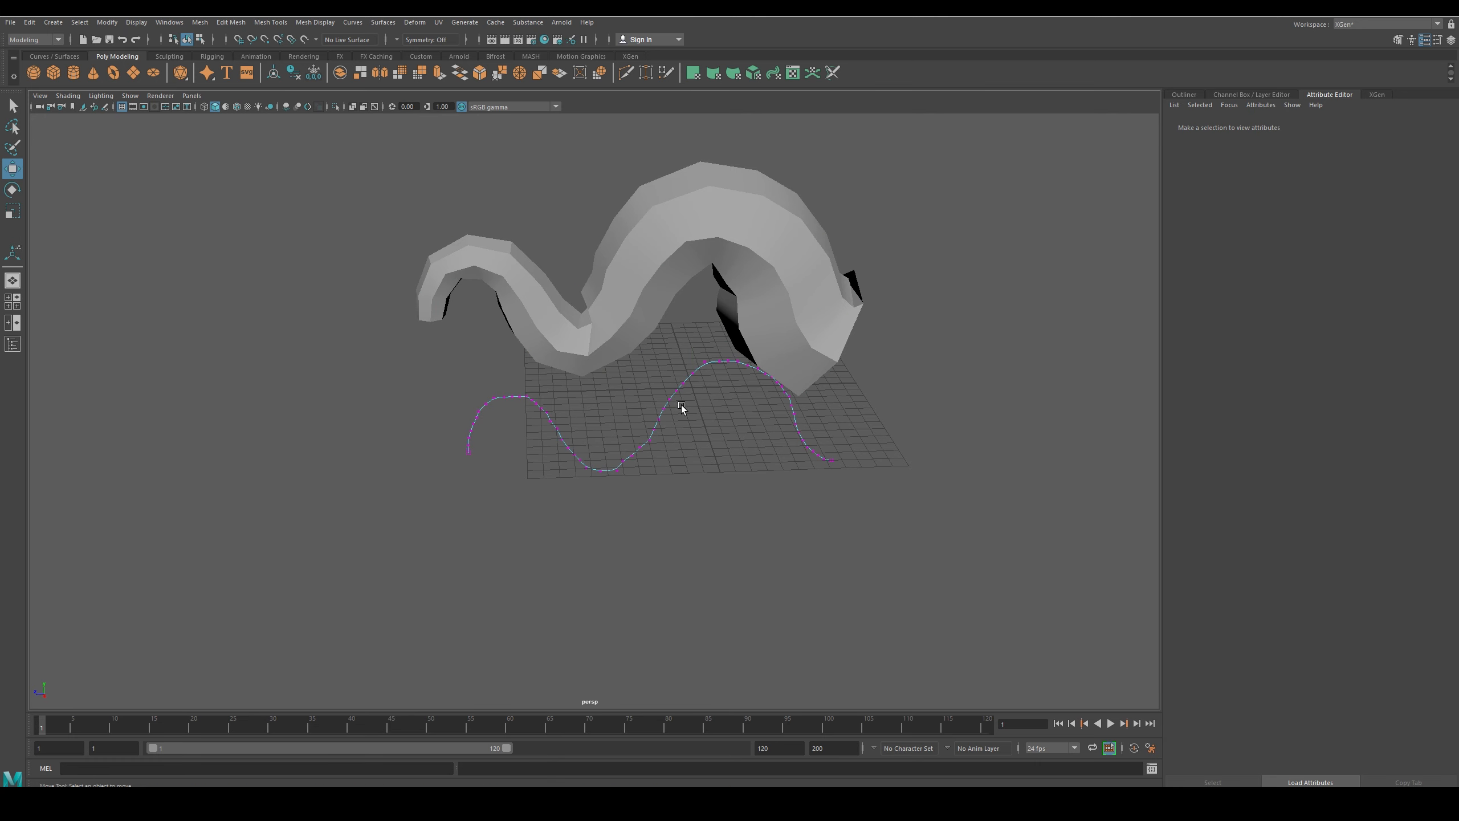
left_click(665, 400)
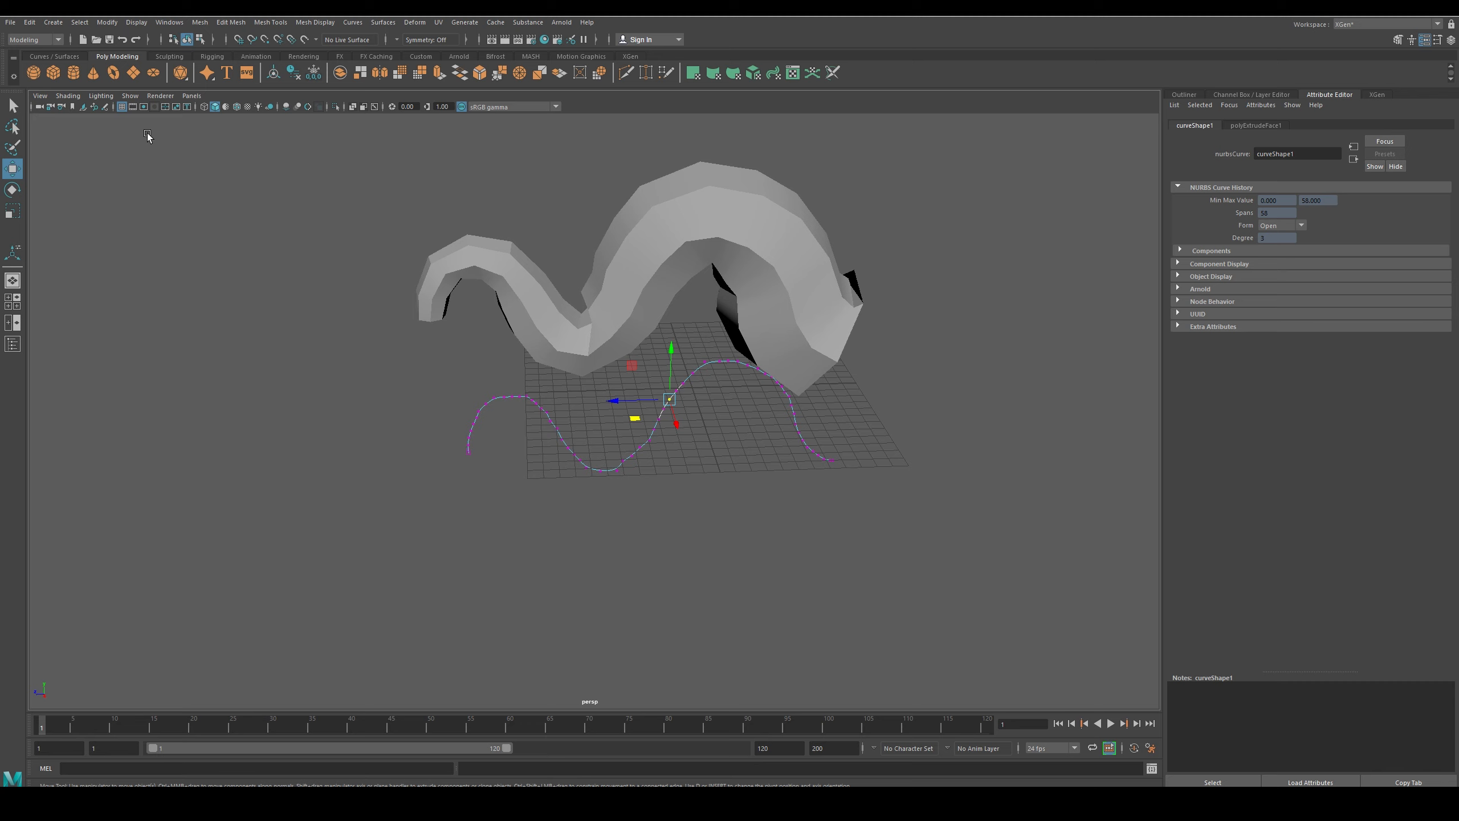
left_click(53, 56)
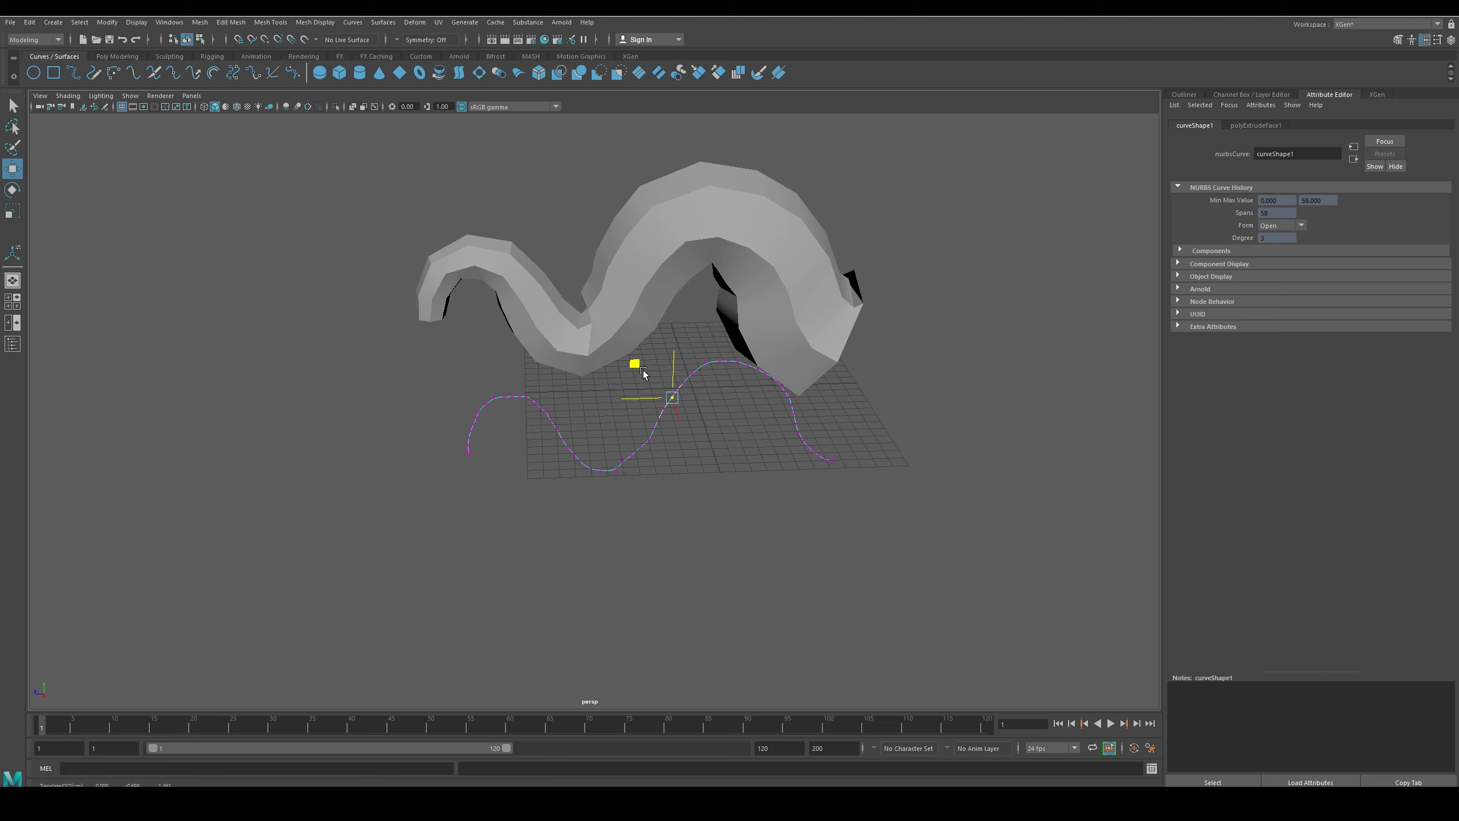
left_click_drag(670, 396, 828, 470)
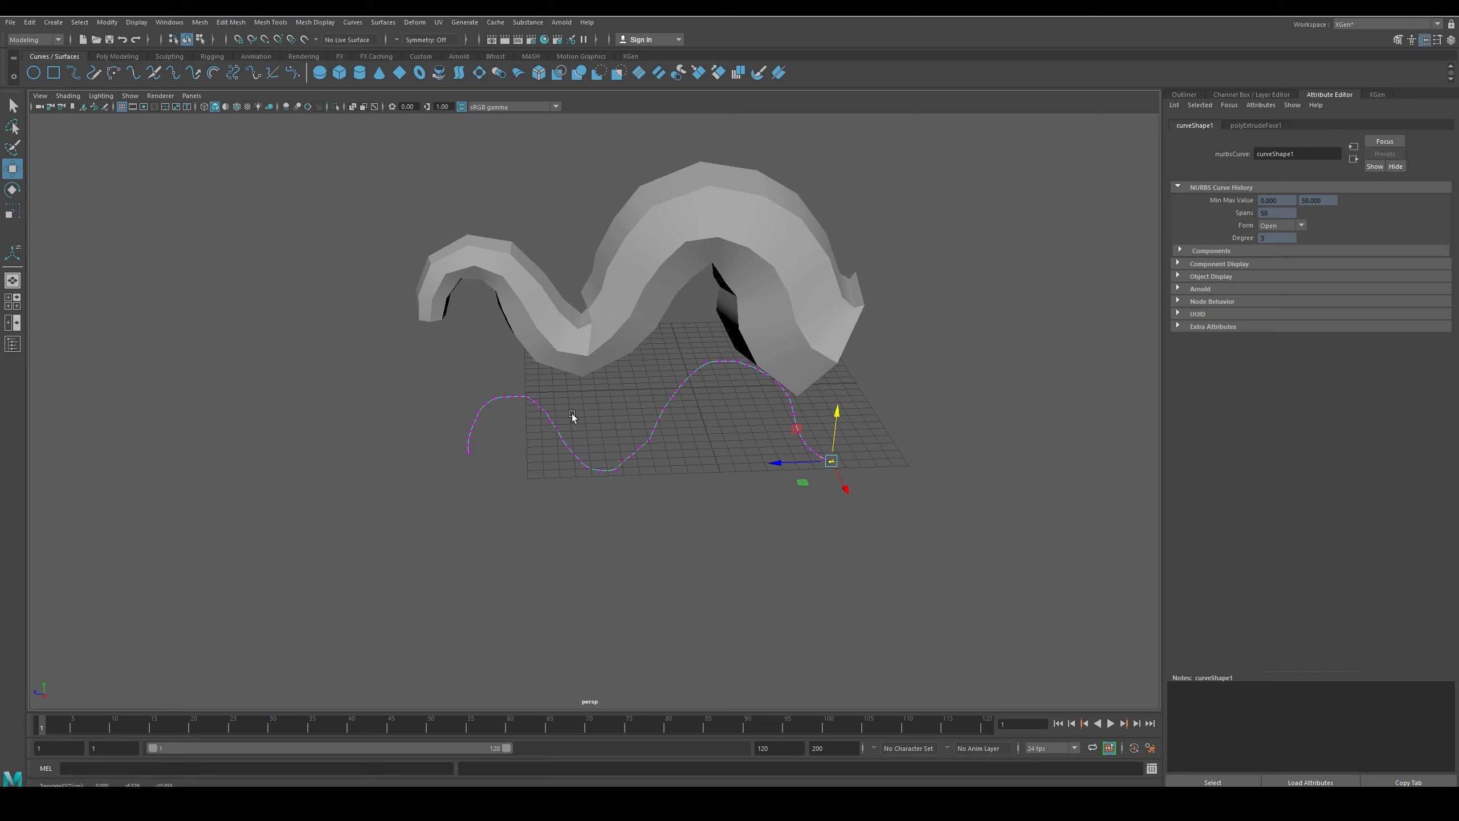
mouse_move(417, 186)
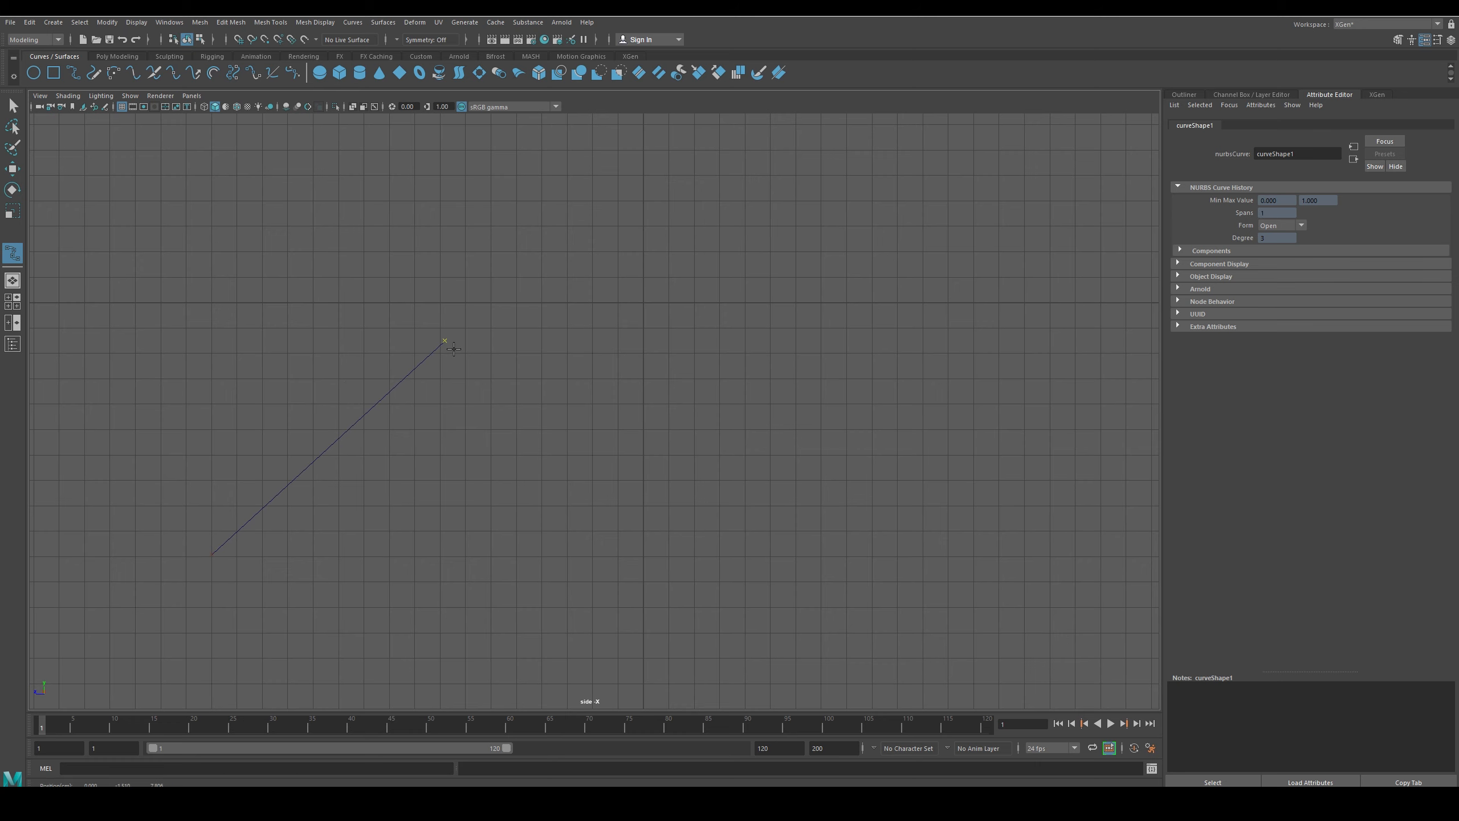
Place the first point of a new CV curve in the side view
left_click(981, 244)
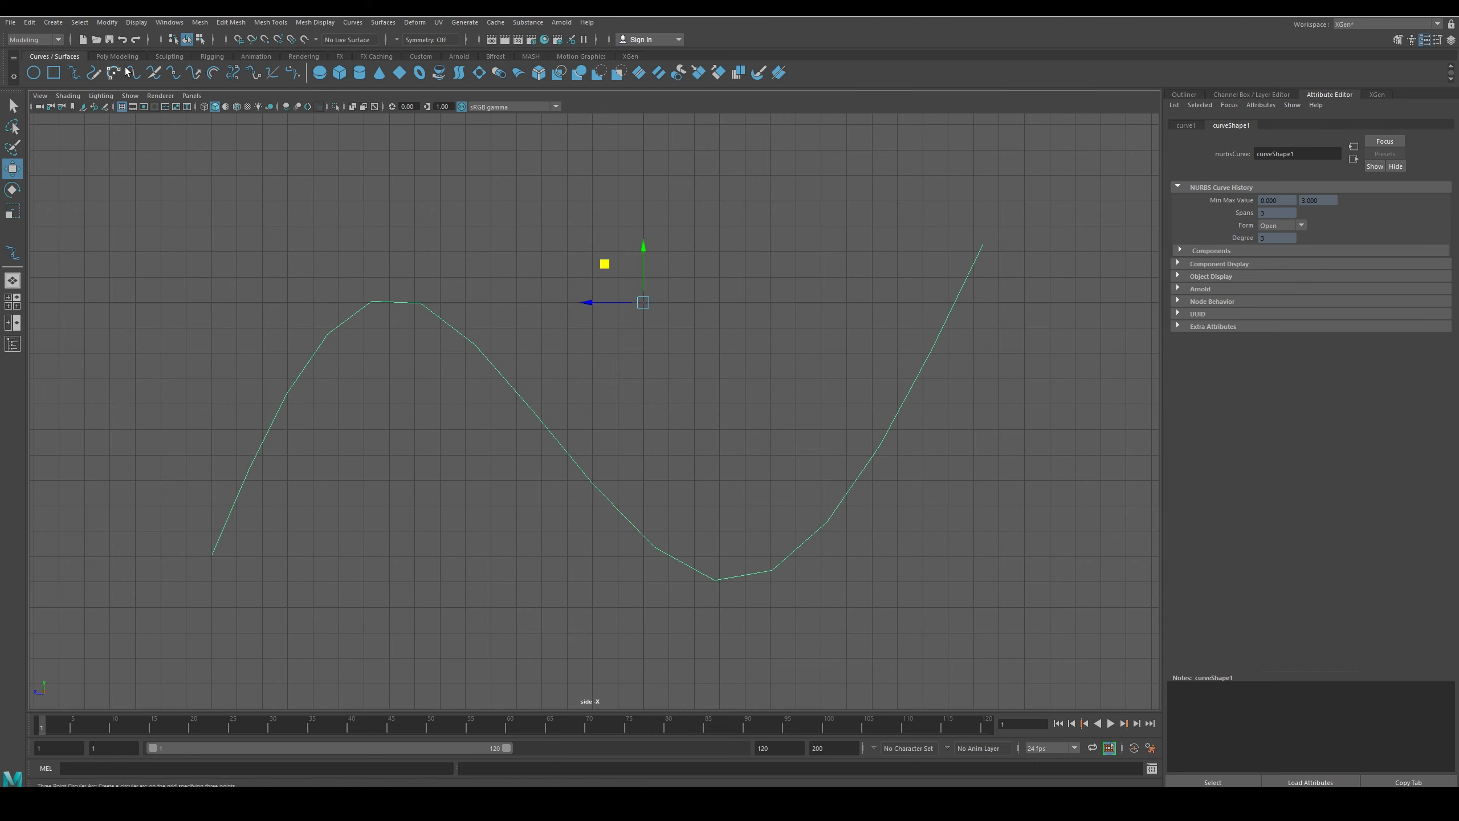
Finish the curve and create a polygon cylinder with seven sides, flattened into a thin disc
left_click(116, 56)
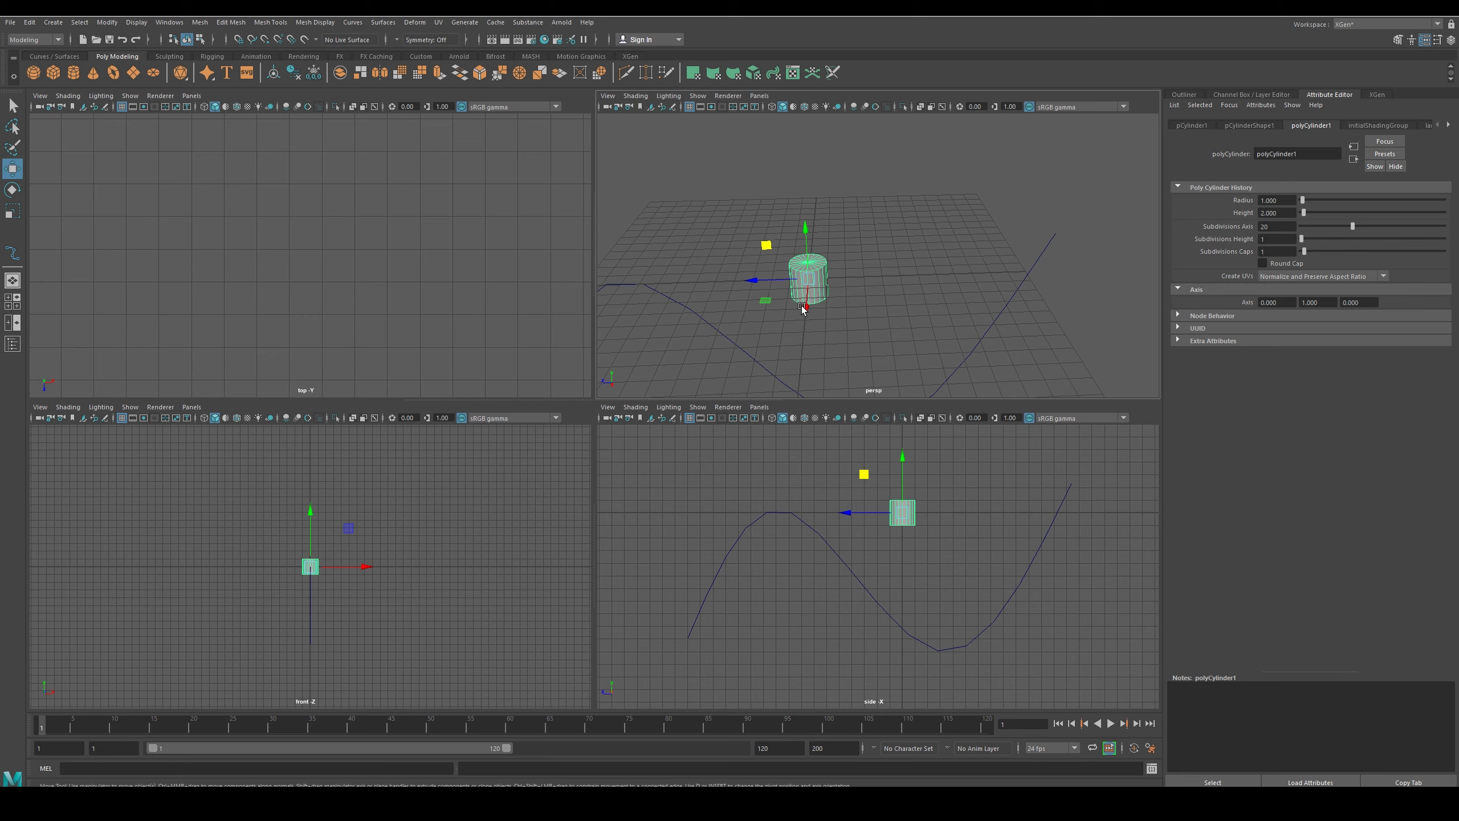
mouse_move(1312, 263)
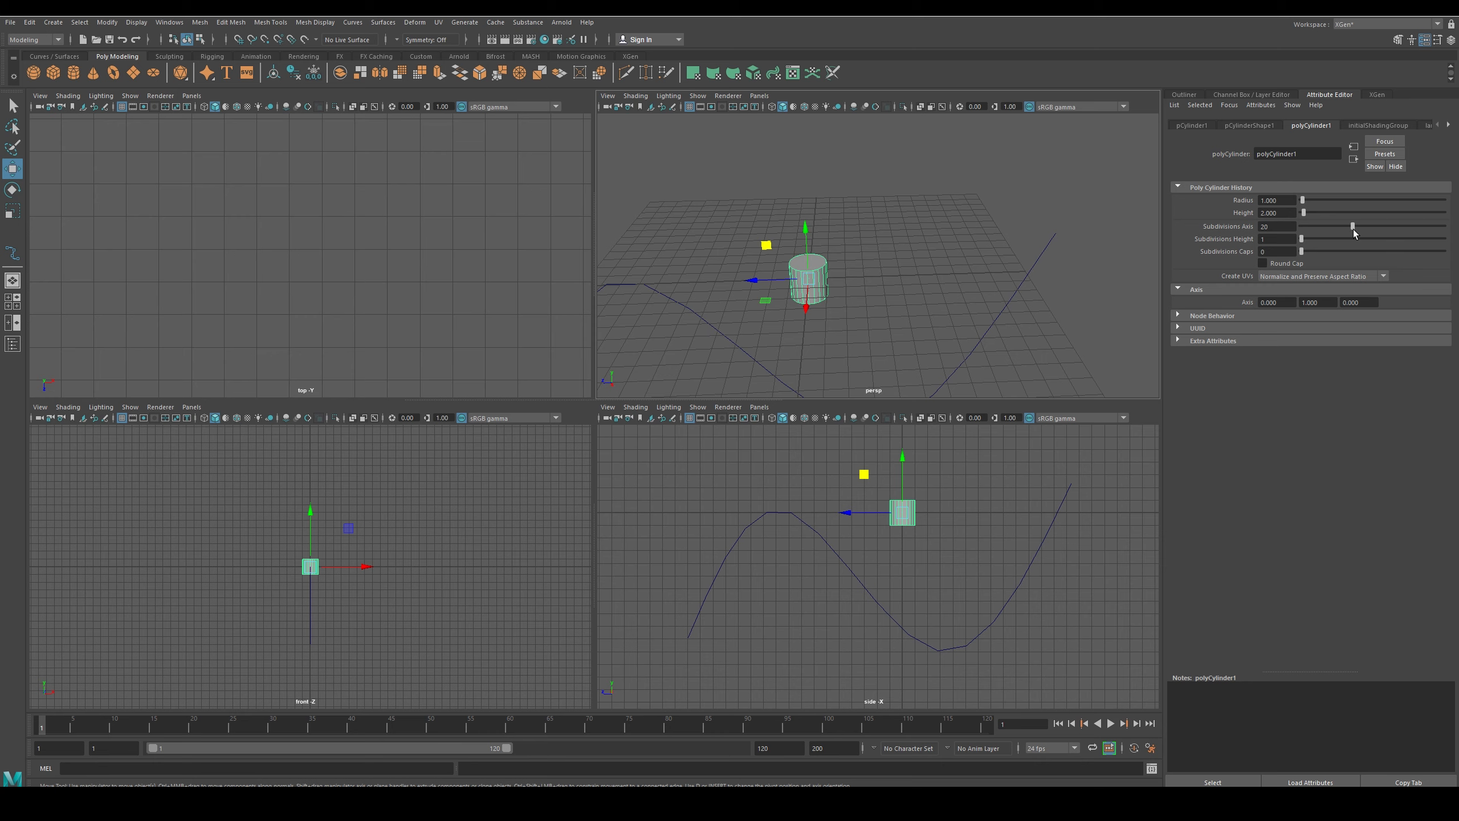
left_click_drag(1353, 226, 1317, 226)
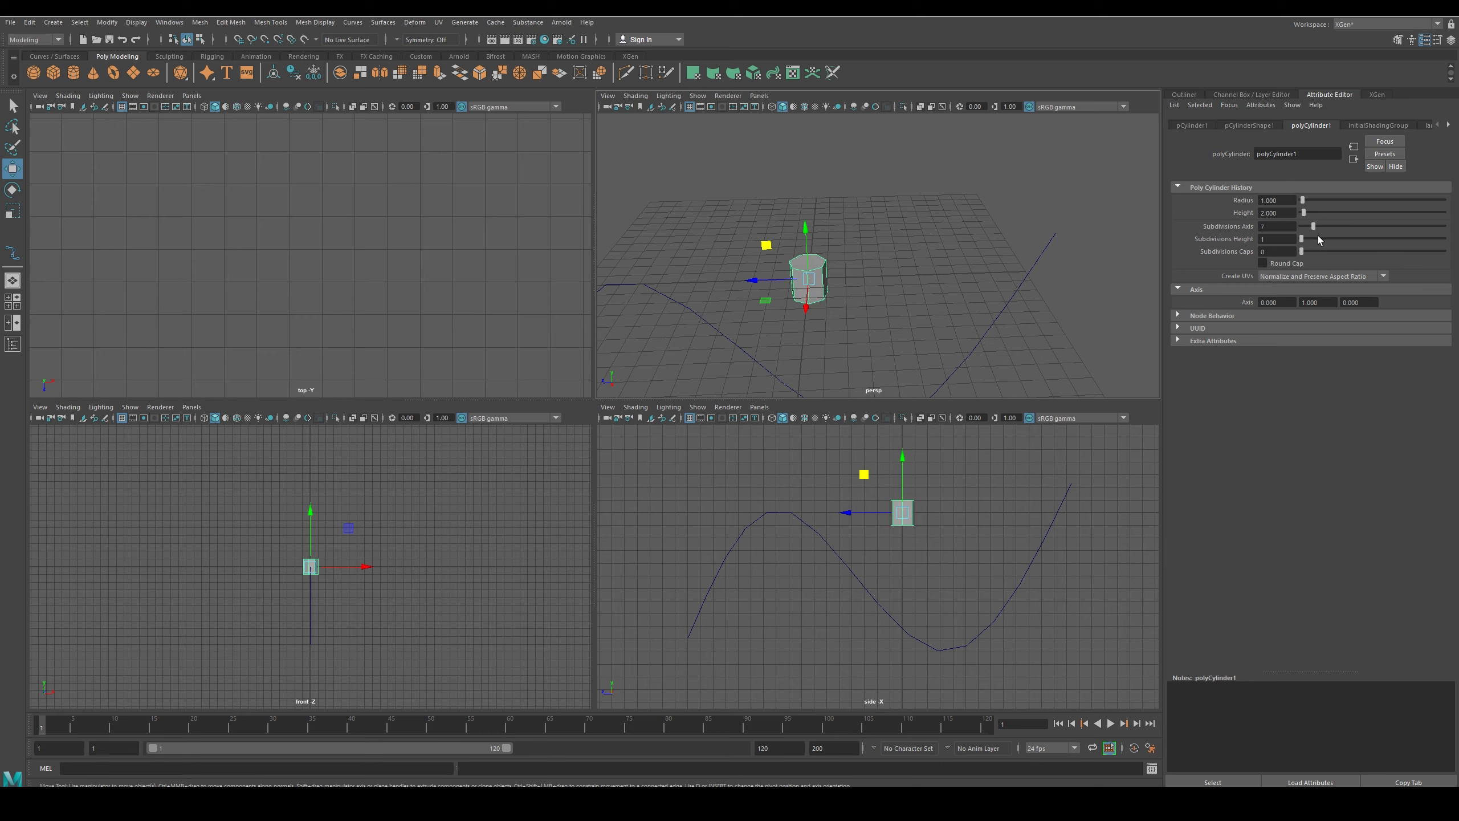
right_click(808, 274)
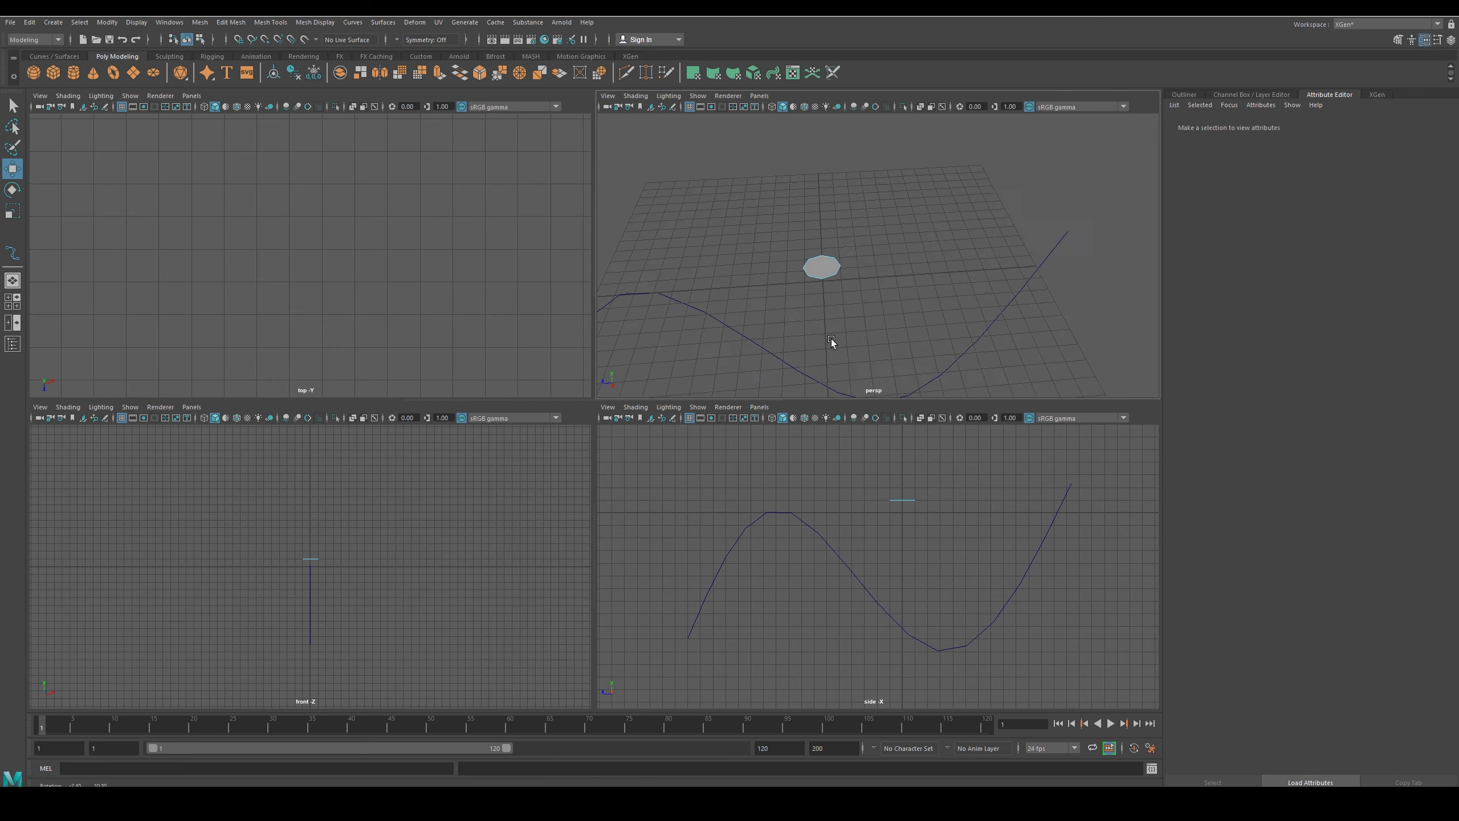
Return to Object Mode and duplicate the disc into three clustered flat discs
right_click(822, 266)
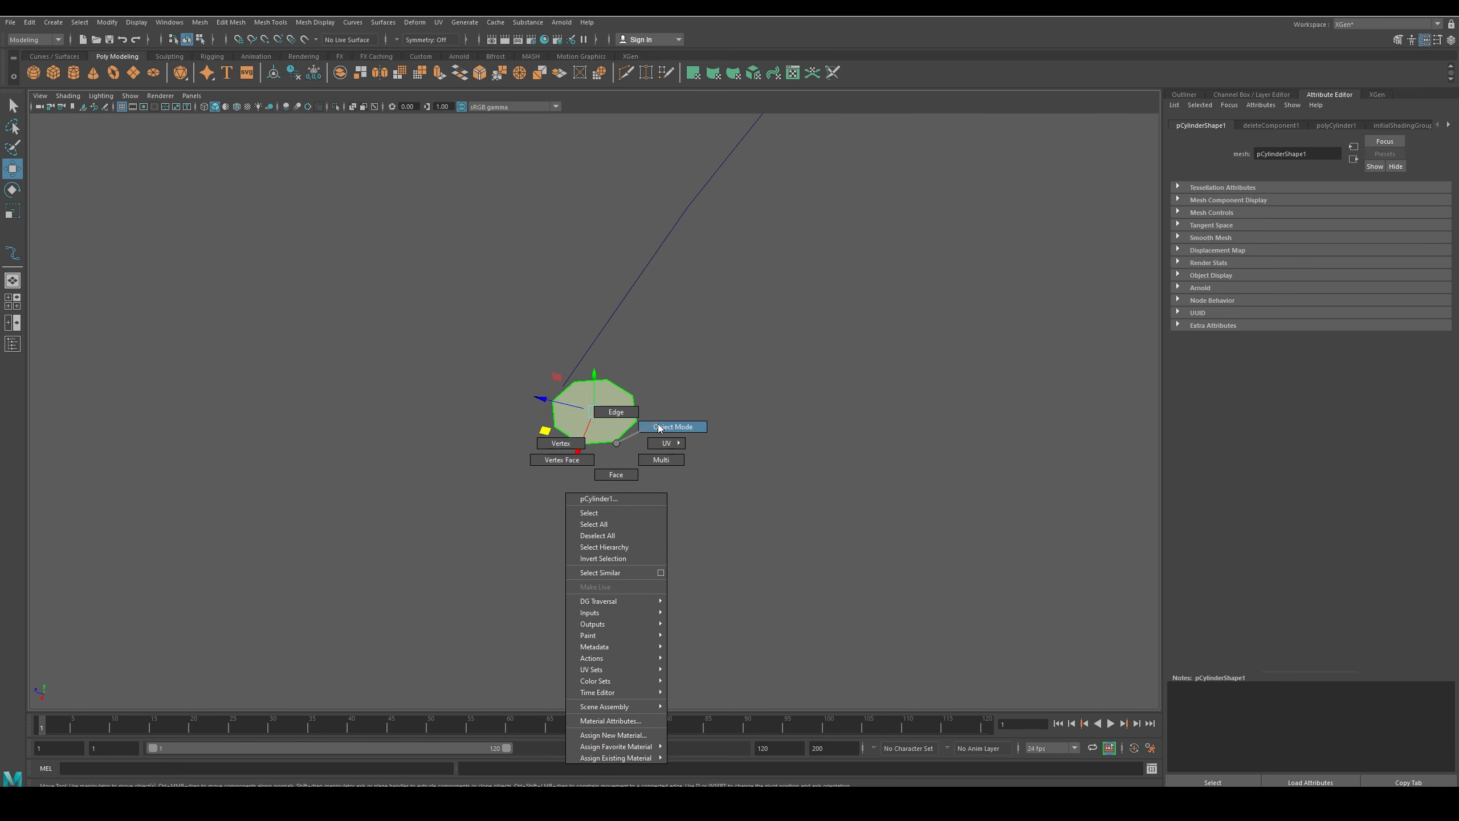
left_click(671, 426)
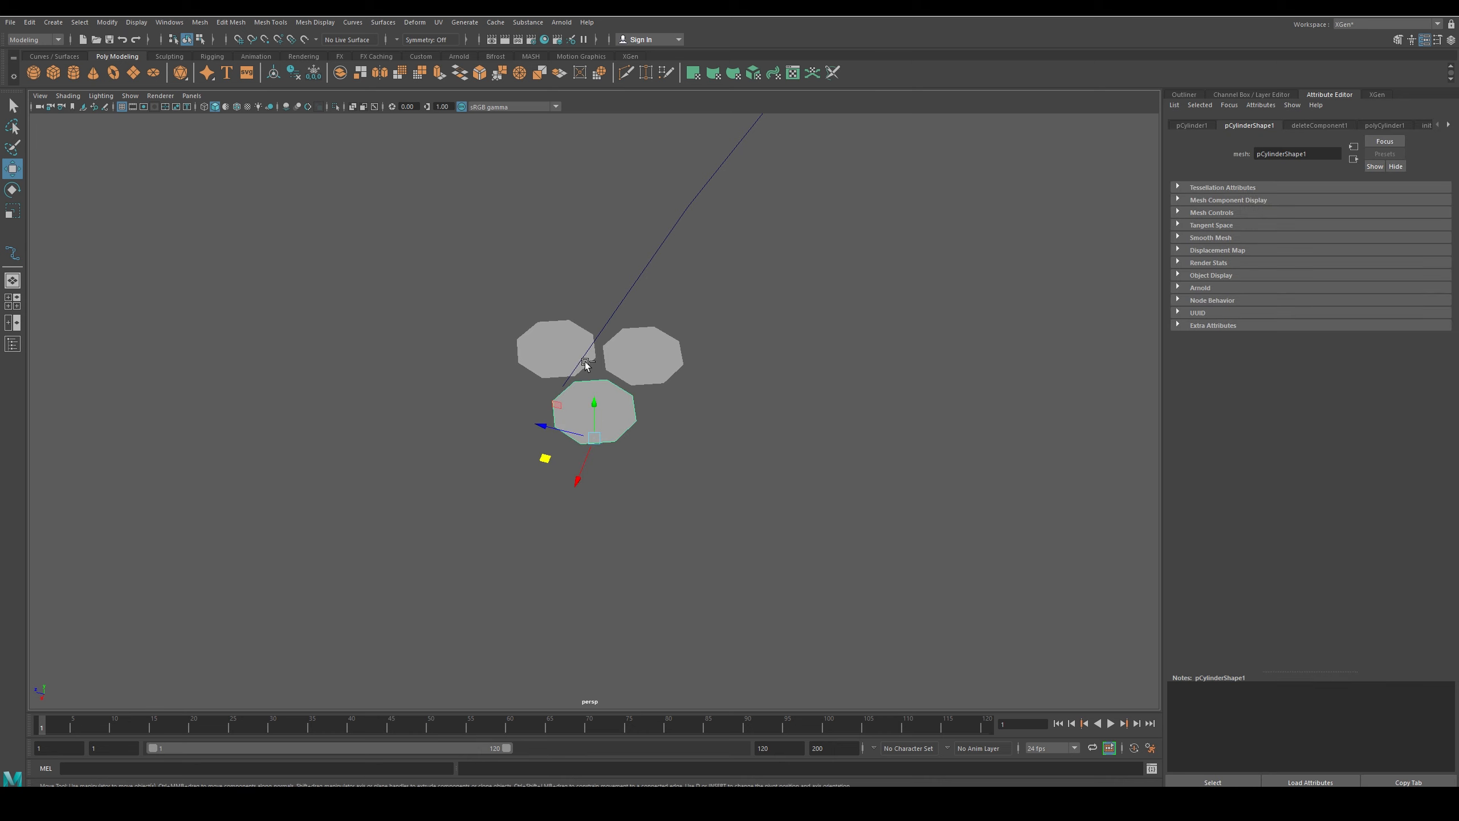
left_click(230, 22)
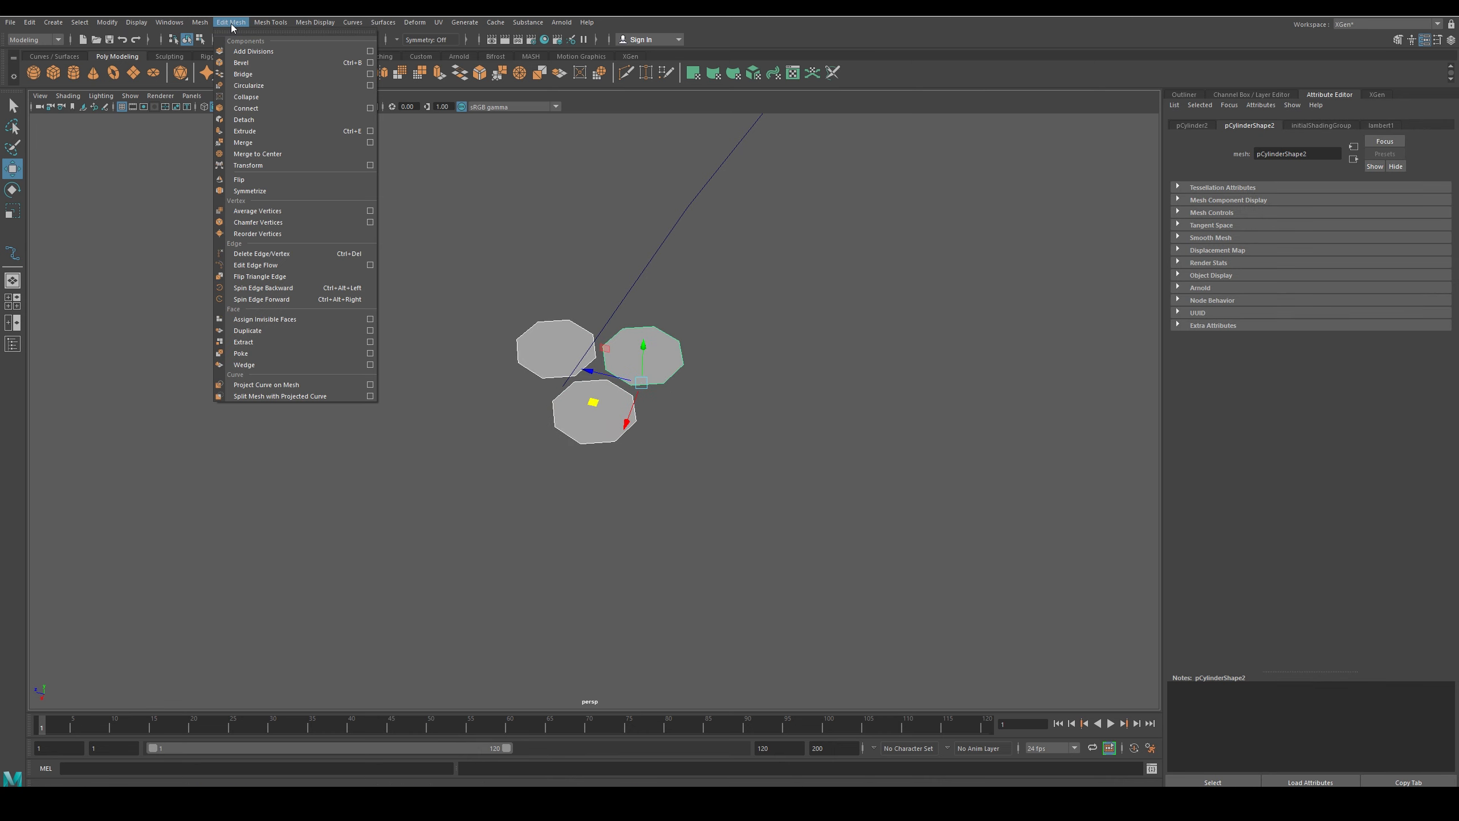
Extrude the discs along the curve with Divisions 50 and Twist 500
left_click(270, 22)
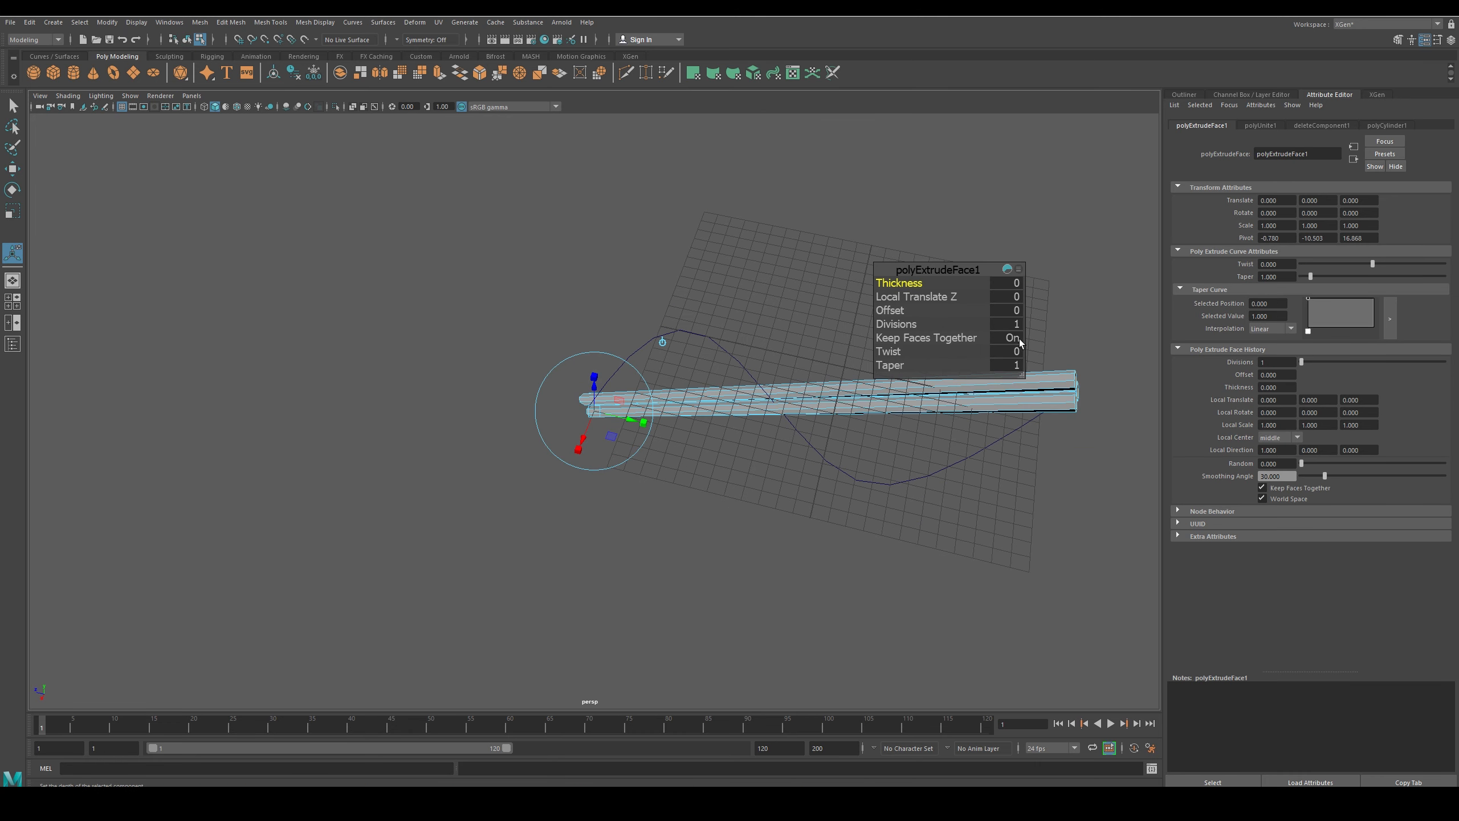
left_click(1005, 323)
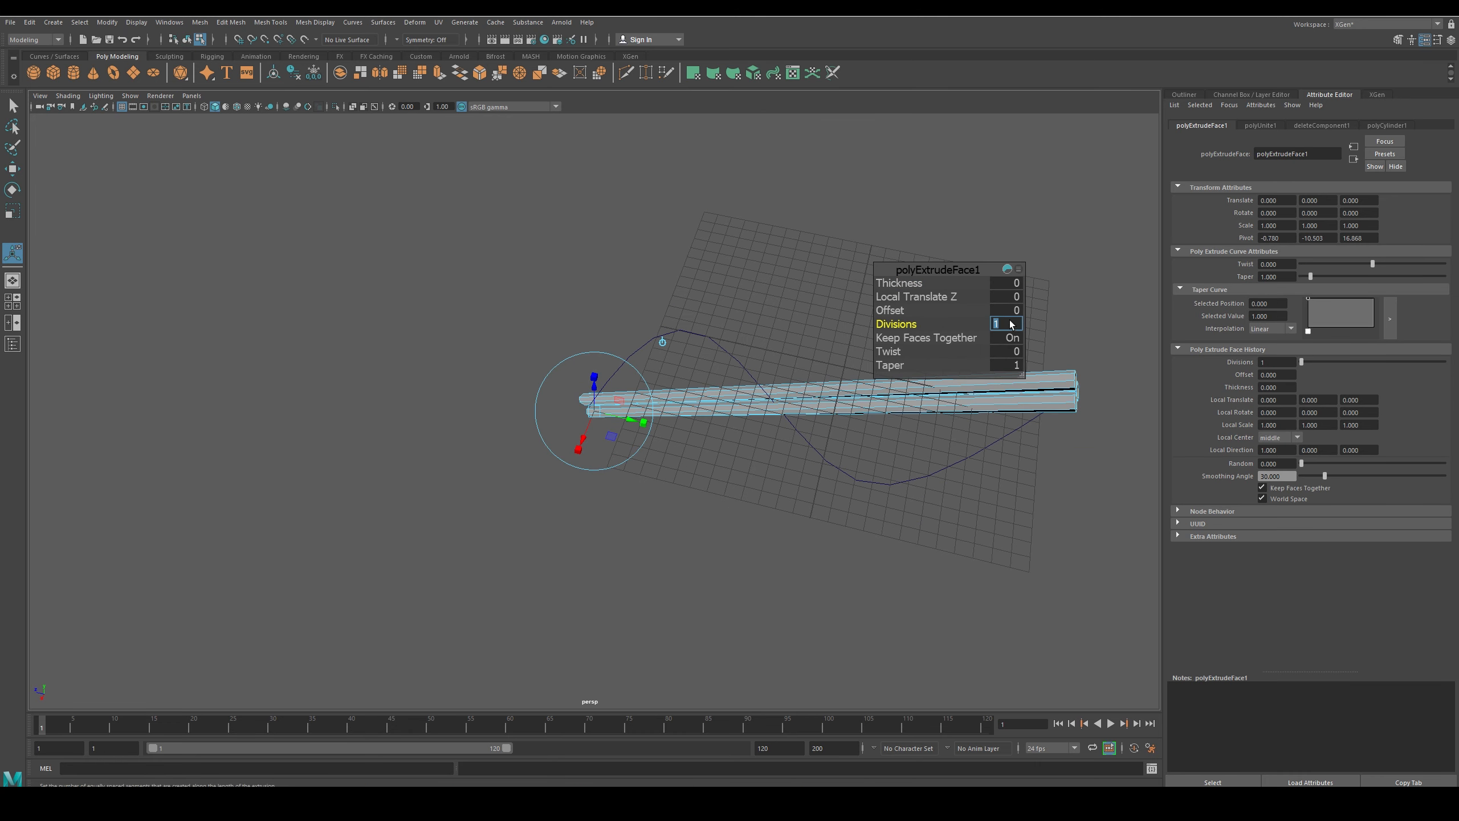
type("50")
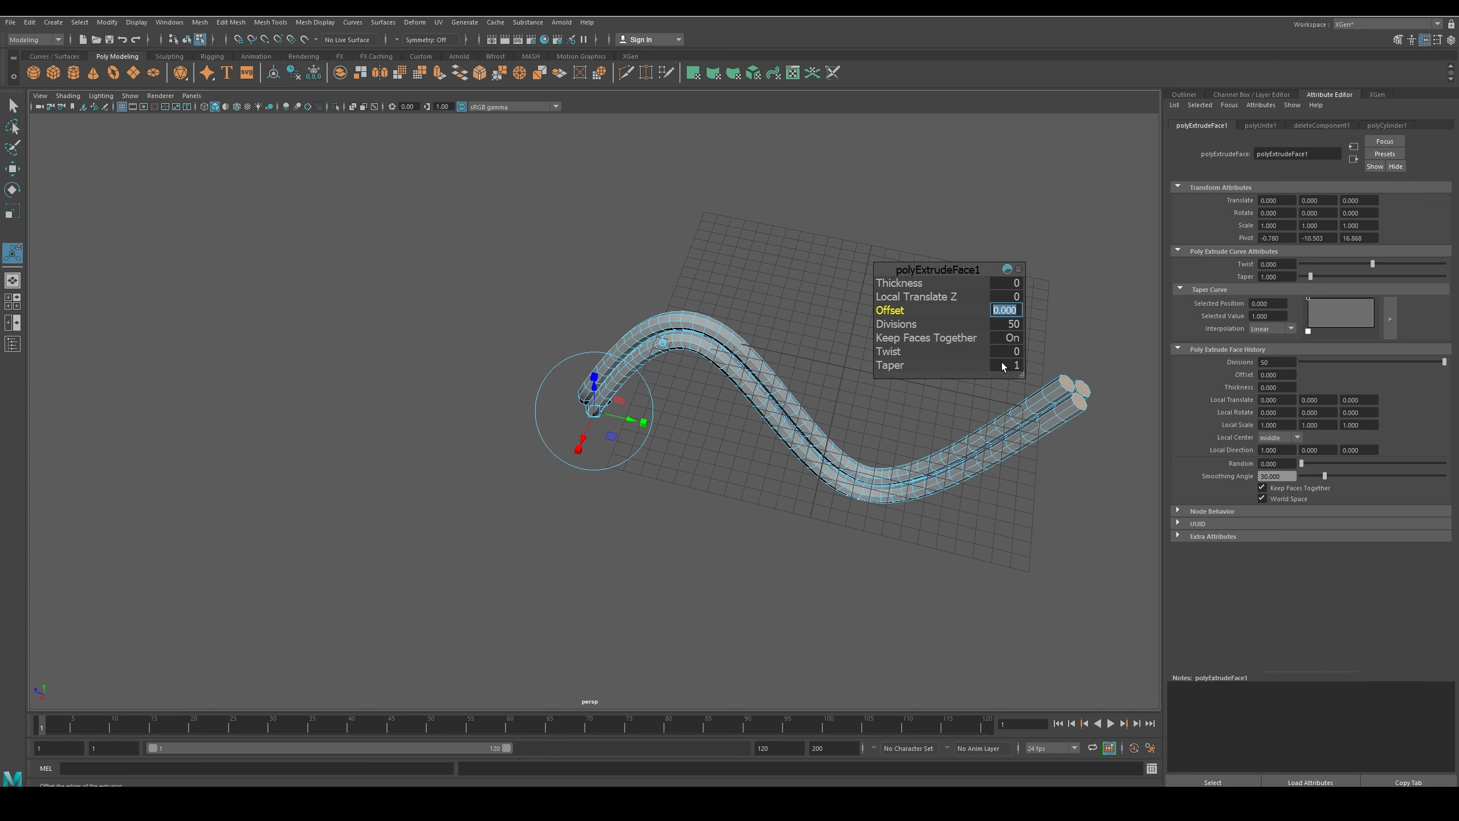
left_click(1004, 351)
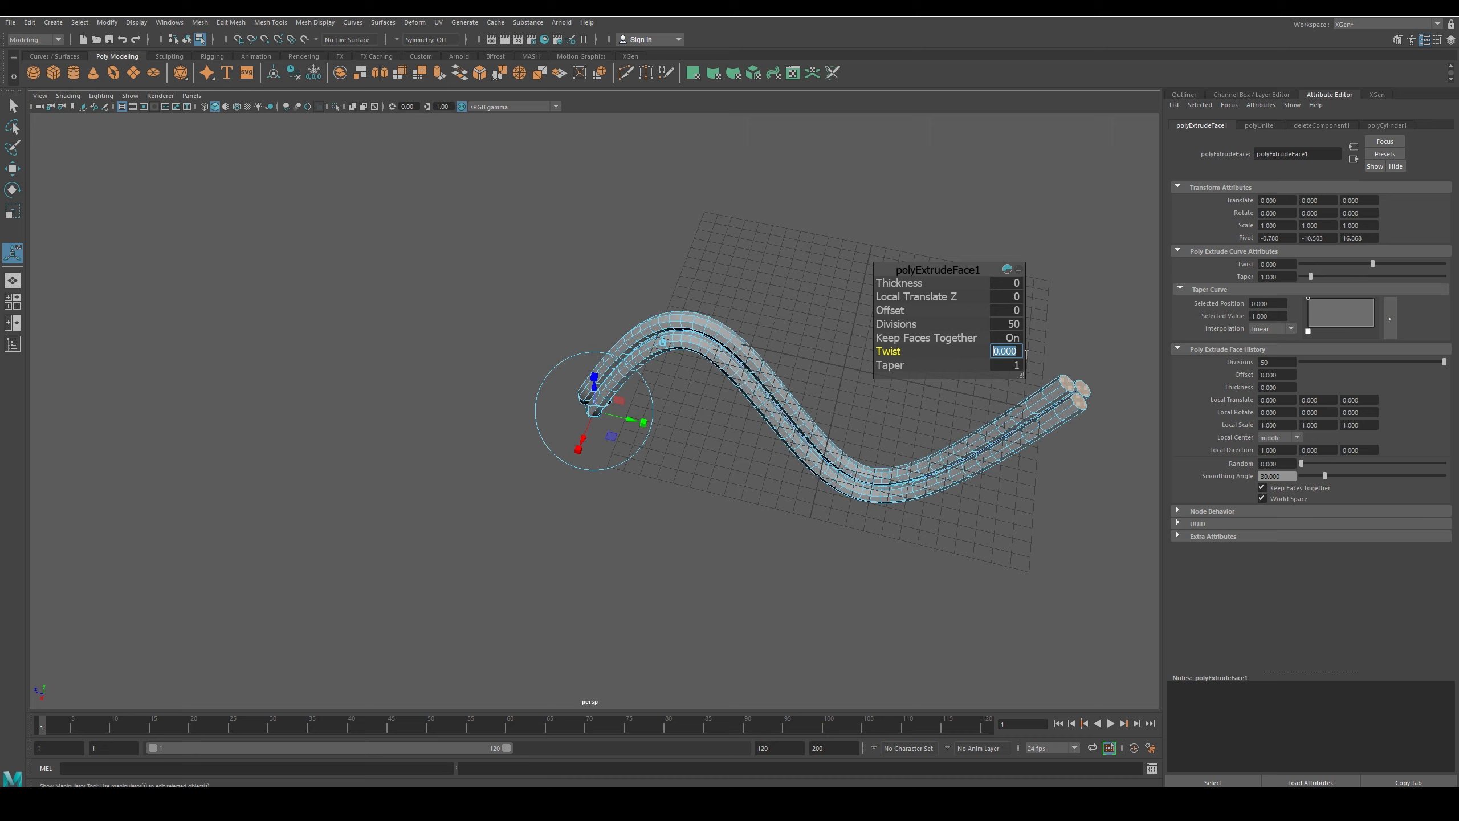
type("500")
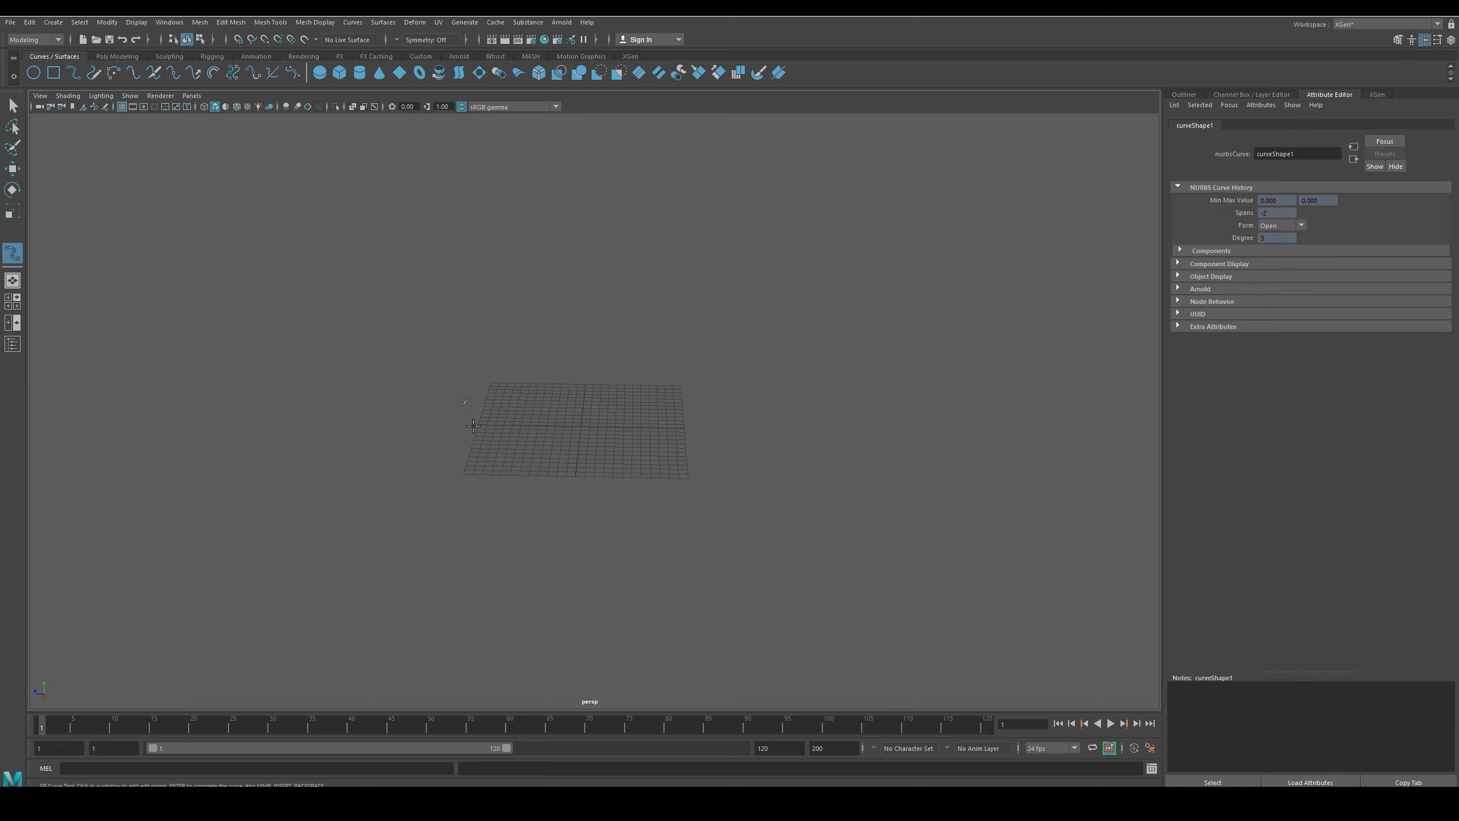
Finish the fourth curve and reposition the third curve's pivot into a staggered layer
left_click(642, 484)
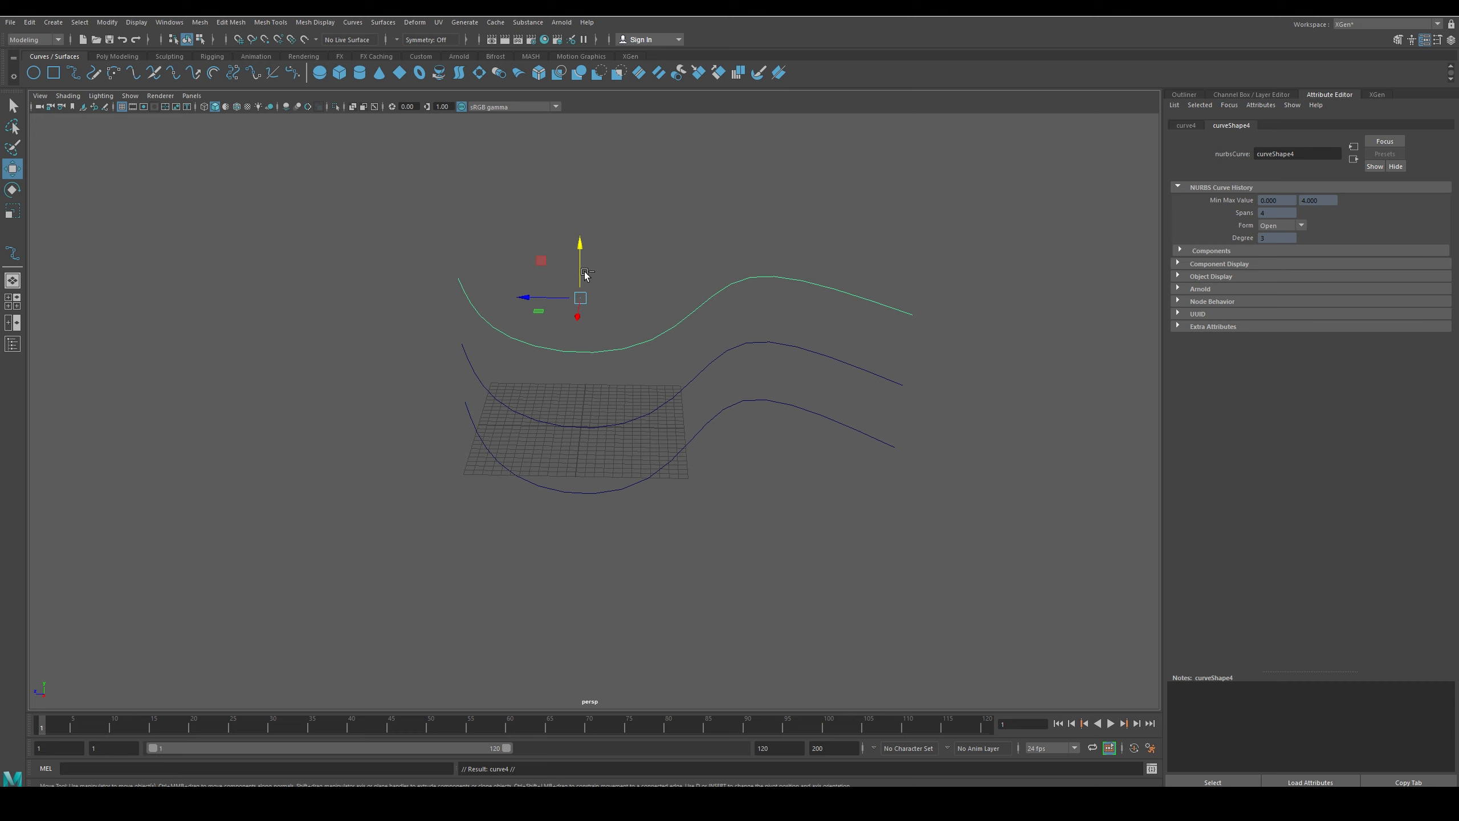
right_click(605, 429)
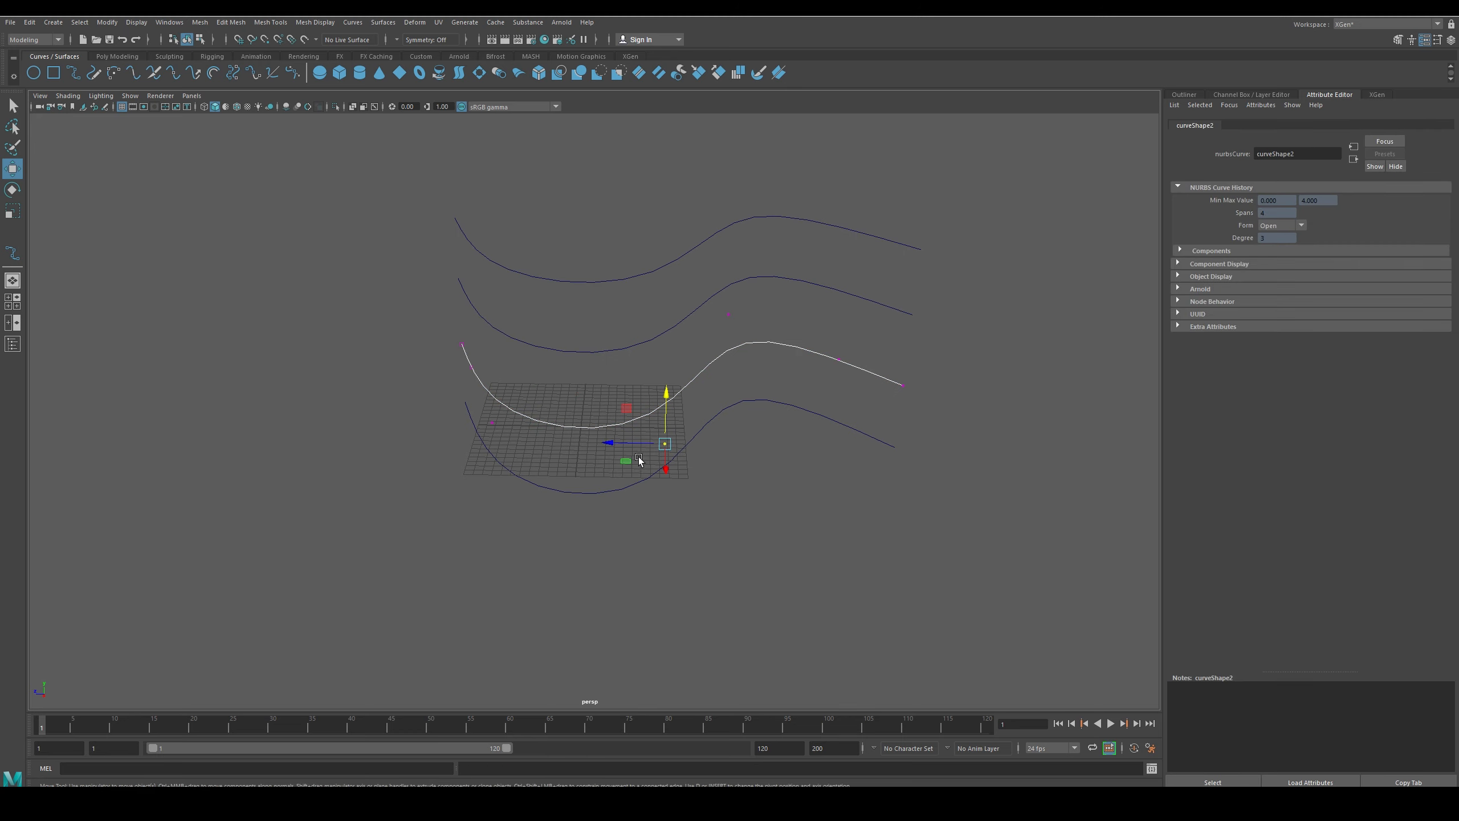
left_click_drag(664, 444, 728, 313)
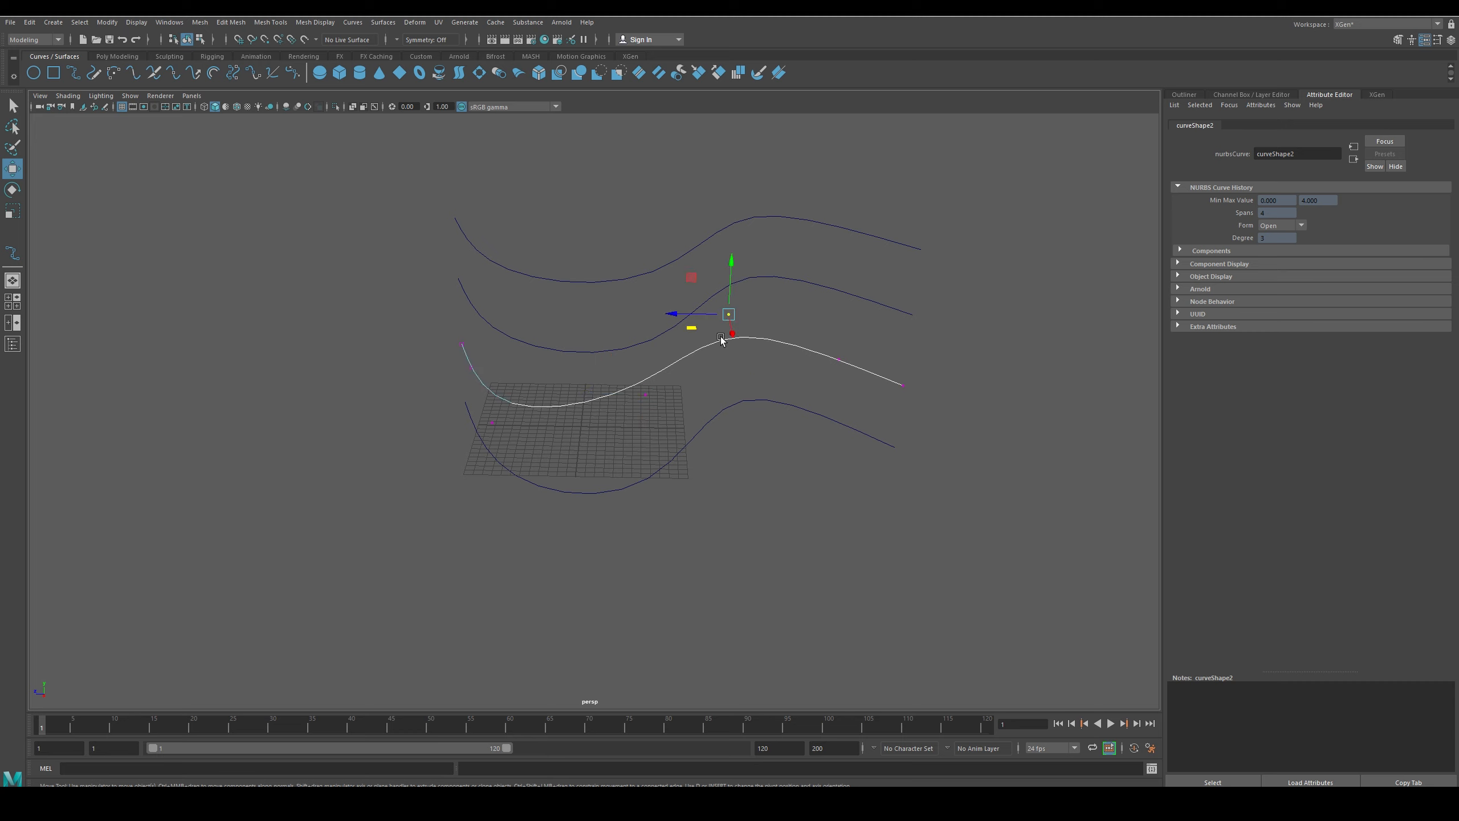
right_click(722, 339)
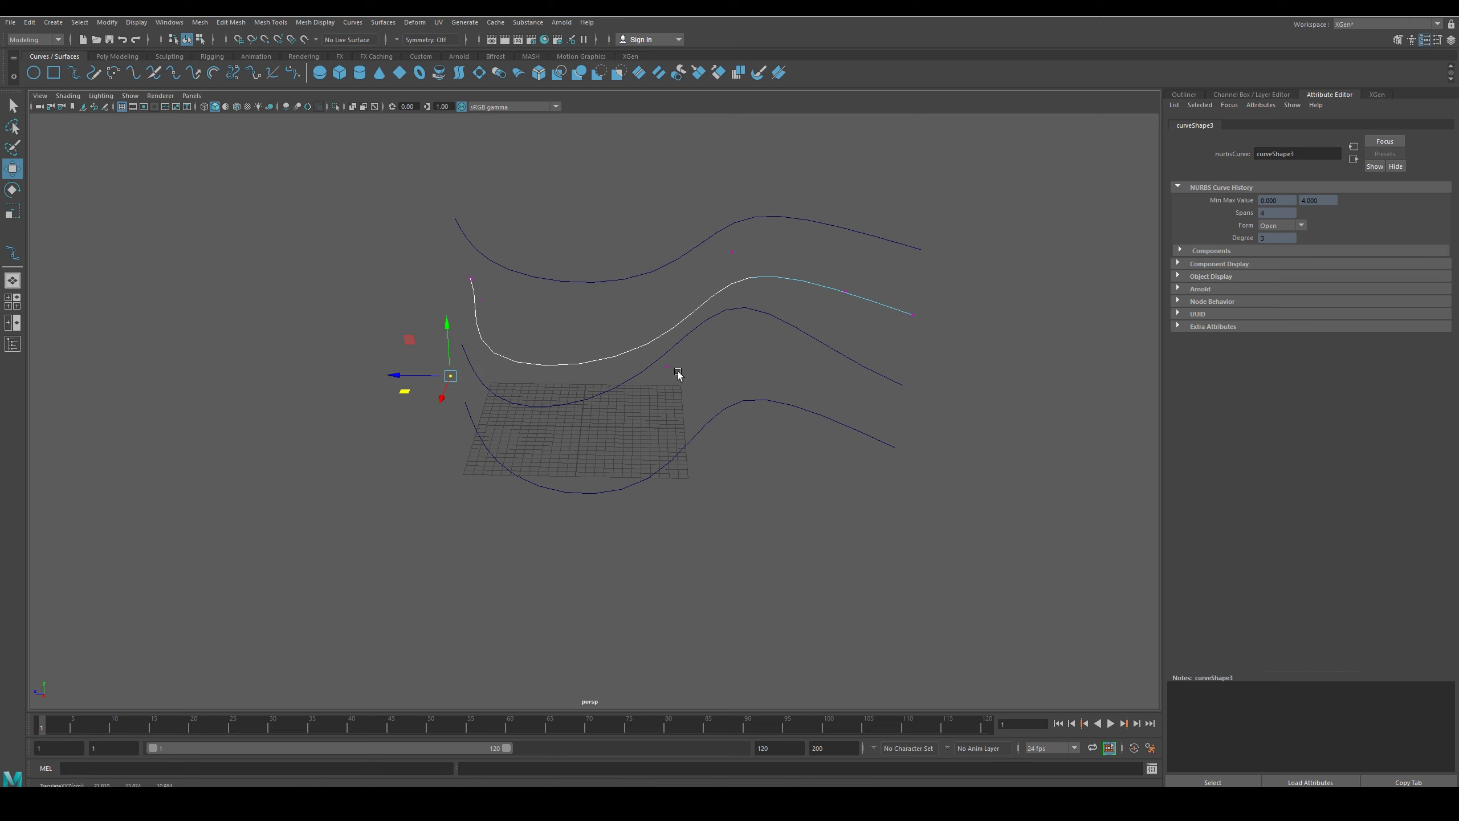
Reshape the second curve's points and orbit to review the four stacked curves
left_click_drag(449, 375, 733, 252)
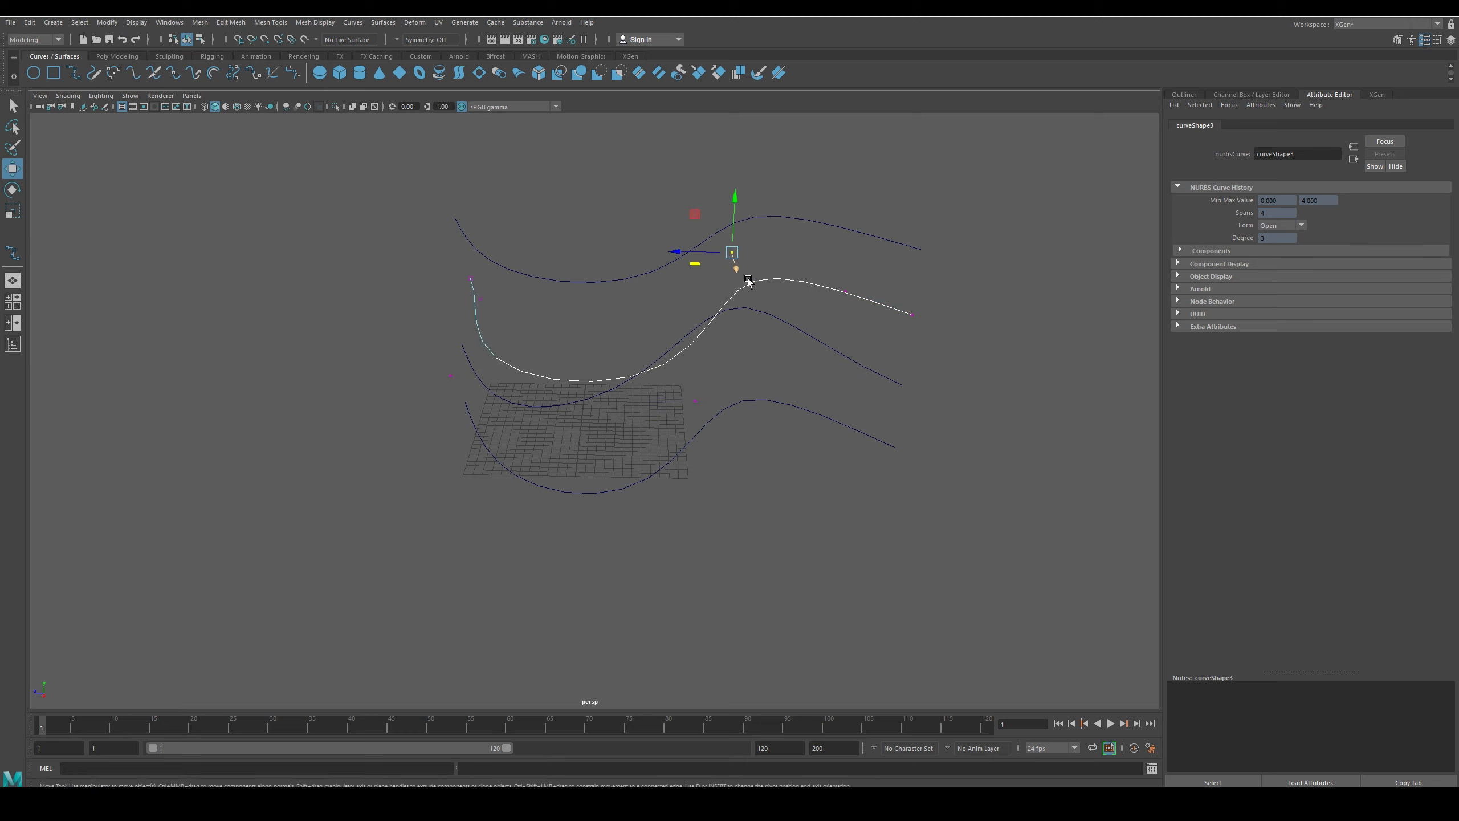
left_click_drag(733, 252, 712, 193)
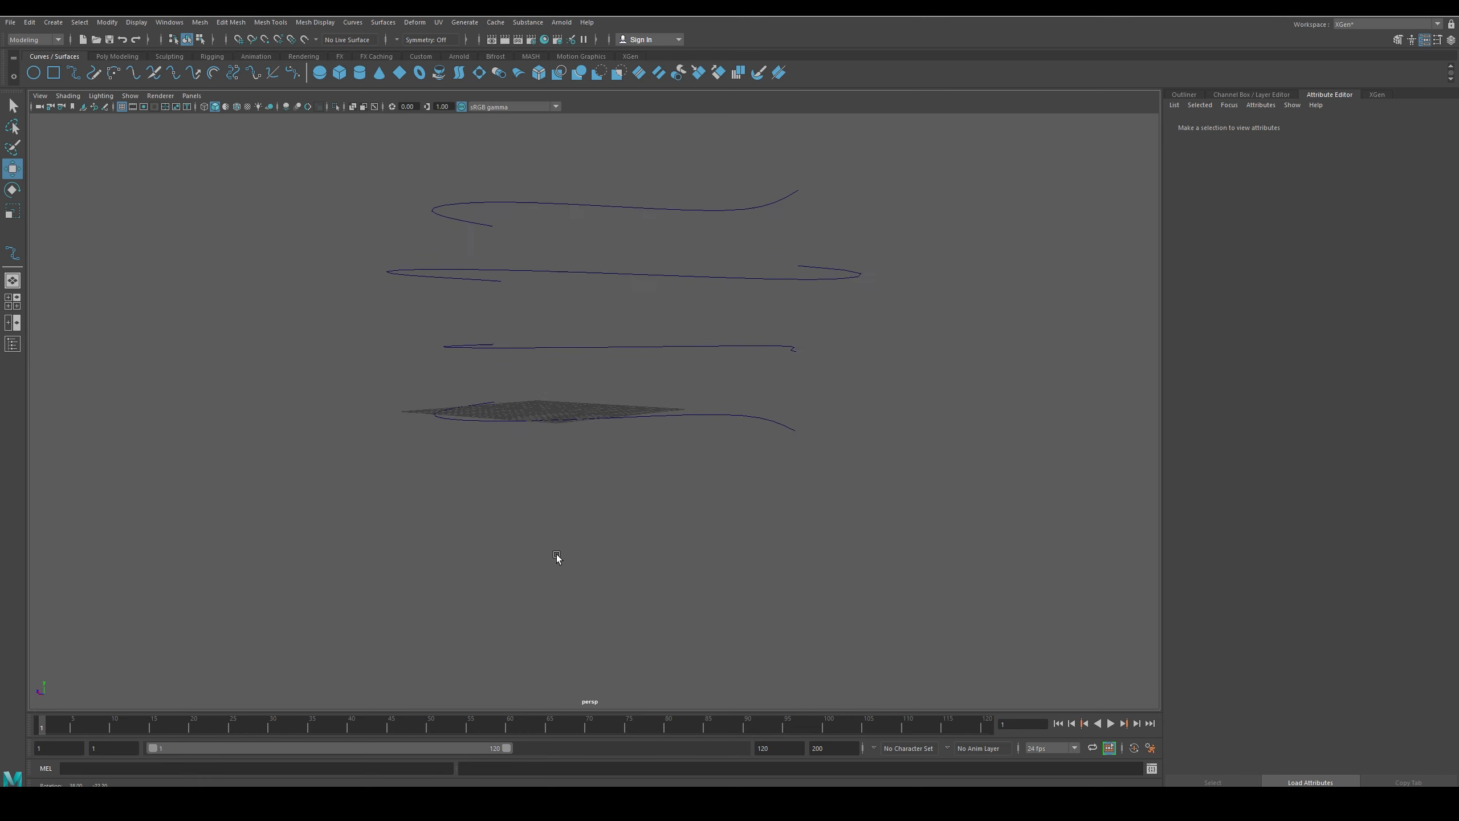
left_click_drag(556, 559, 580, 572)
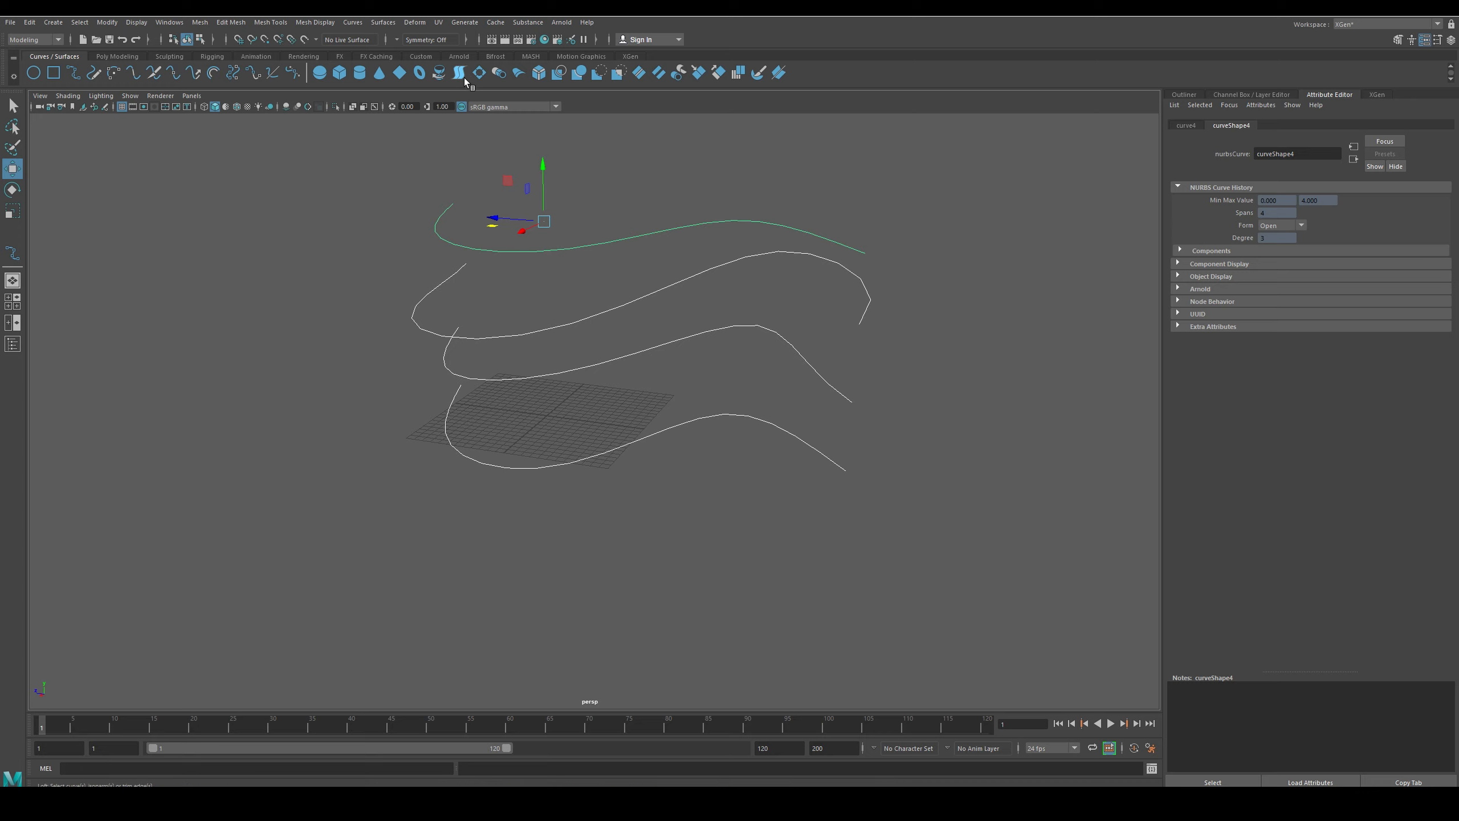
Loft the four selected curves into one continuous NURBS ribbon surface via Surfaces > Loft
left_click(383, 22)
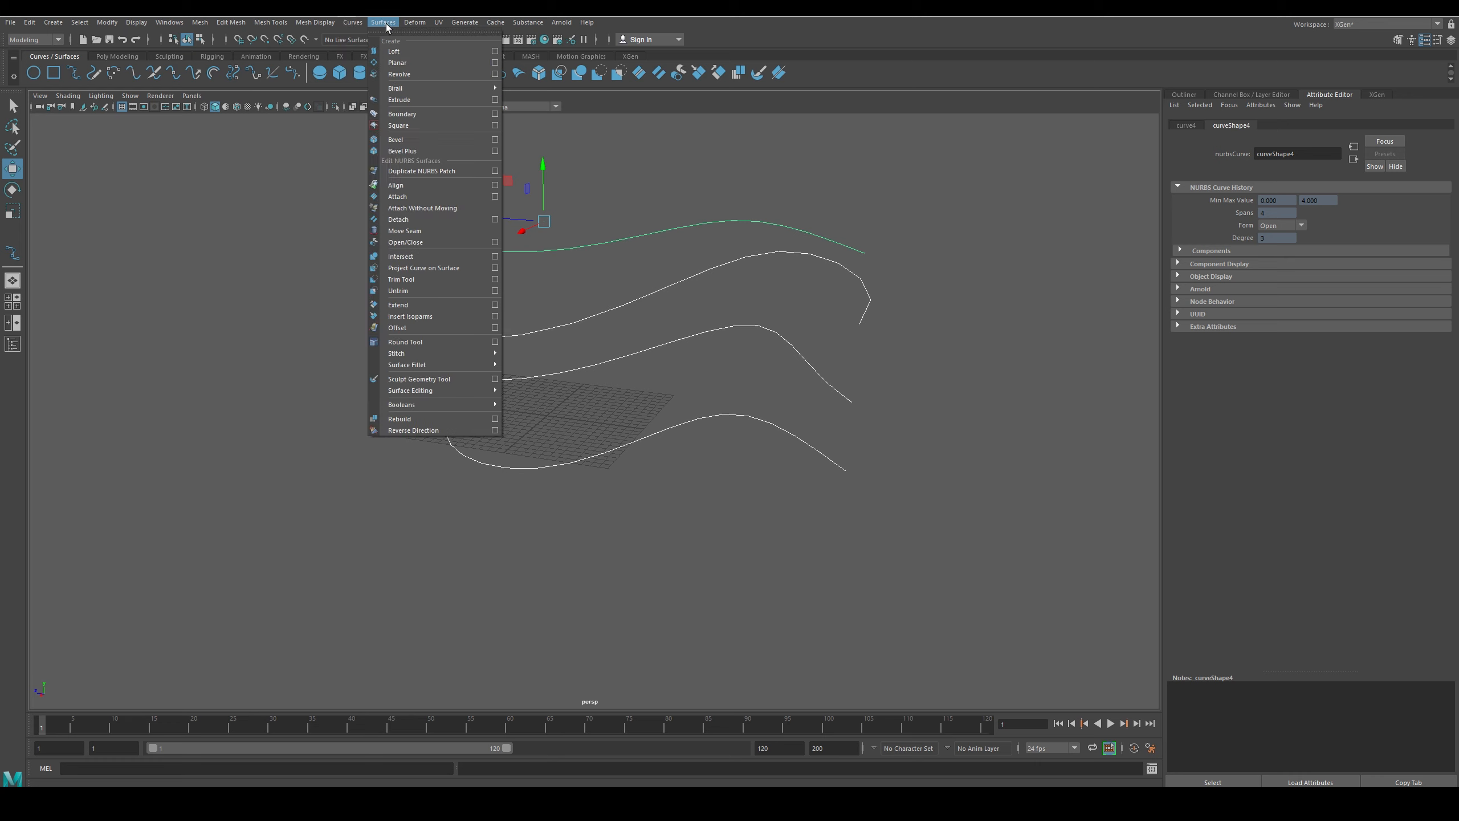
mouse_move(433, 170)
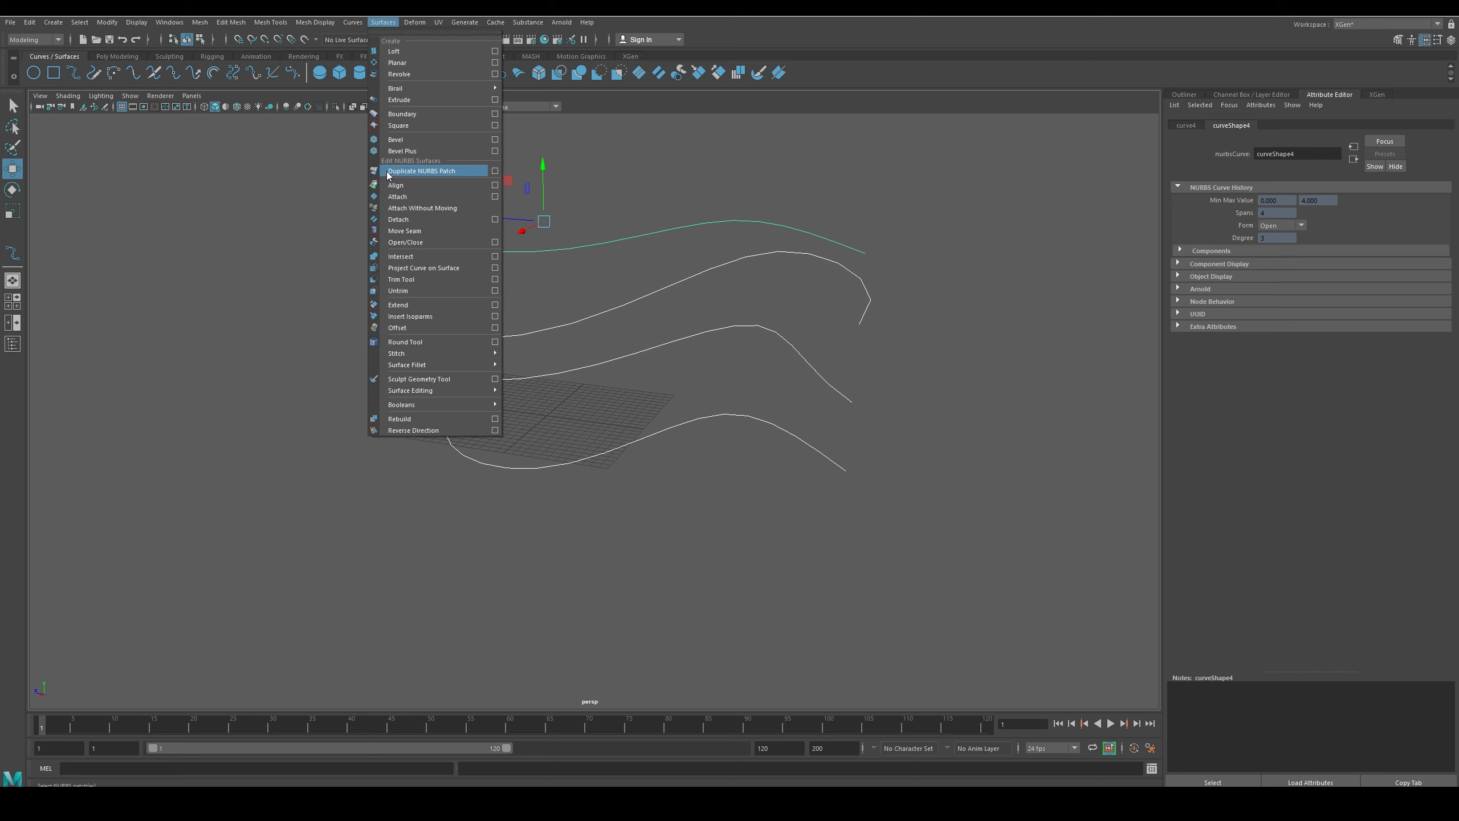
mouse_move(392, 268)
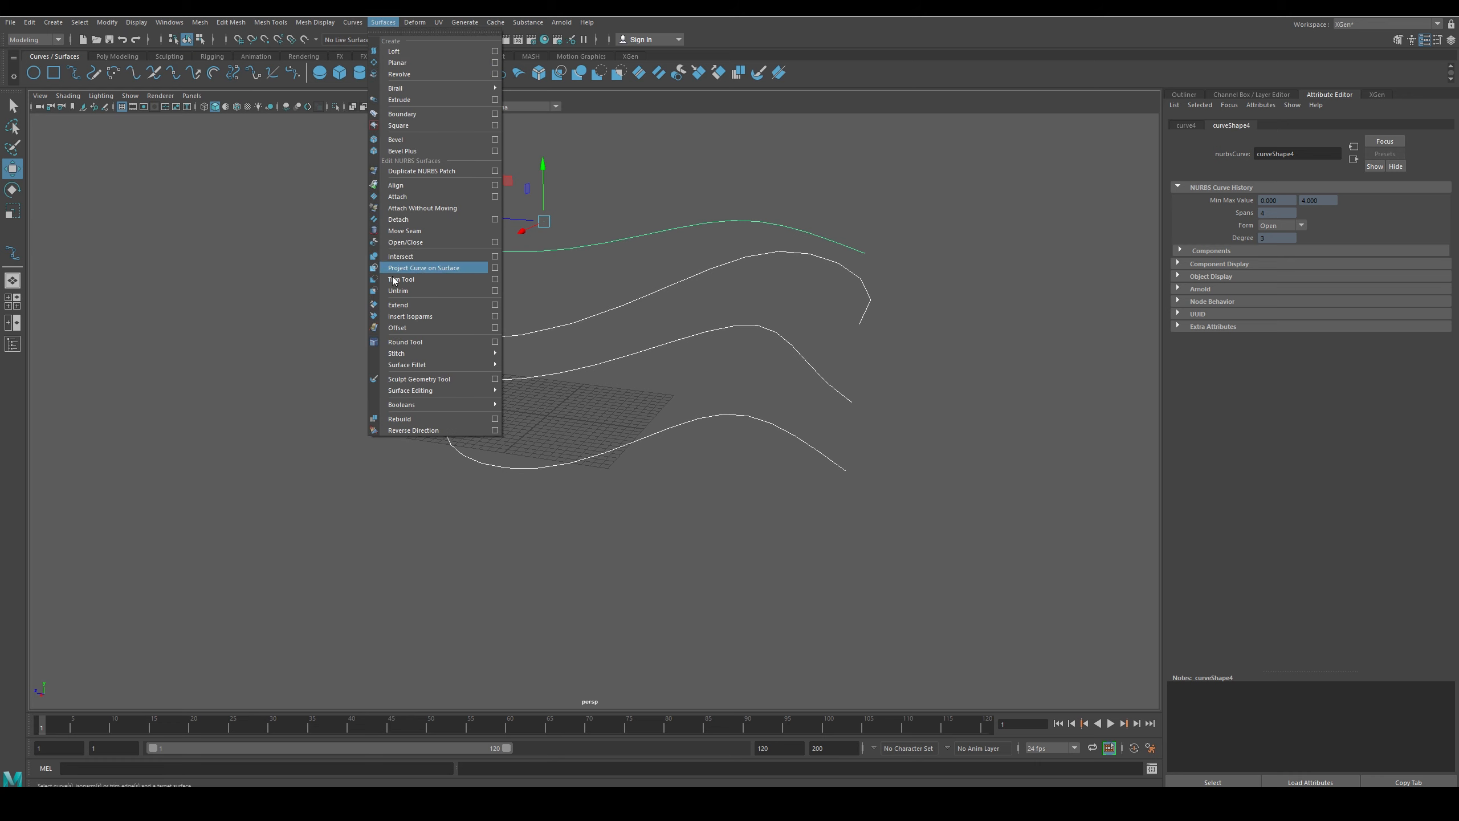
mouse_move(407, 241)
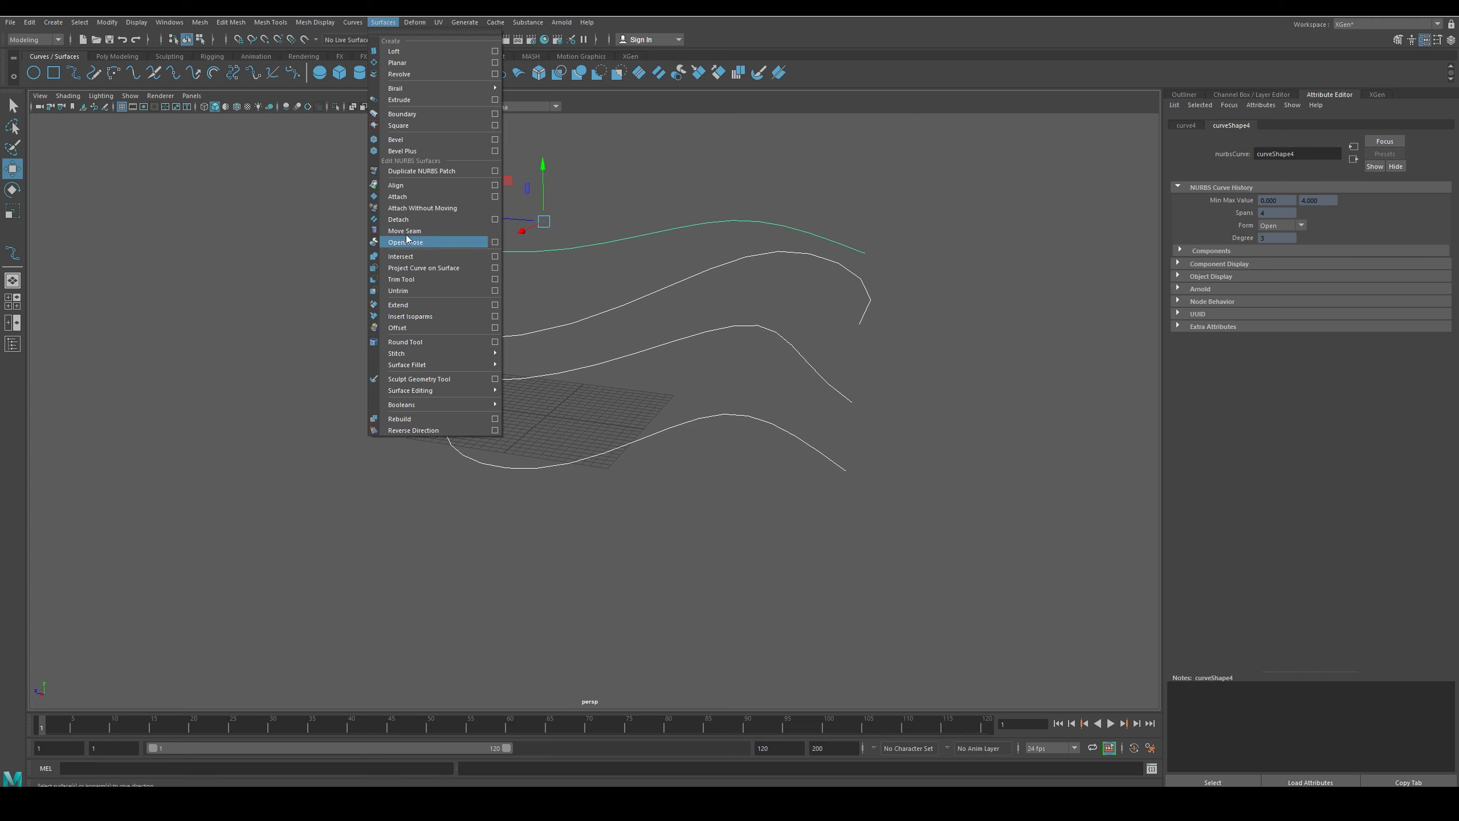
mouse_move(393, 50)
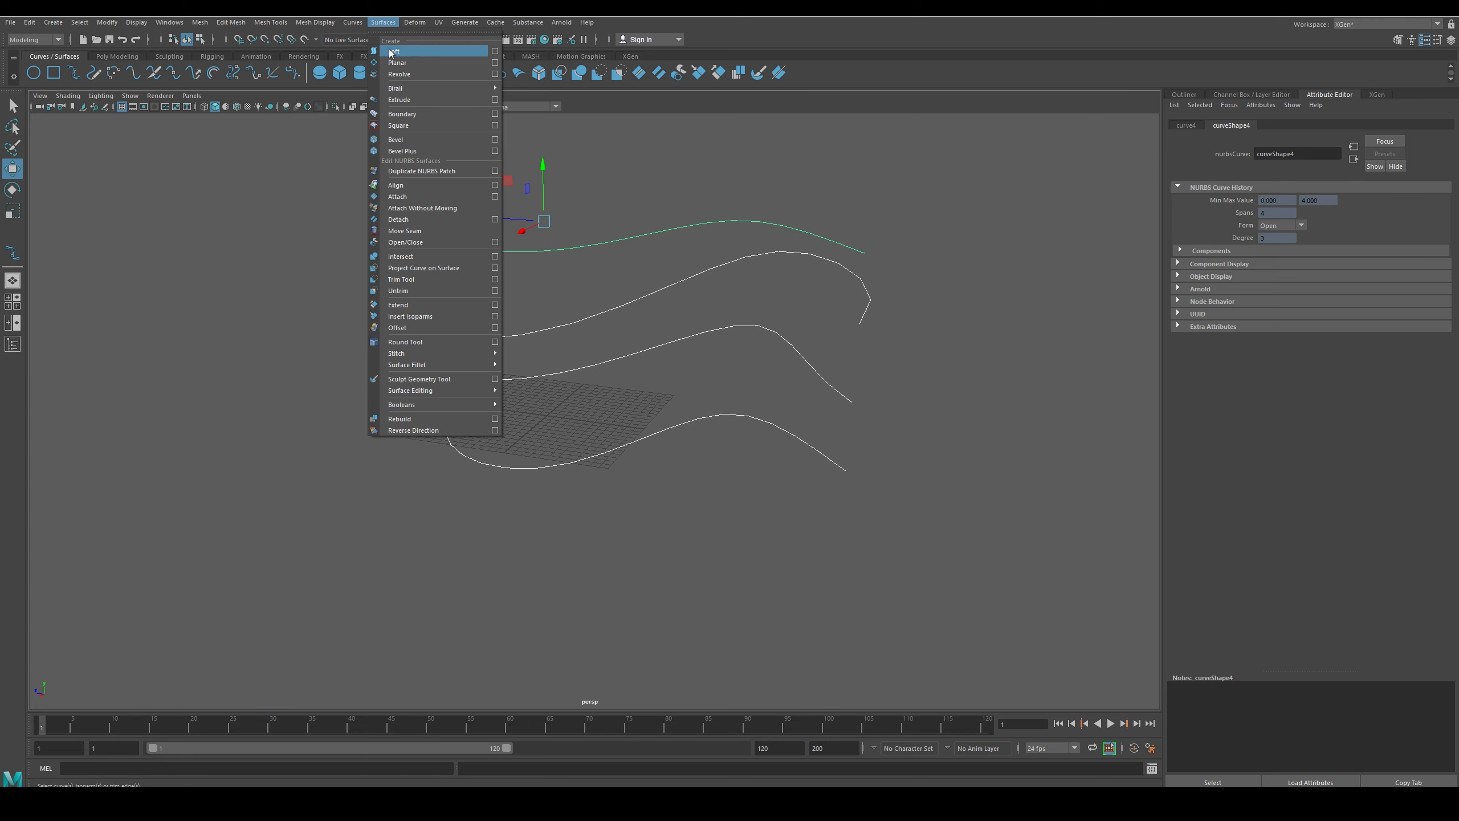
left_click(394, 51)
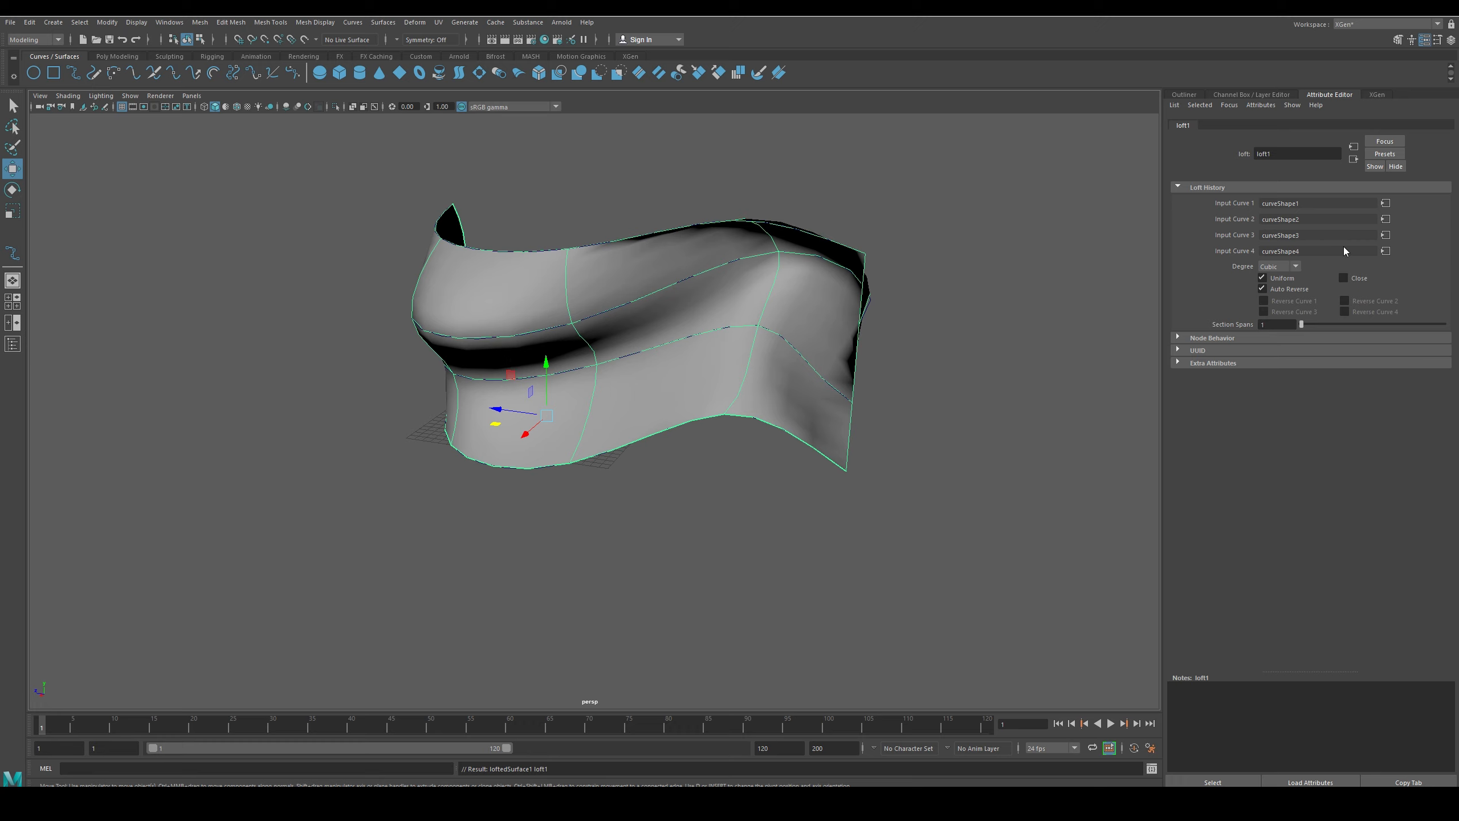
mouse_move(1300, 236)
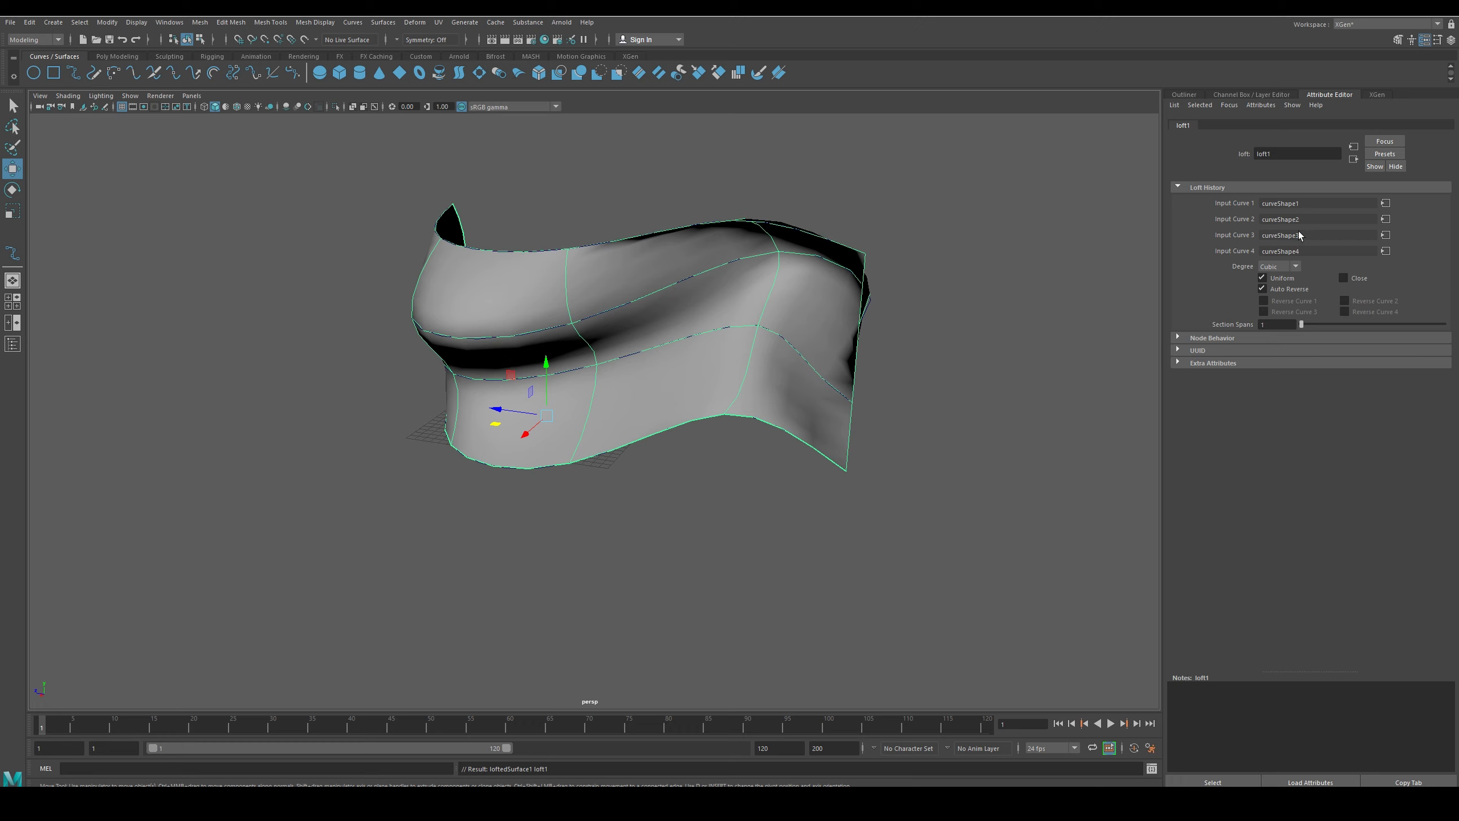
mouse_move(1278, 329)
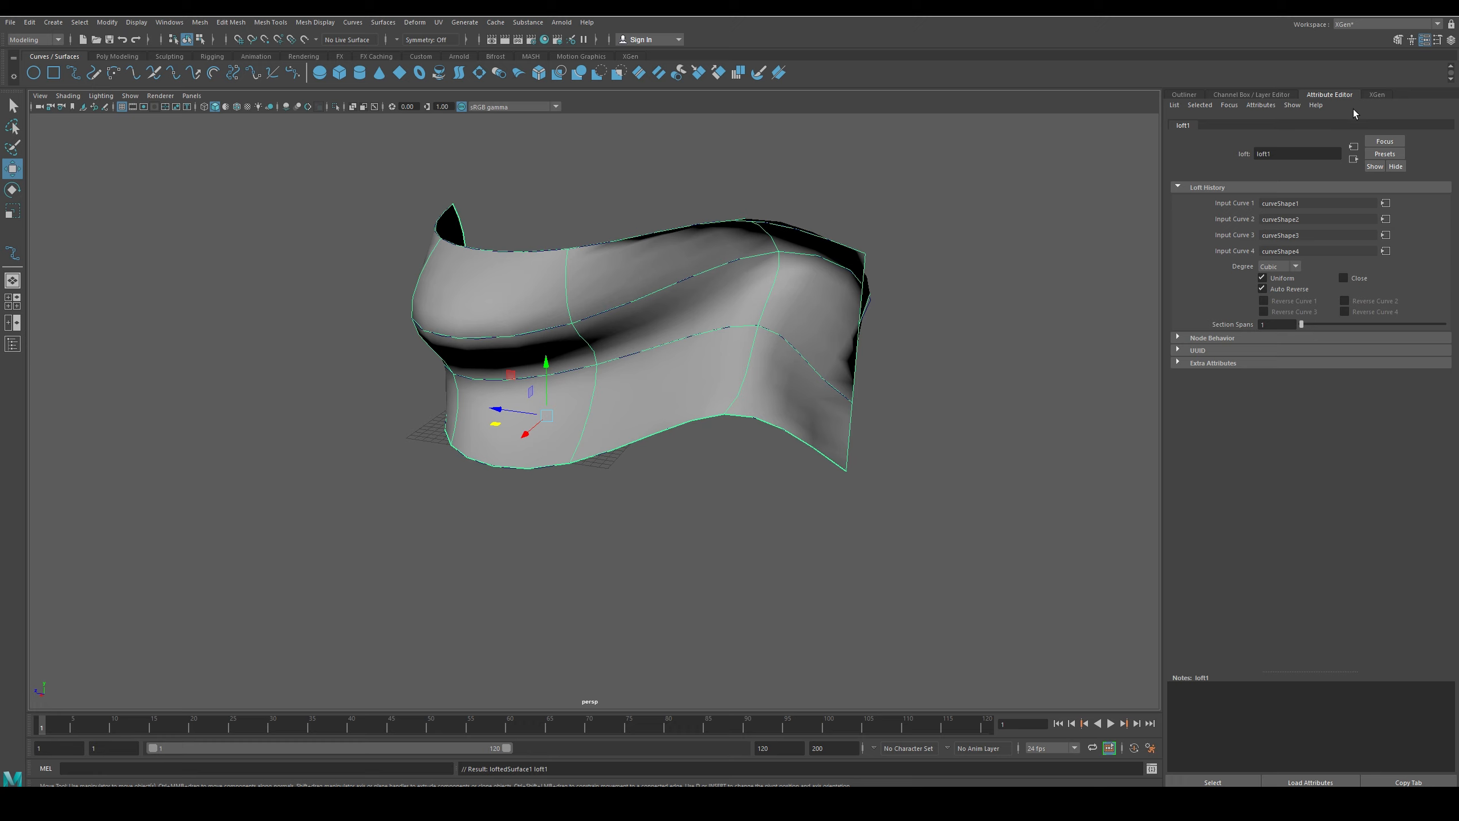
left_click(609, 376)
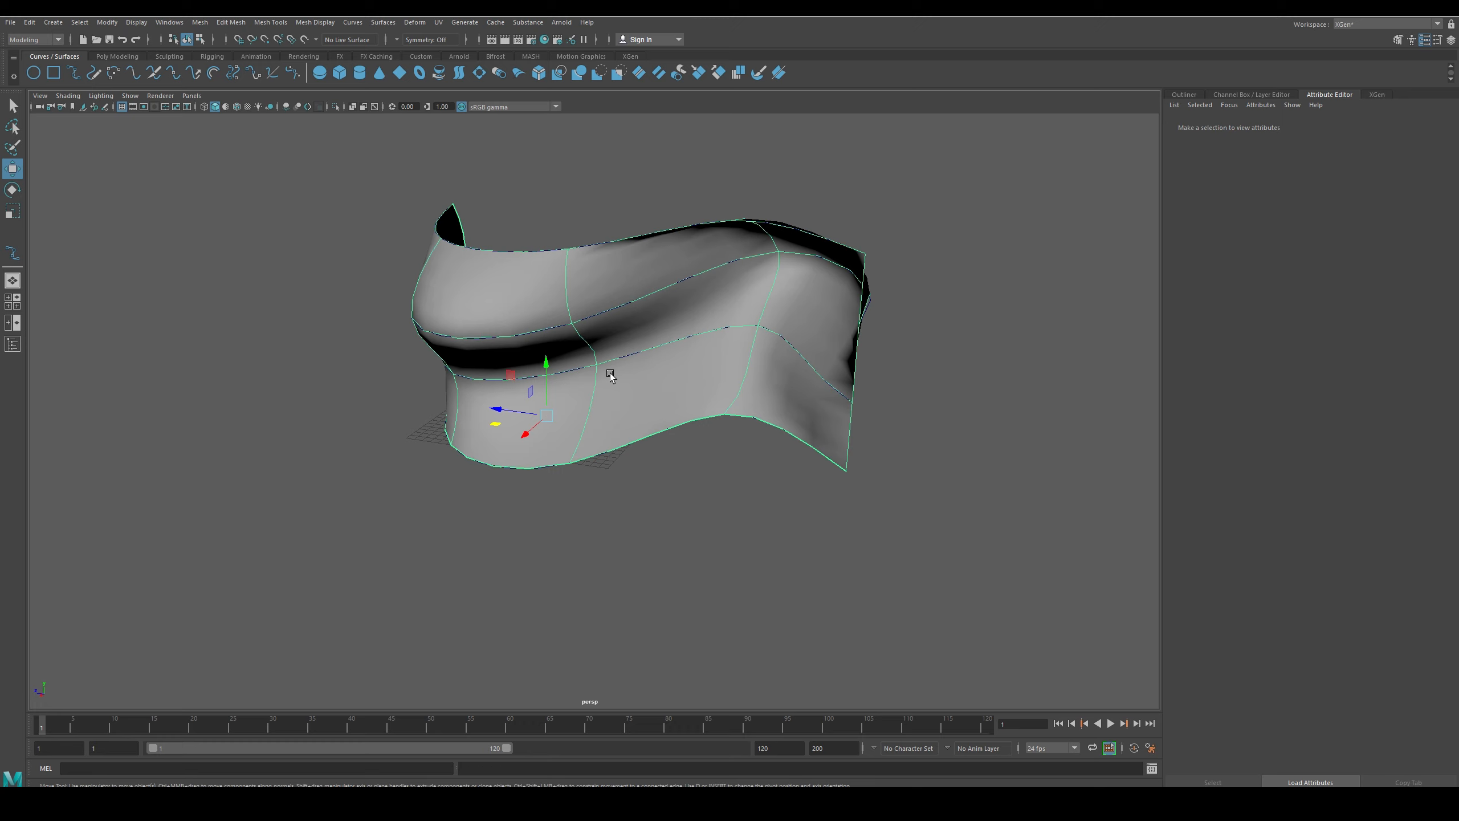
Move individual input curves so the lofted ribbon gains a deeper S-shaped fold
left_click(610, 376)
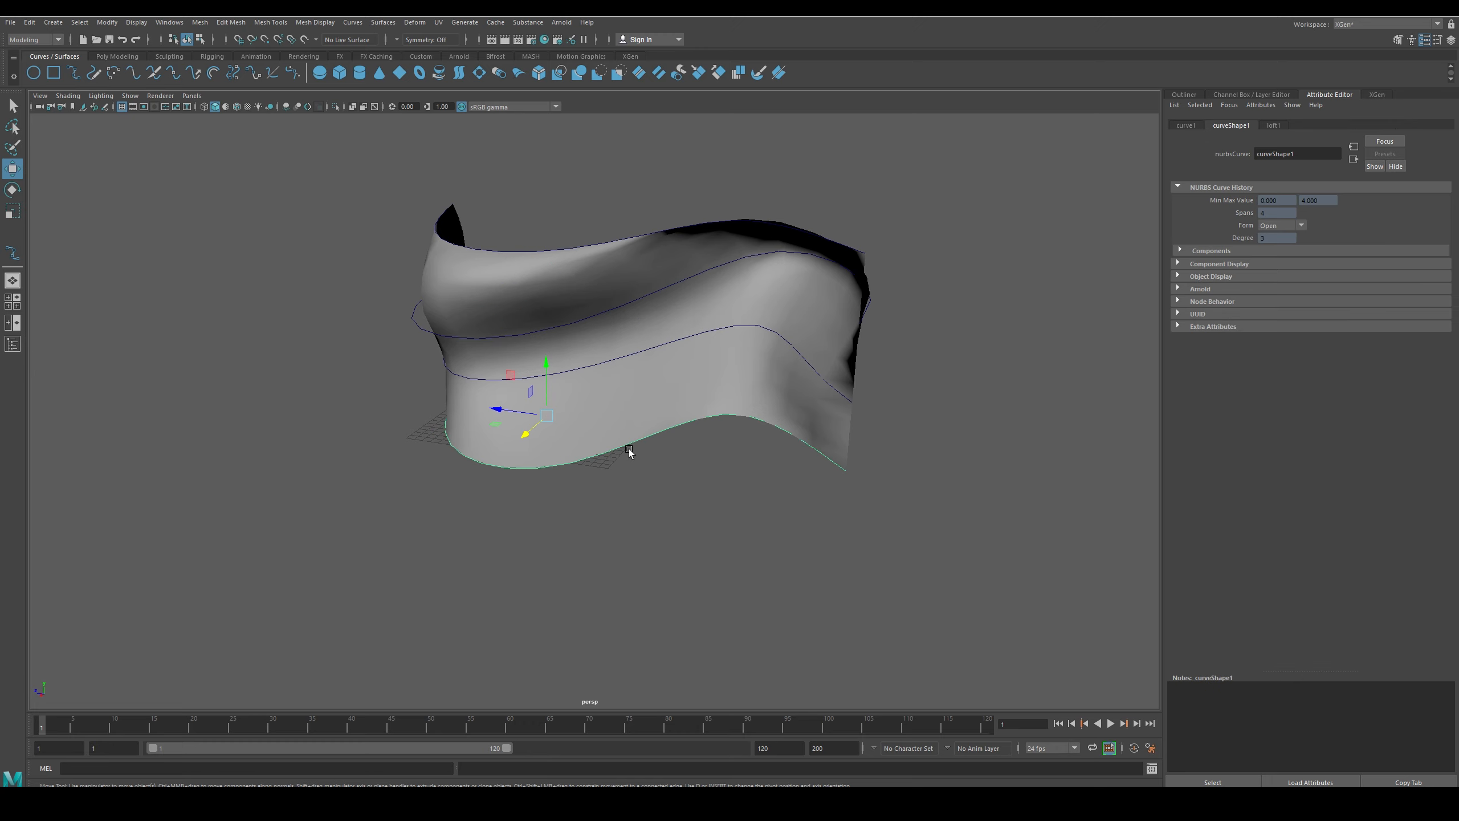
left_click(552, 490)
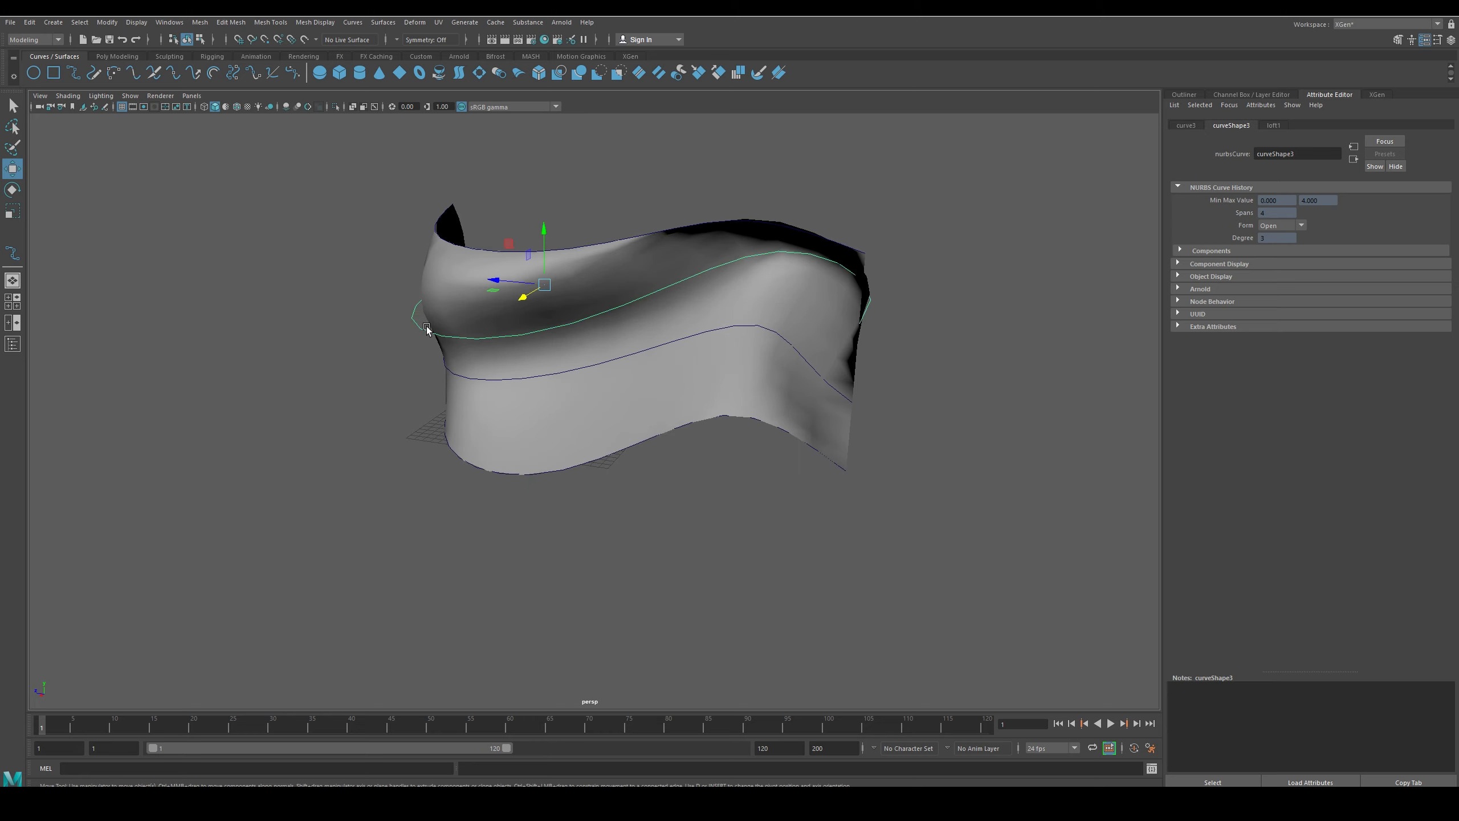
left_click(363, 335)
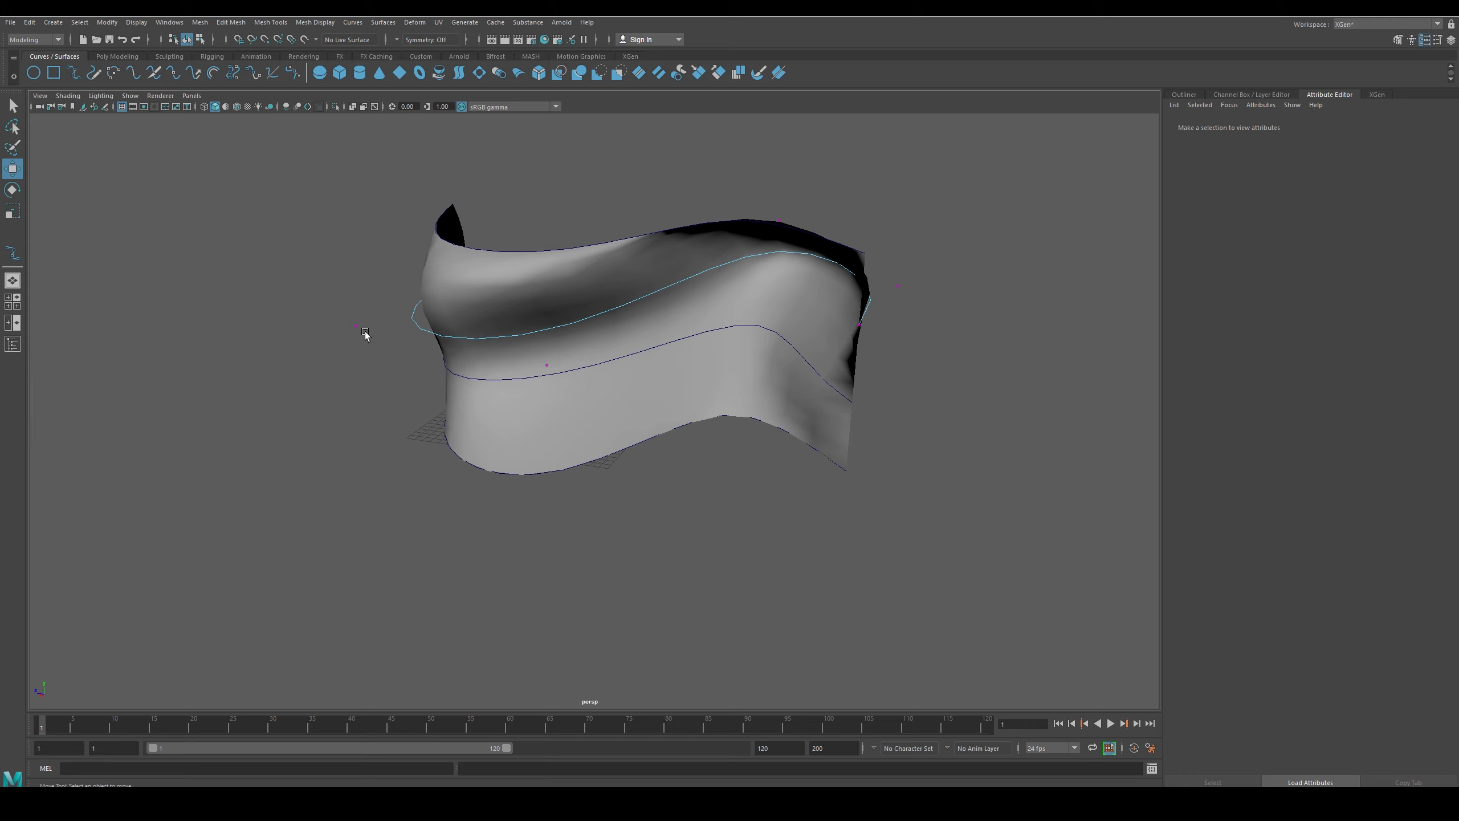
left_click(357, 326)
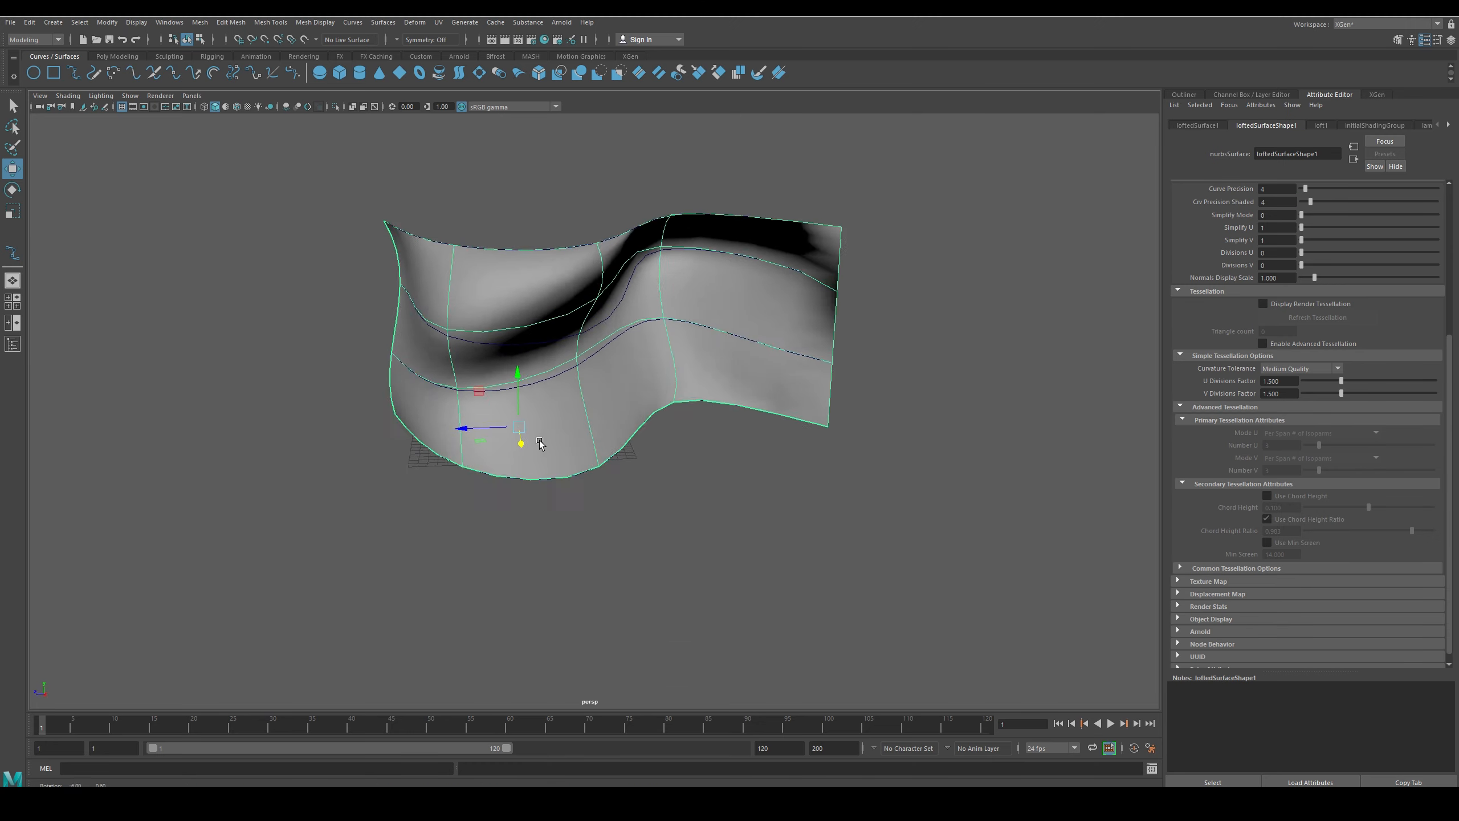
left_click(79, 22)
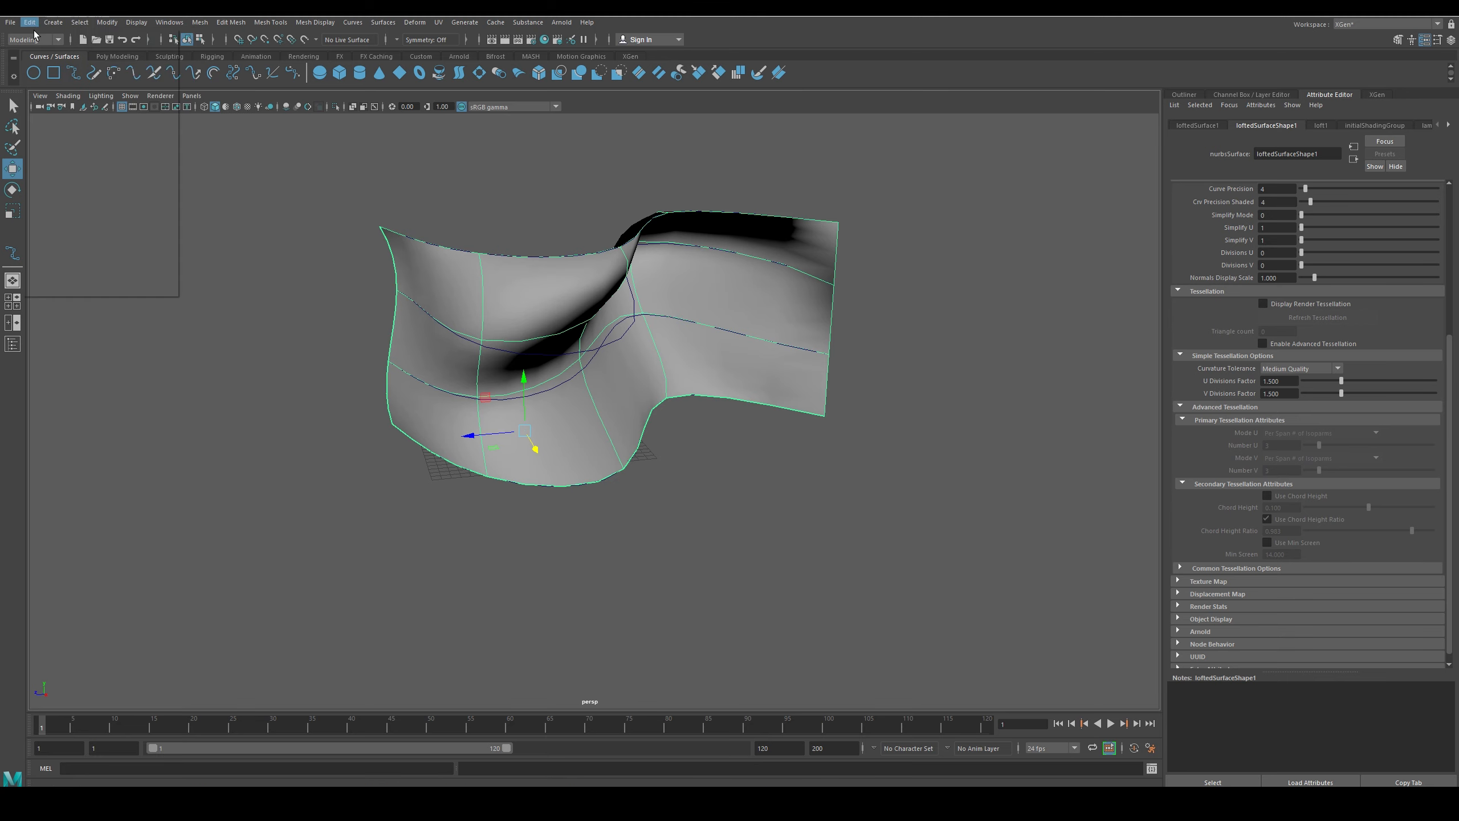
Convert the lofted NURBS surface to a polygon mesh via Modify > Convert > NURBS to Polygons
left_click(29, 23)
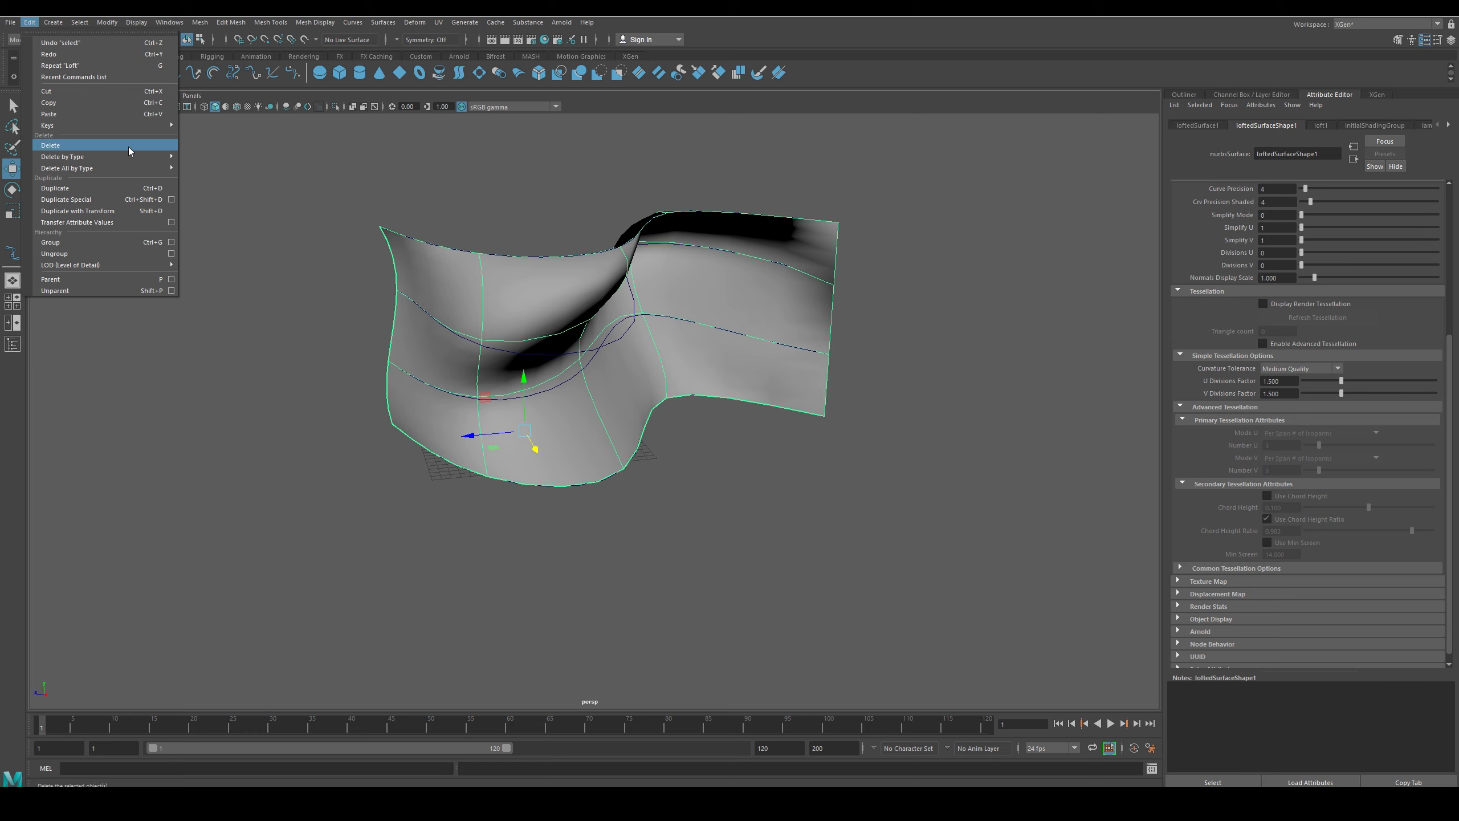
mouse_move(130, 279)
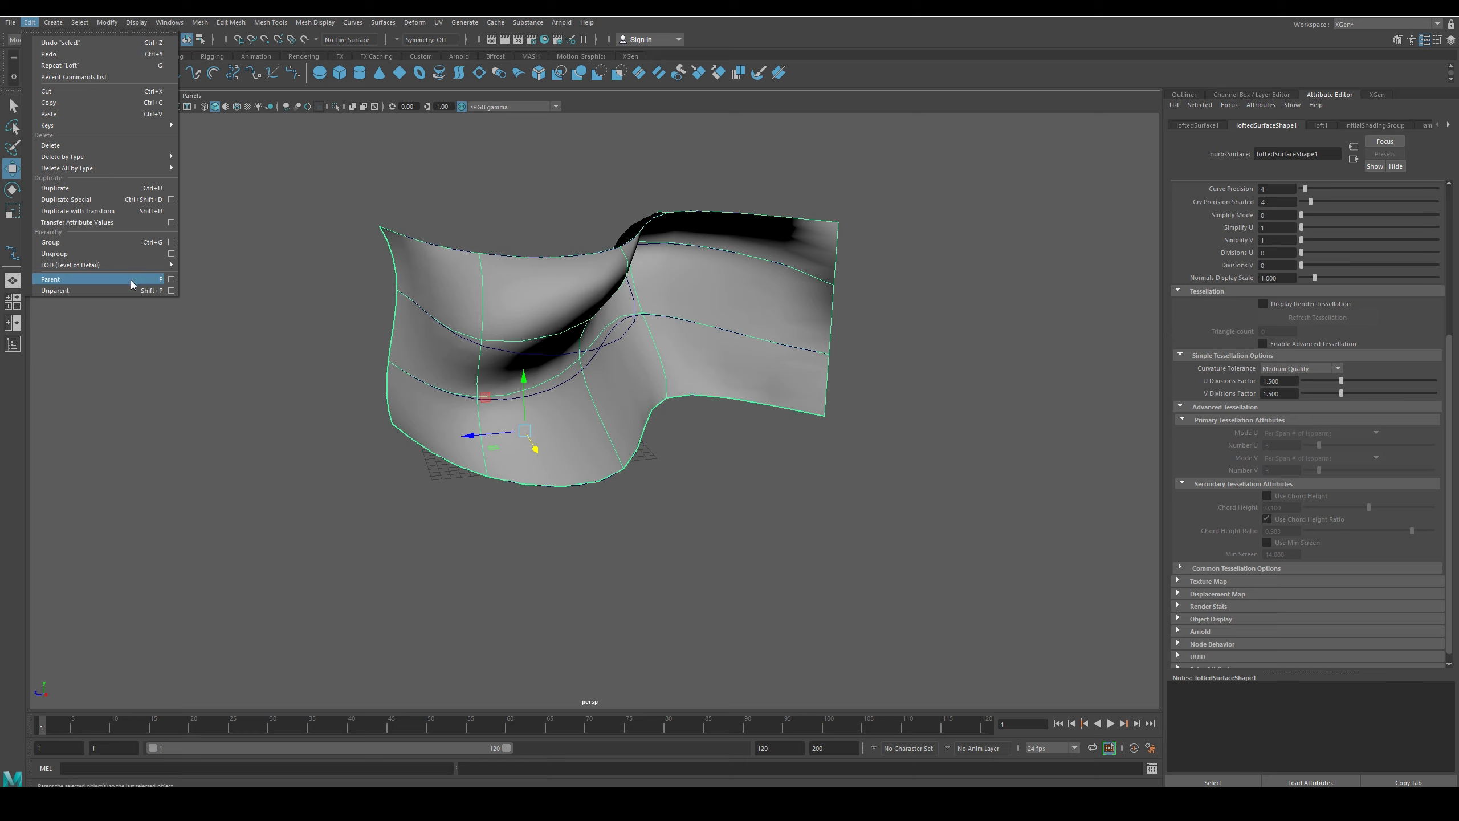
mouse_move(70, 30)
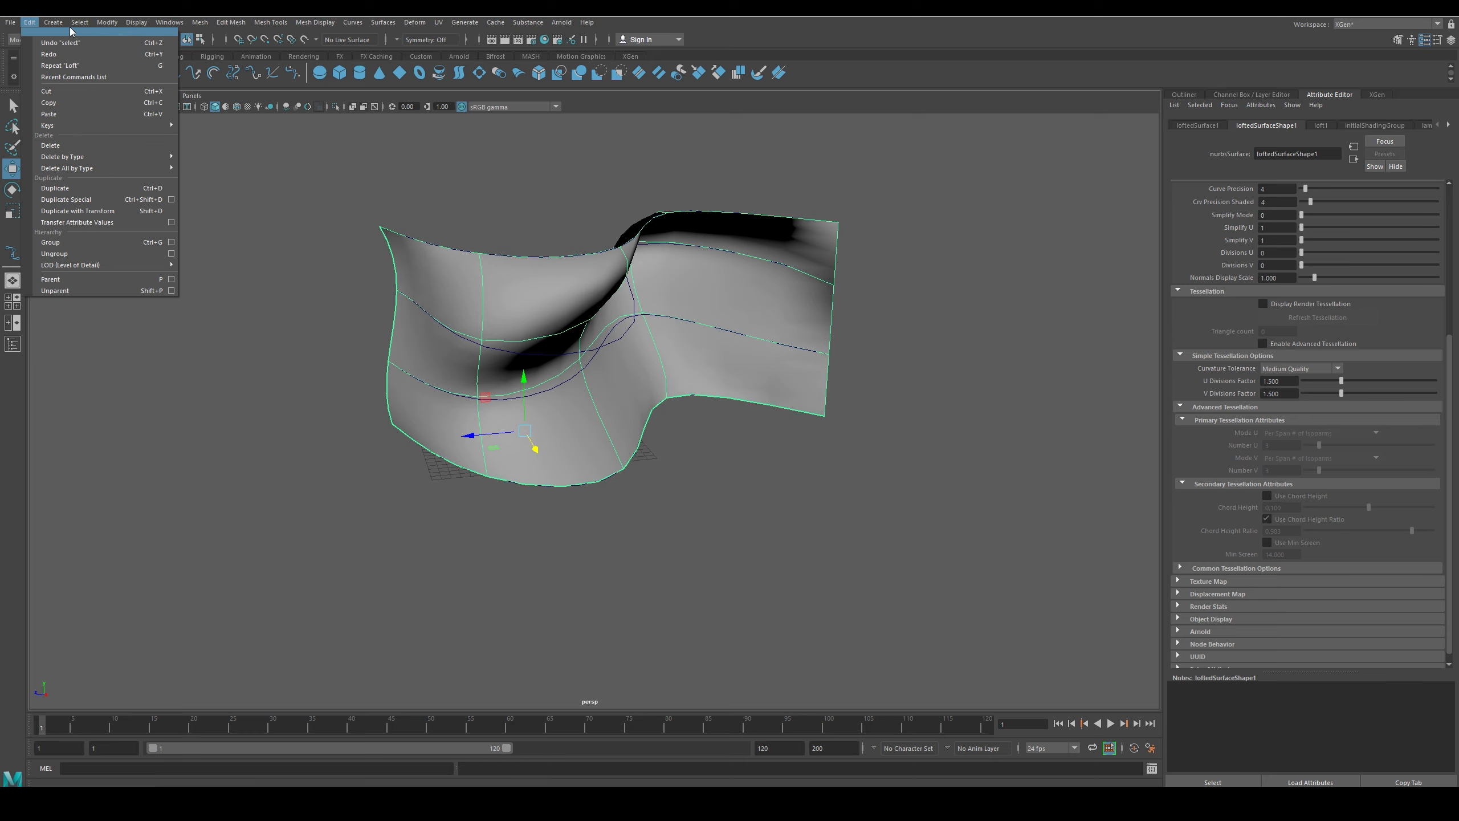
left_click(79, 22)
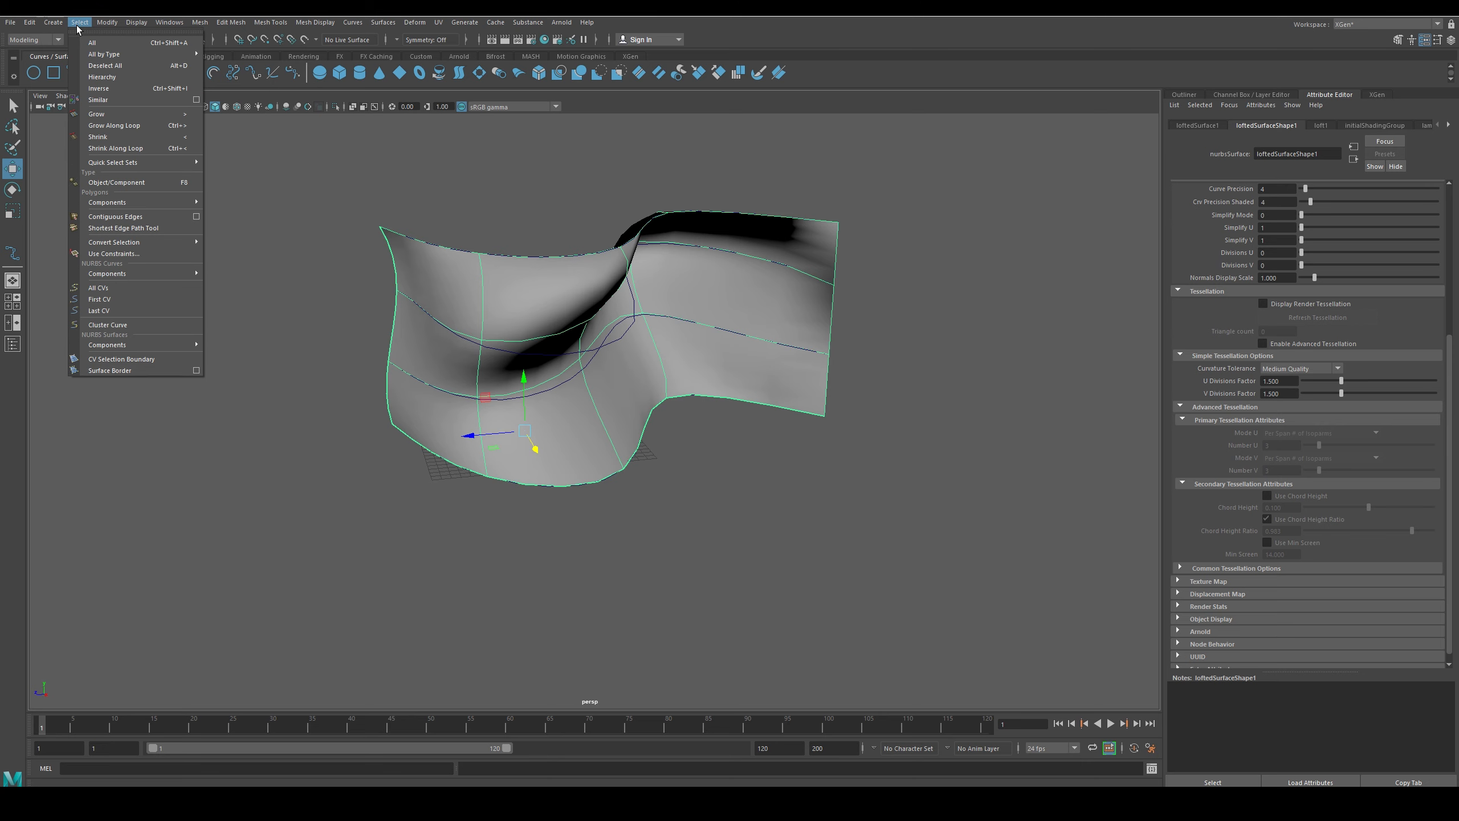
left_click(106, 22)
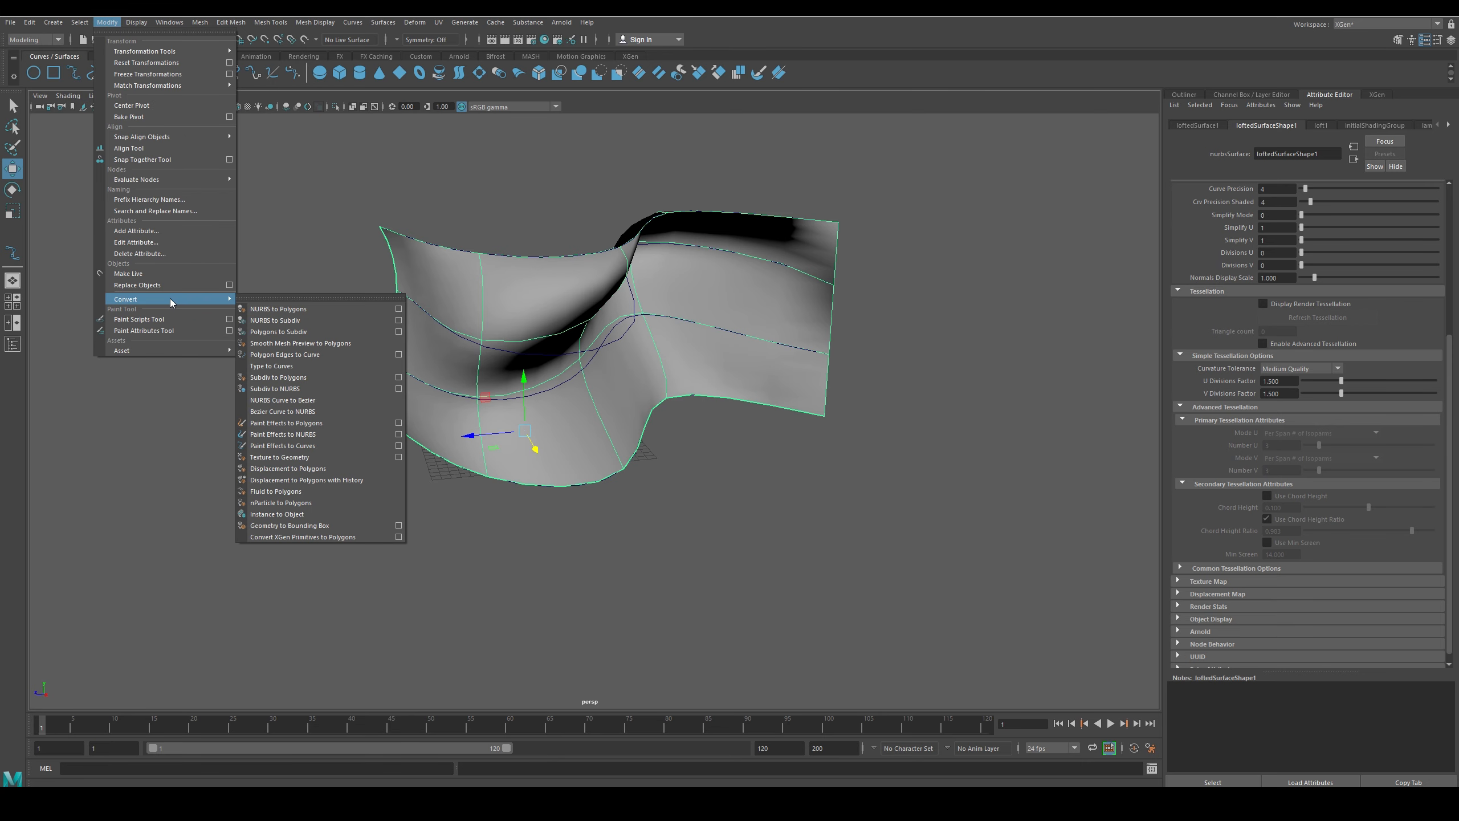
left_click(277, 307)
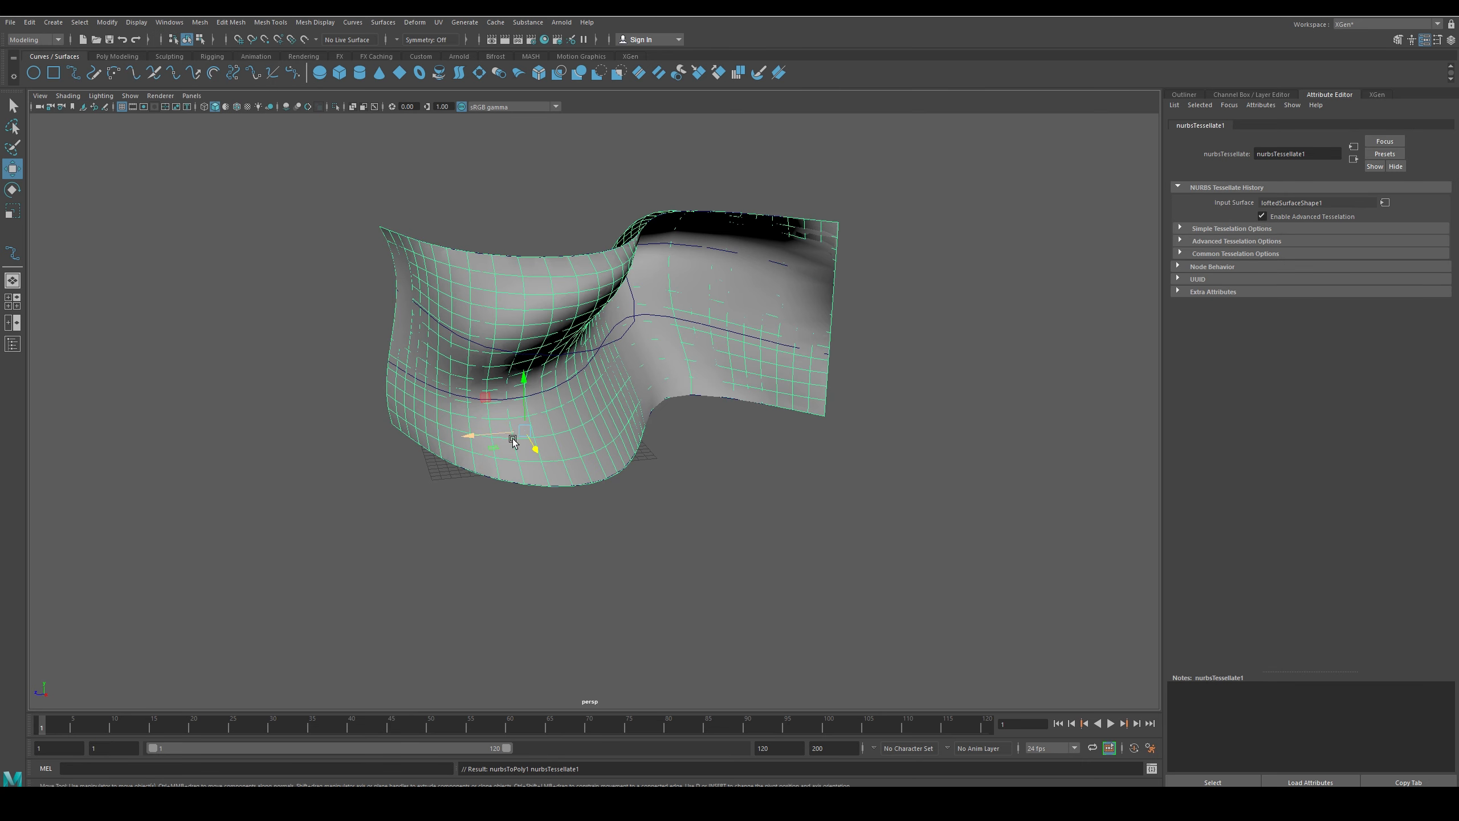